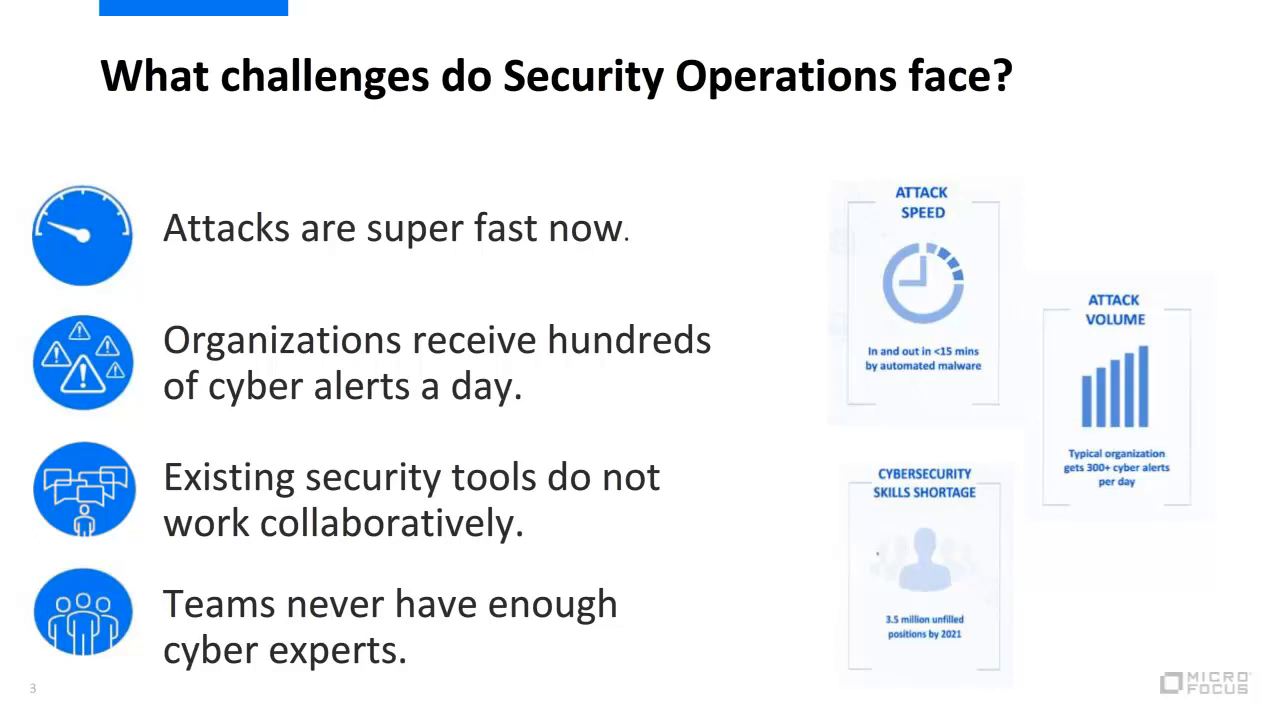
Advance past the security operations challenges slide to the next slide.
key(Right)
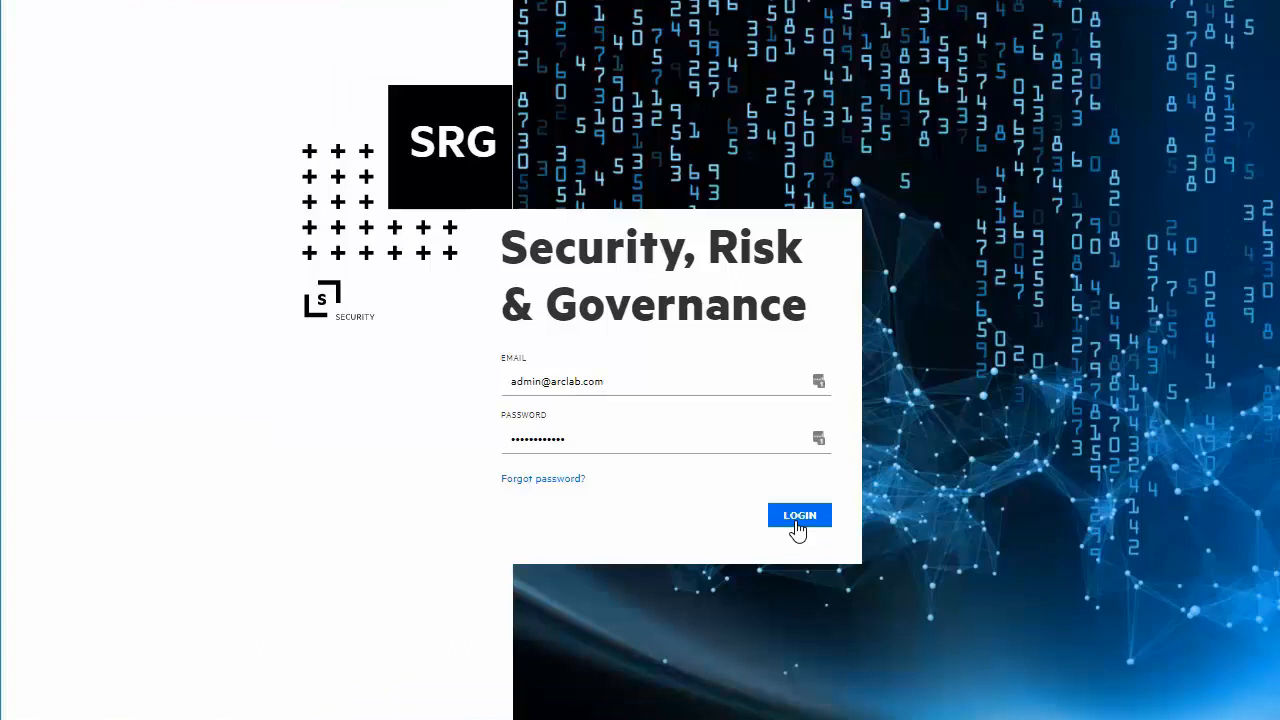
Log in, then view the How's my SOAR Running? dashboard for the last 30 days.
click(600, 381)
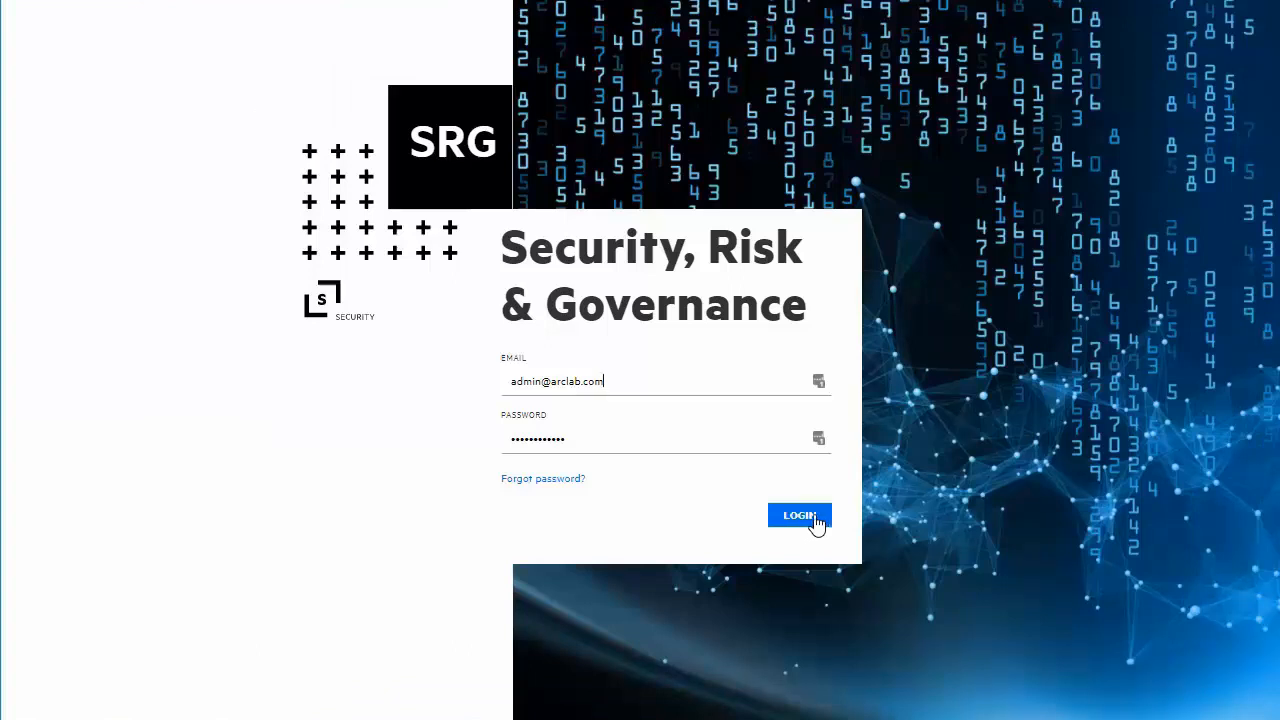
click(799, 515)
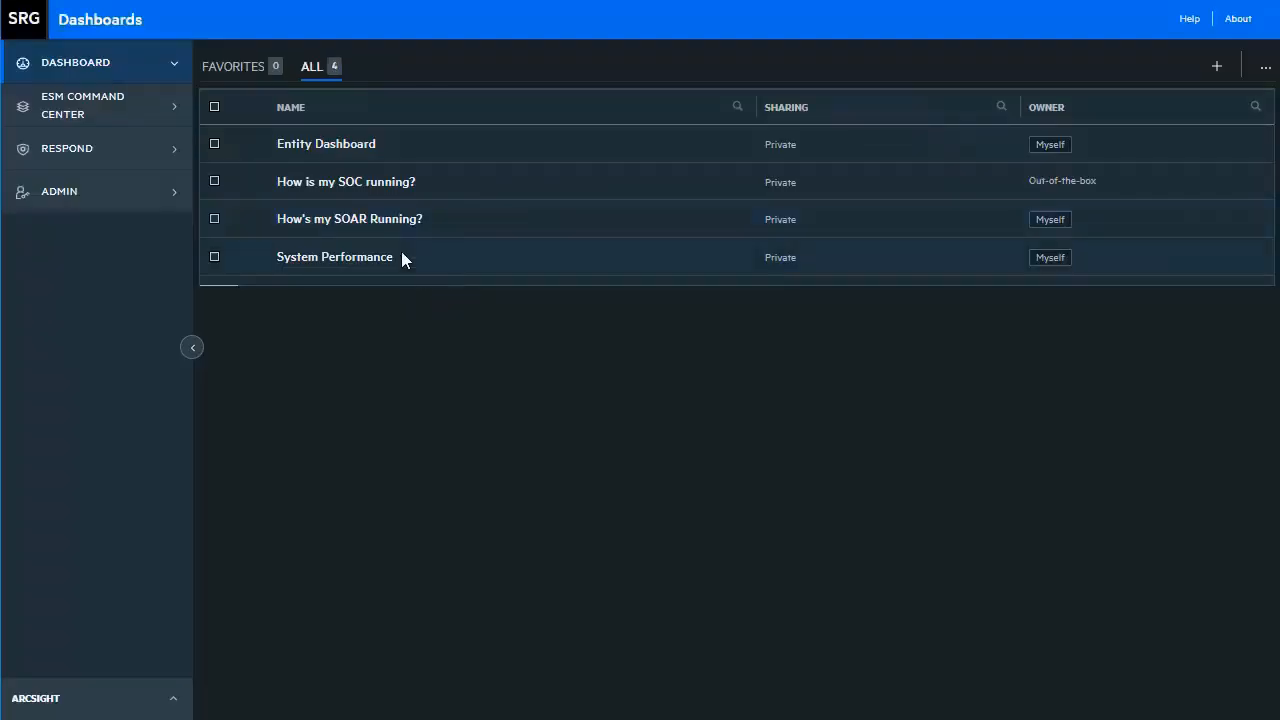
click(349, 218)
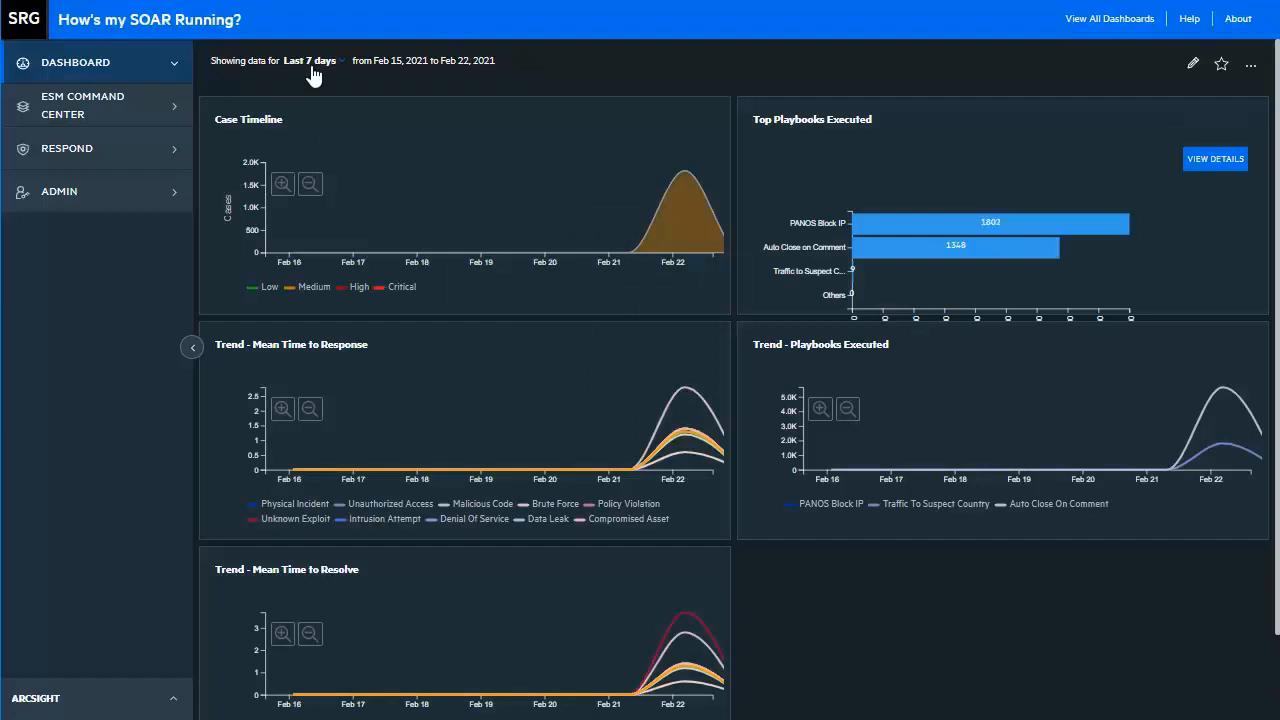
click(309, 60)
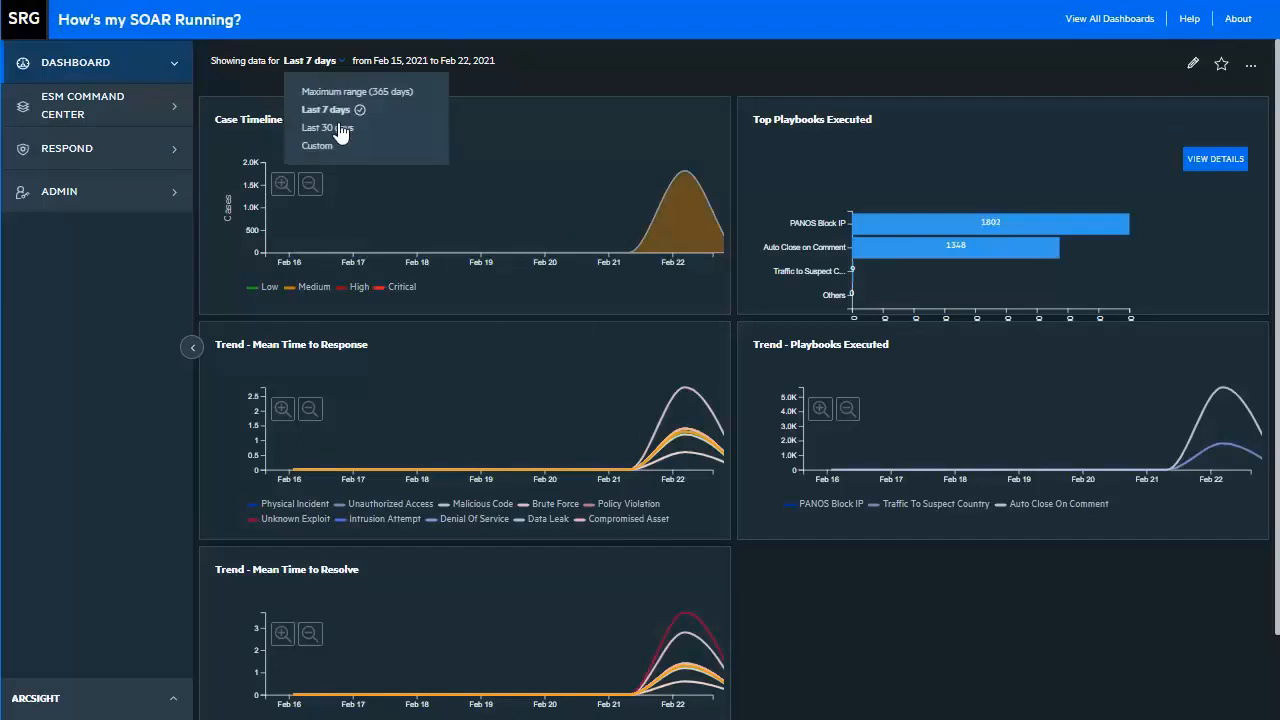
click(327, 127)
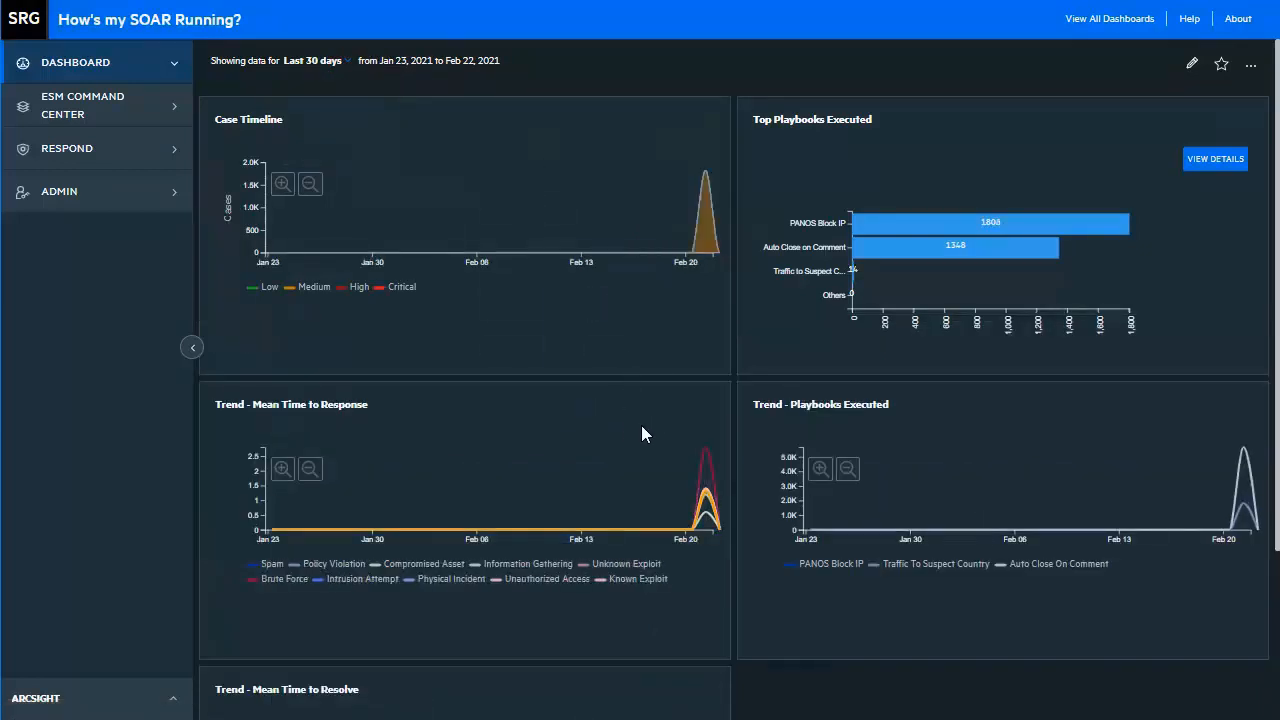
scroll(down, 3)
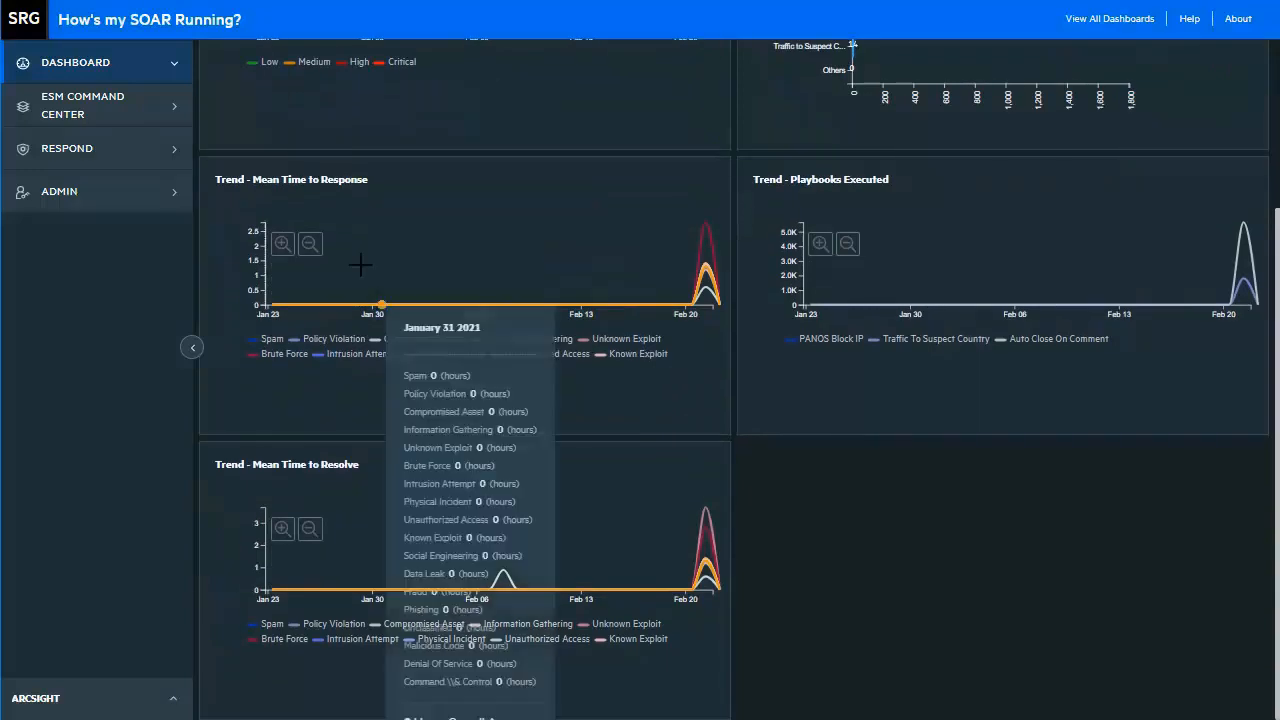
mouse_move(555, 455)
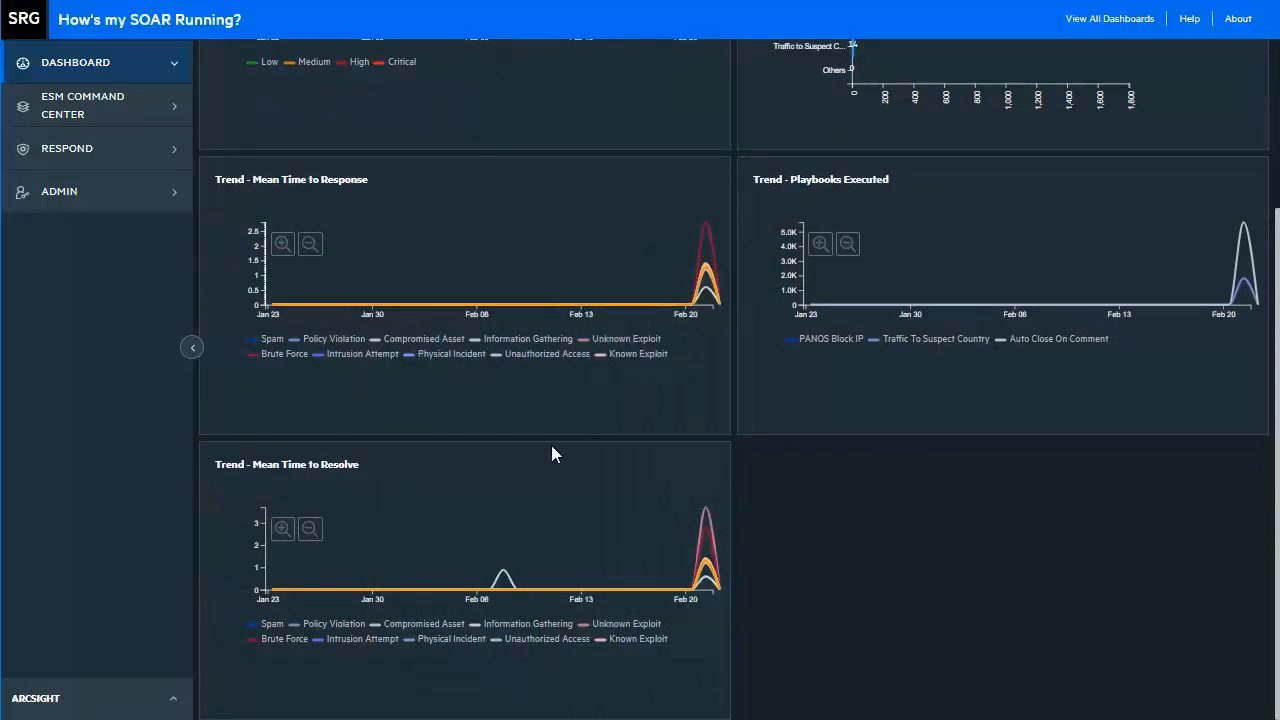
mouse_move(624, 382)
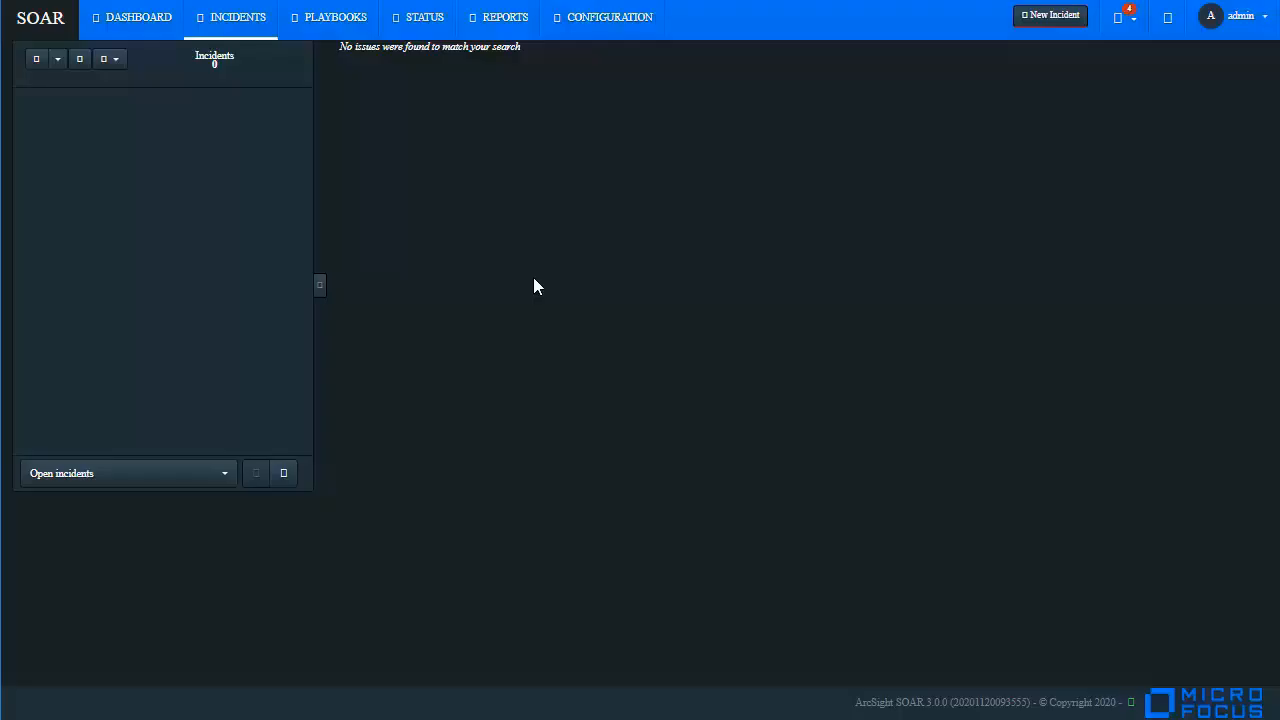
Open urgent incident #1955, Traffic to Suspect Country, and show the saved search options.
click(90, 105)
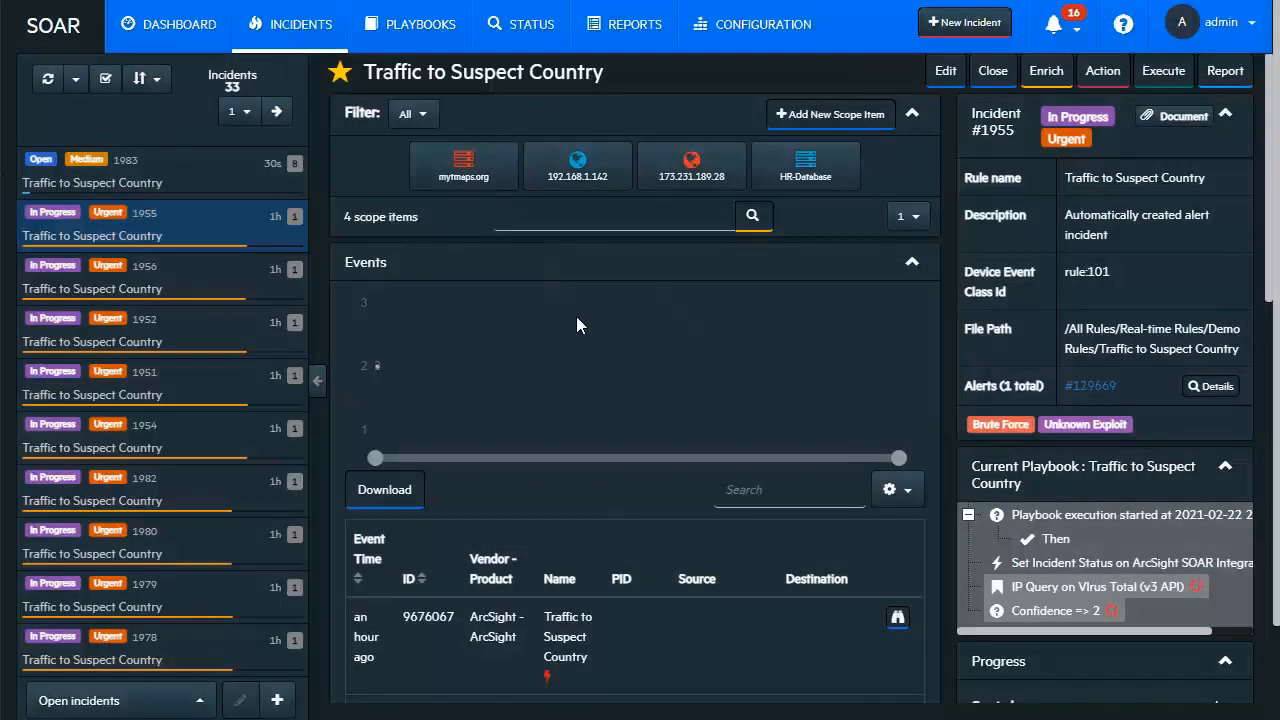
mouse_move(237, 455)
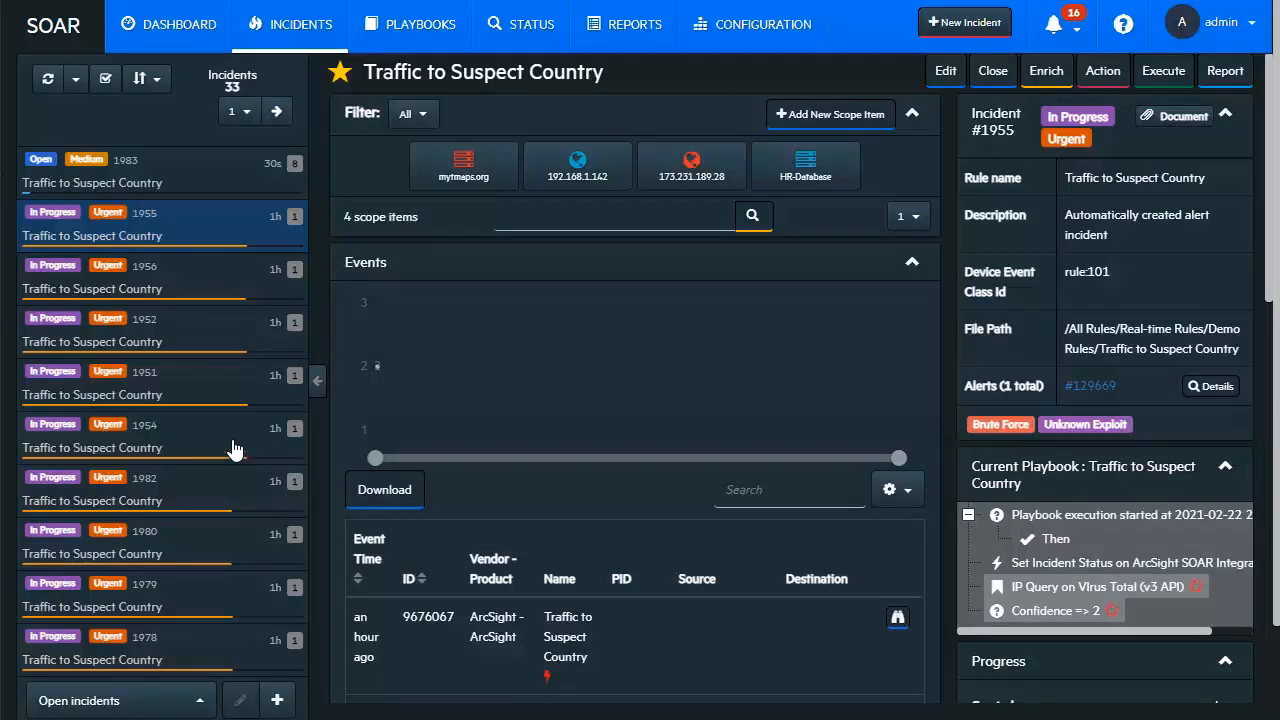
mouse_move(197, 290)
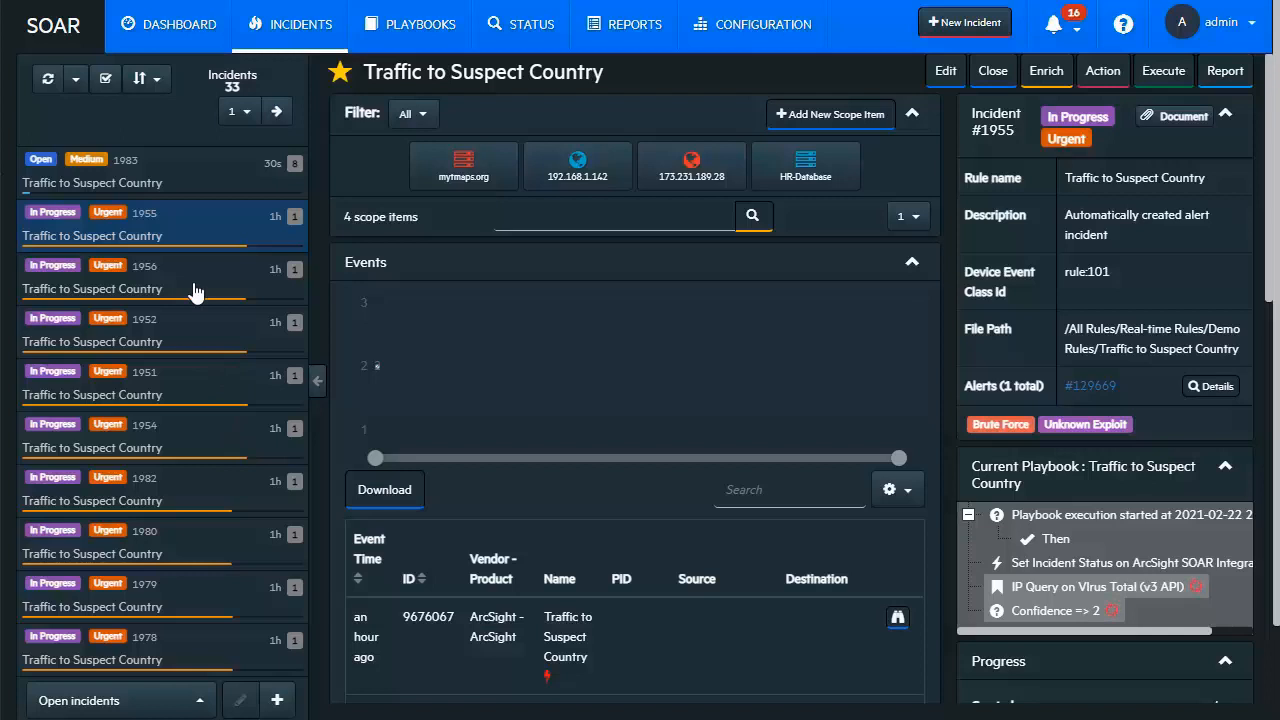
mouse_move(190, 607)
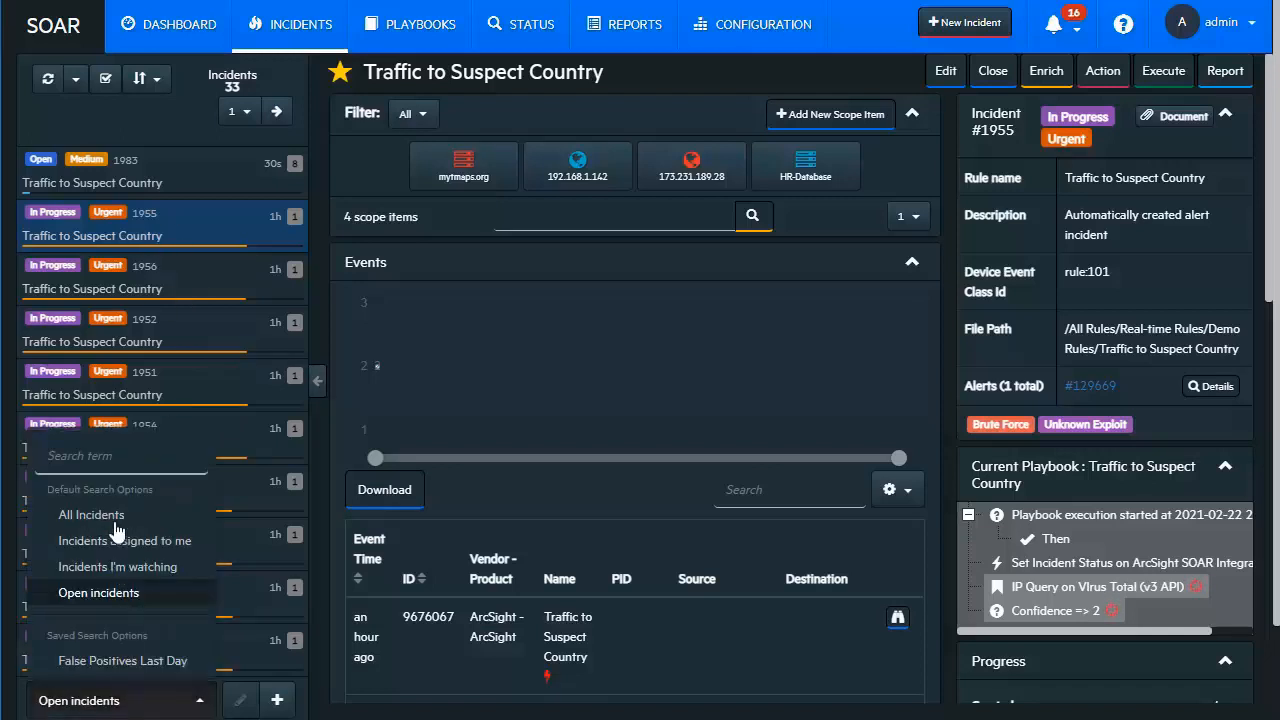
mouse_move(132, 576)
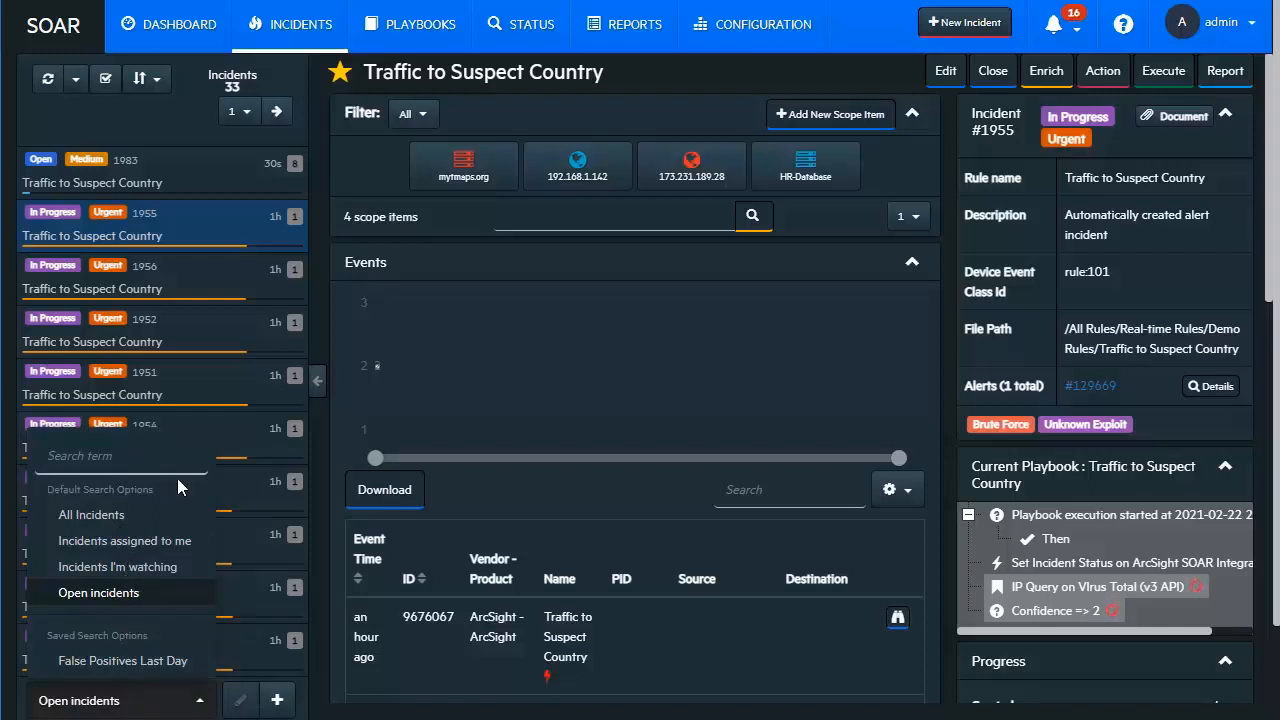
mouse_move(588, 271)
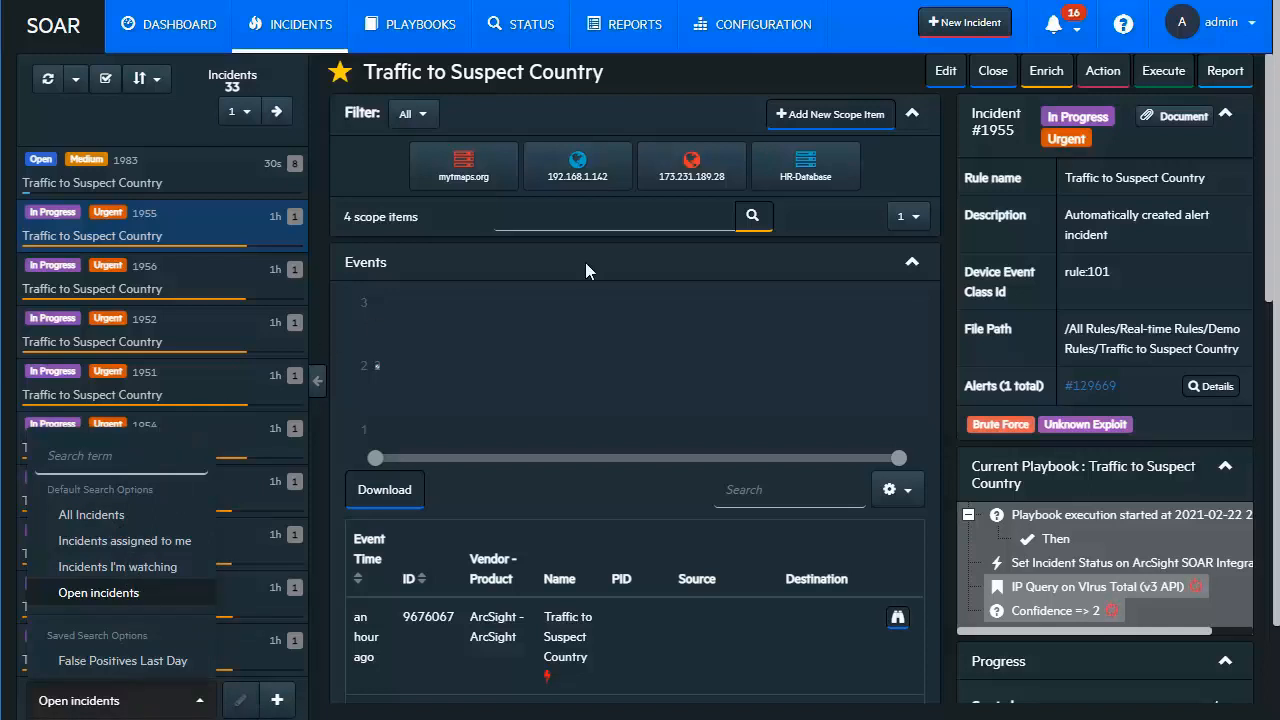
mouse_move(646, 324)
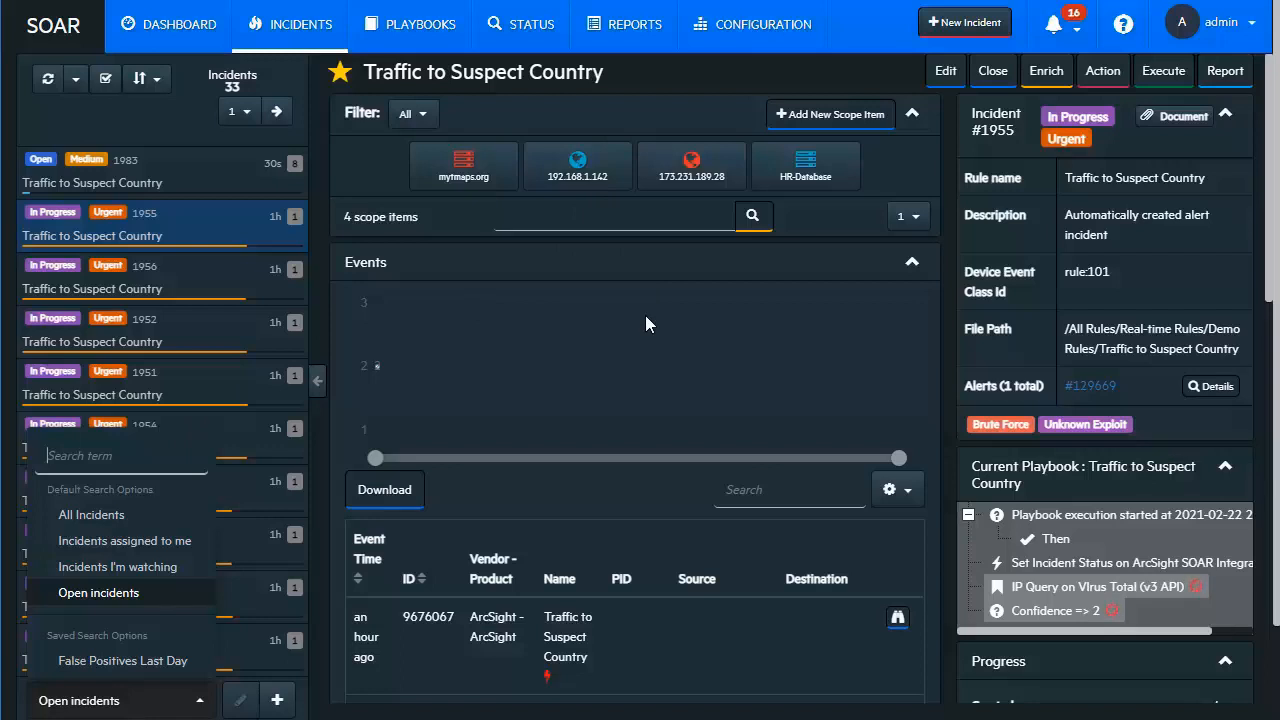
mouse_move(597, 432)
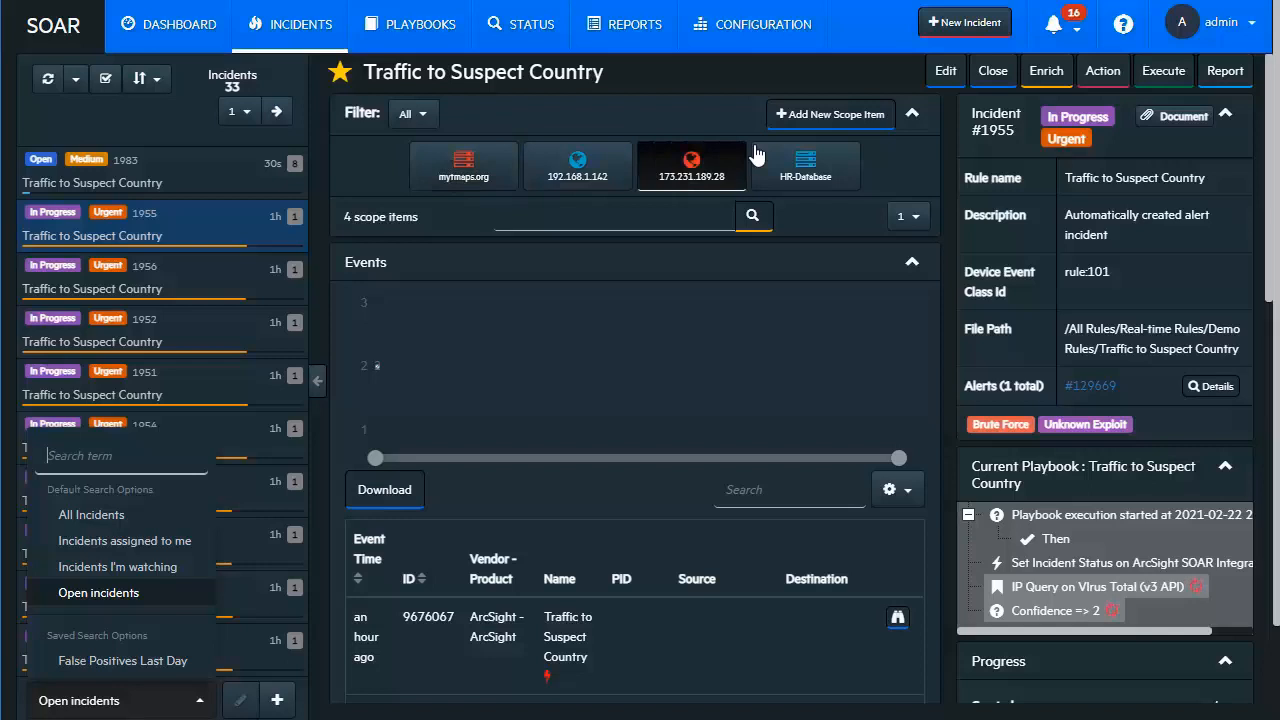
click(463, 166)
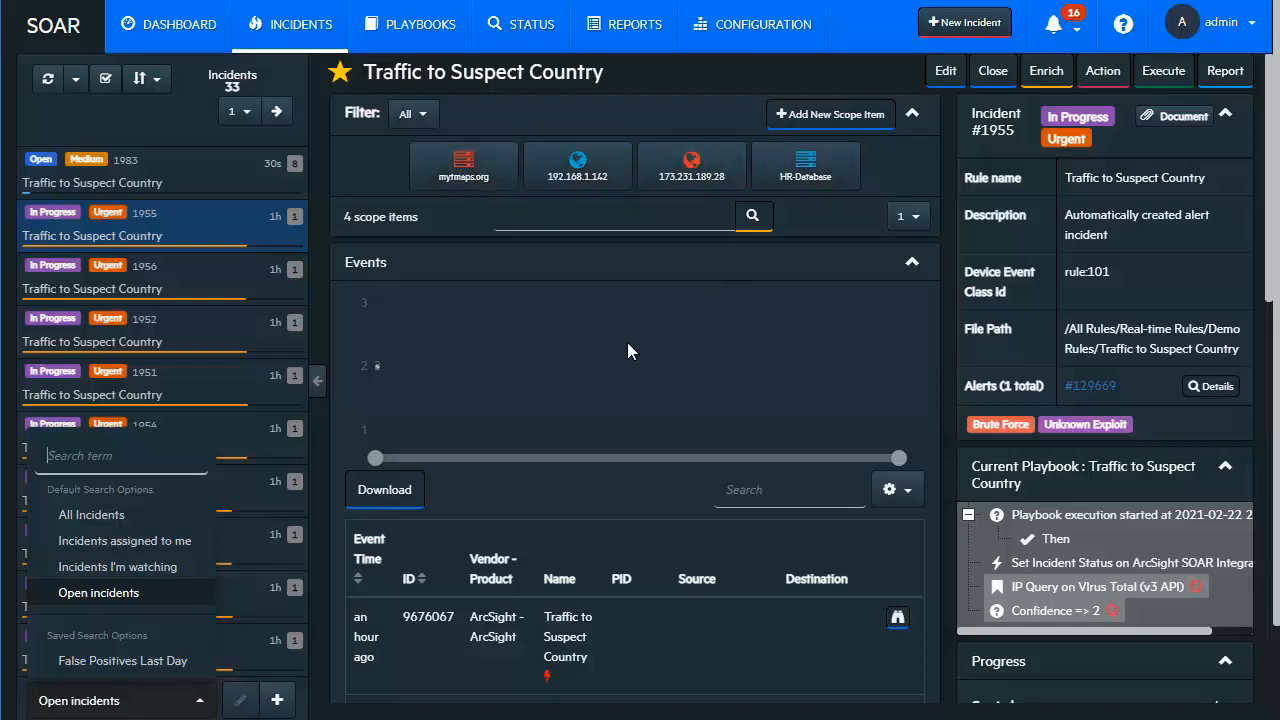
Scroll through the two events and filter the activity history to Enrichments.
scroll(down, 3)
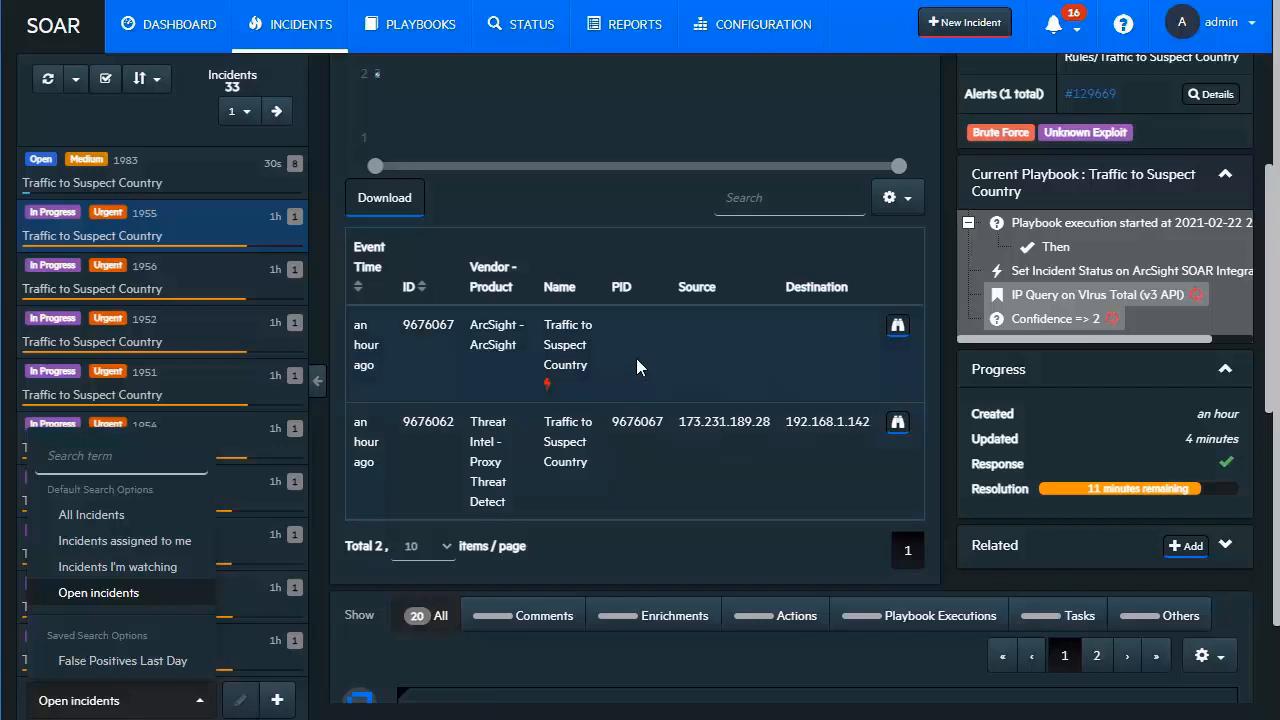
mouse_move(665, 347)
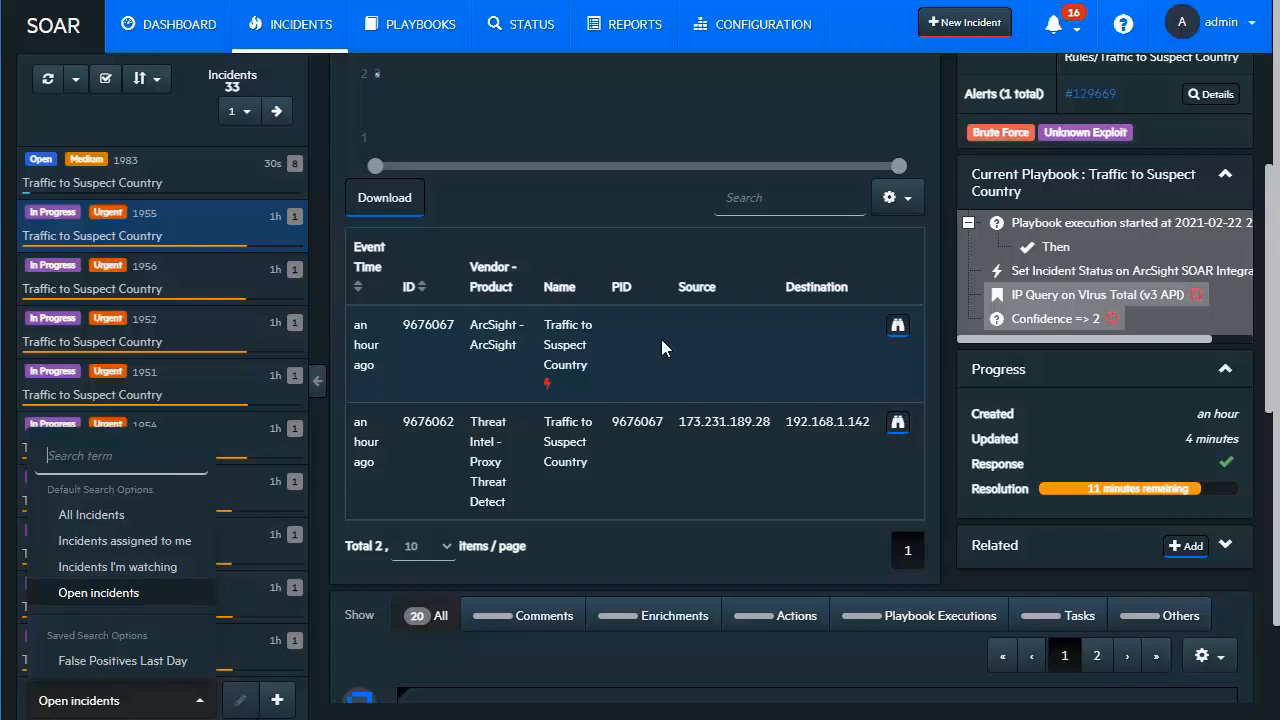
mouse_move(697, 455)
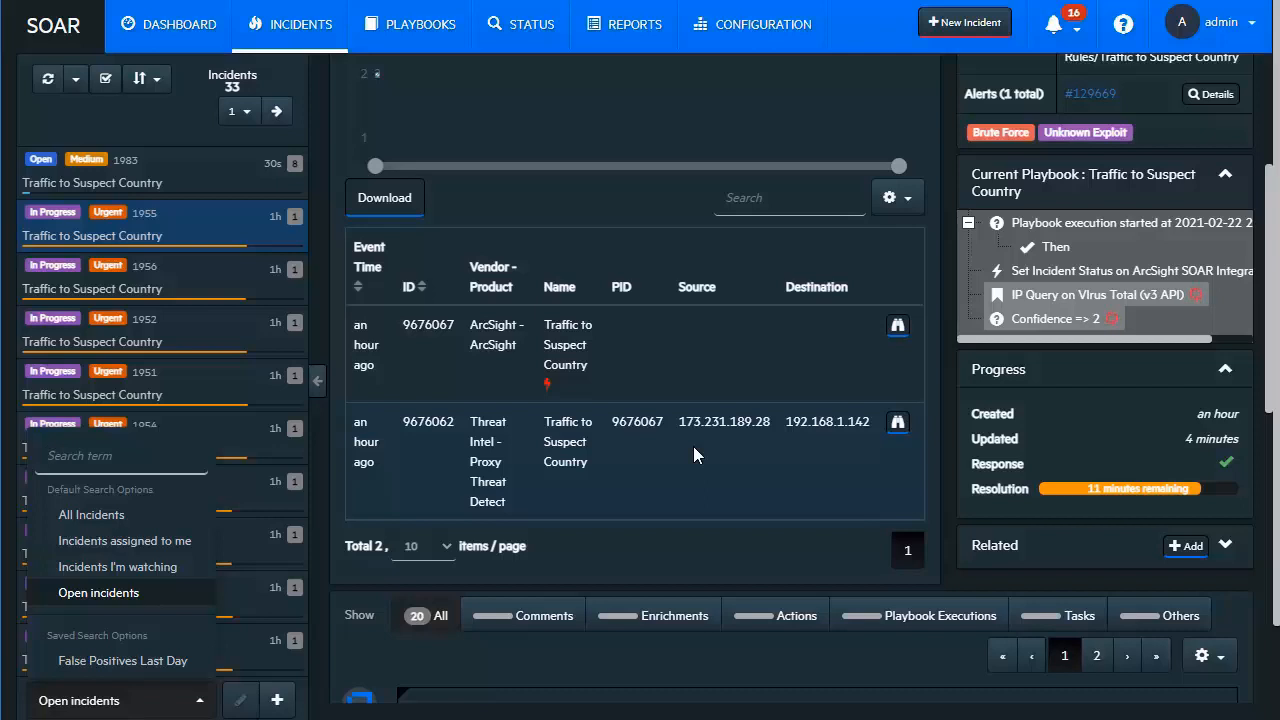
scroll(down, 3)
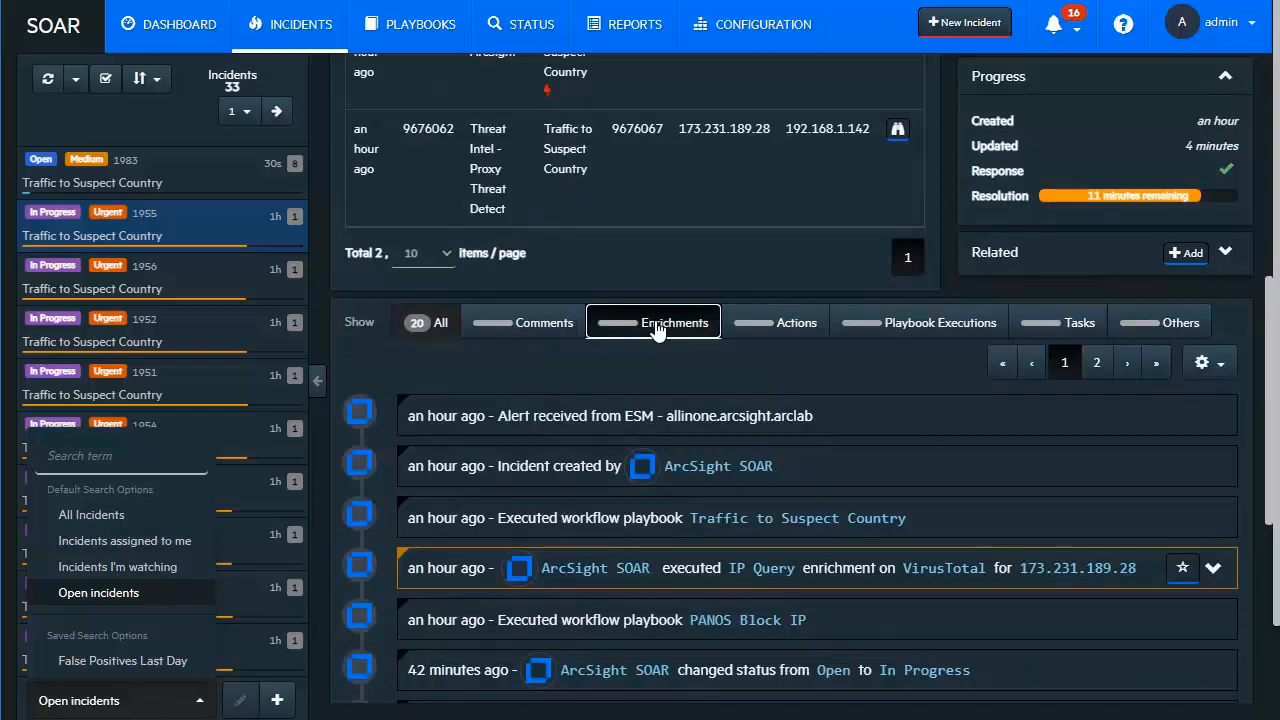
click(653, 322)
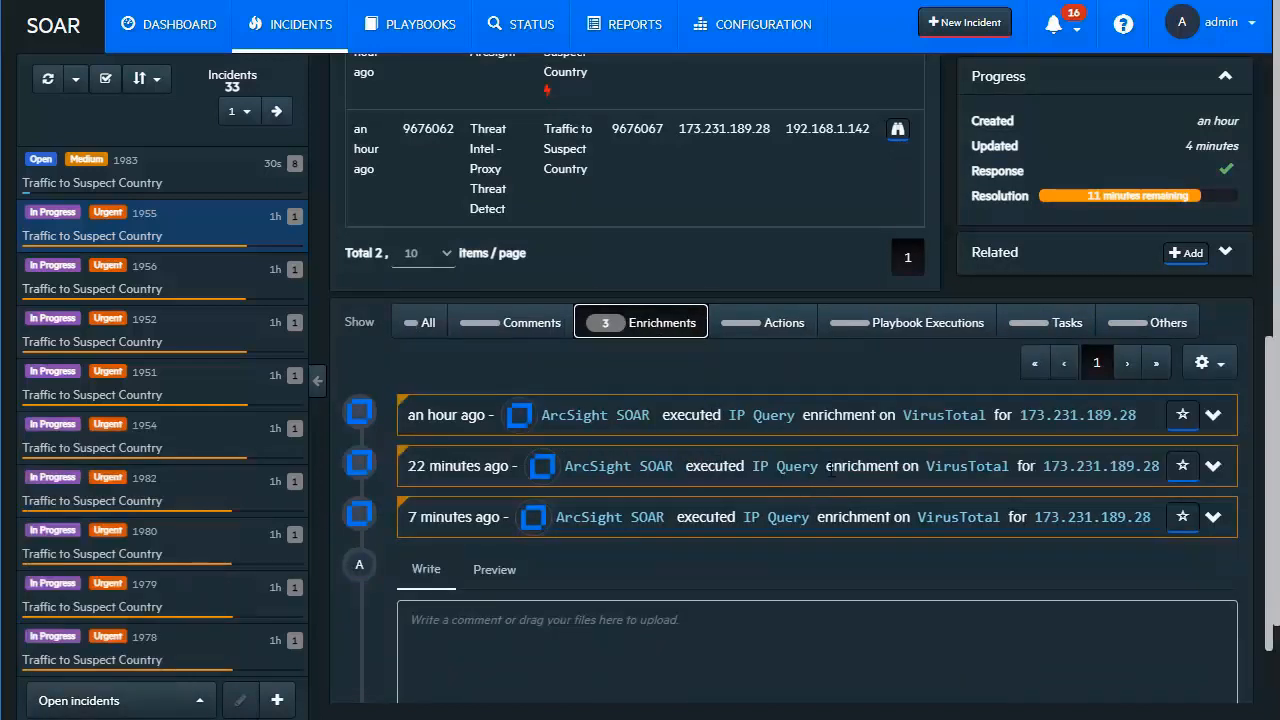
mouse_move(838, 488)
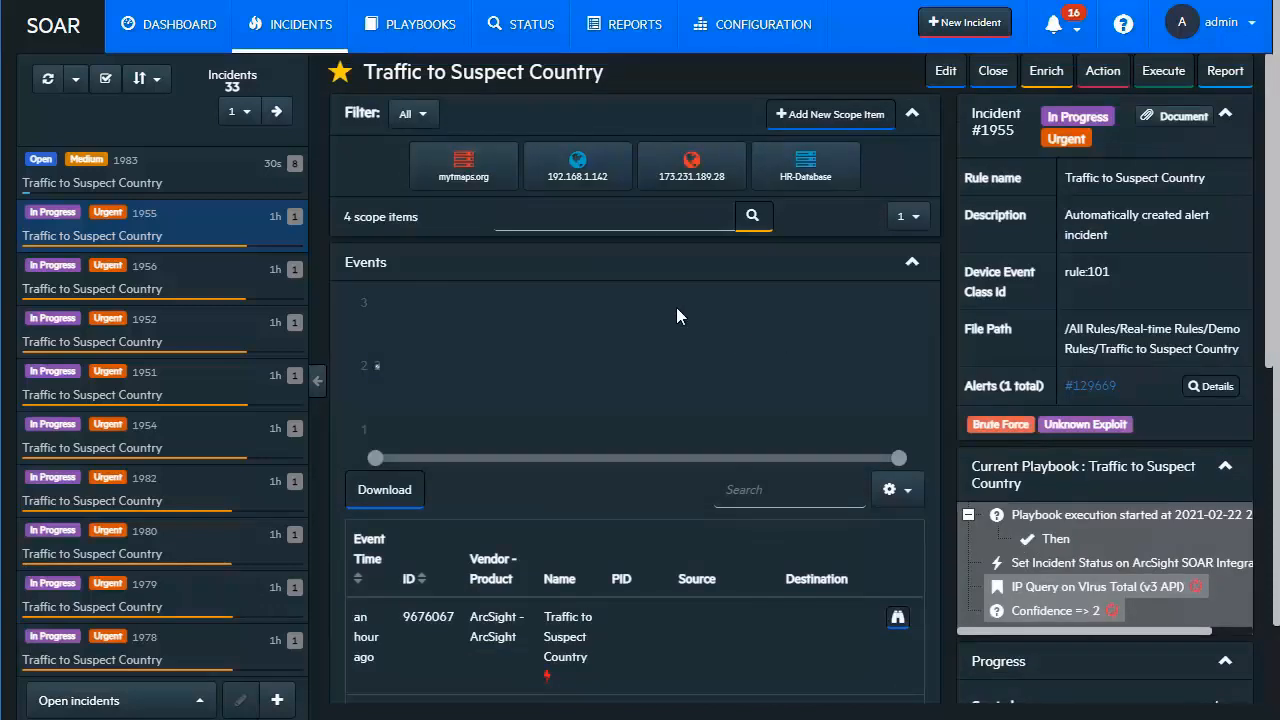
mouse_move(1050, 251)
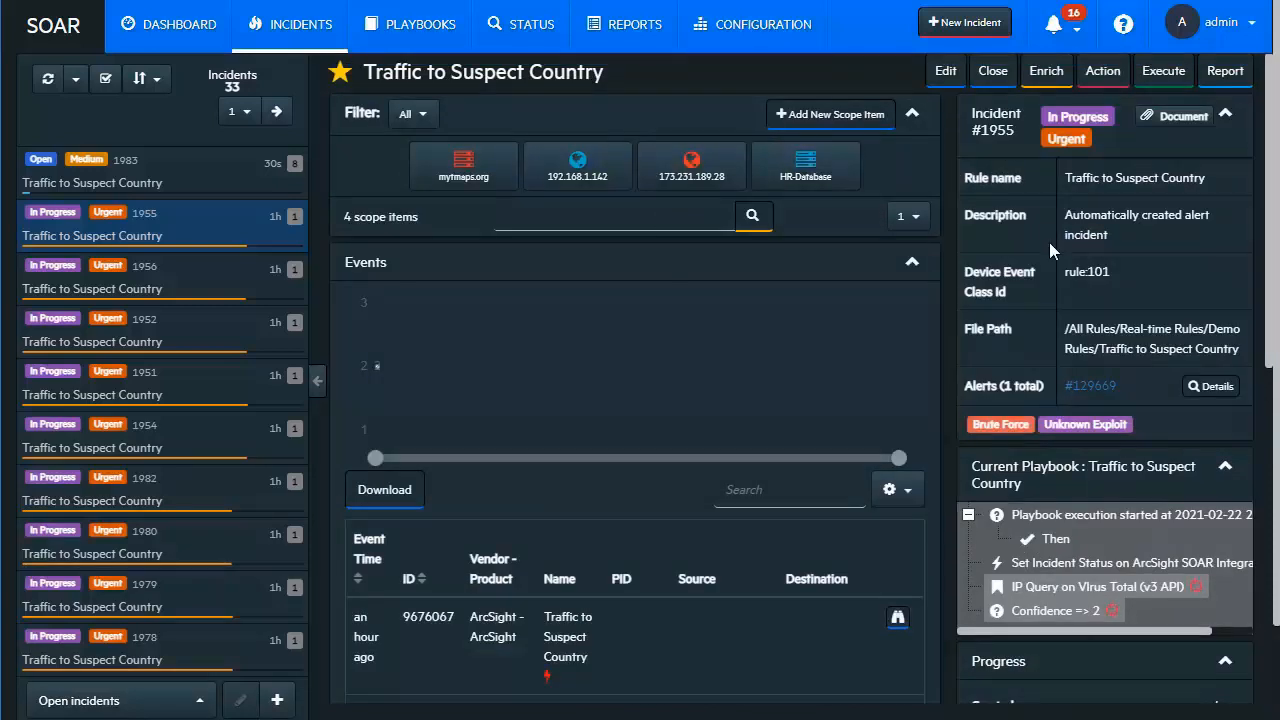
mouse_move(1116, 252)
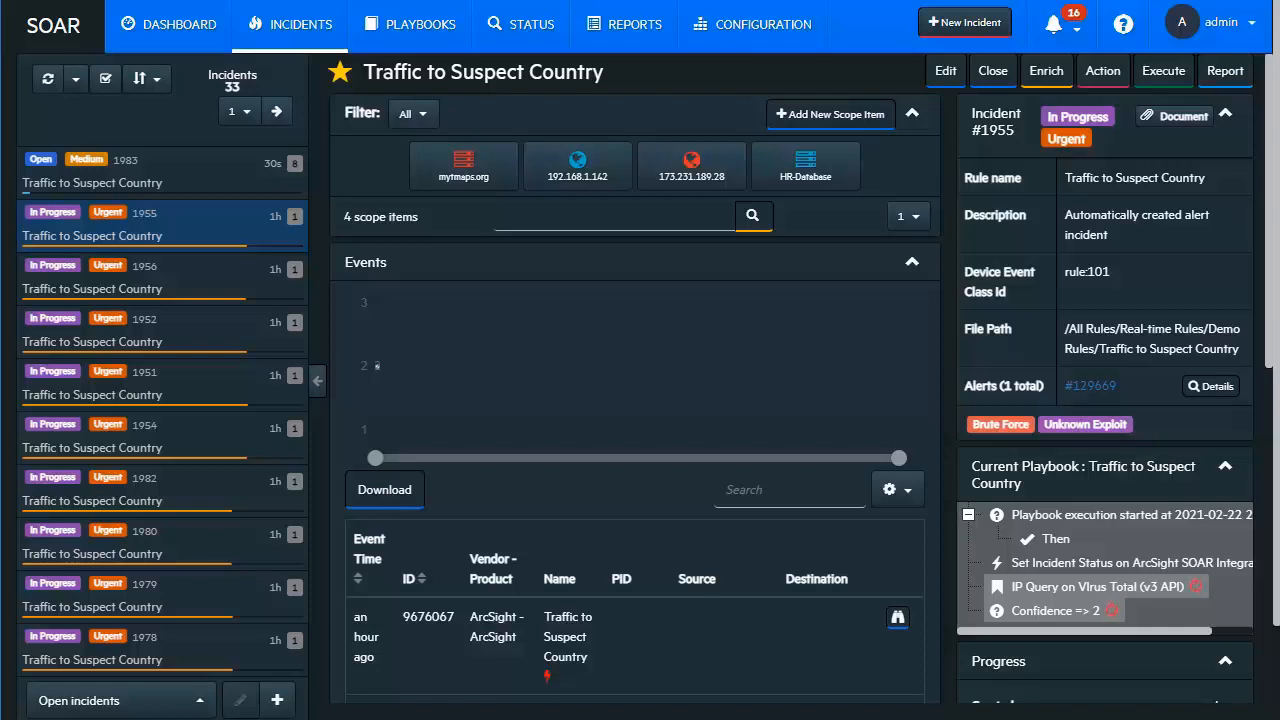
Scroll the incident #1955 page and review scope item 173.231.189.28.
scroll(down, 3)
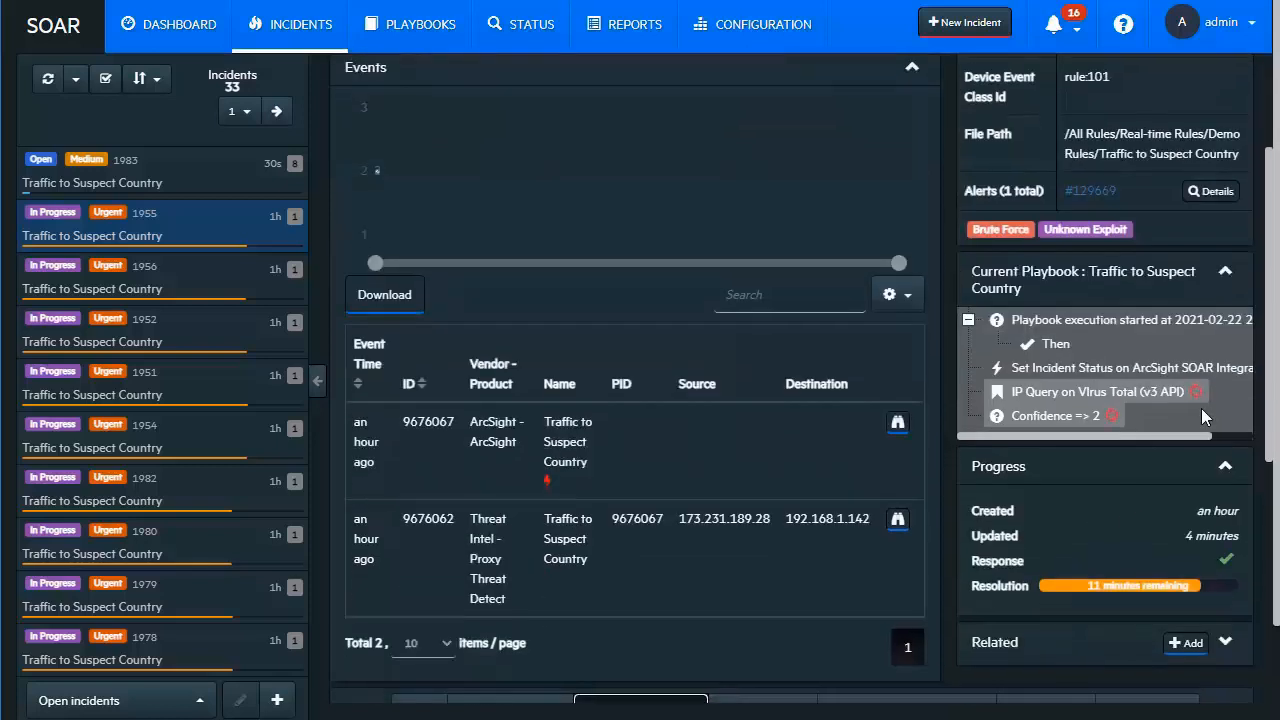
mouse_move(1185, 418)
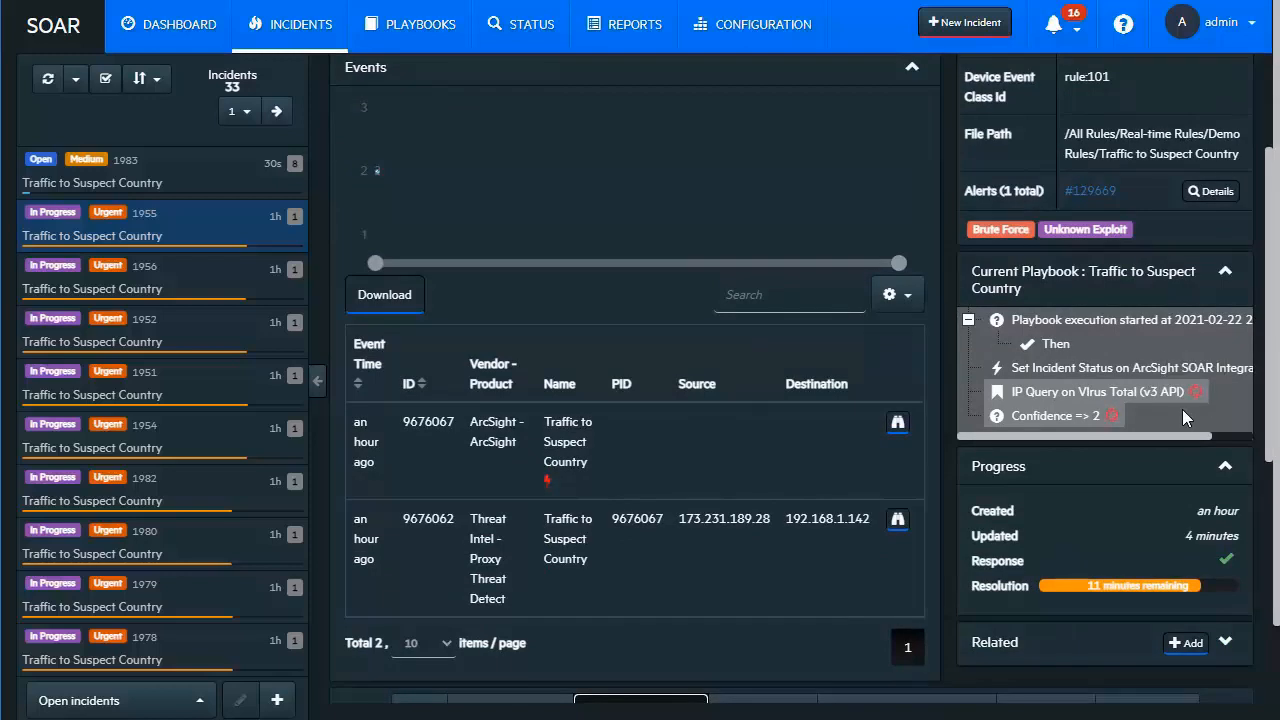
mouse_move(1135, 543)
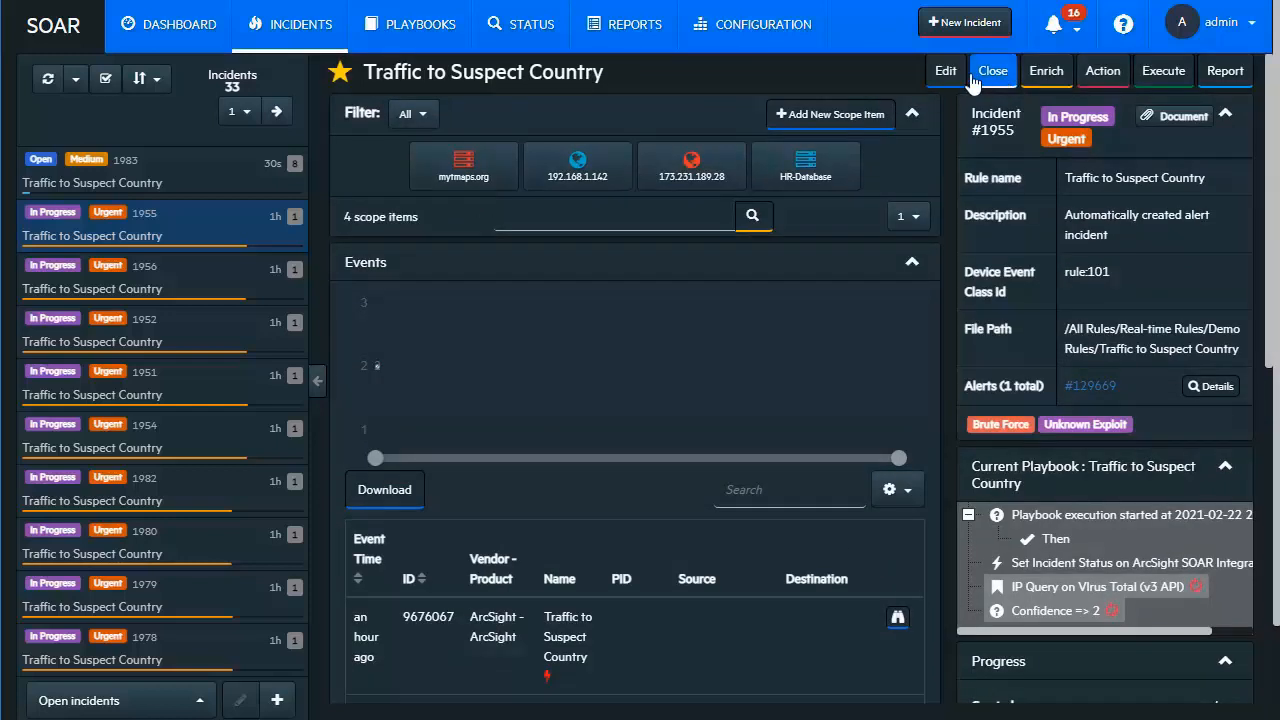
click(944, 70)
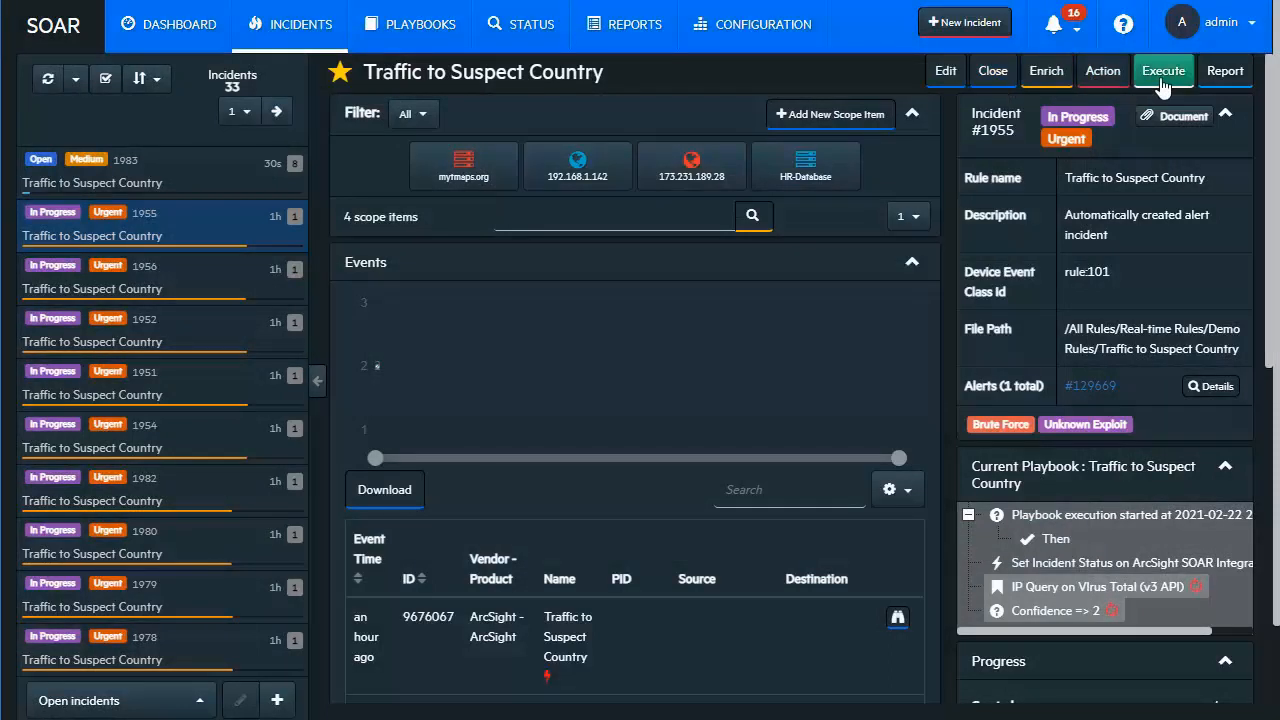
mouse_move(620, 326)
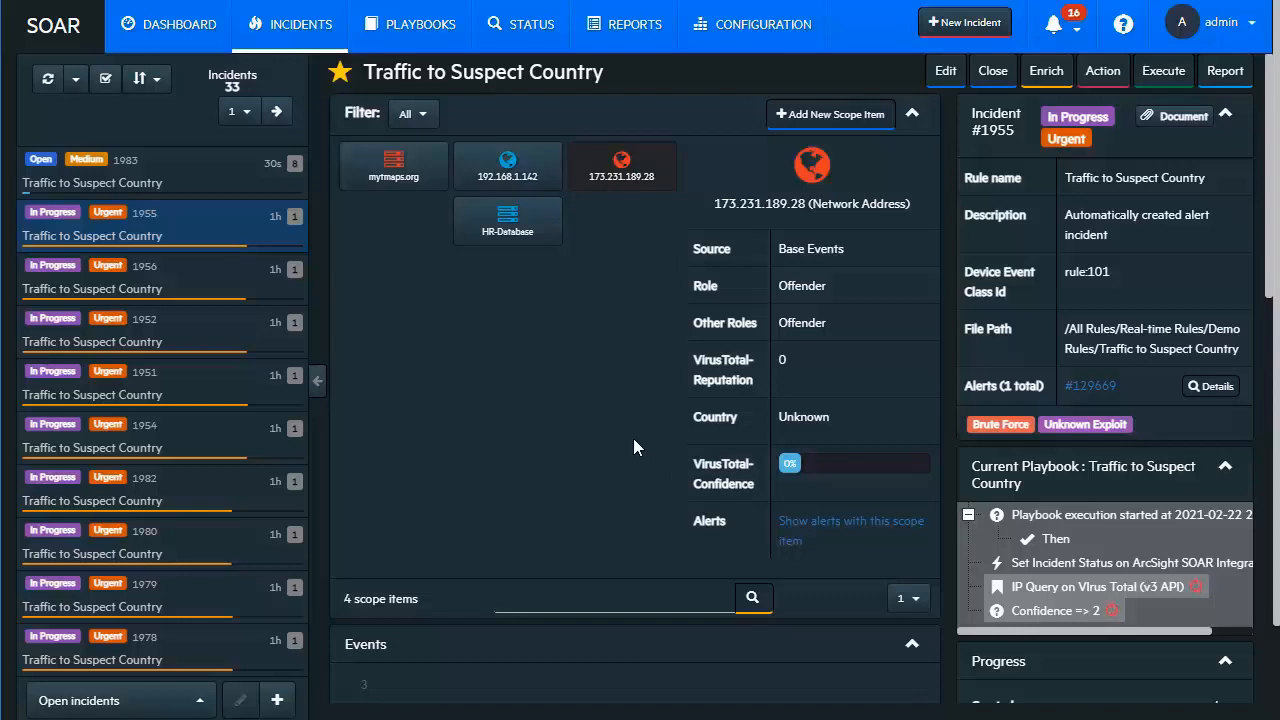
mouse_move(646, 453)
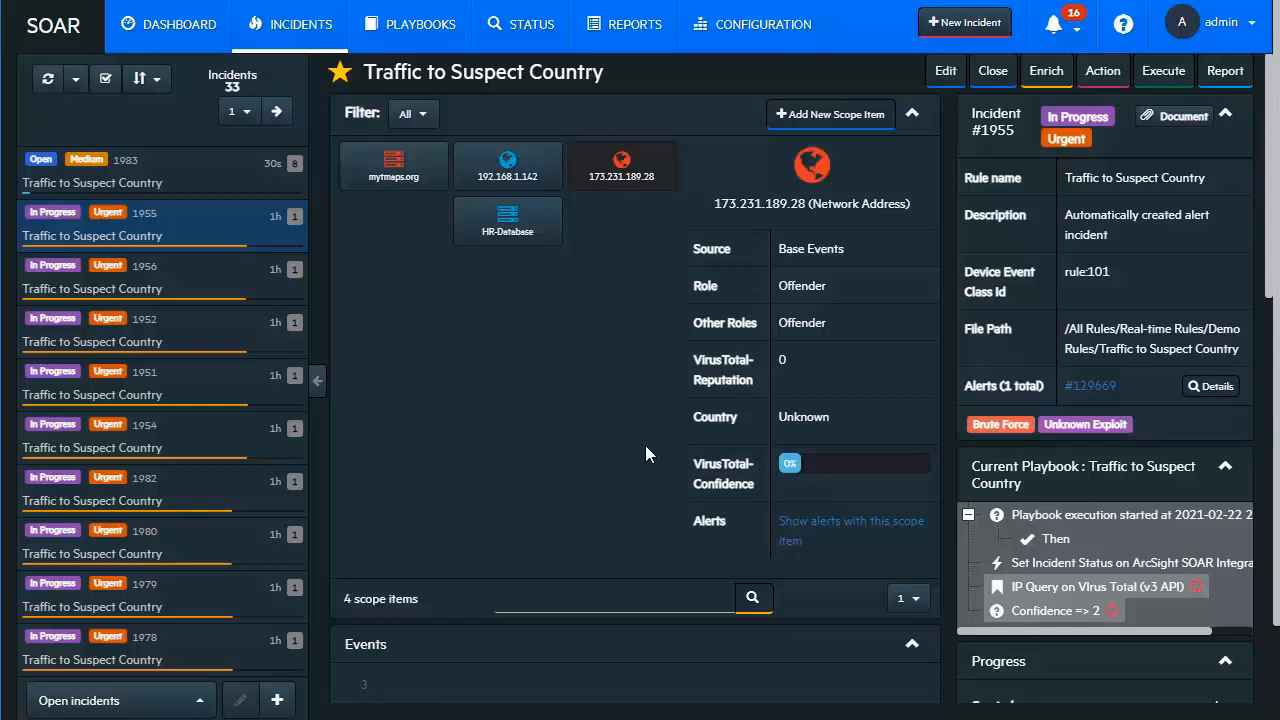
mouse_move(658, 415)
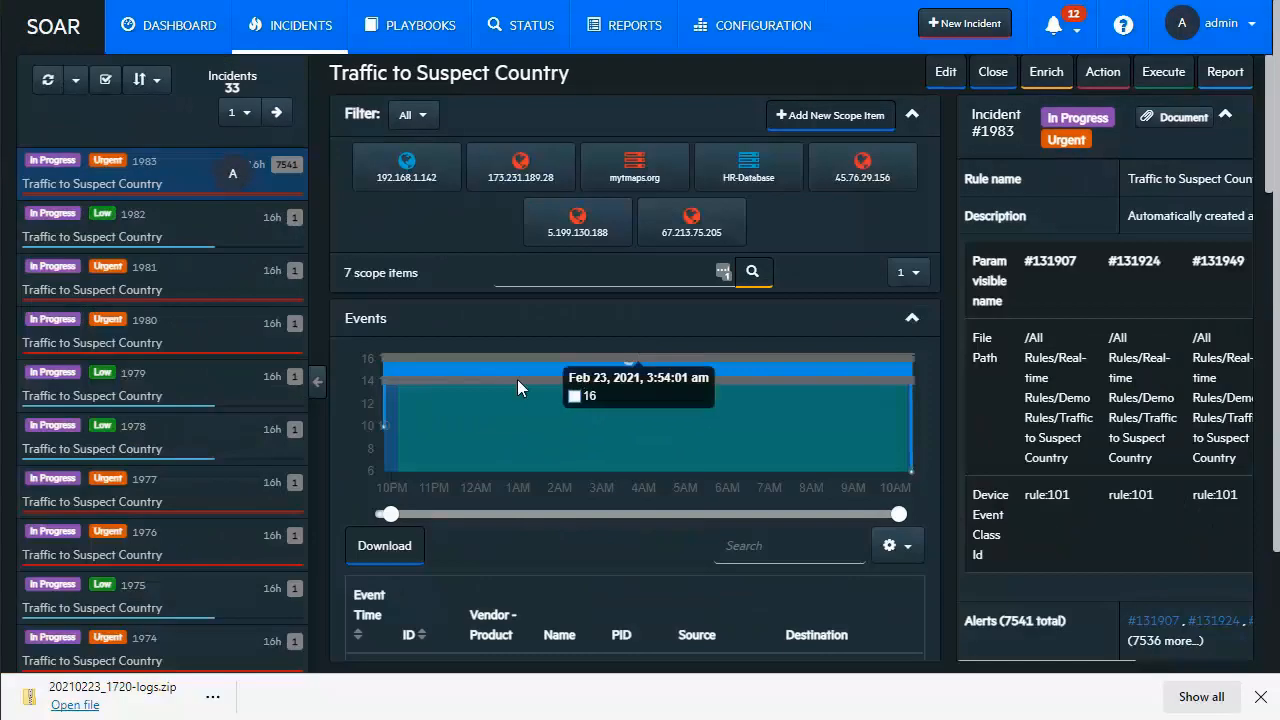
mouse_move(307, 343)
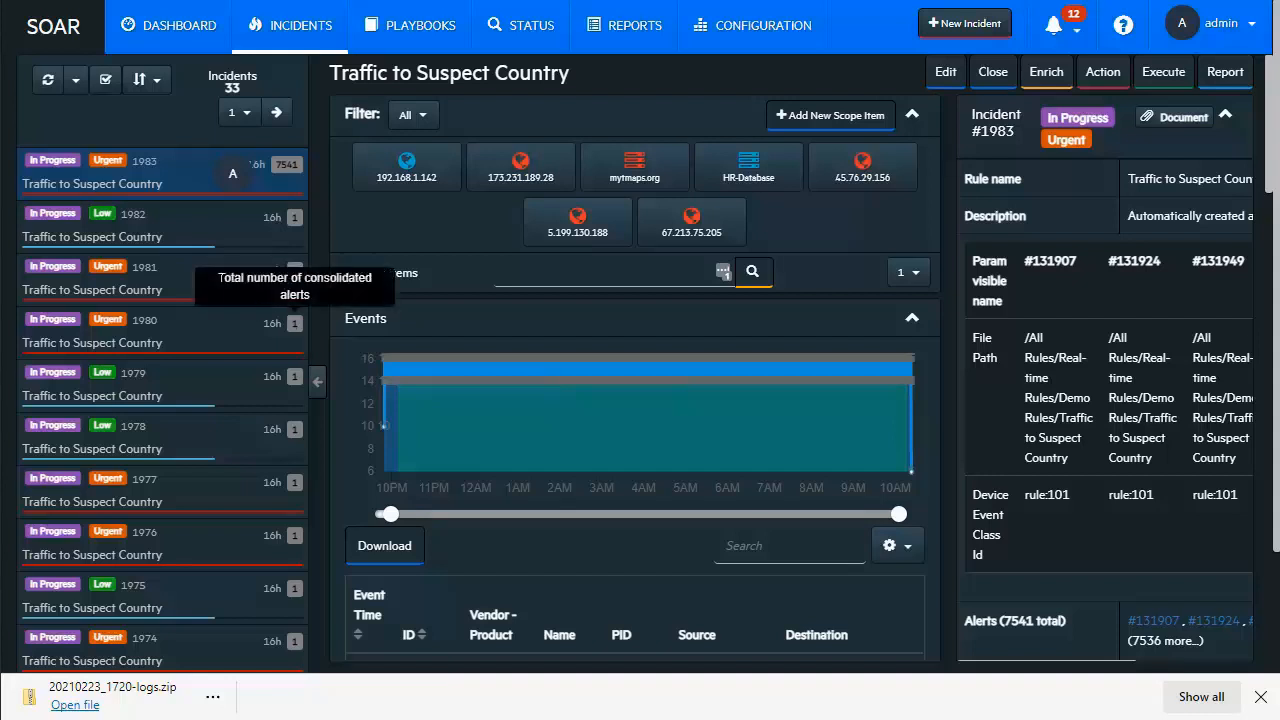
mouse_move(202, 230)
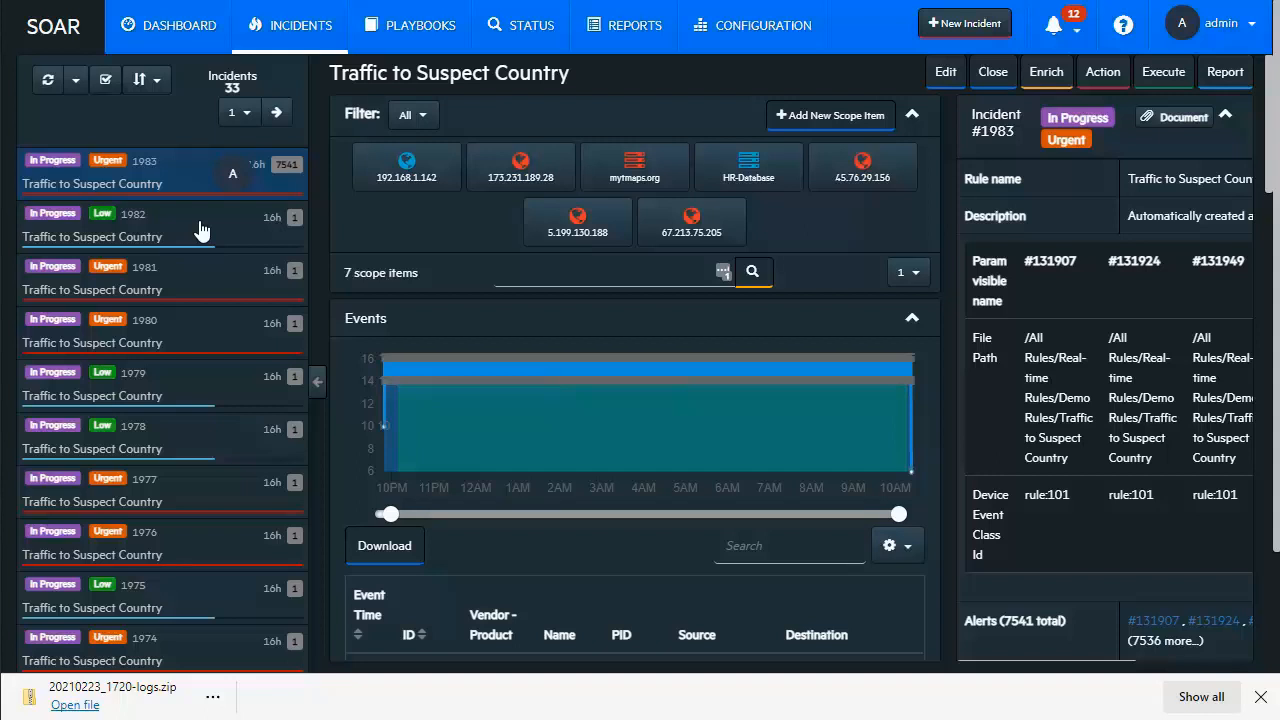
mouse_move(238, 183)
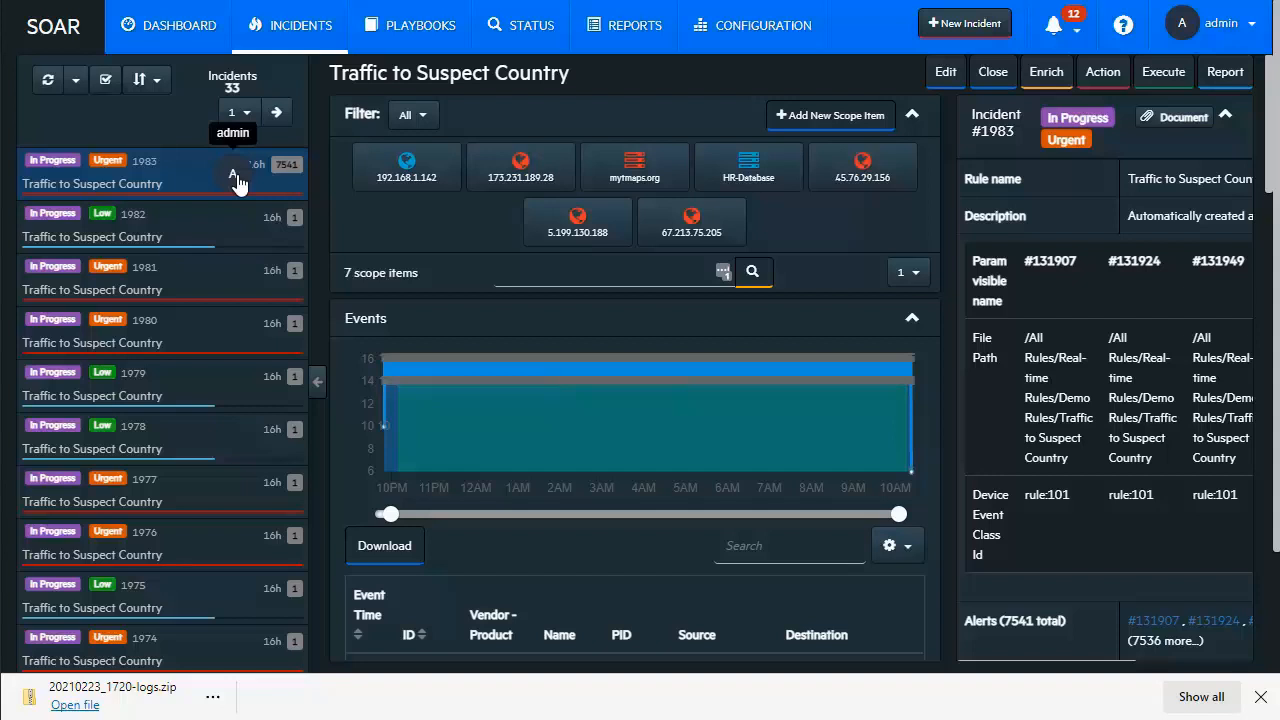
mouse_move(290, 165)
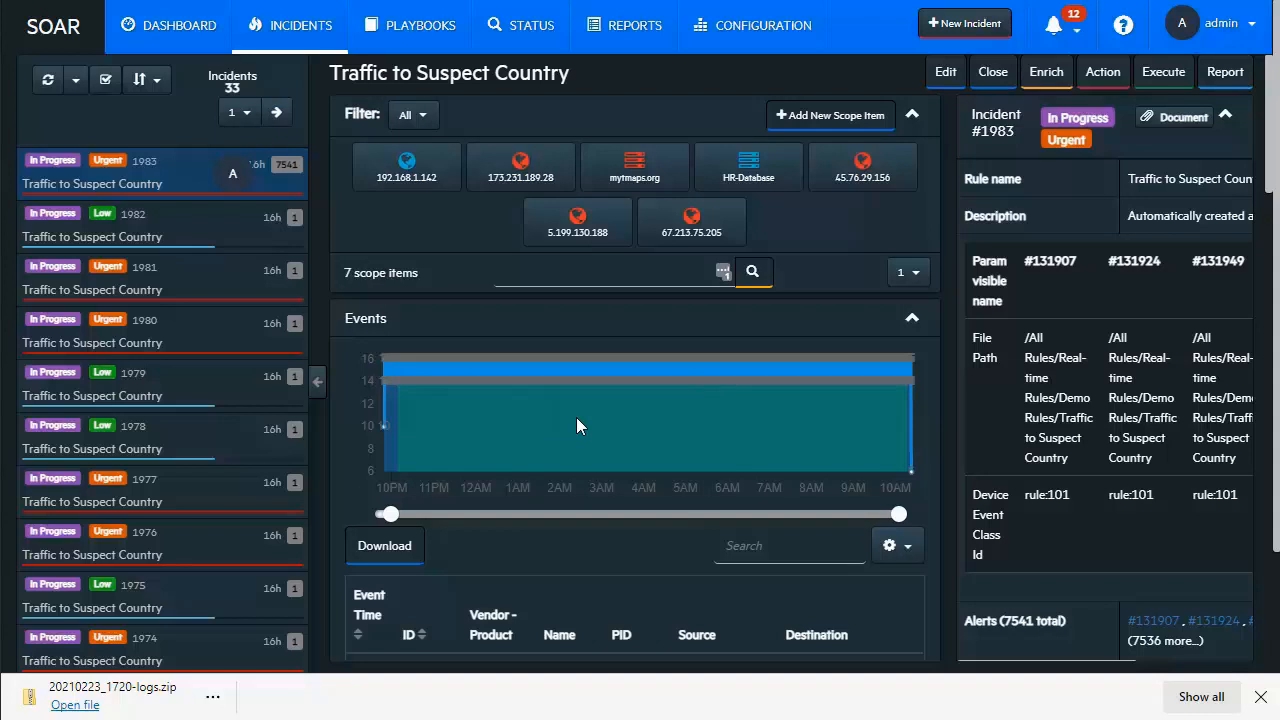
mouse_move(240, 225)
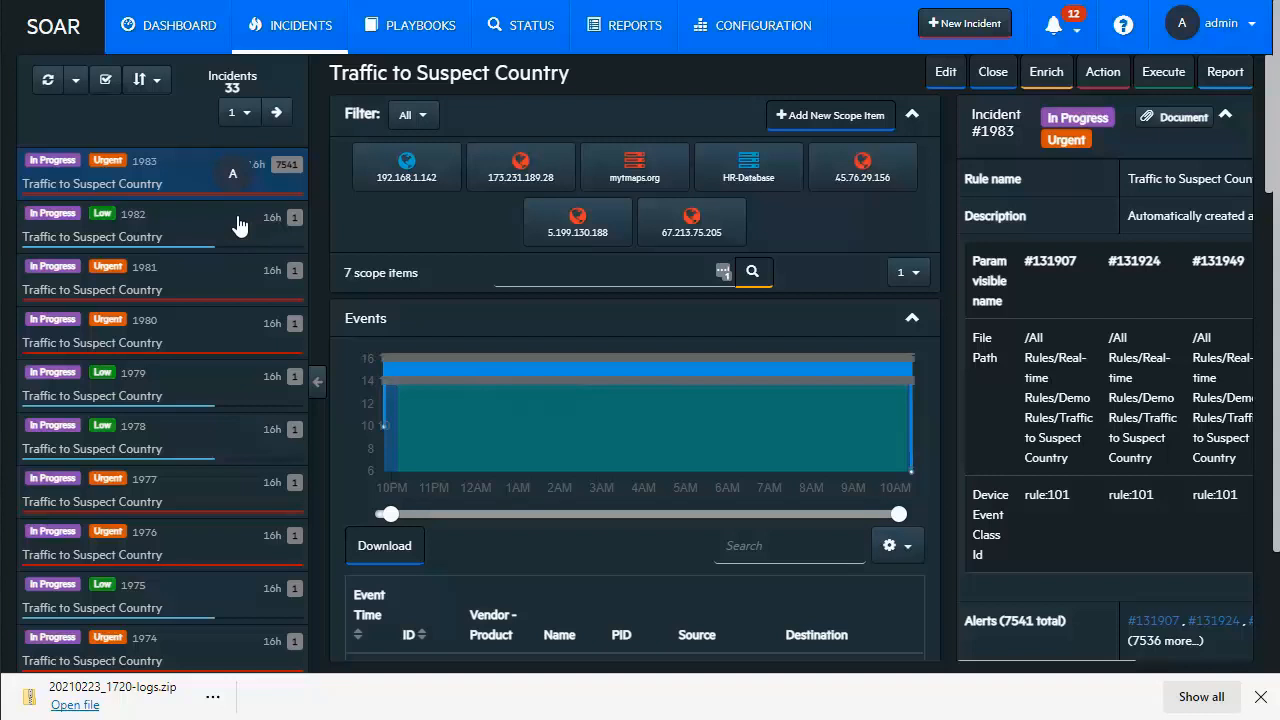
mouse_move(203, 177)
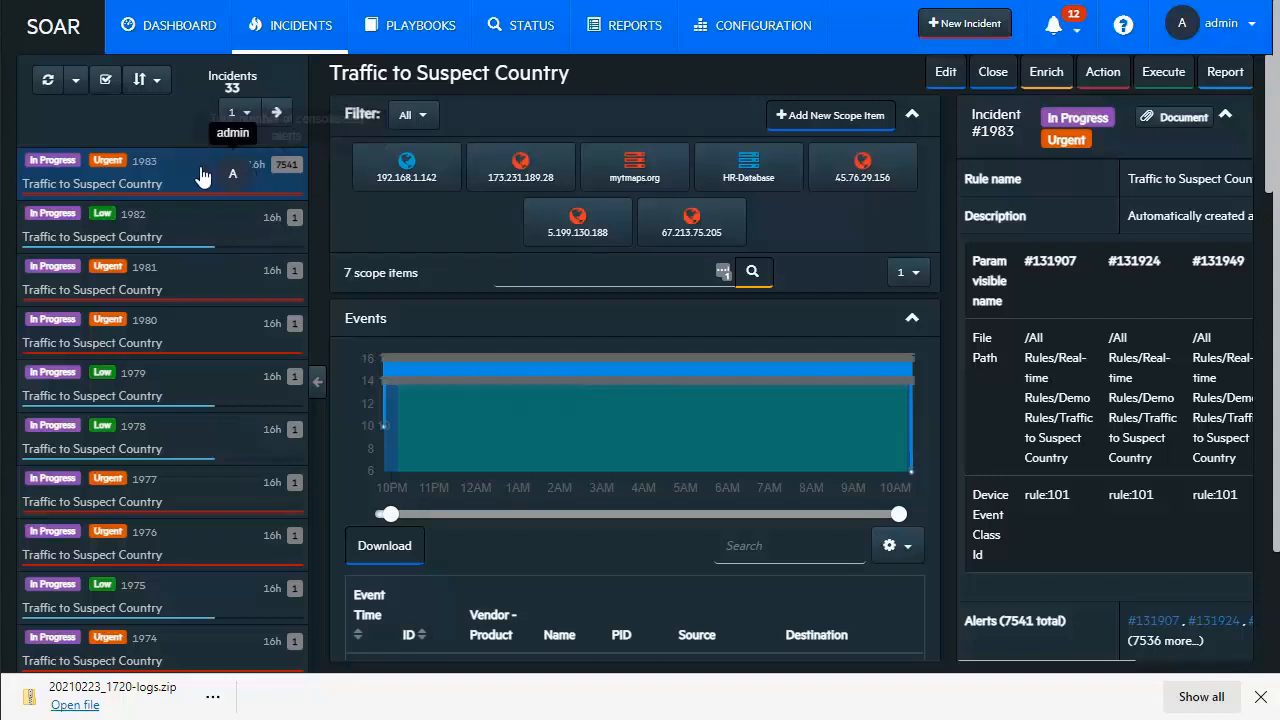
mouse_move(314, 188)
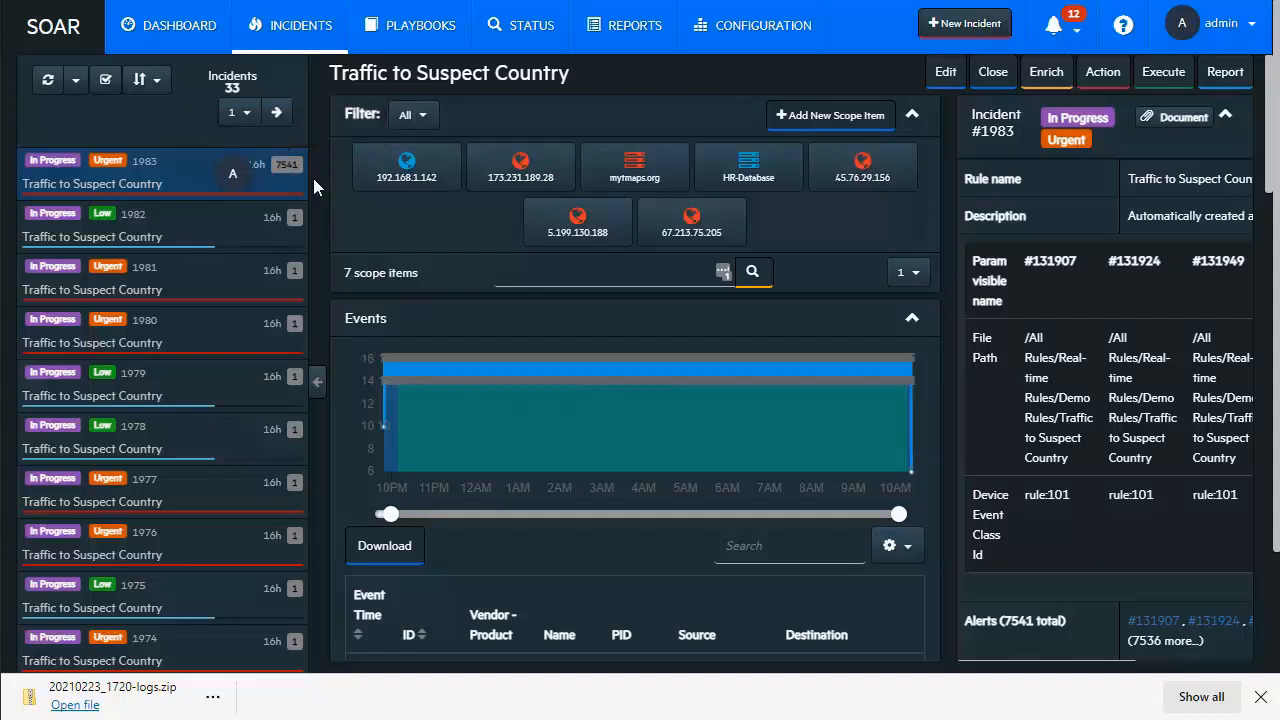
mouse_move(310, 188)
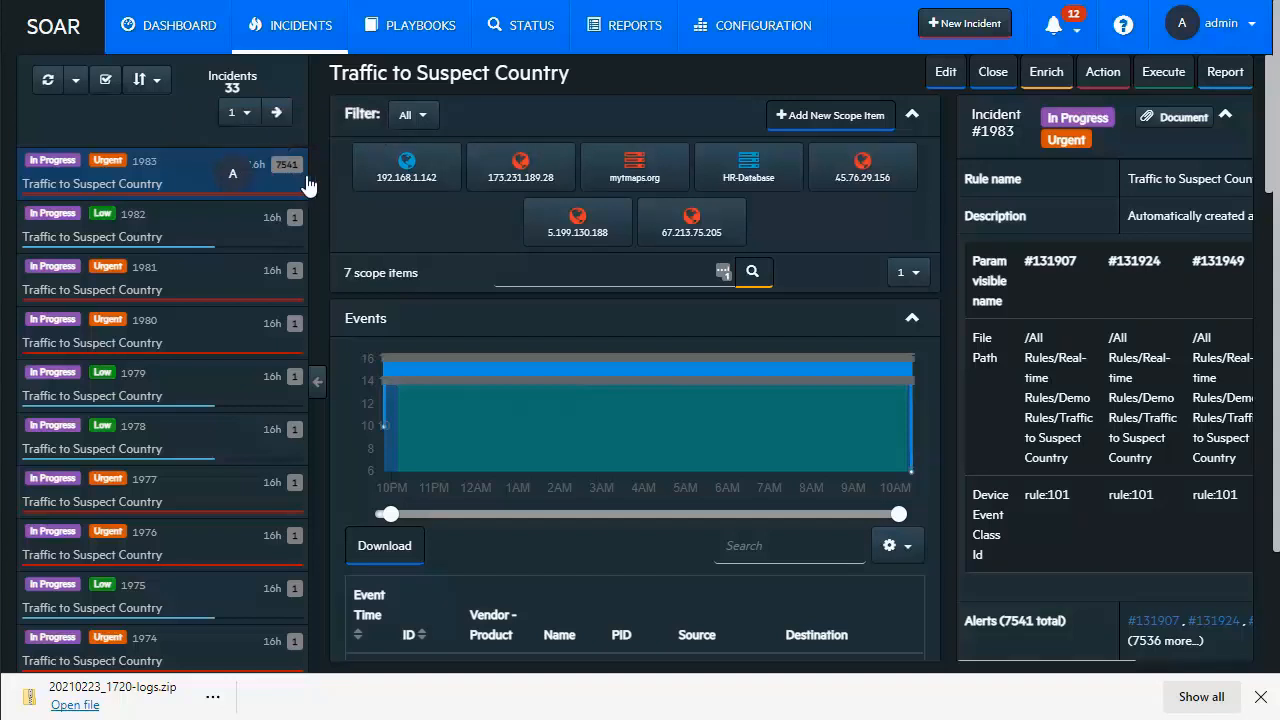
mouse_move(258, 498)
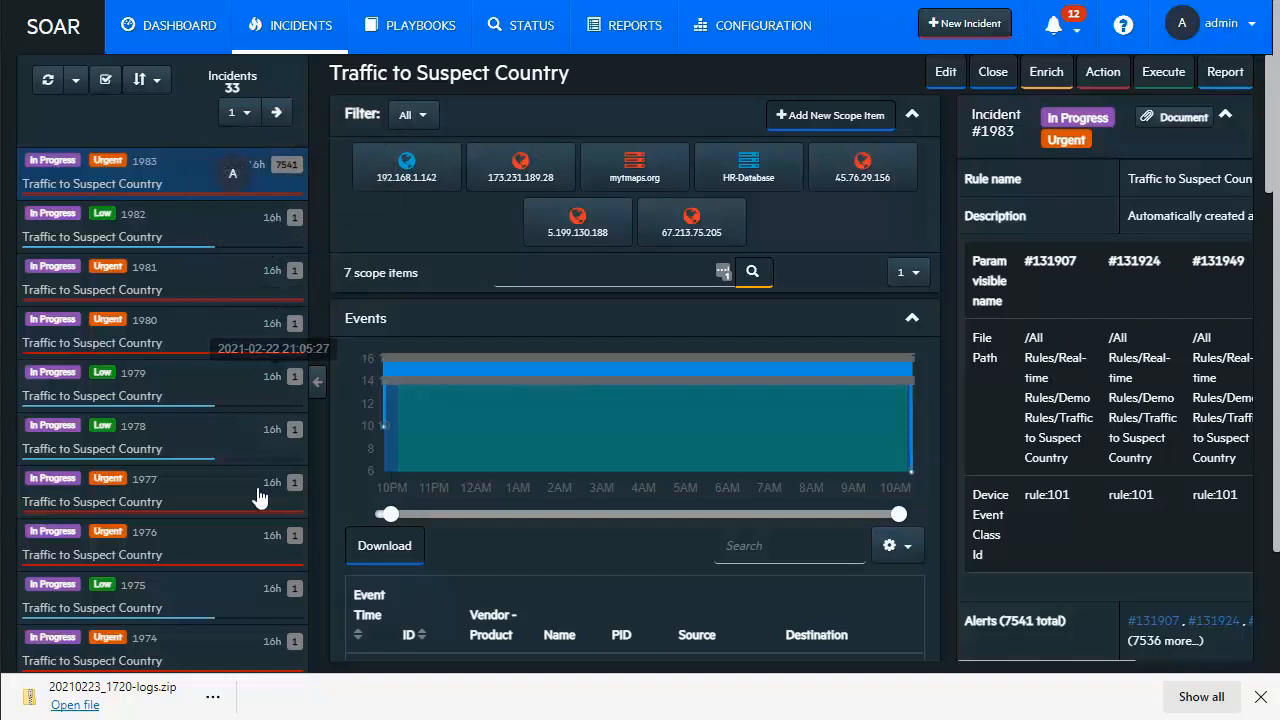
mouse_move(235, 265)
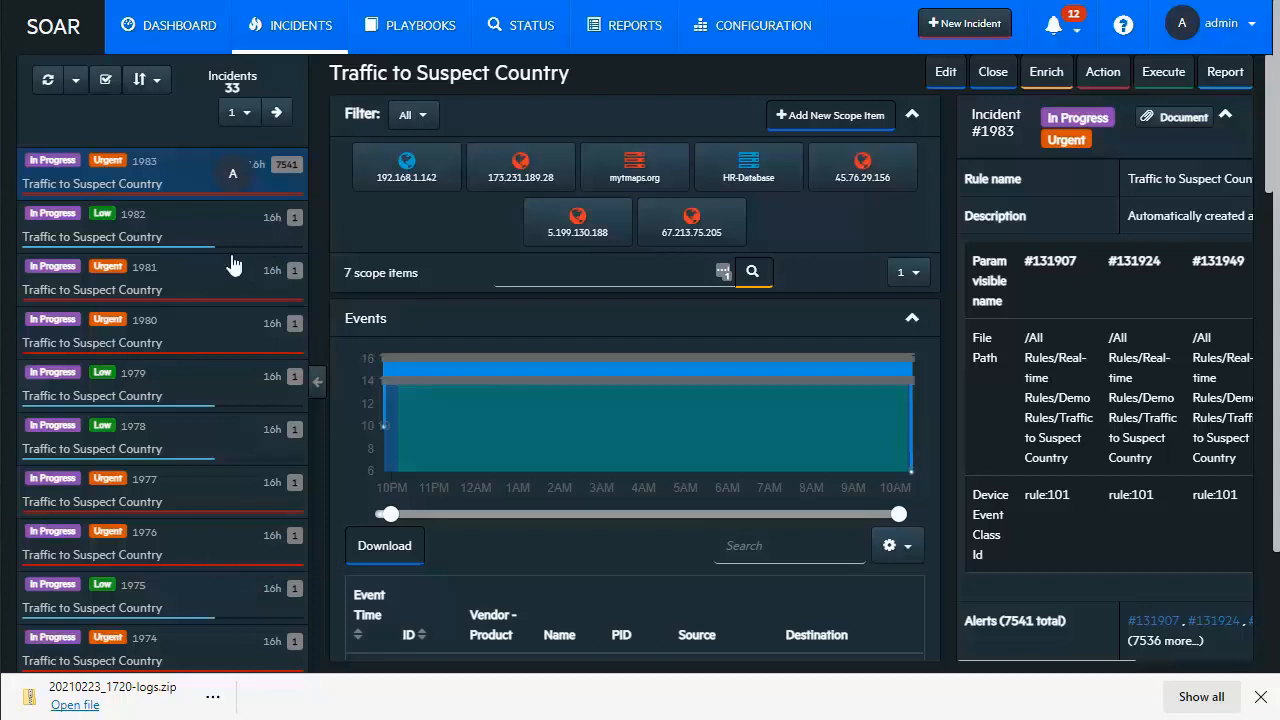
Open the page-number dropdown above the incident list.
click(232, 111)
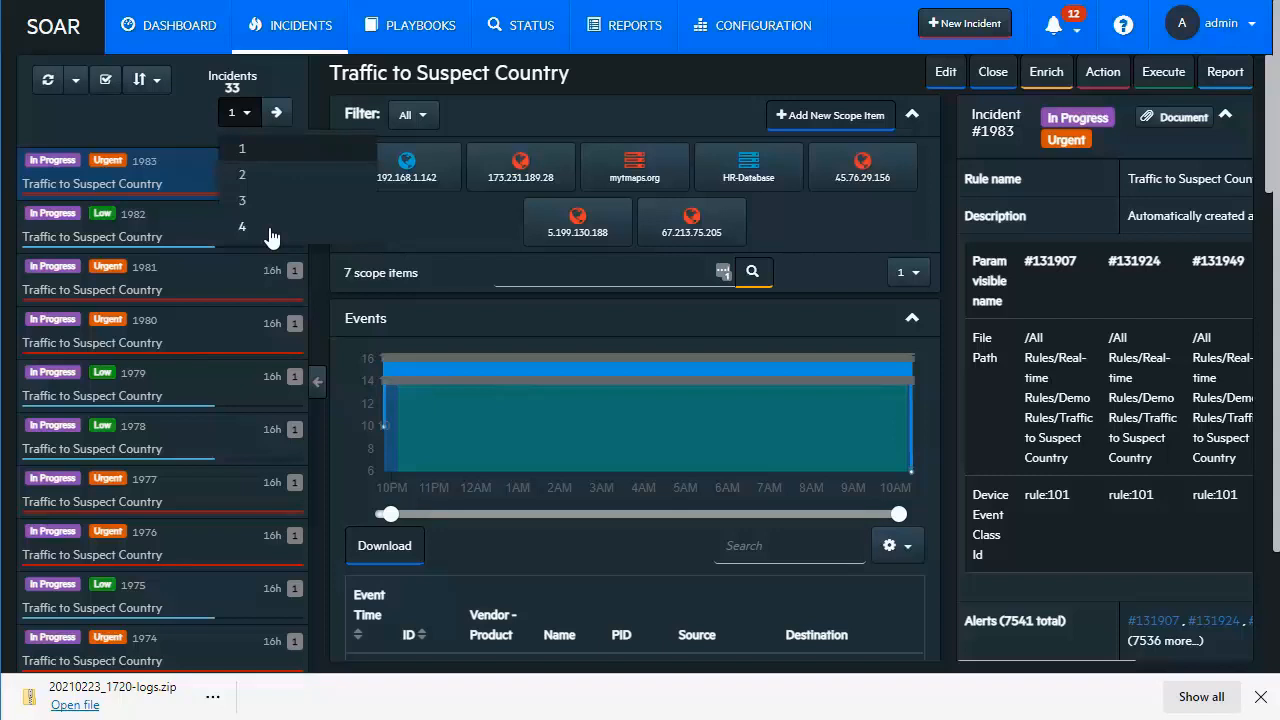
click(241, 227)
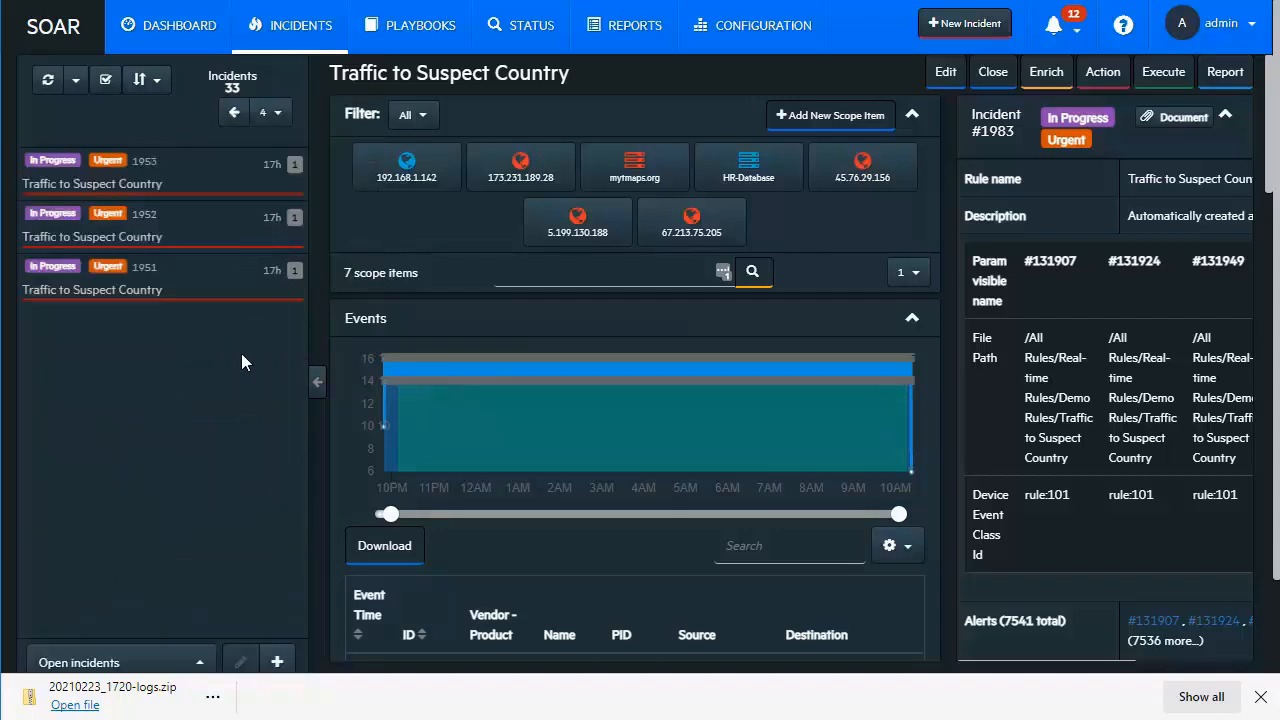
mouse_move(222, 420)
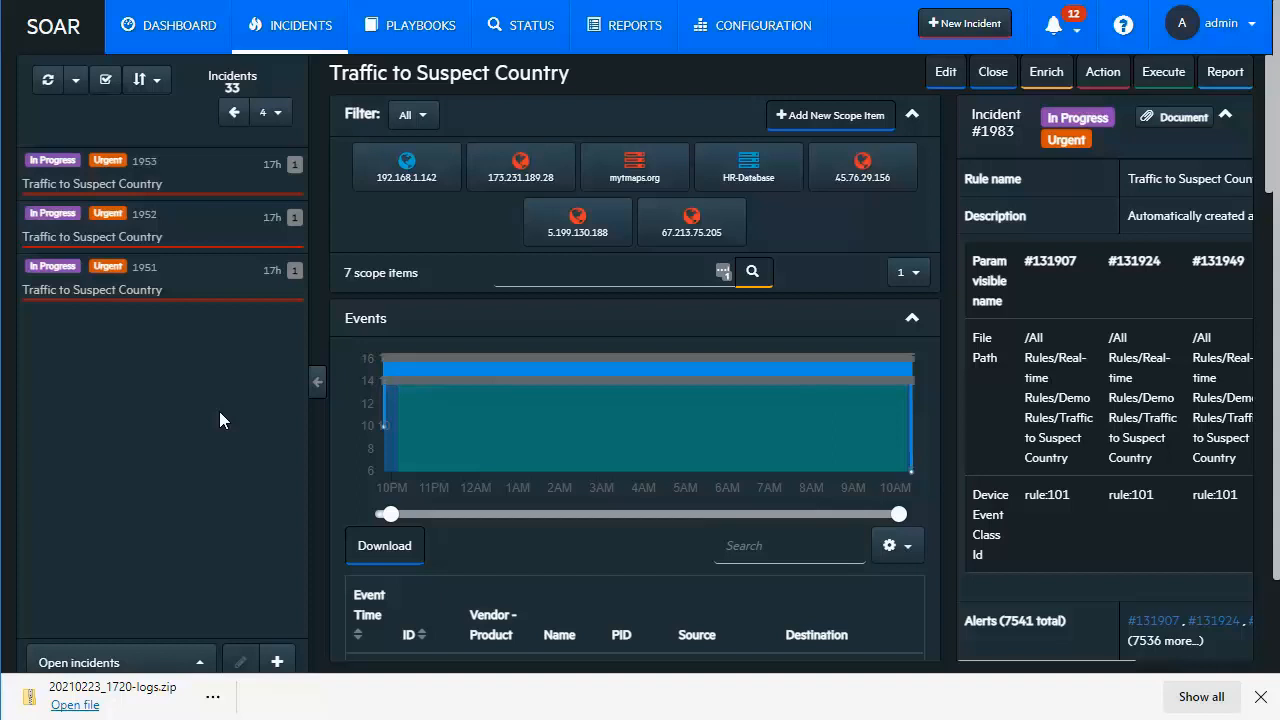
mouse_move(196, 483)
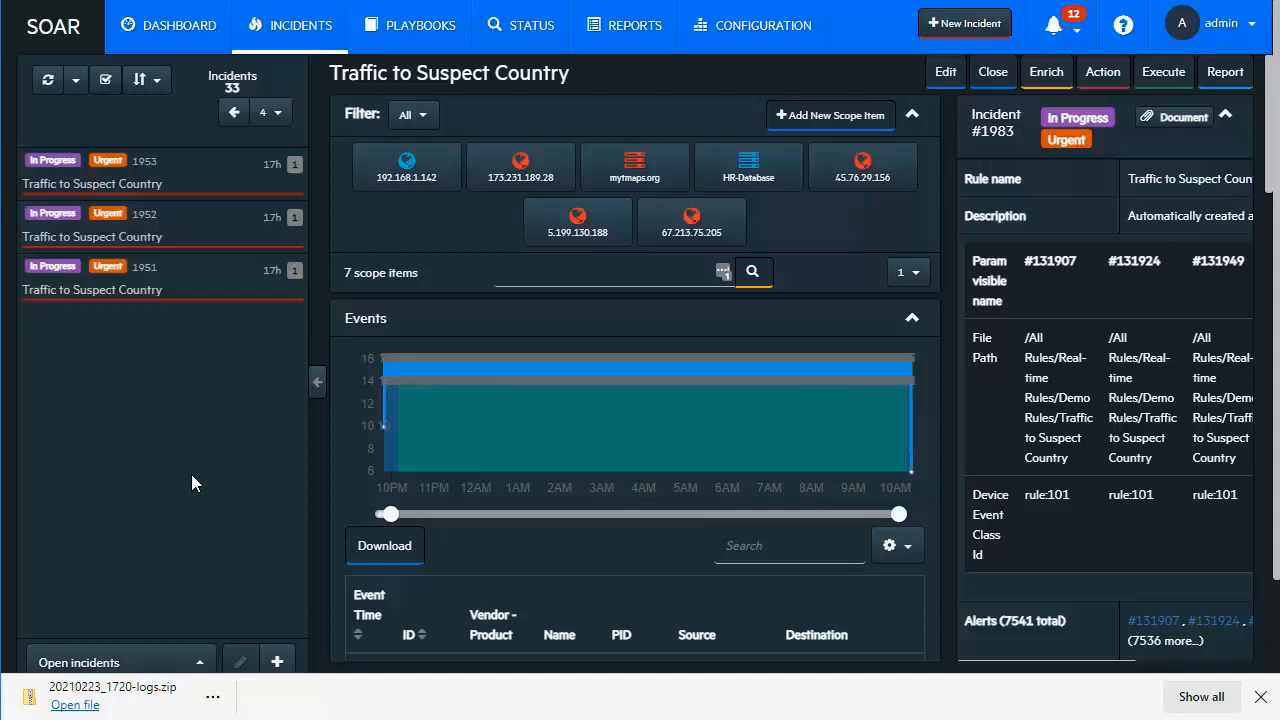
mouse_move(200, 140)
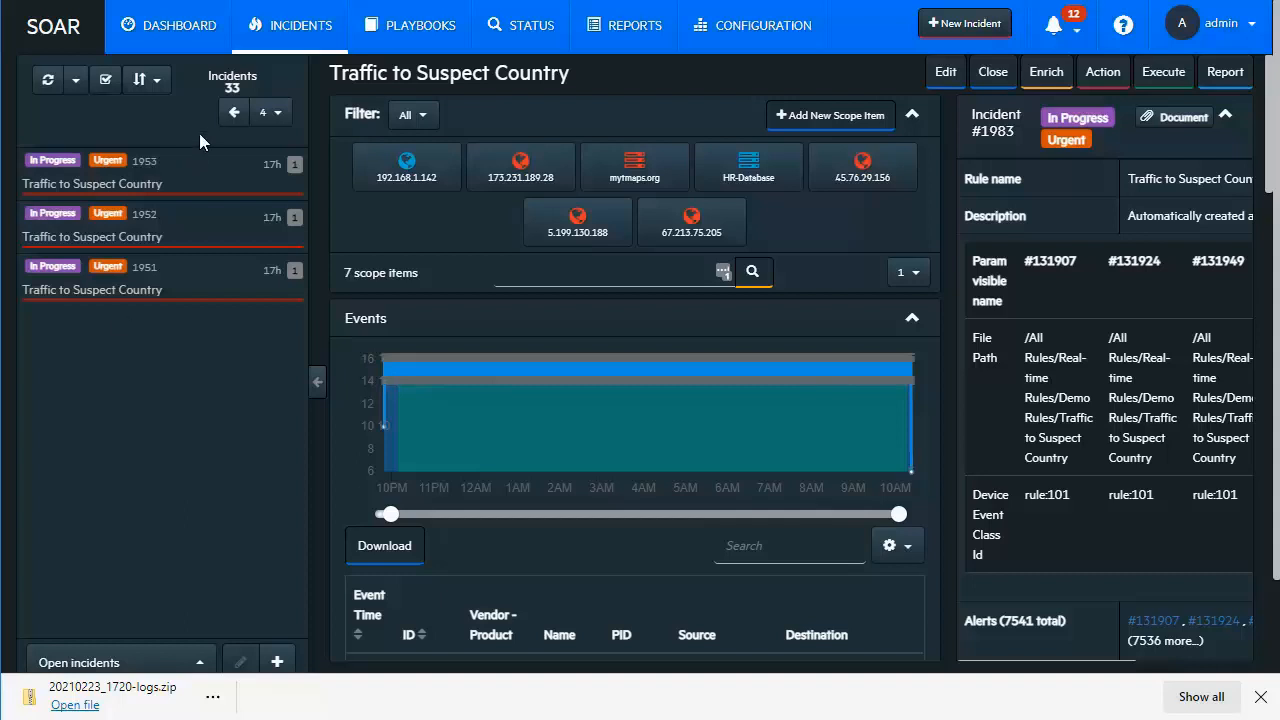
mouse_move(180, 115)
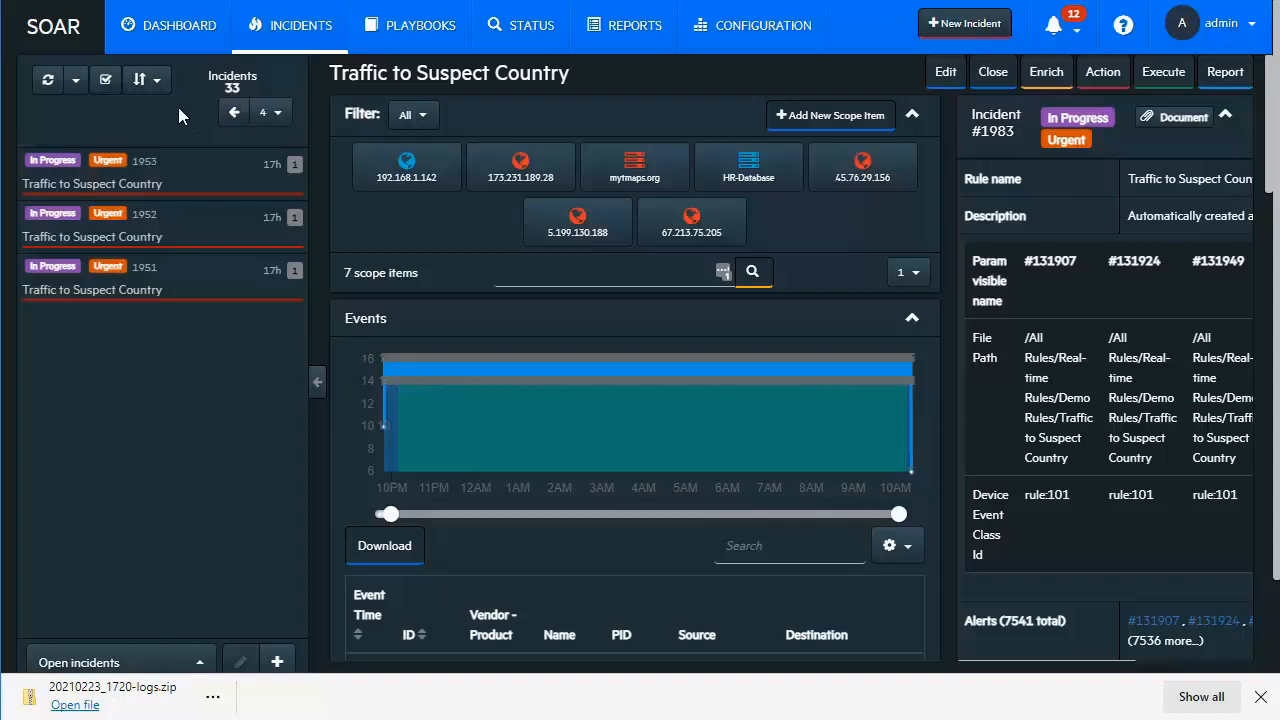
click(271, 111)
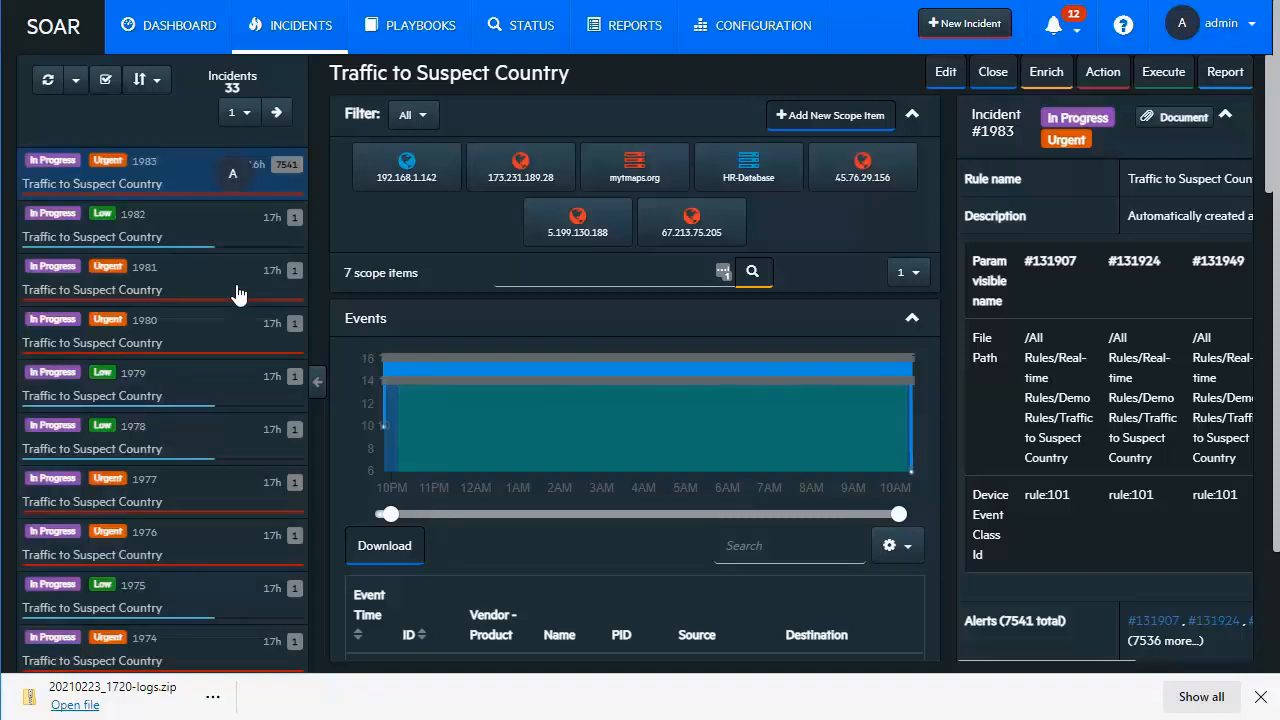
mouse_move(240, 337)
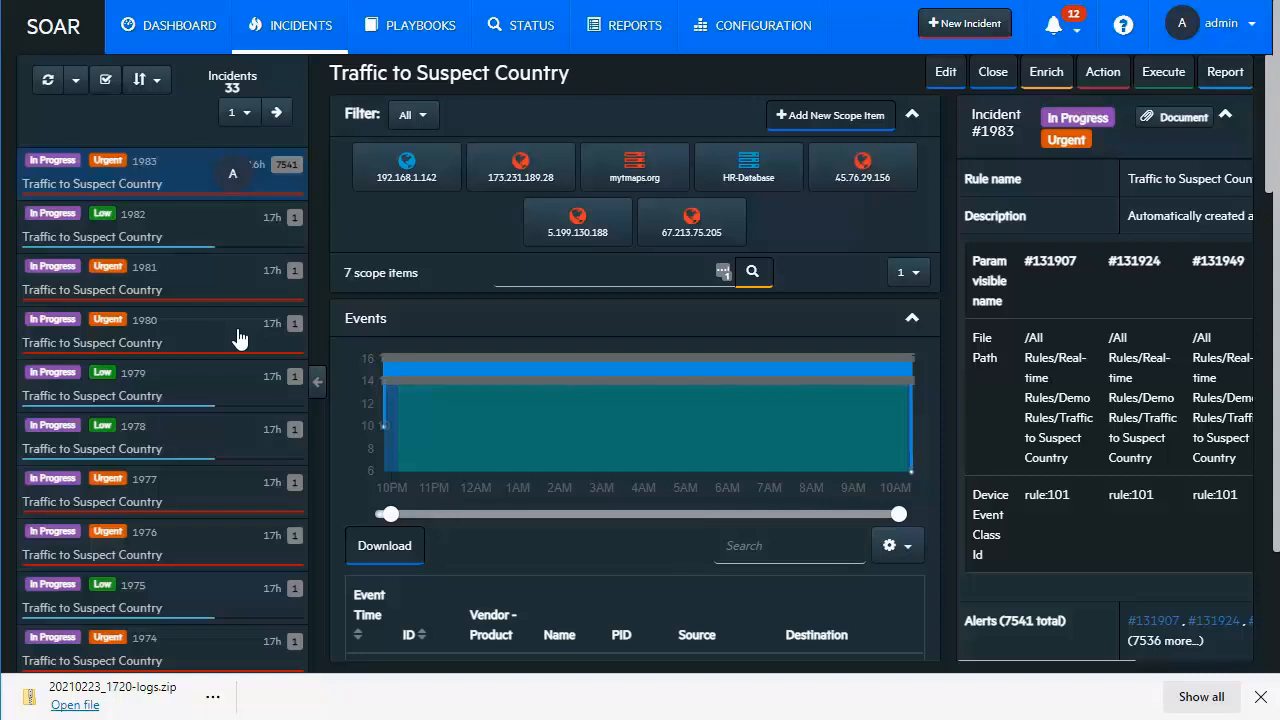
mouse_move(250, 343)
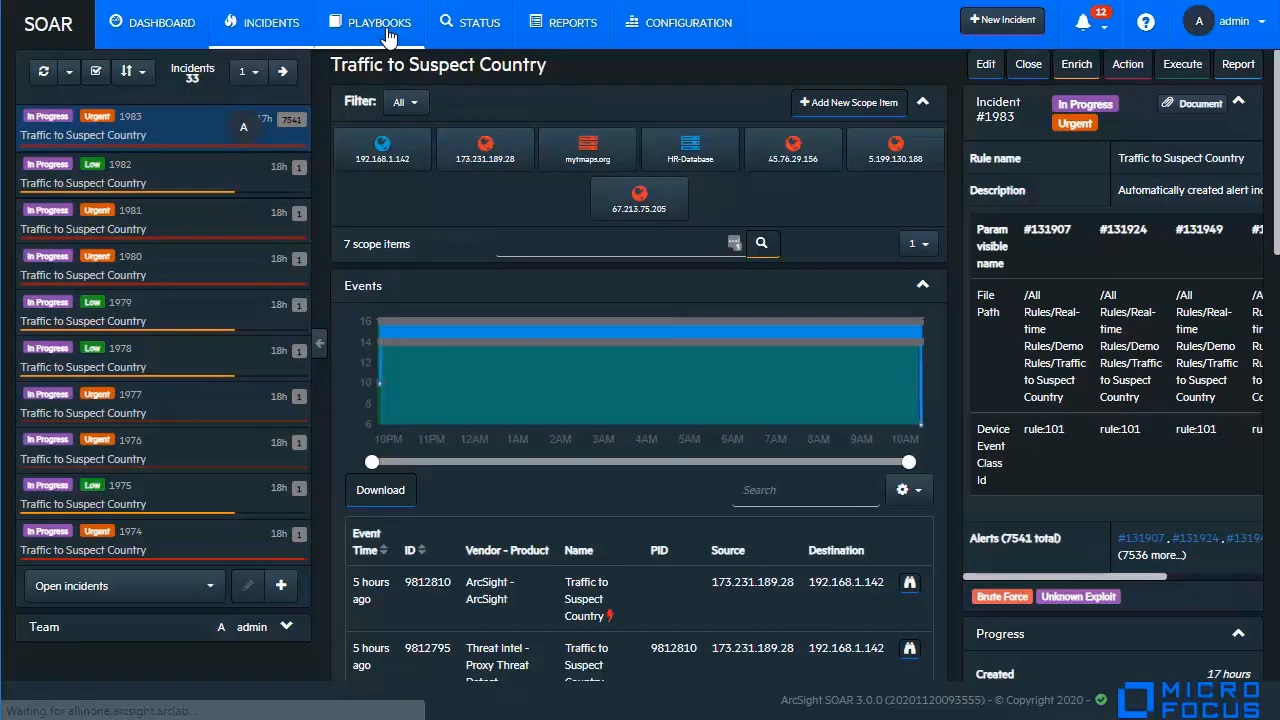
Show the Playbooks table from the top navigation bar.
click(381, 22)
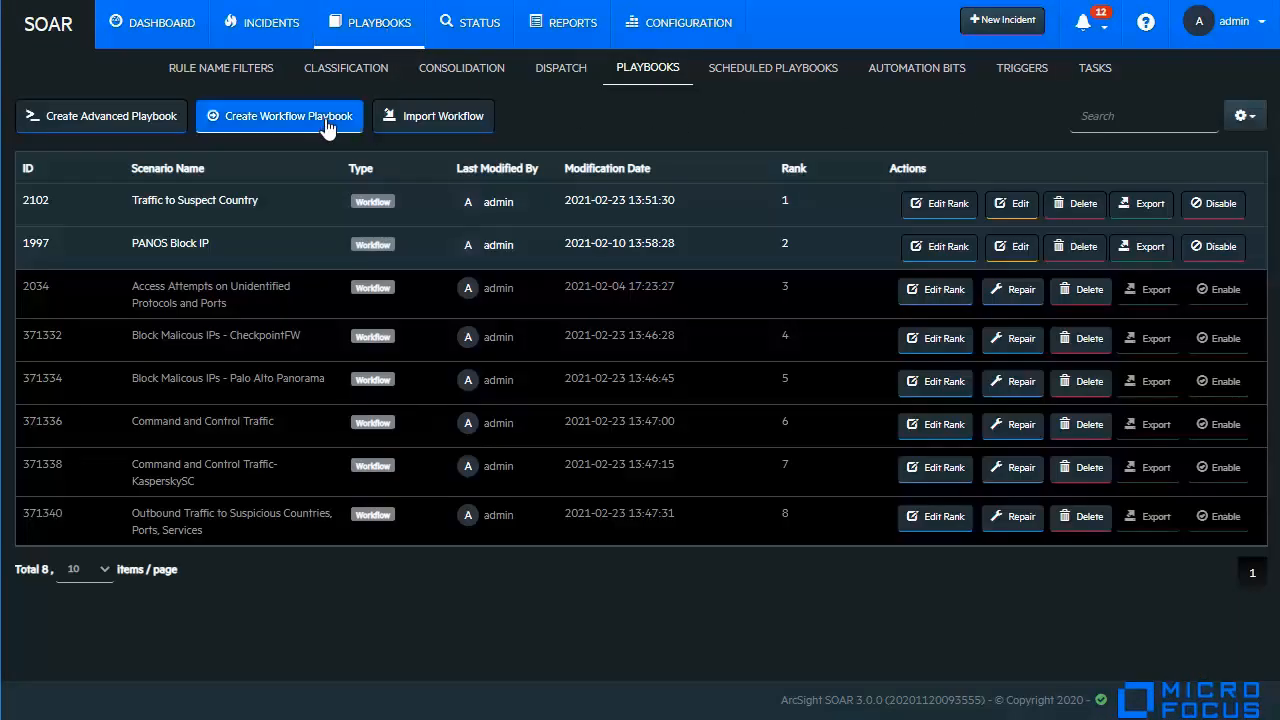
mouse_move(612, 137)
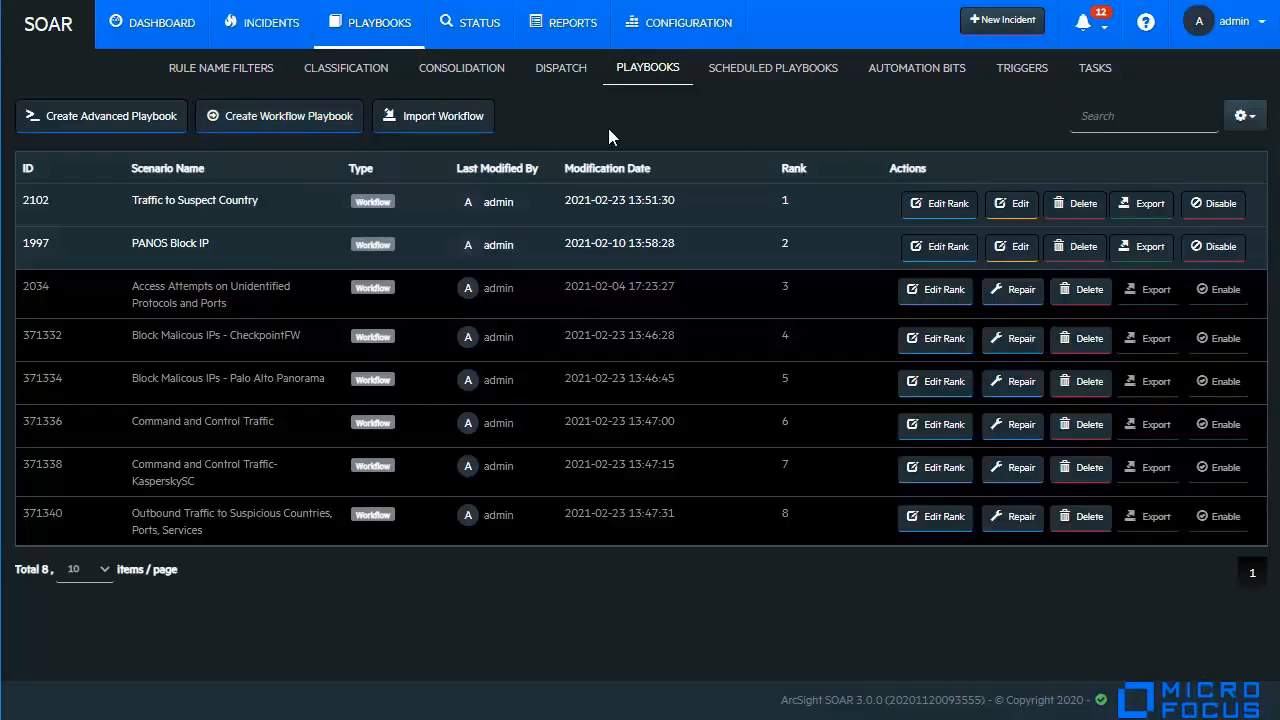
mouse_move(757, 120)
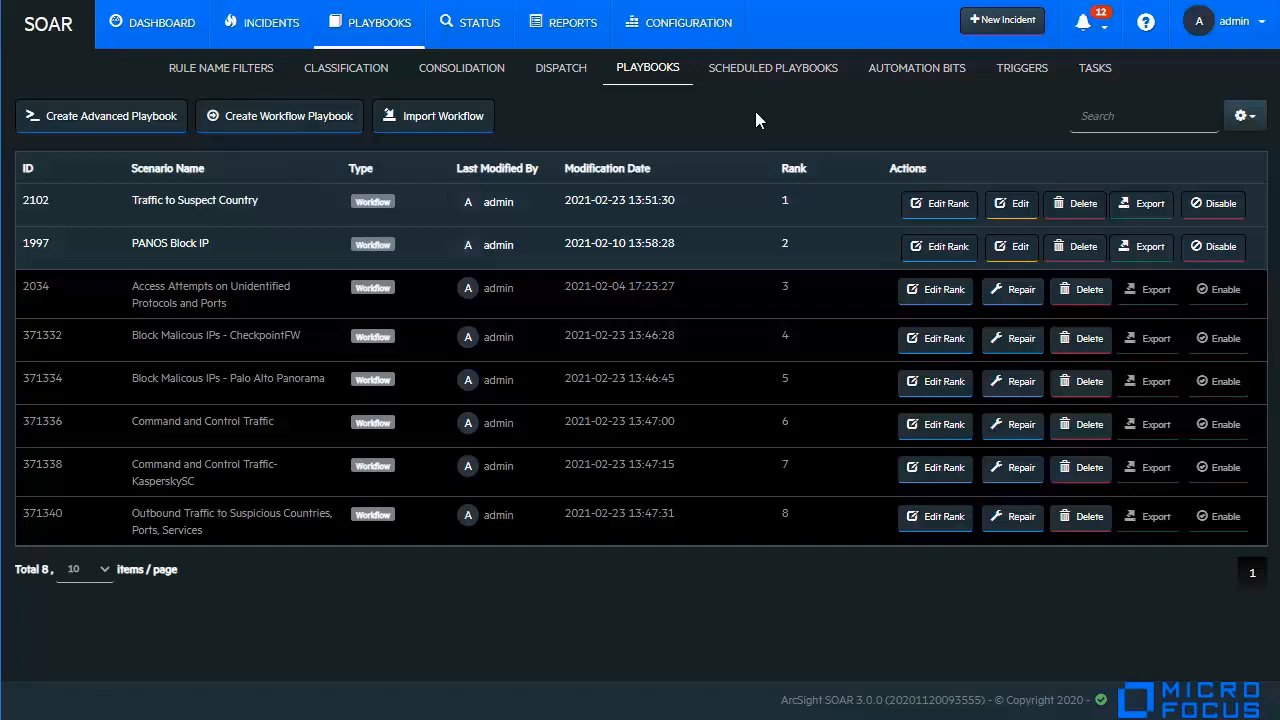
mouse_move(643, 99)
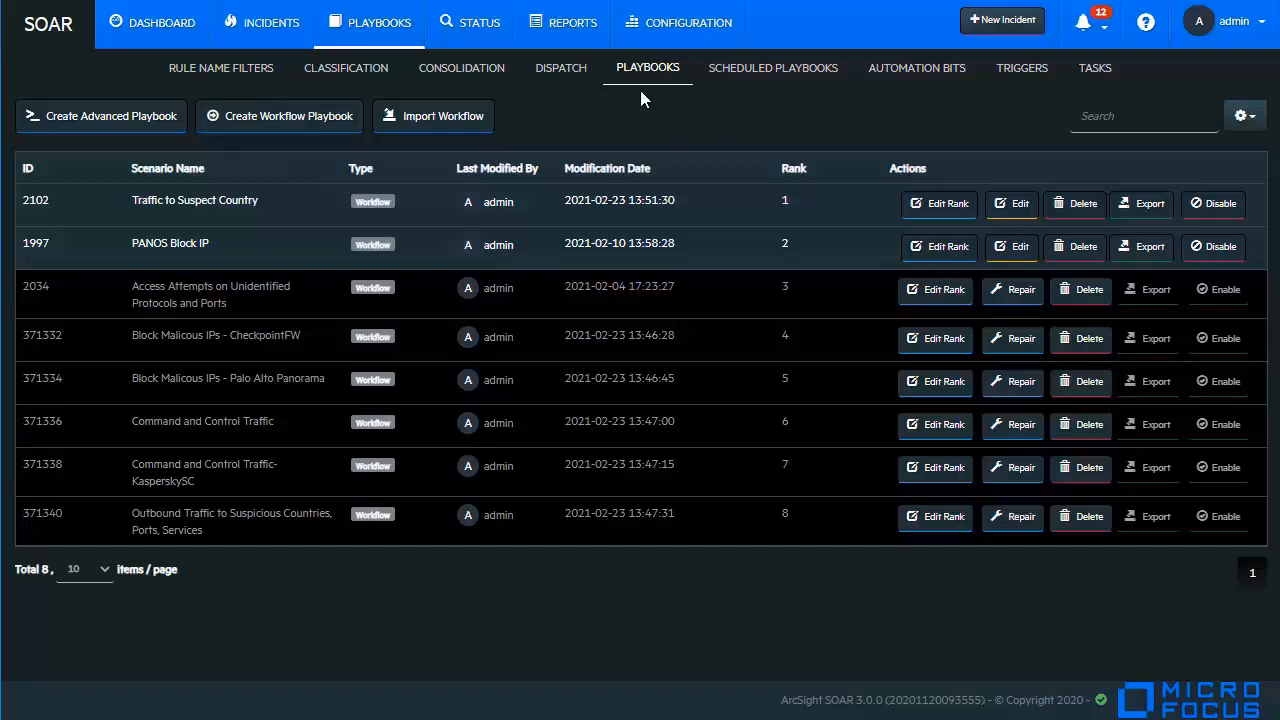
mouse_move(663, 107)
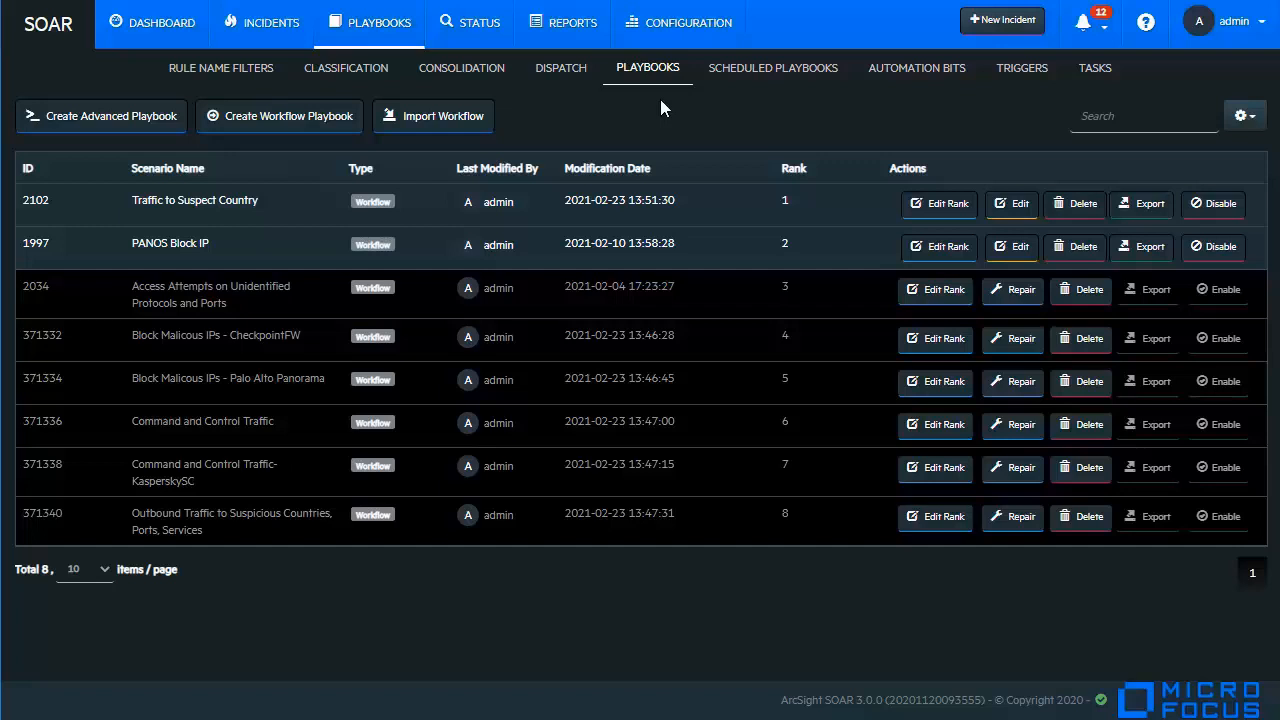
mouse_move(665, 110)
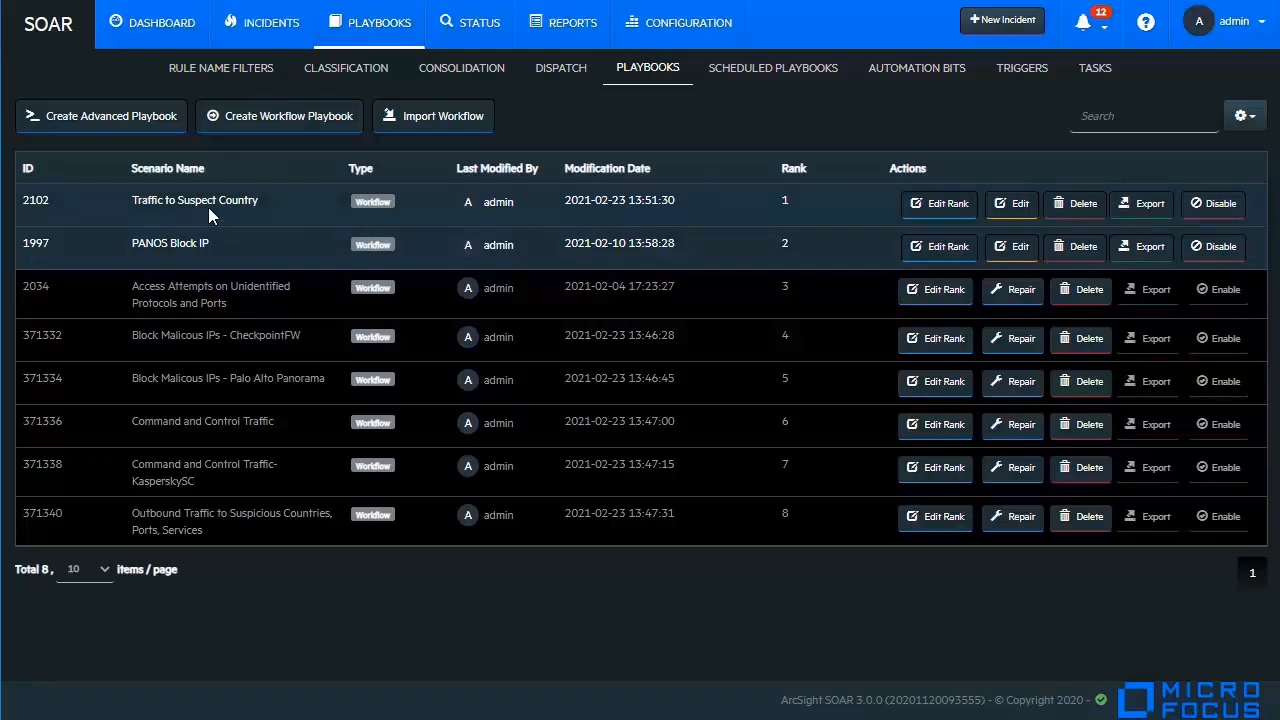
mouse_move(178, 217)
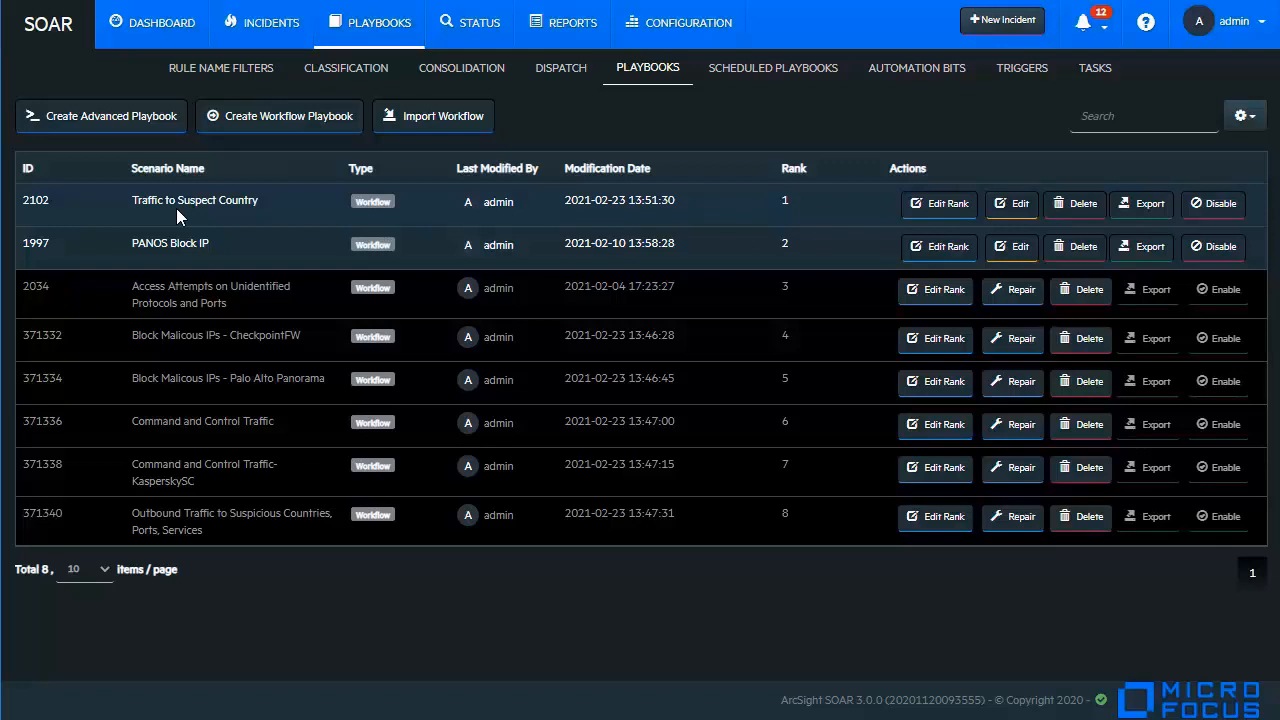
mouse_move(757, 215)
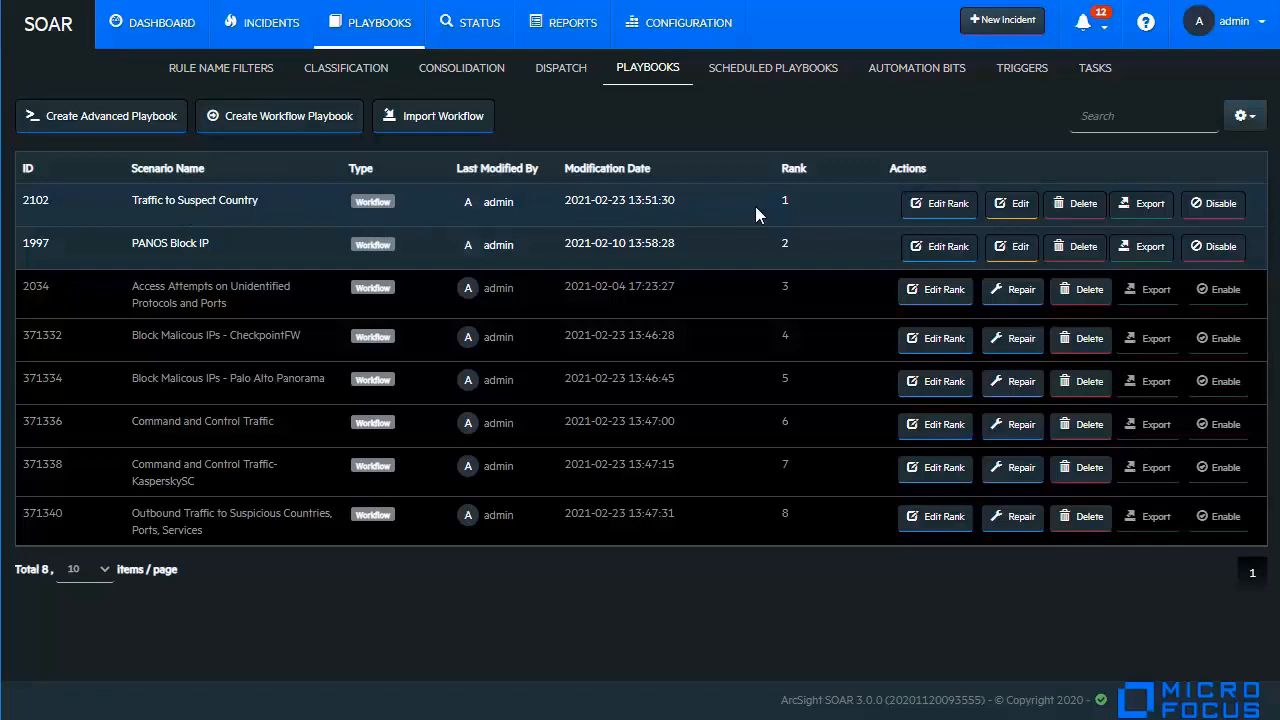
mouse_move(717, 220)
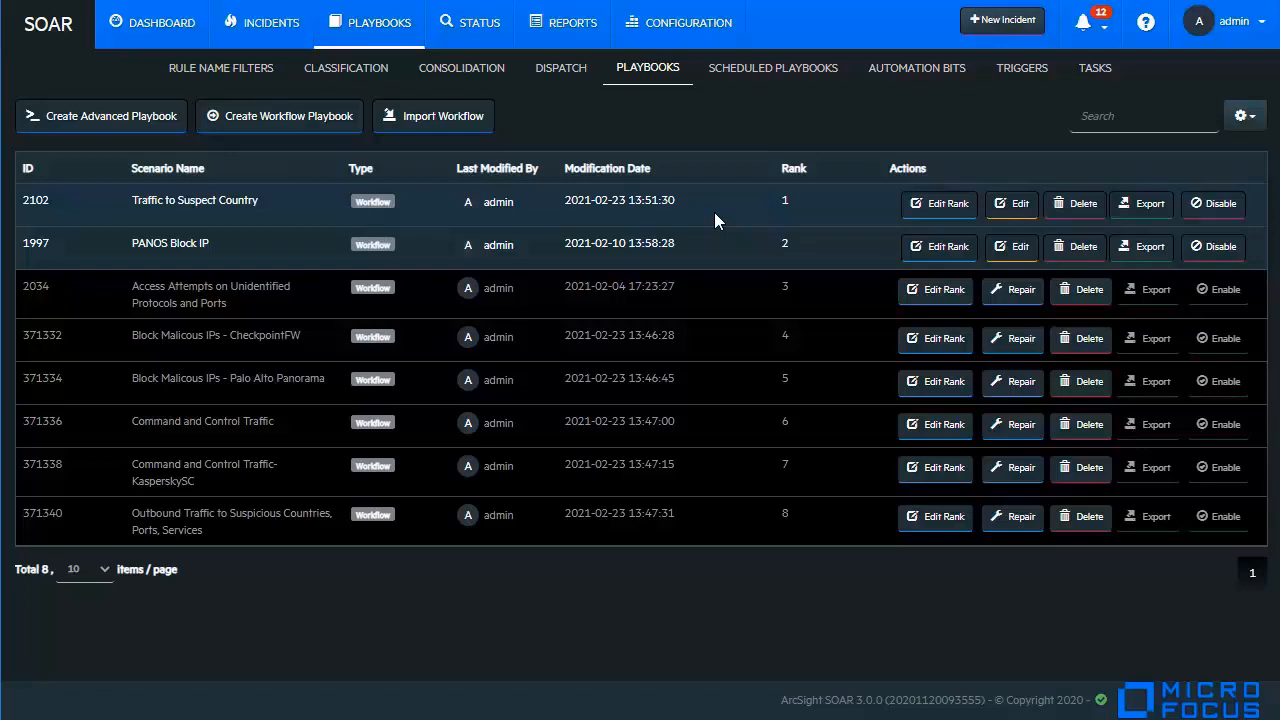
mouse_move(798, 268)
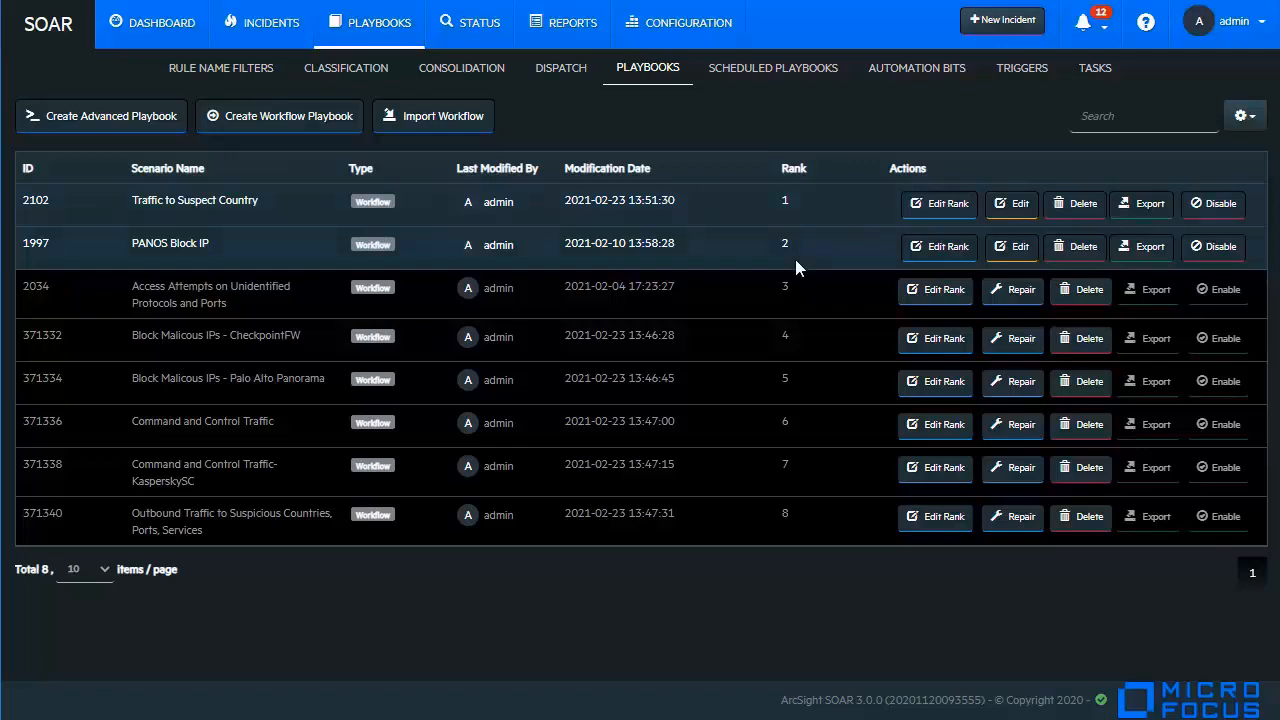
mouse_move(1083, 204)
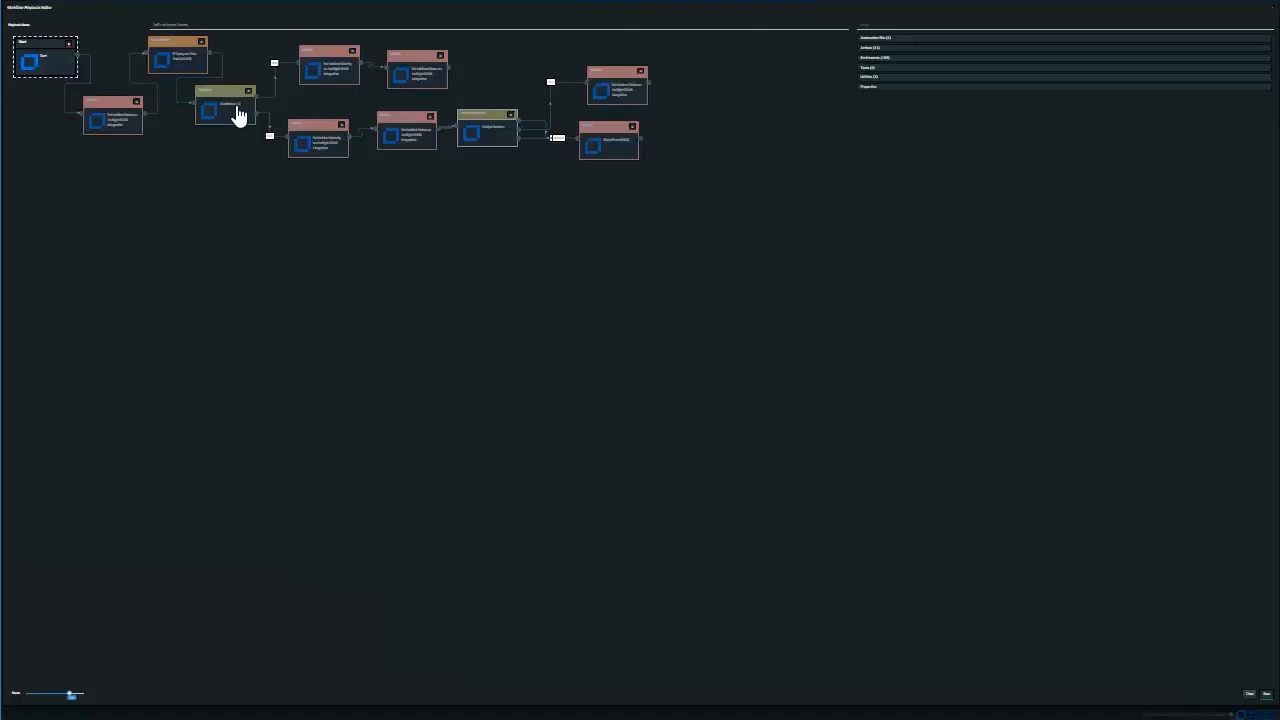
mouse_move(352, 70)
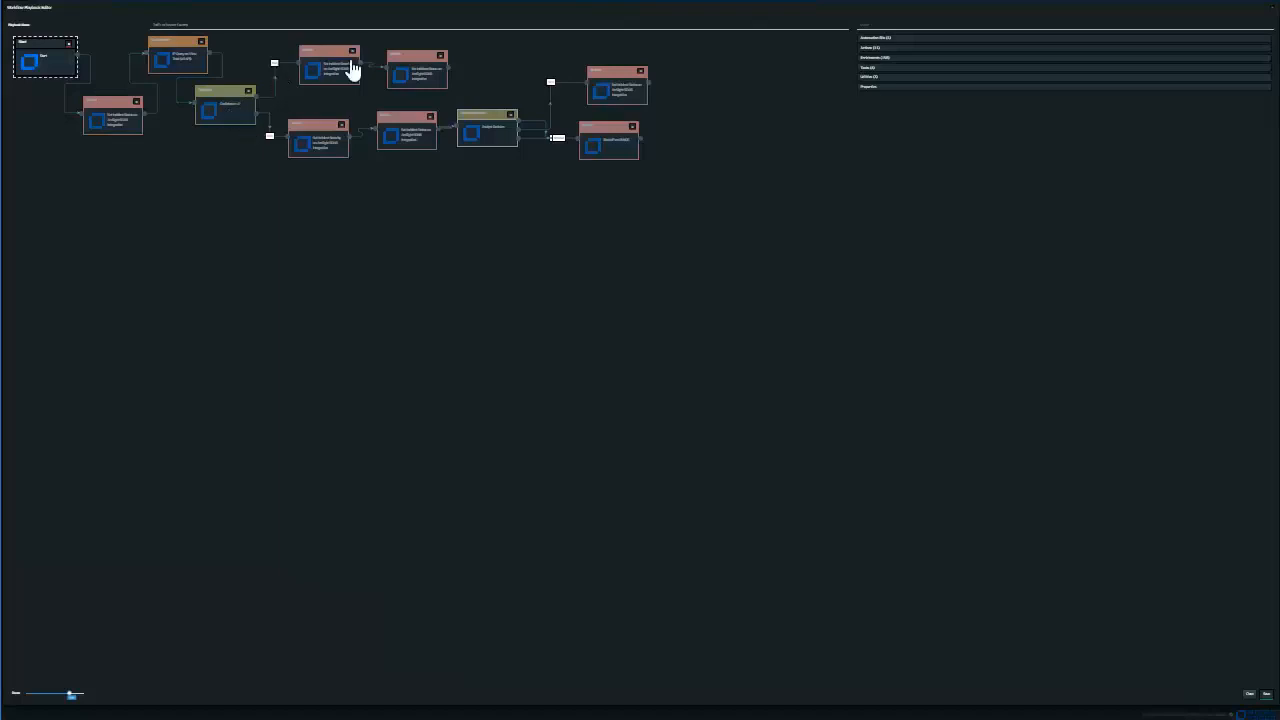
mouse_move(498, 276)
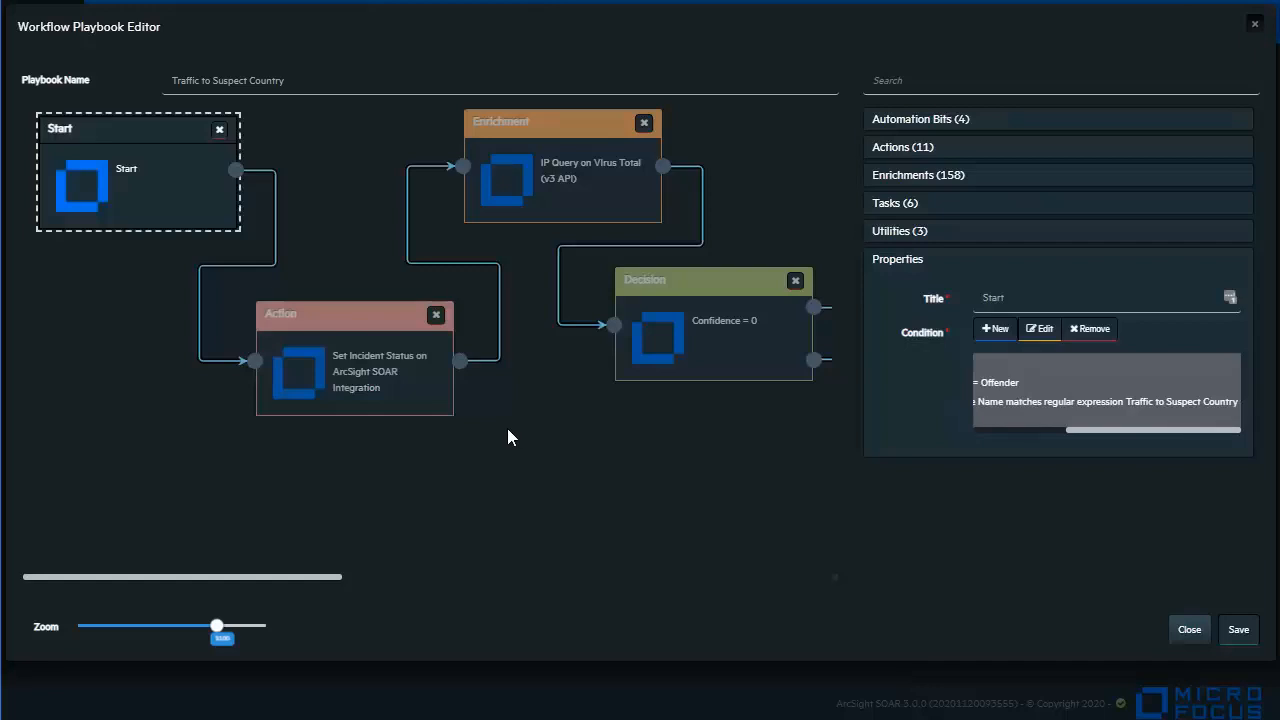
Show the properties of the Set Incident Status on ArcSight SOAR Integration action.
click(355, 360)
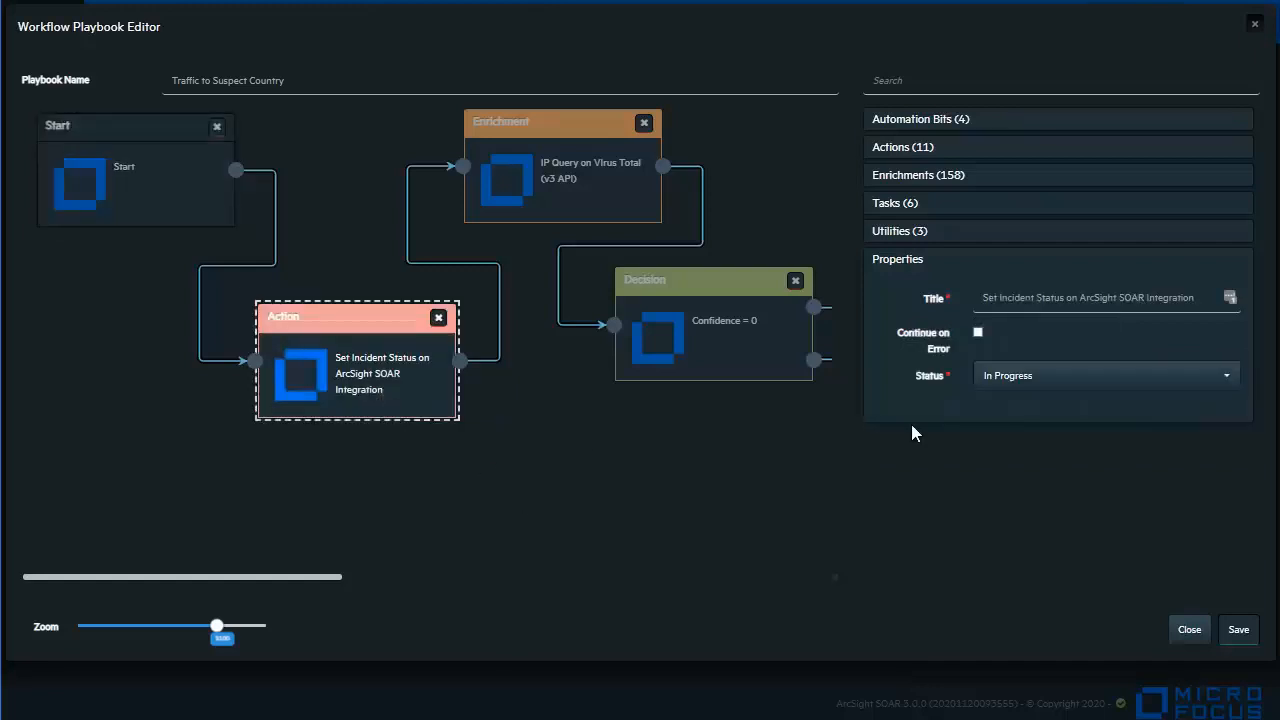
mouse_move(420, 408)
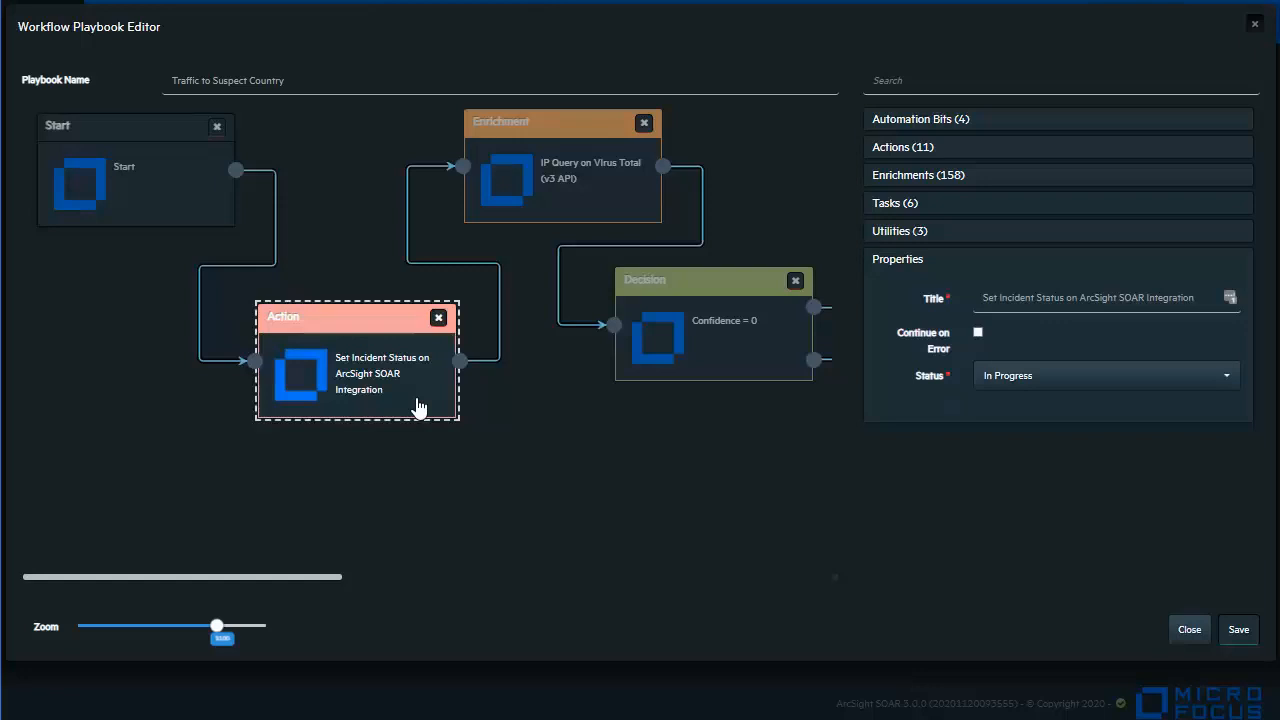
mouse_move(583, 264)
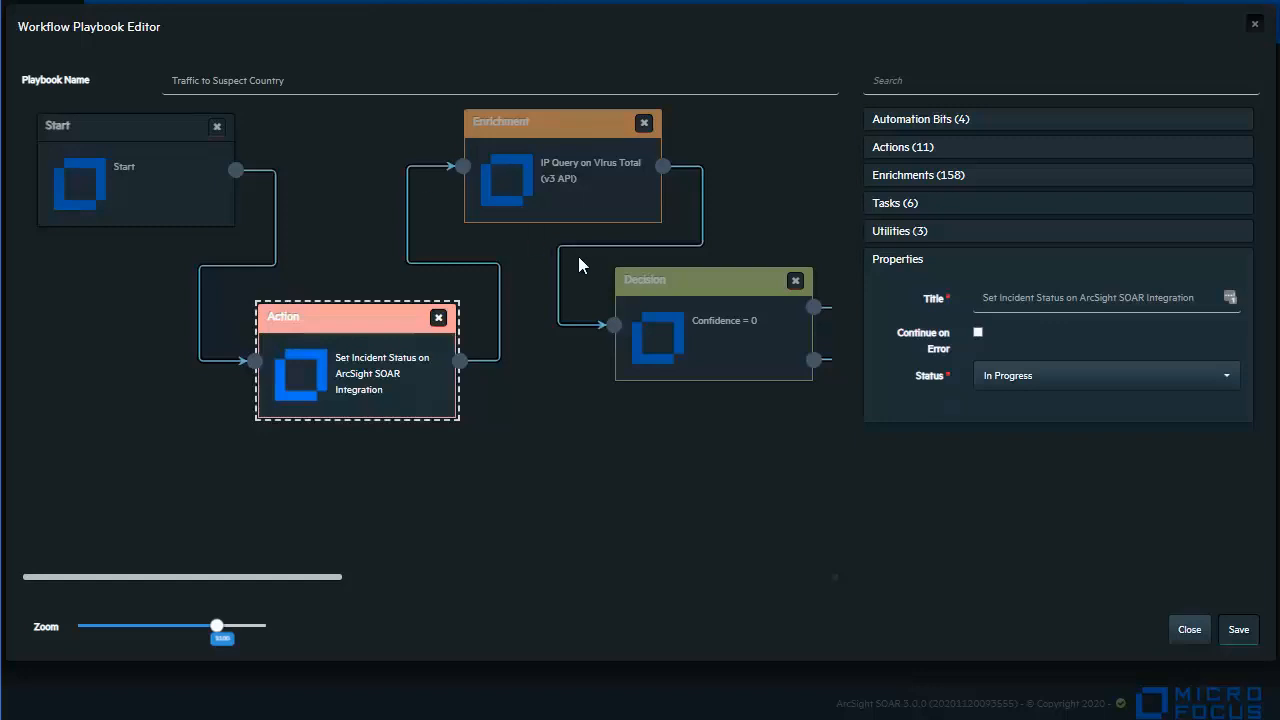
mouse_move(588, 210)
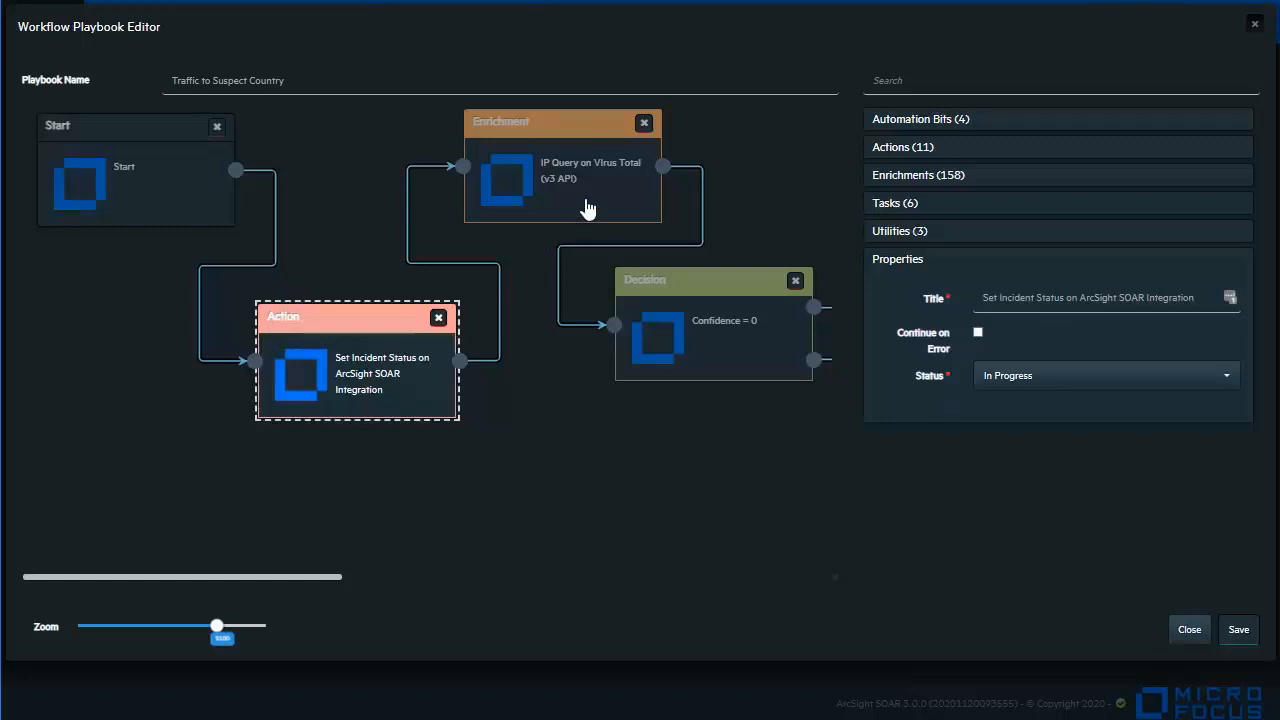
Select the IP Query on Virus Total step and expand Enrichments (158).
click(563, 170)
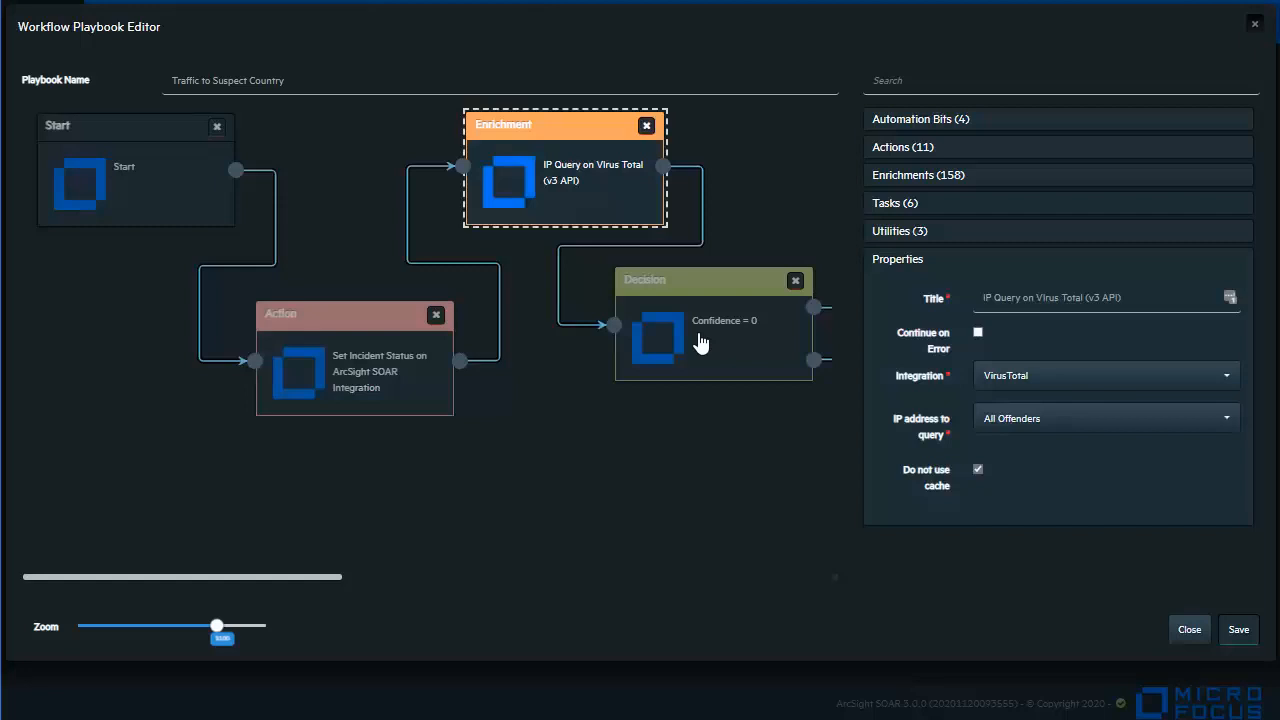
mouse_move(858, 288)
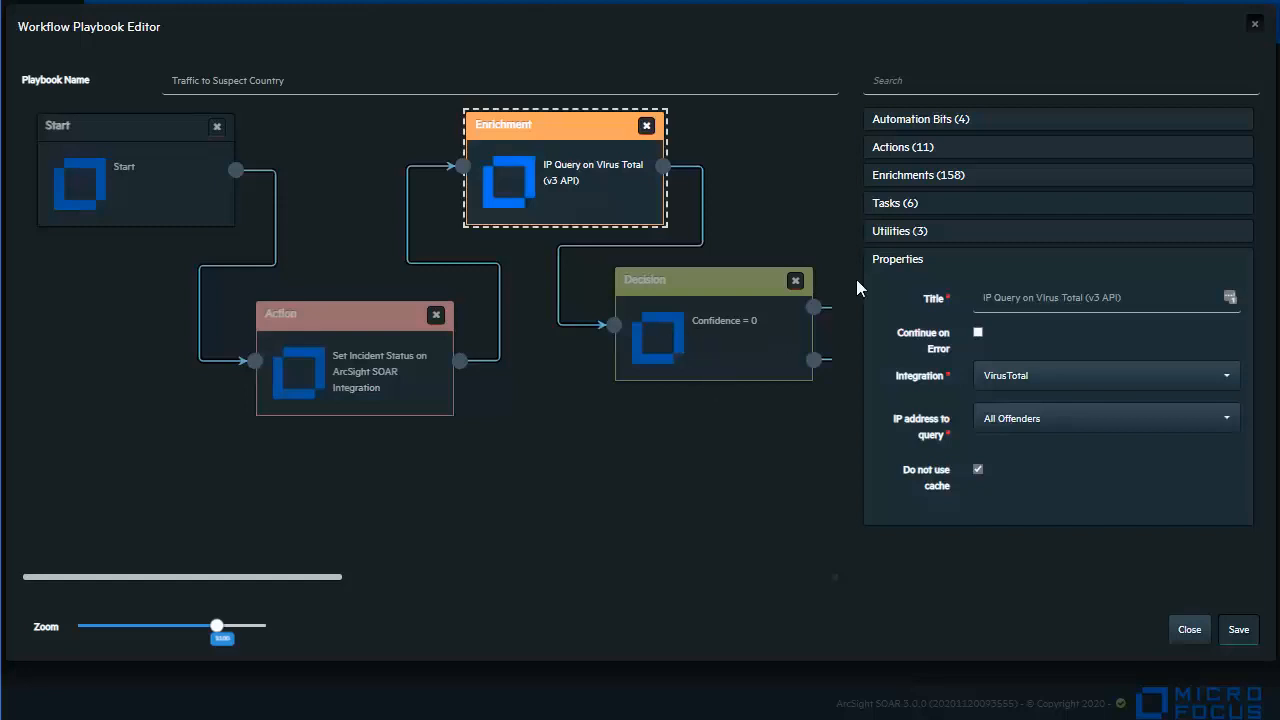
click(902, 146)
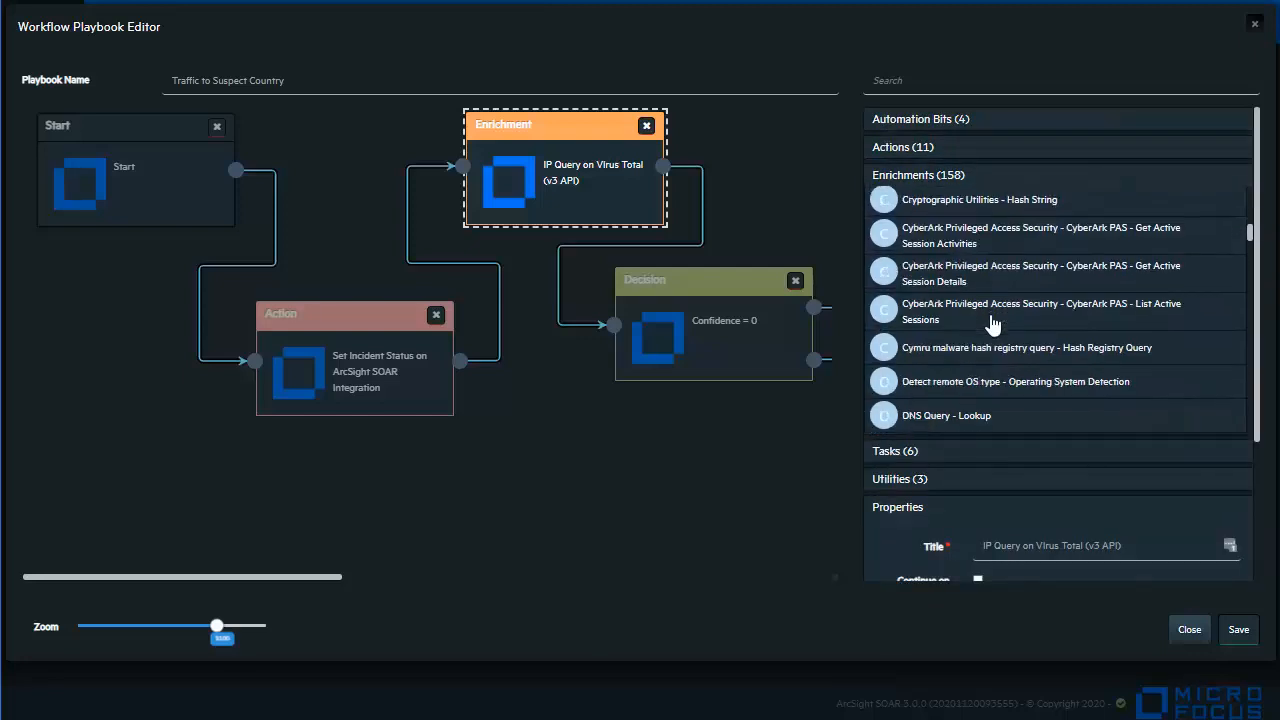
Drag IBM X-Force - IP Report after the Confidence = 0 decision, then delete it.
scroll(down, 3)
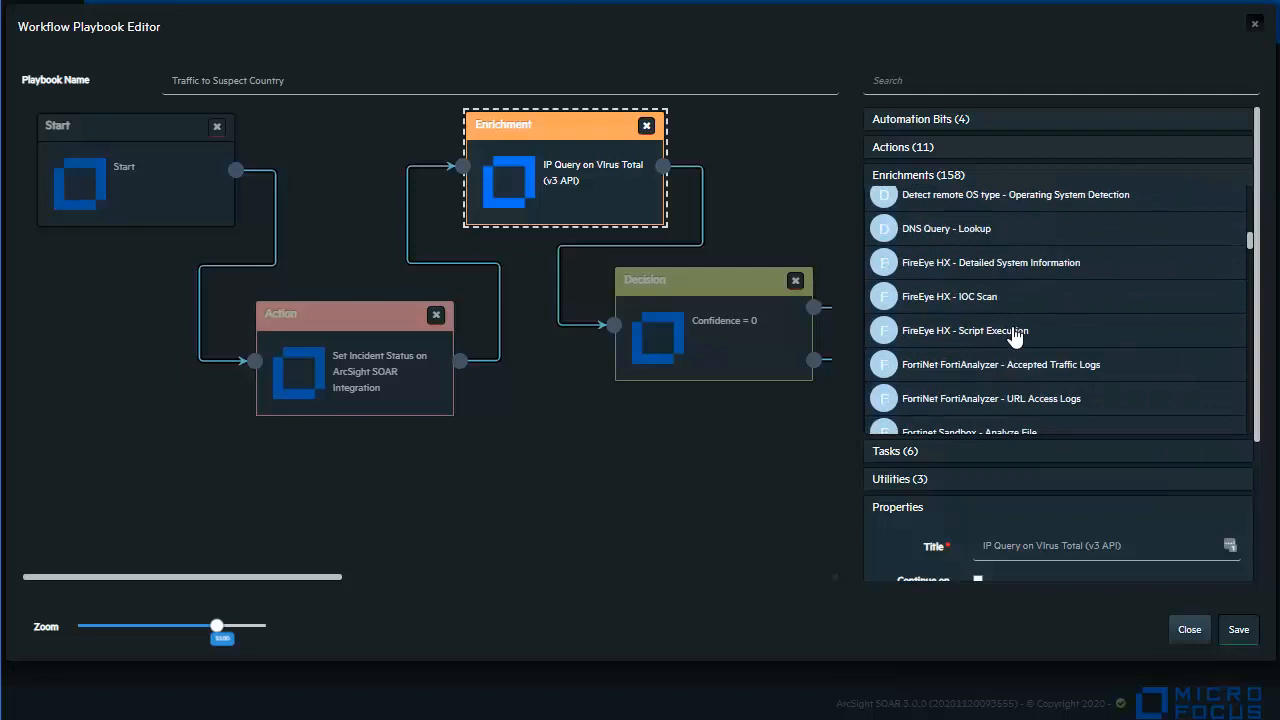
scroll(down, 3)
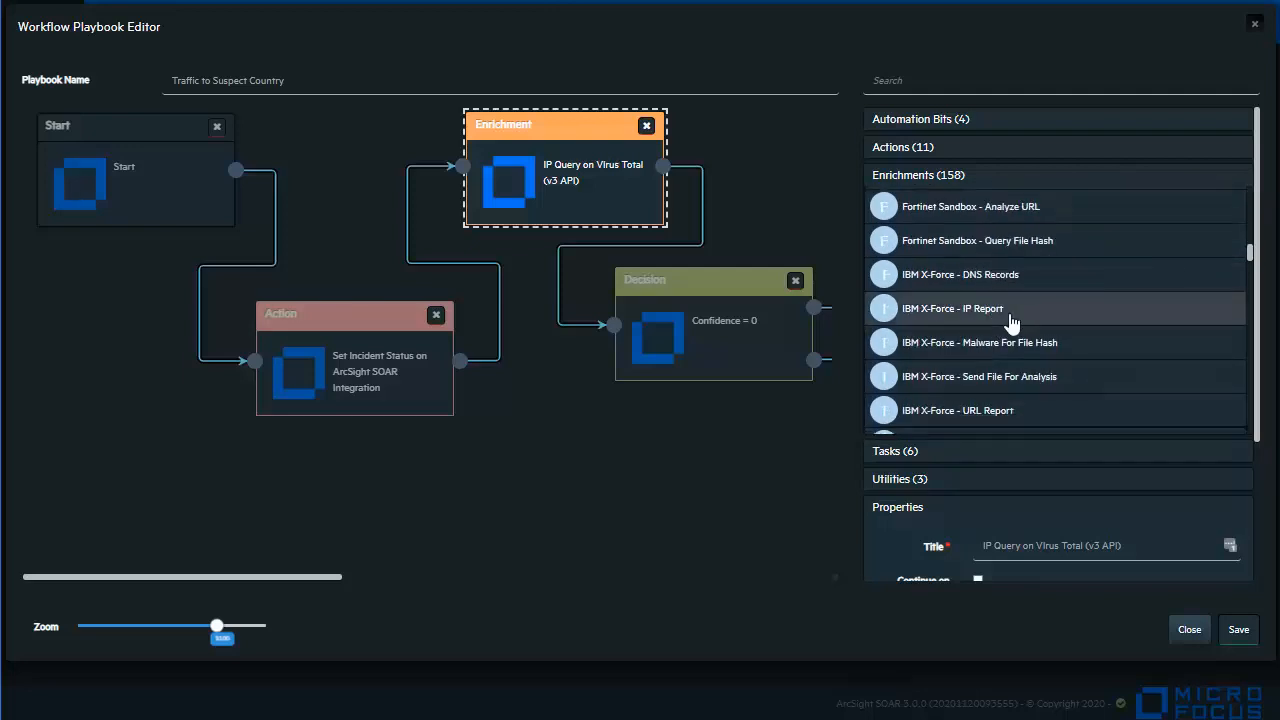
mouse_move(1060, 322)
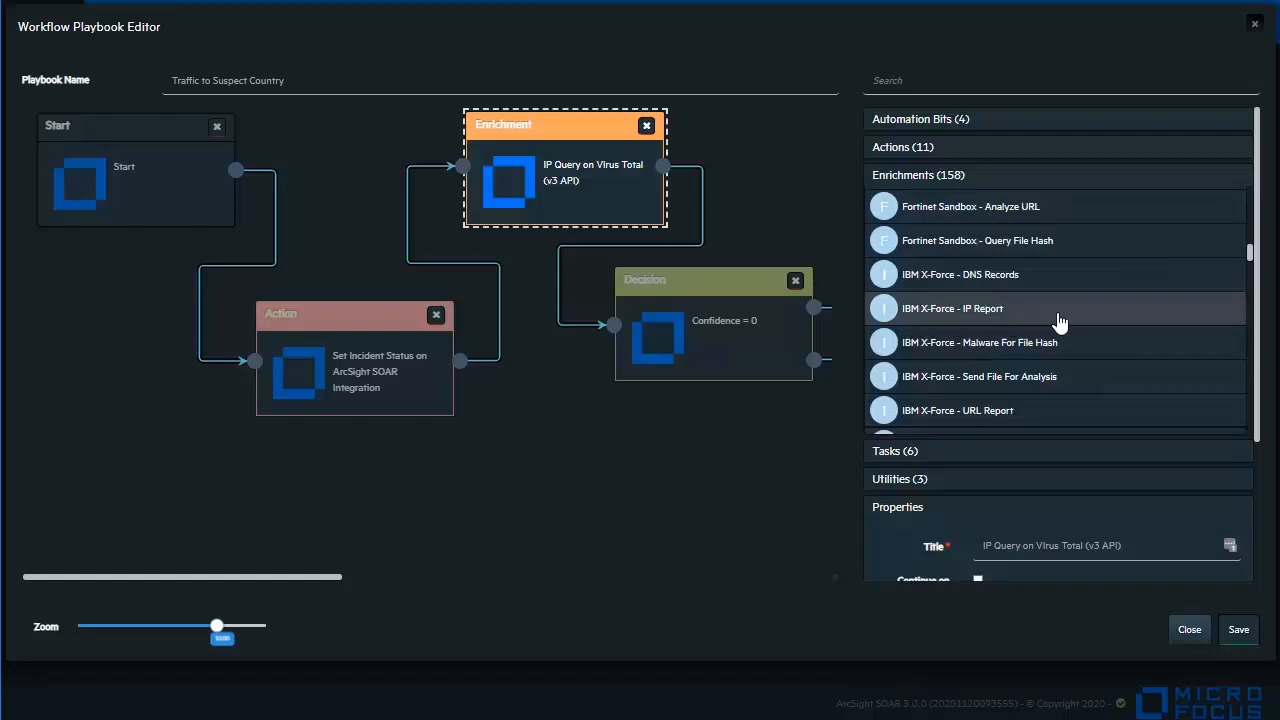
drag(952, 308, 797, 167)
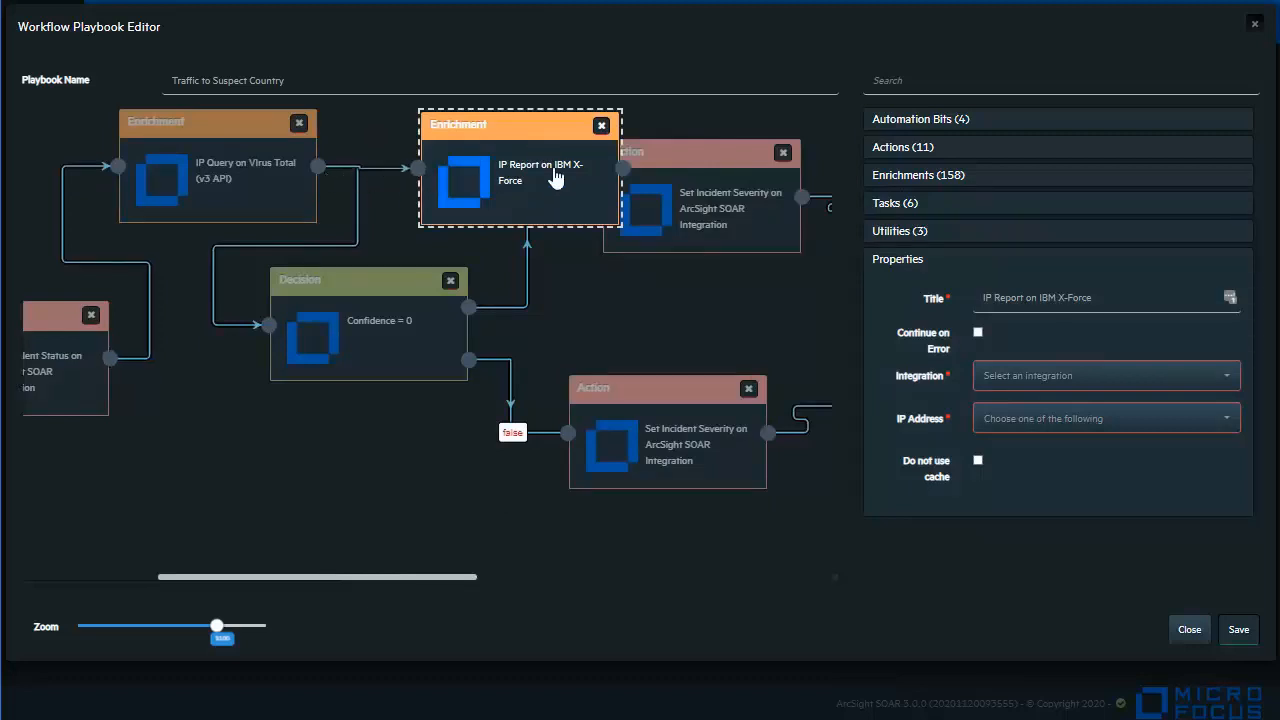
click(601, 125)
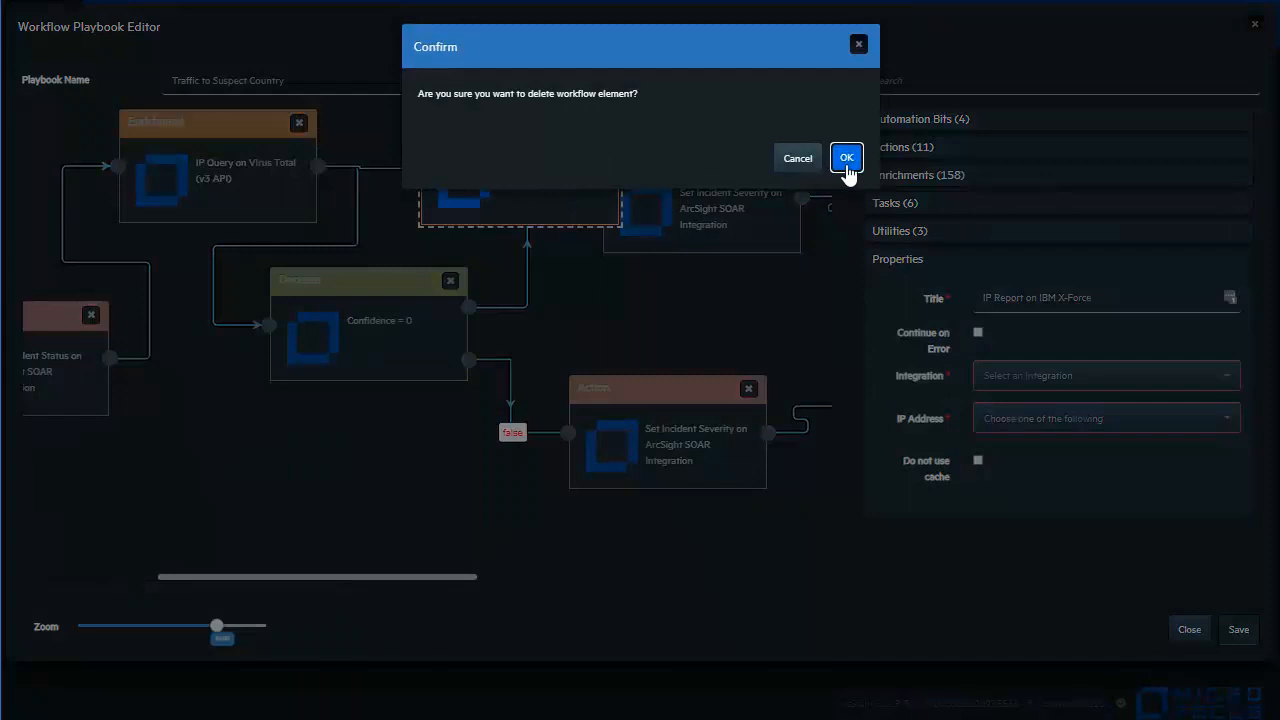
click(846, 157)
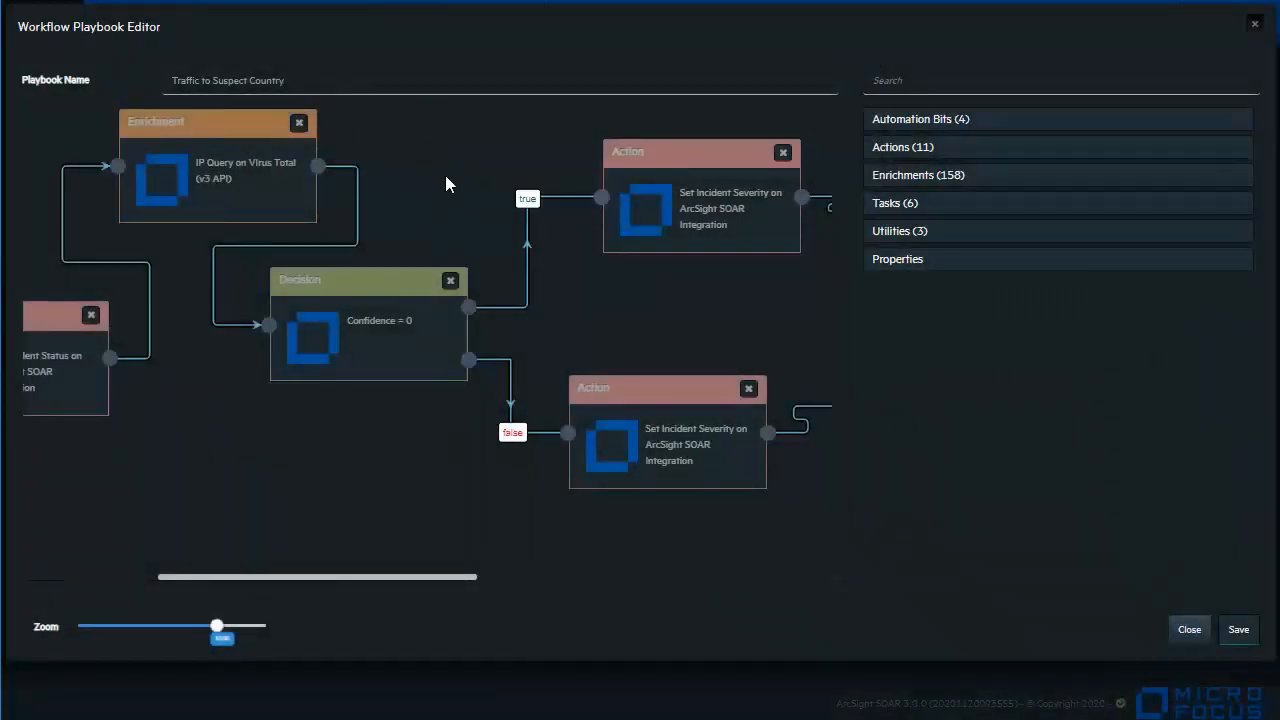
mouse_move(435, 303)
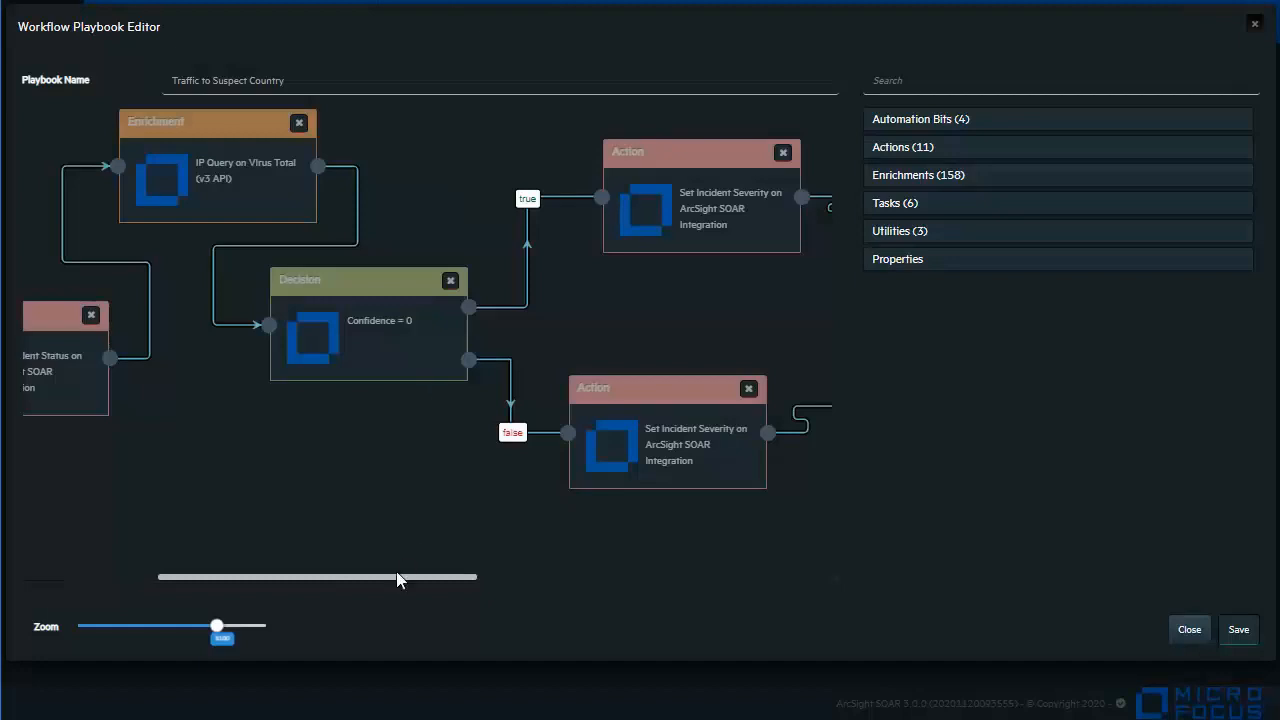
Scroll the canvas right and inspect the true-branch Set Incident Severity action, set to Low.
drag(400, 577, 520, 577)
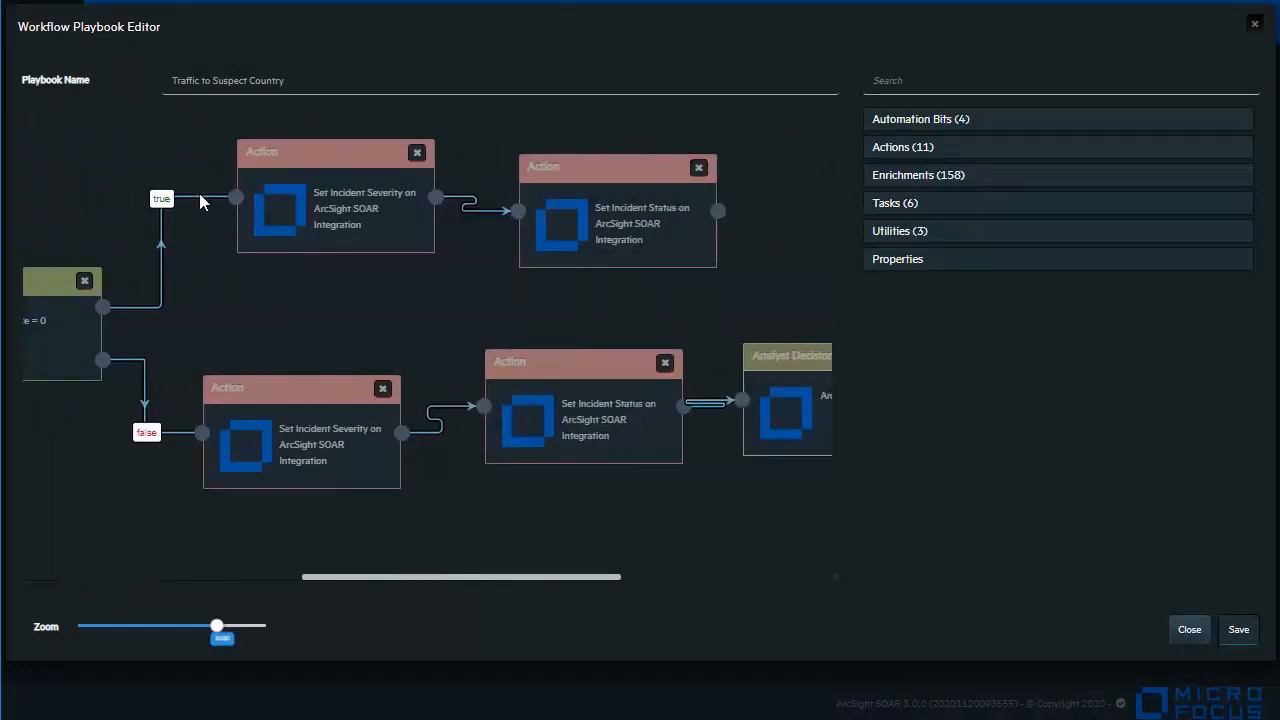
mouse_move(393, 217)
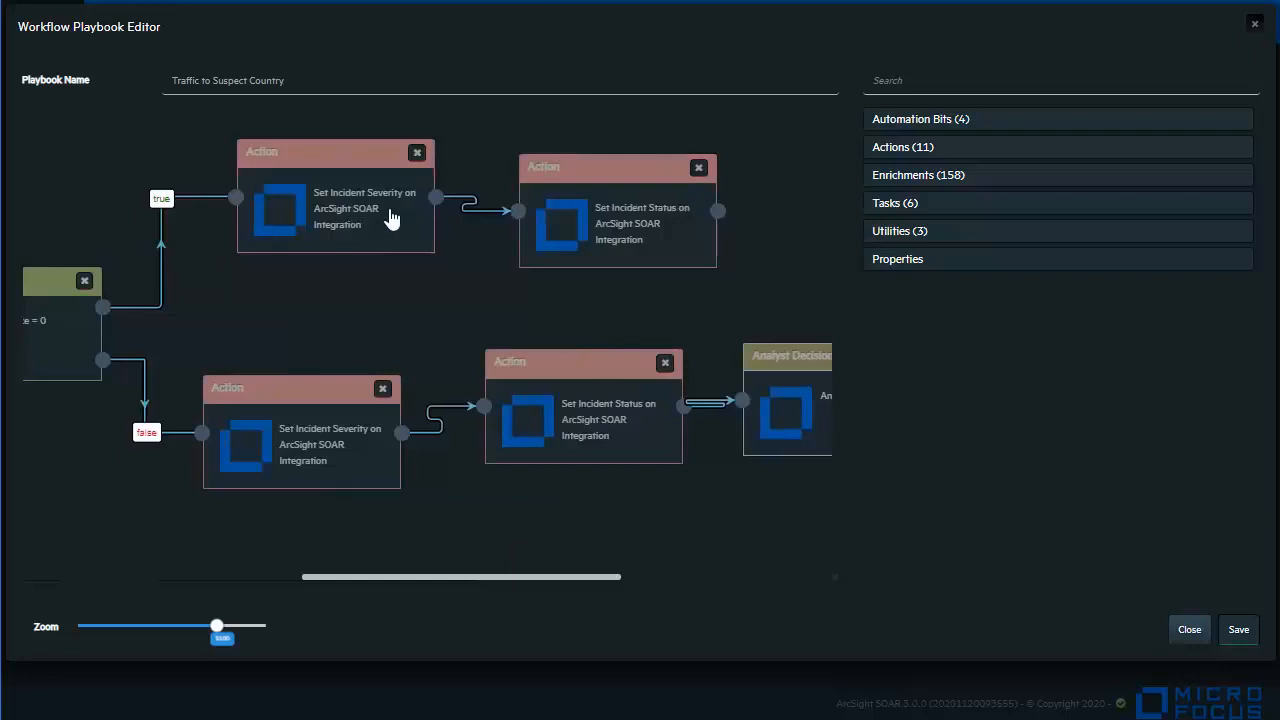
click(335, 210)
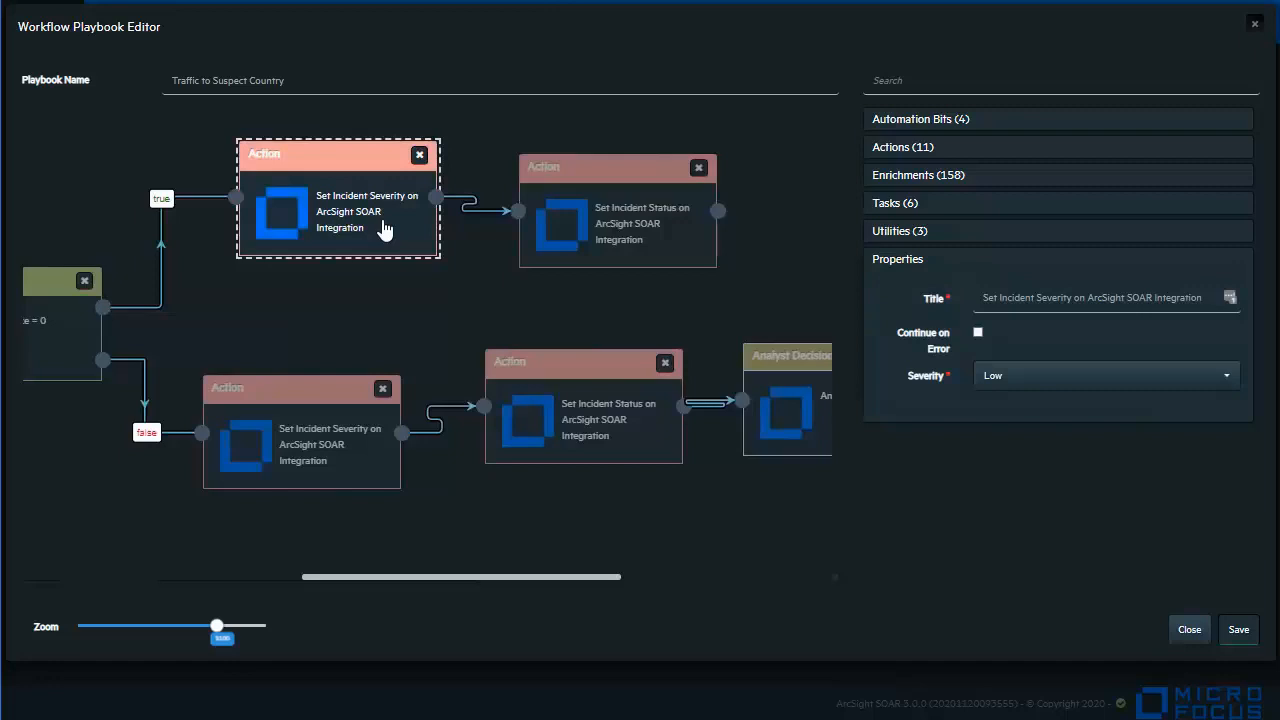
mouse_move(633, 258)
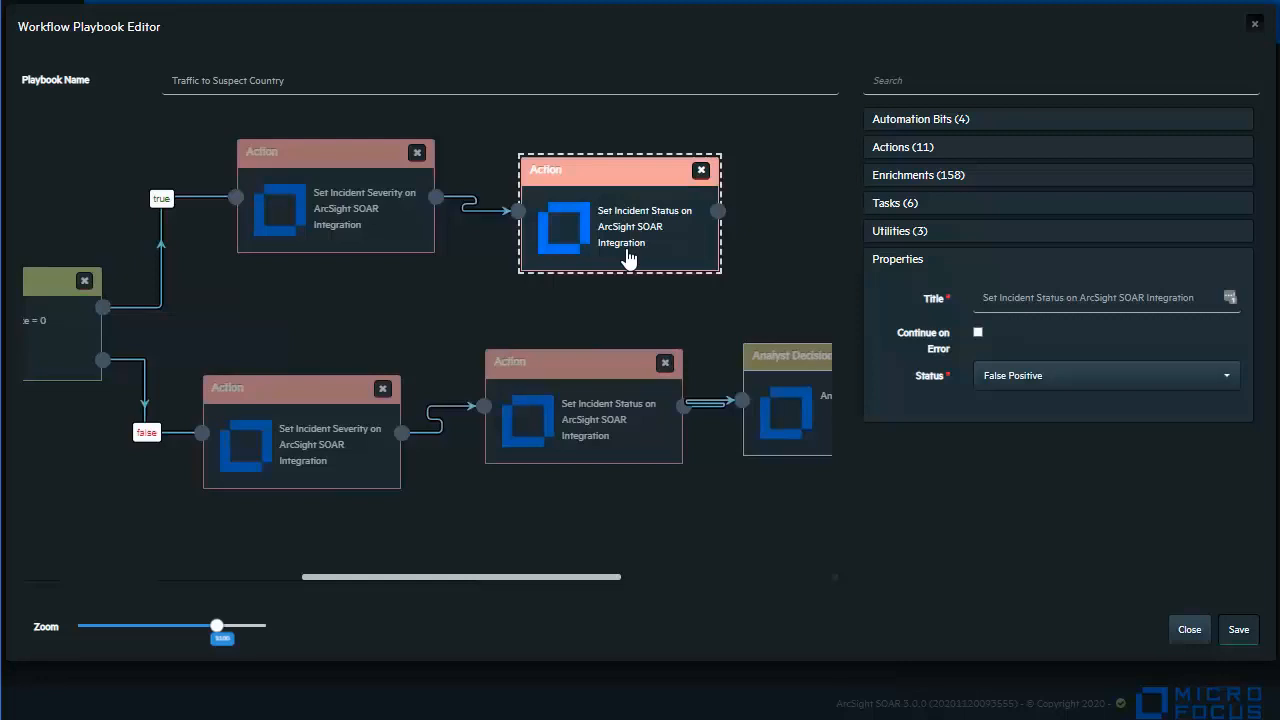
mouse_move(273, 461)
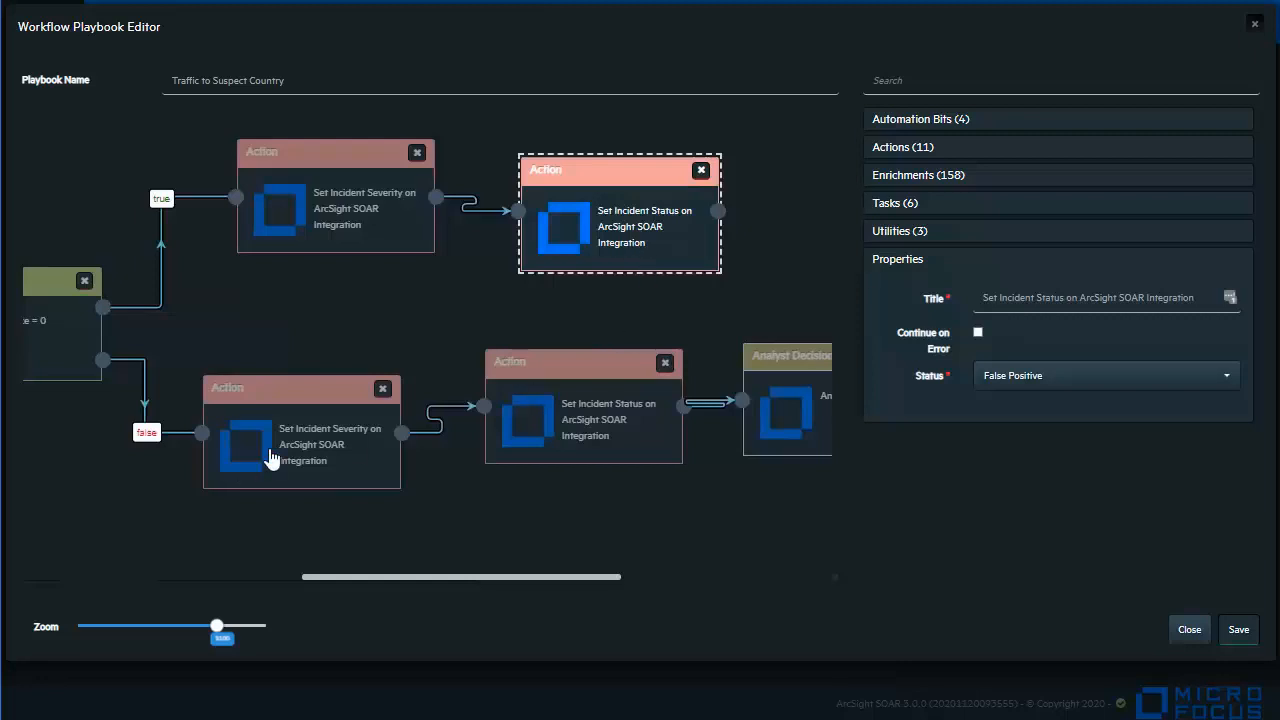
mouse_move(288, 448)
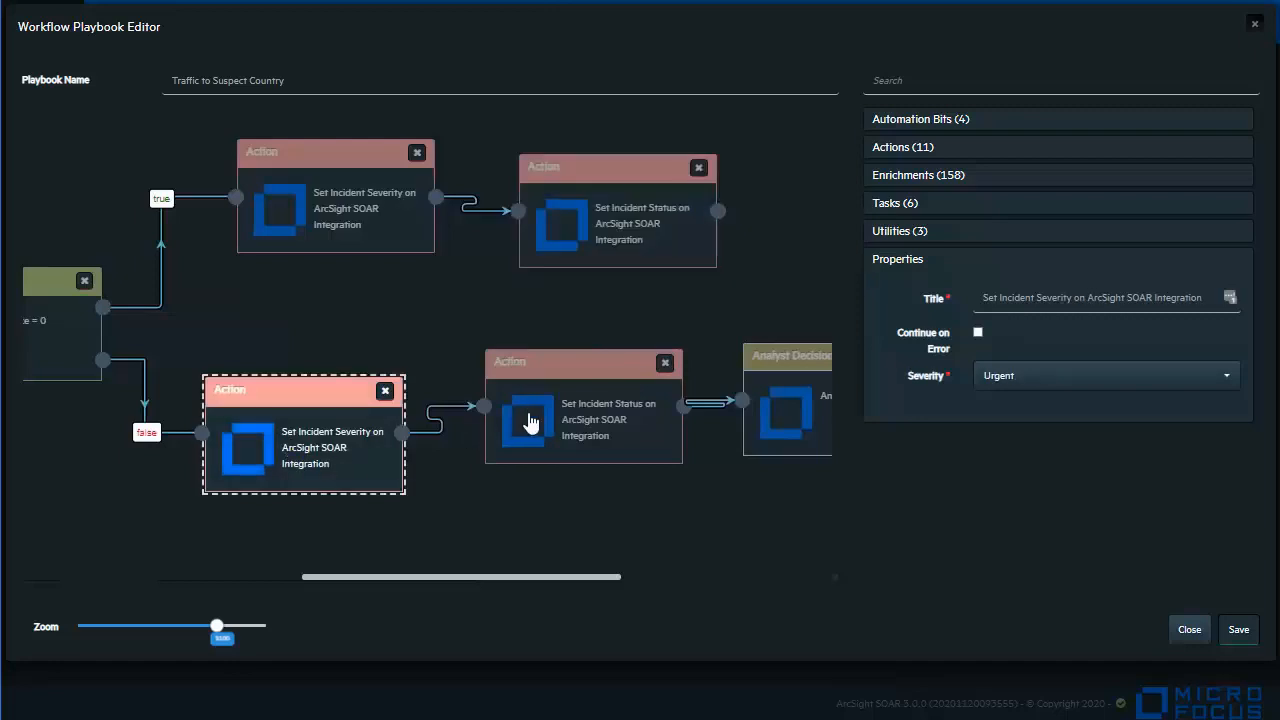
mouse_move(552, 437)
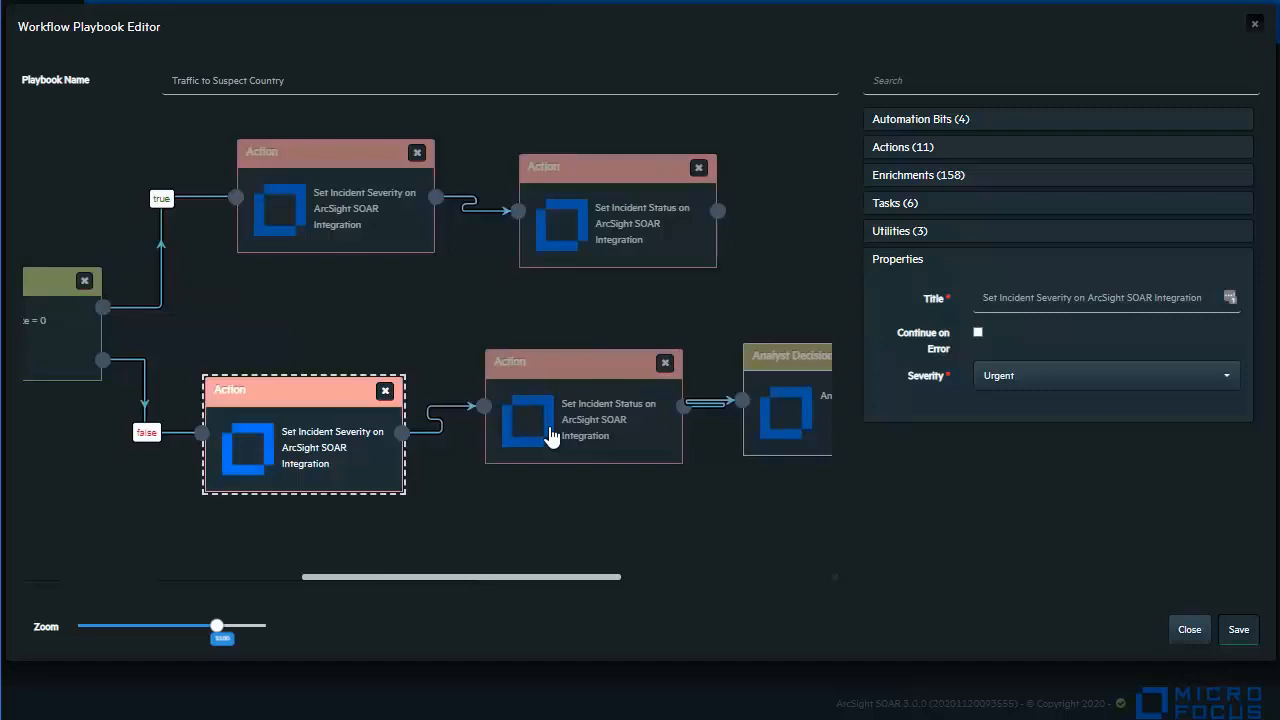
mouse_move(578, 428)
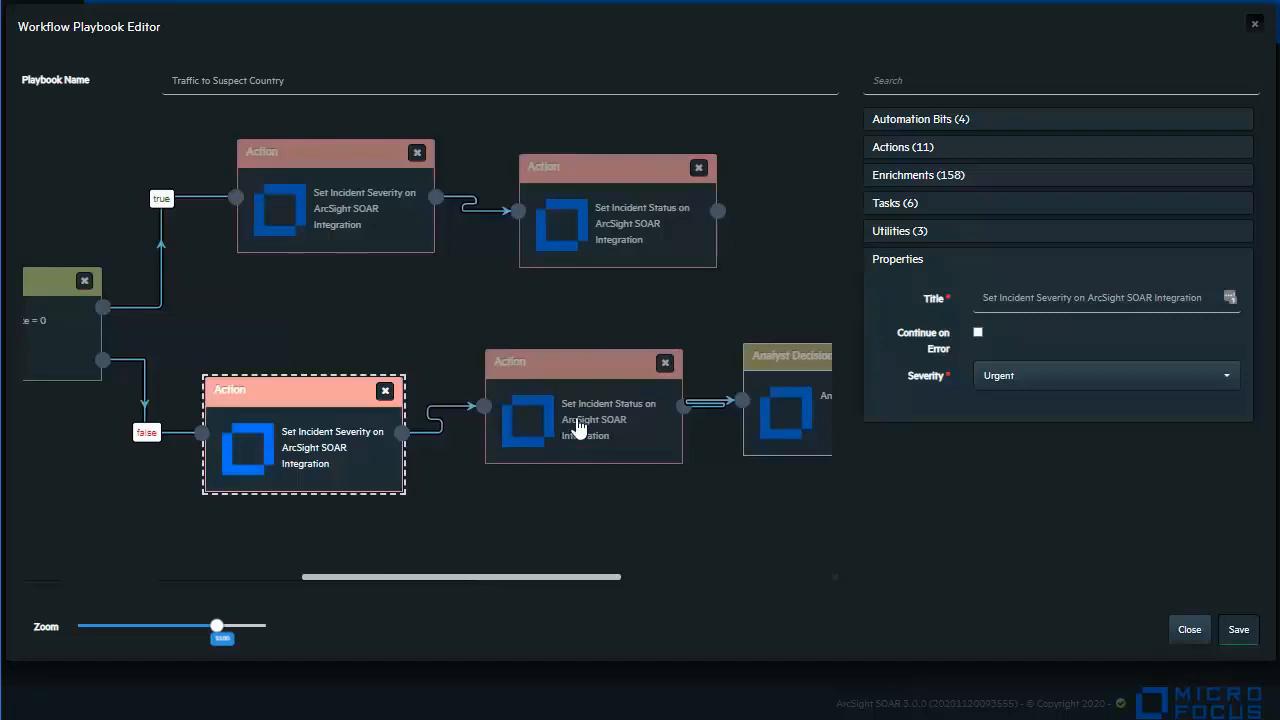
mouse_move(575, 428)
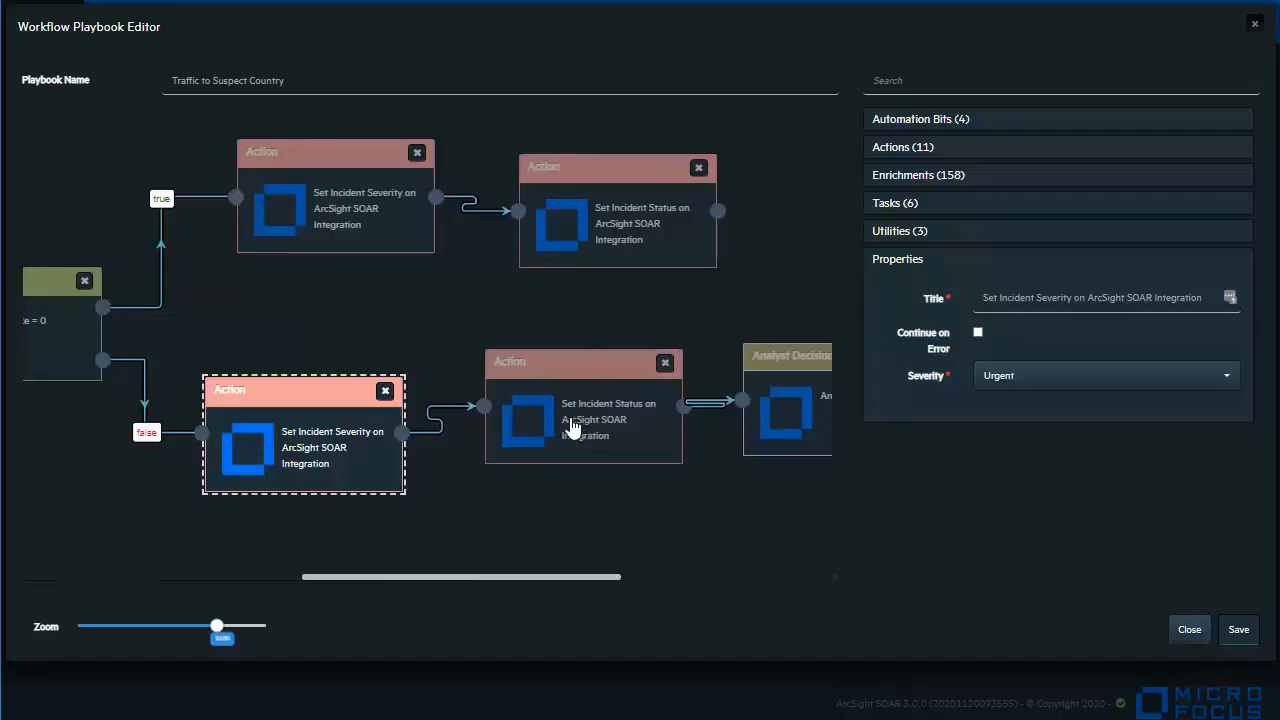
mouse_move(568, 428)
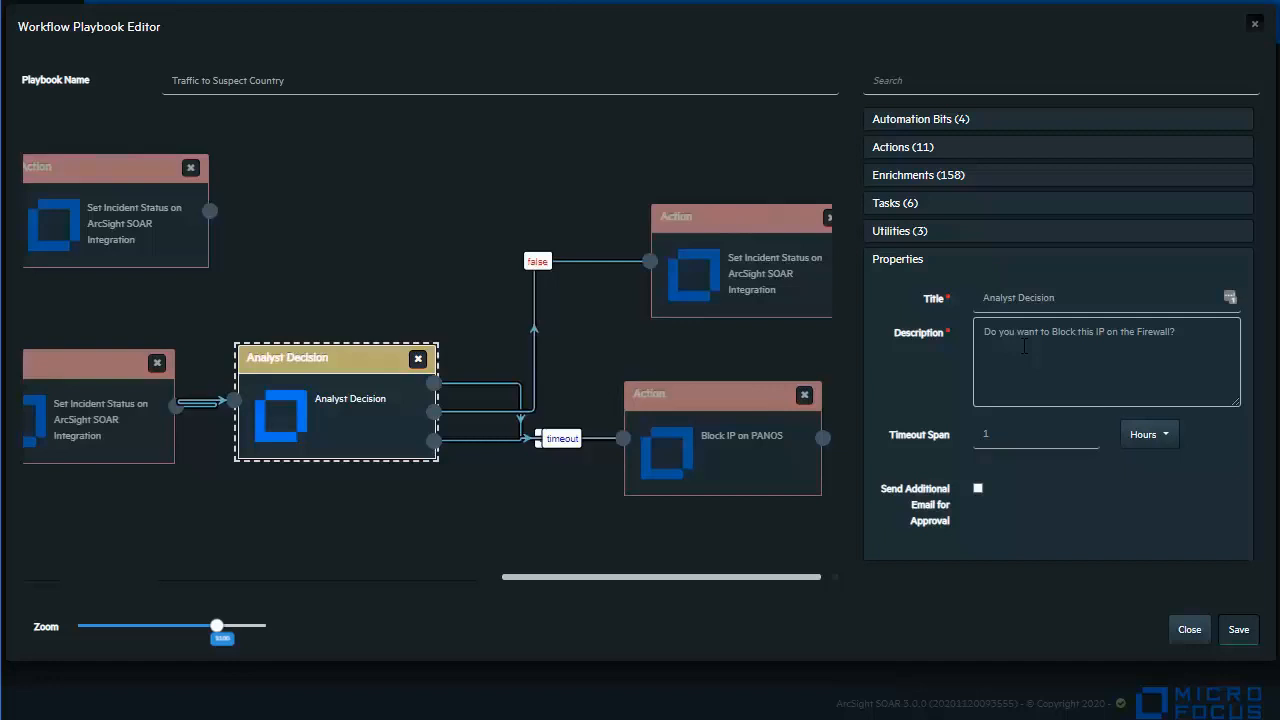
mouse_move(1038, 347)
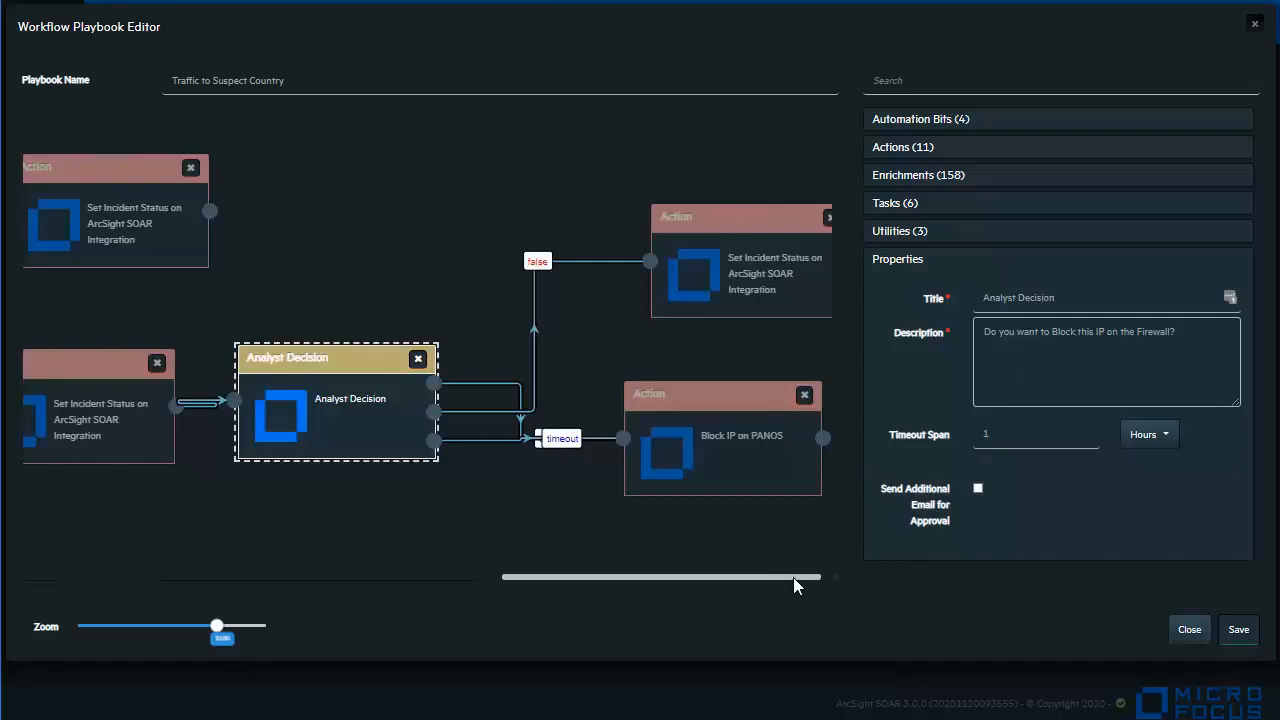
mouse_move(833, 597)
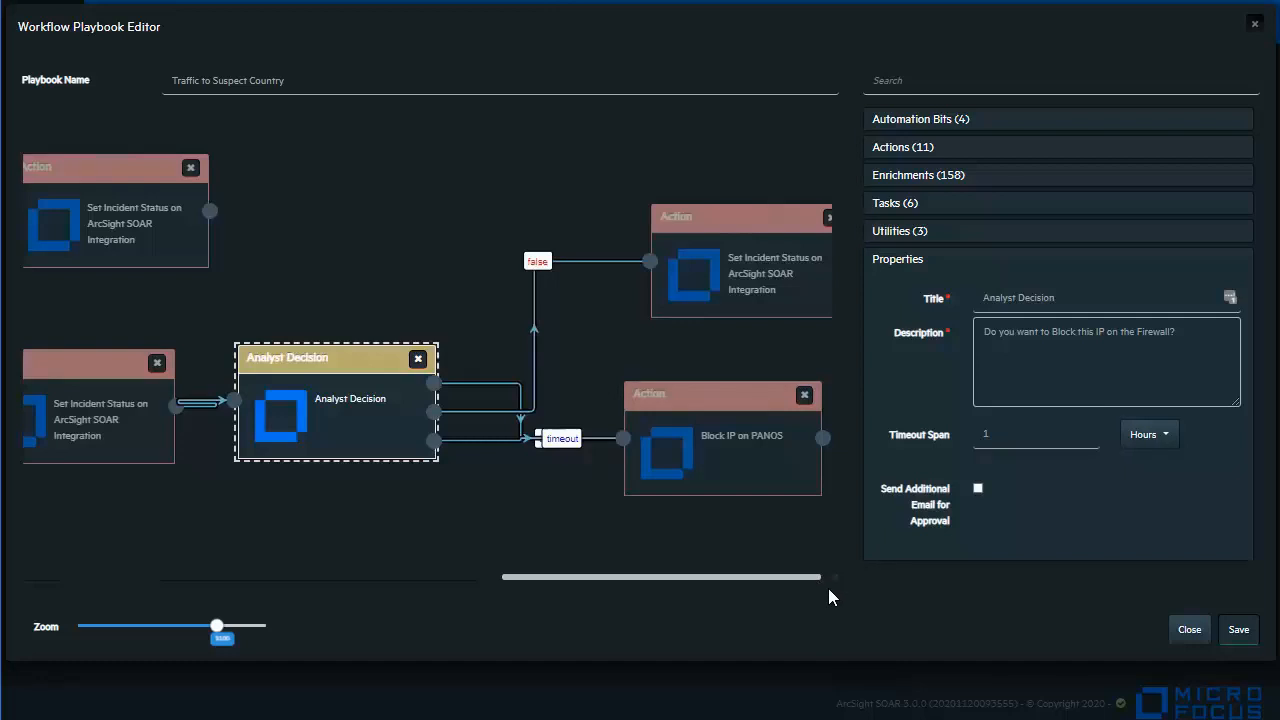
mouse_move(1190, 629)
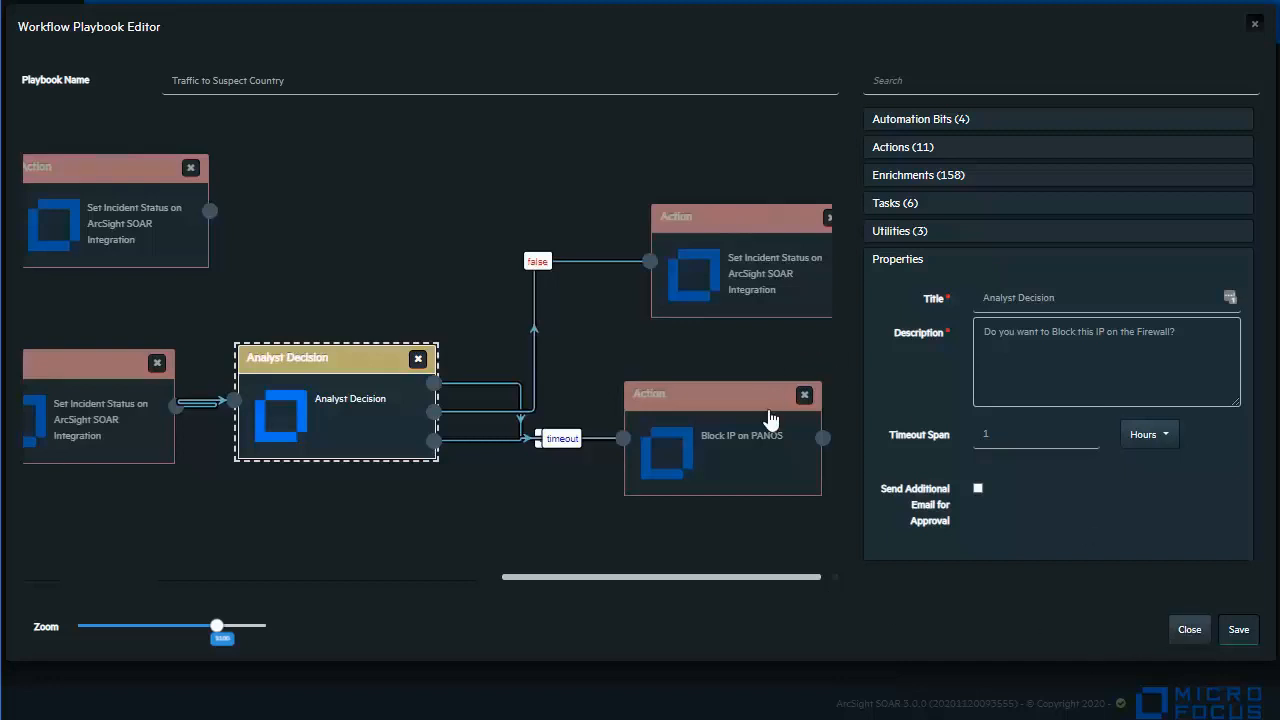
mouse_move(790, 543)
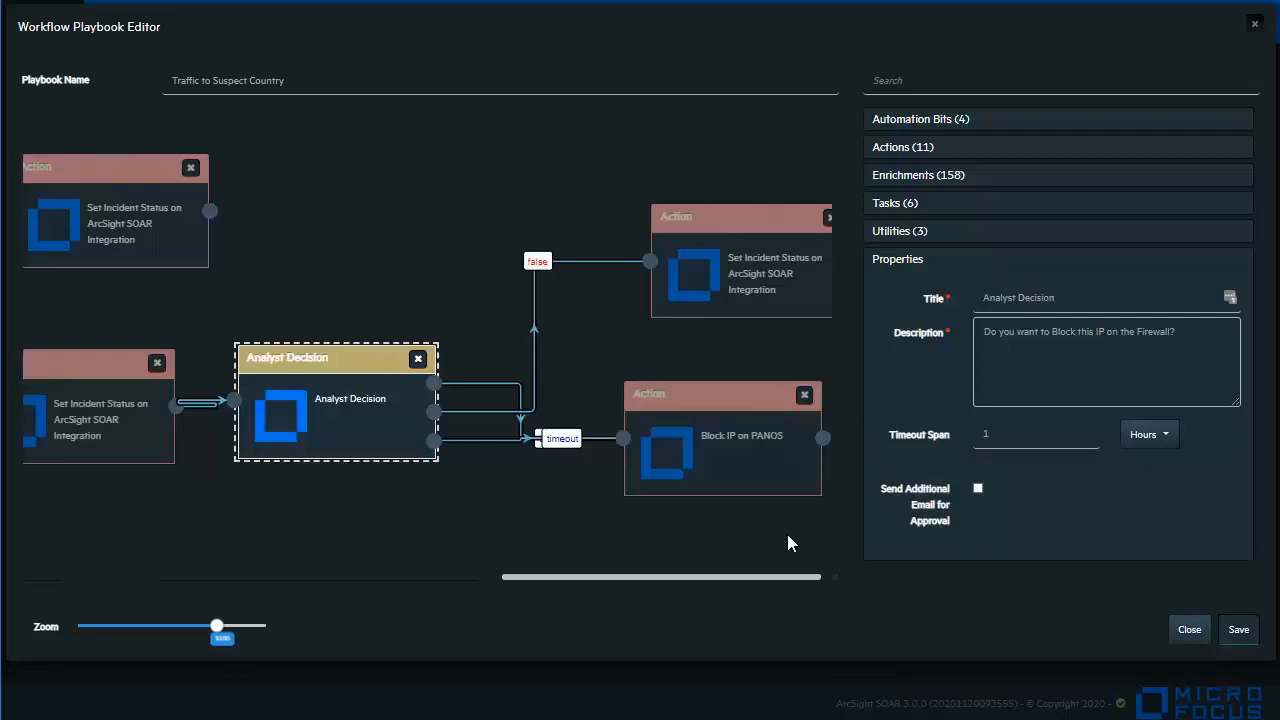
Check the false-branch status action set to Closed, then reselect the Analyst Decision step.
click(740, 270)
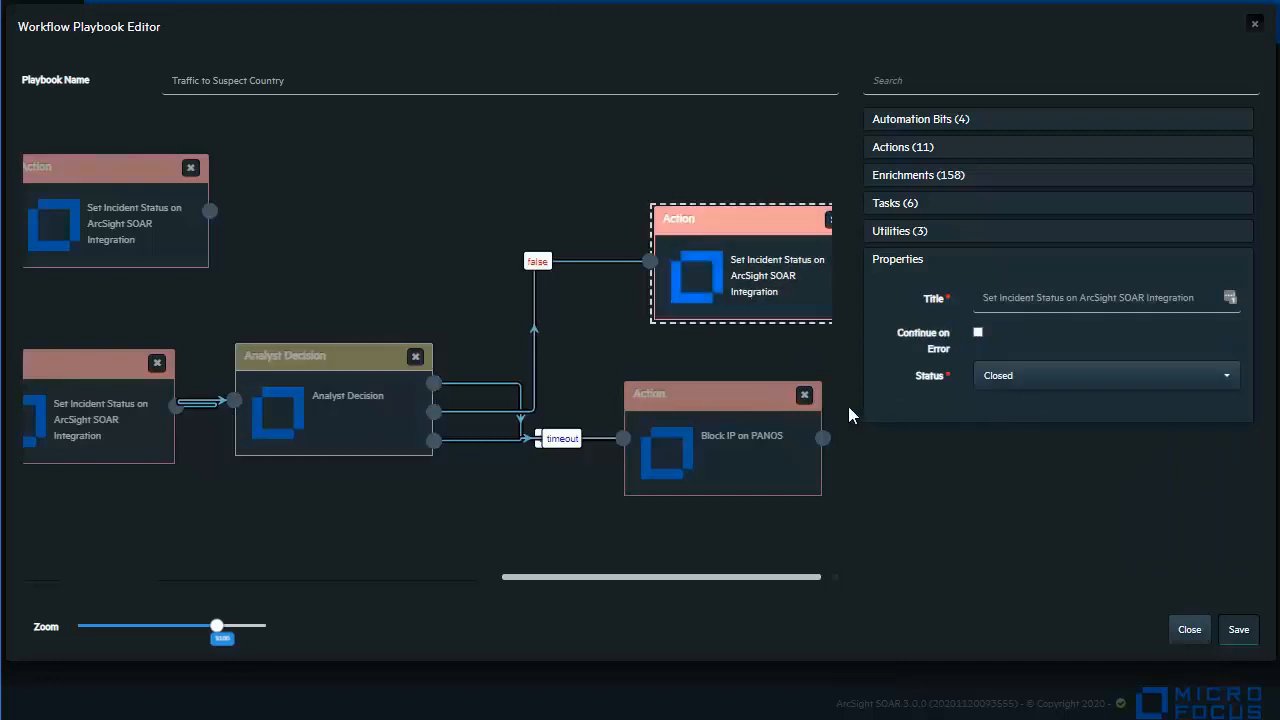
mouse_move(758, 302)
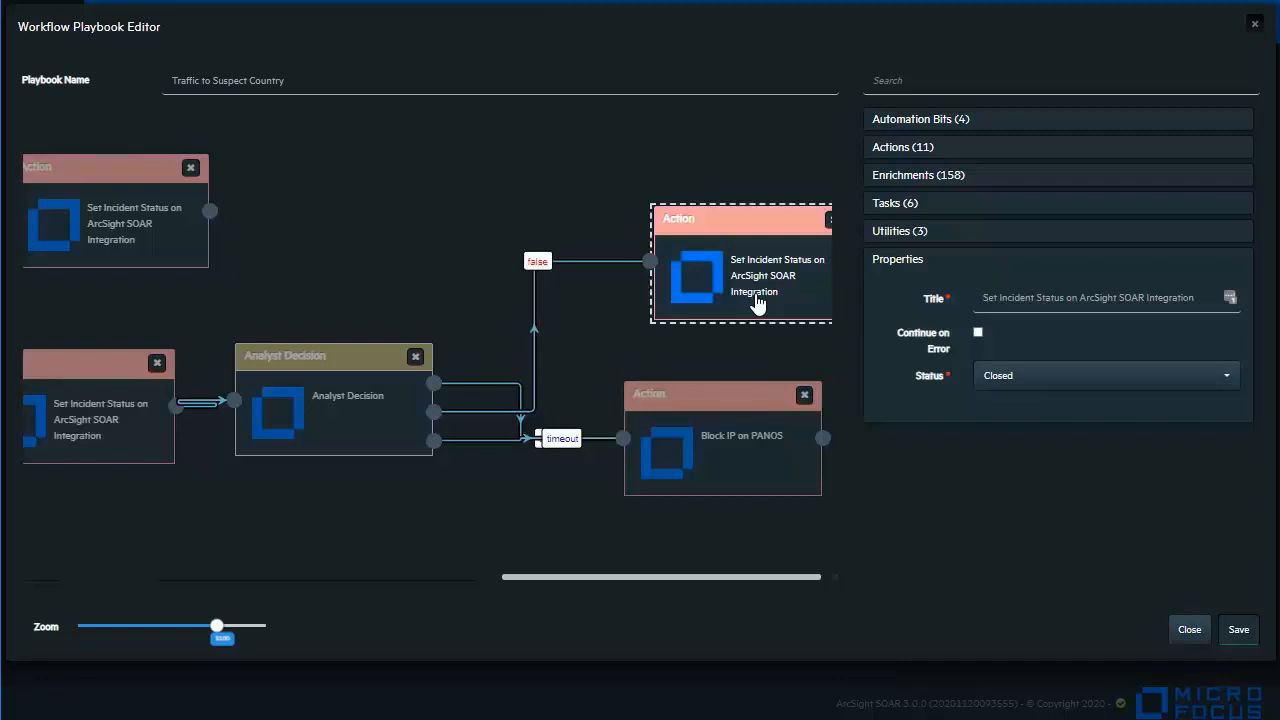
mouse_move(483, 456)
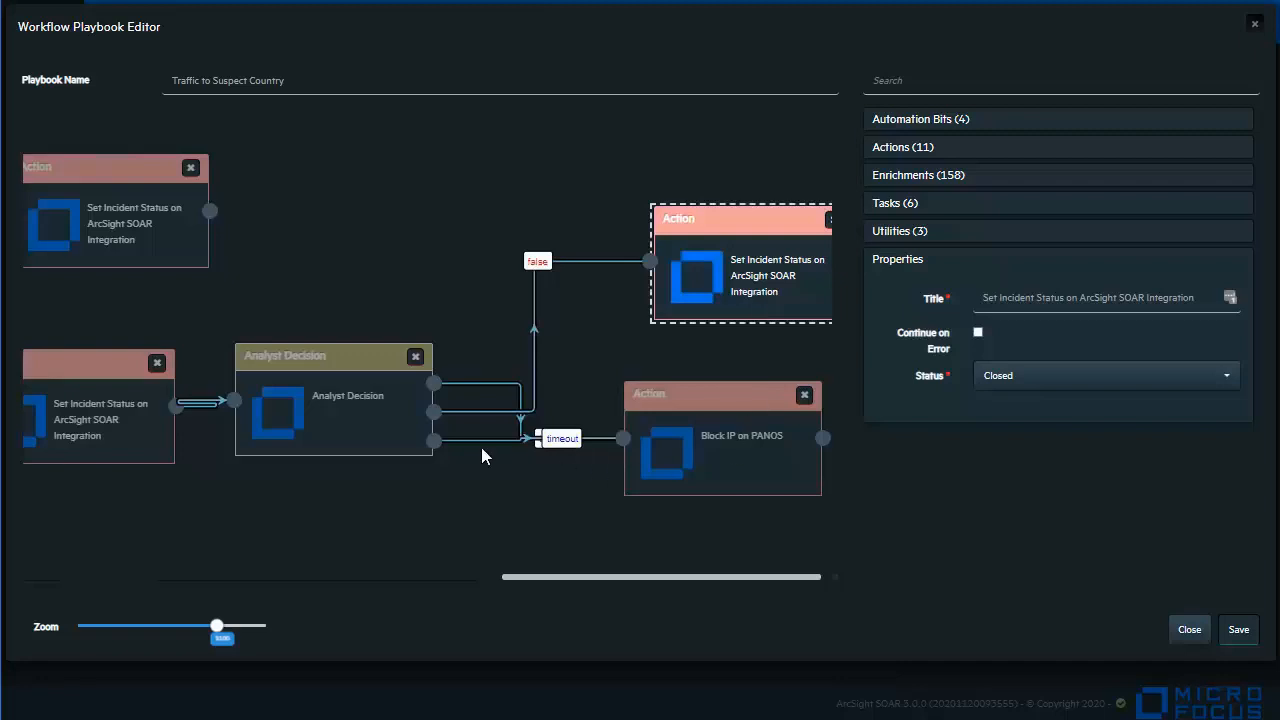
mouse_move(443, 450)
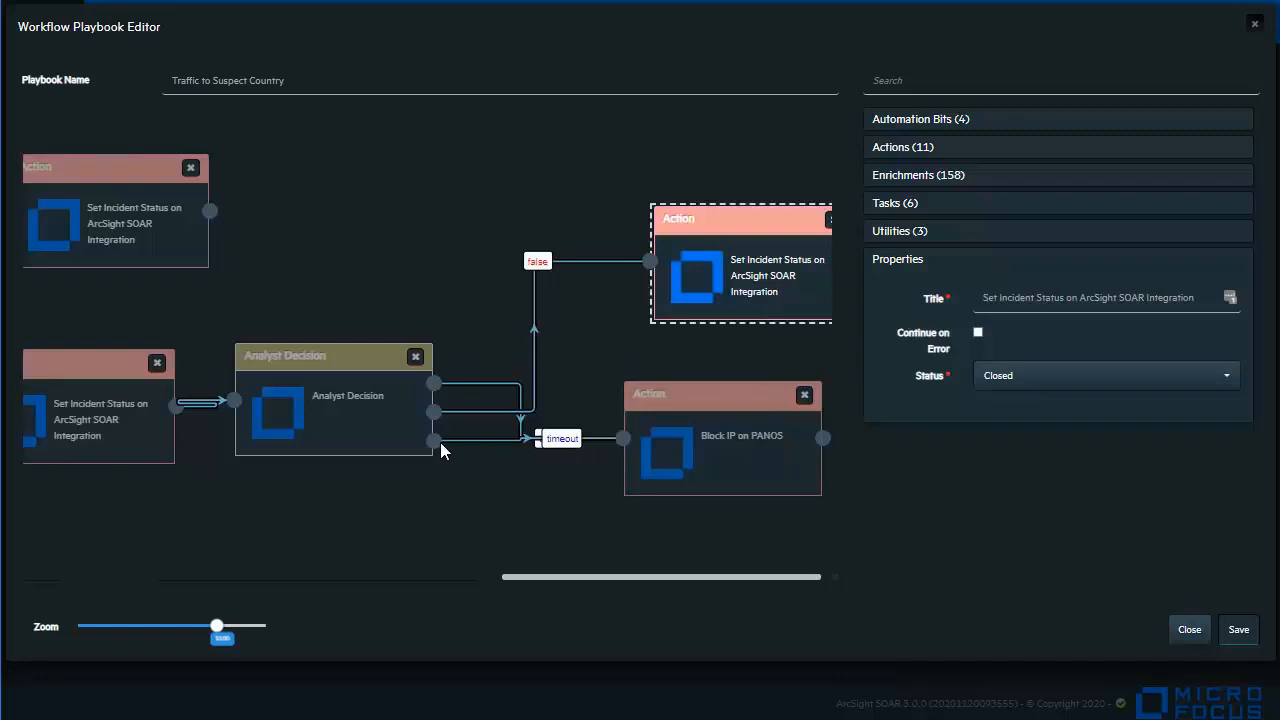
click(334, 413)
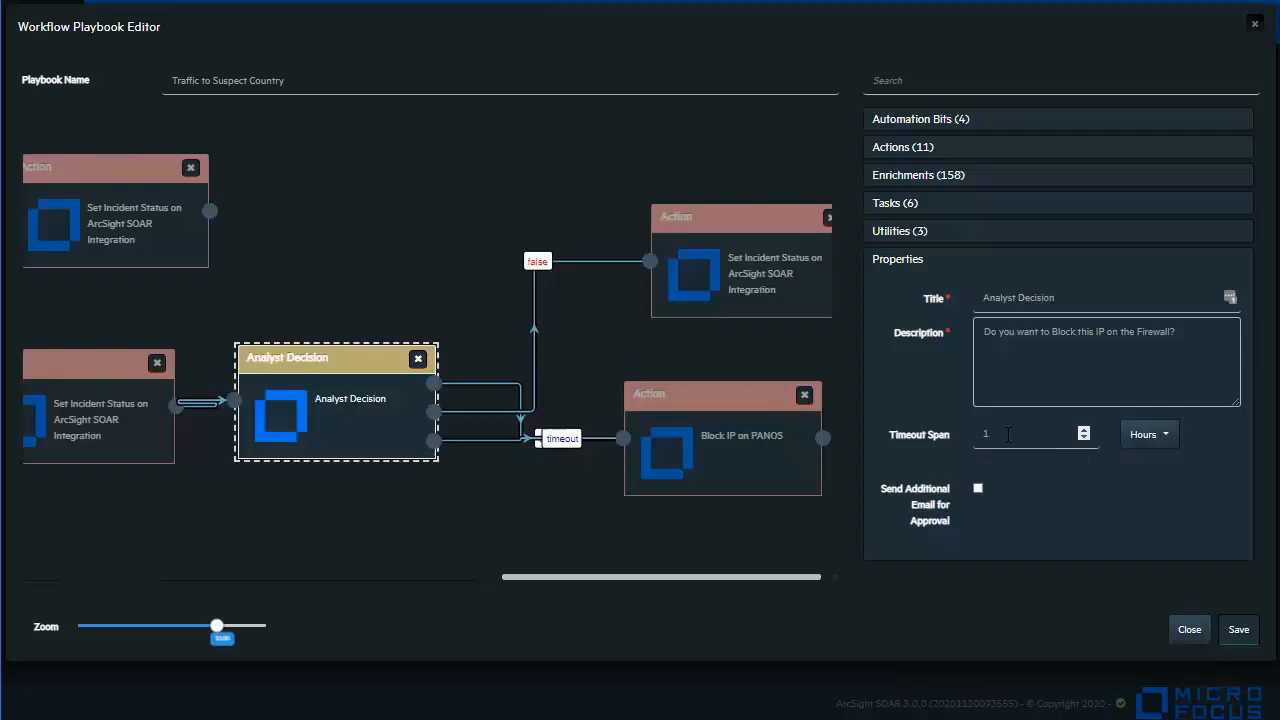
mouse_move(727, 467)
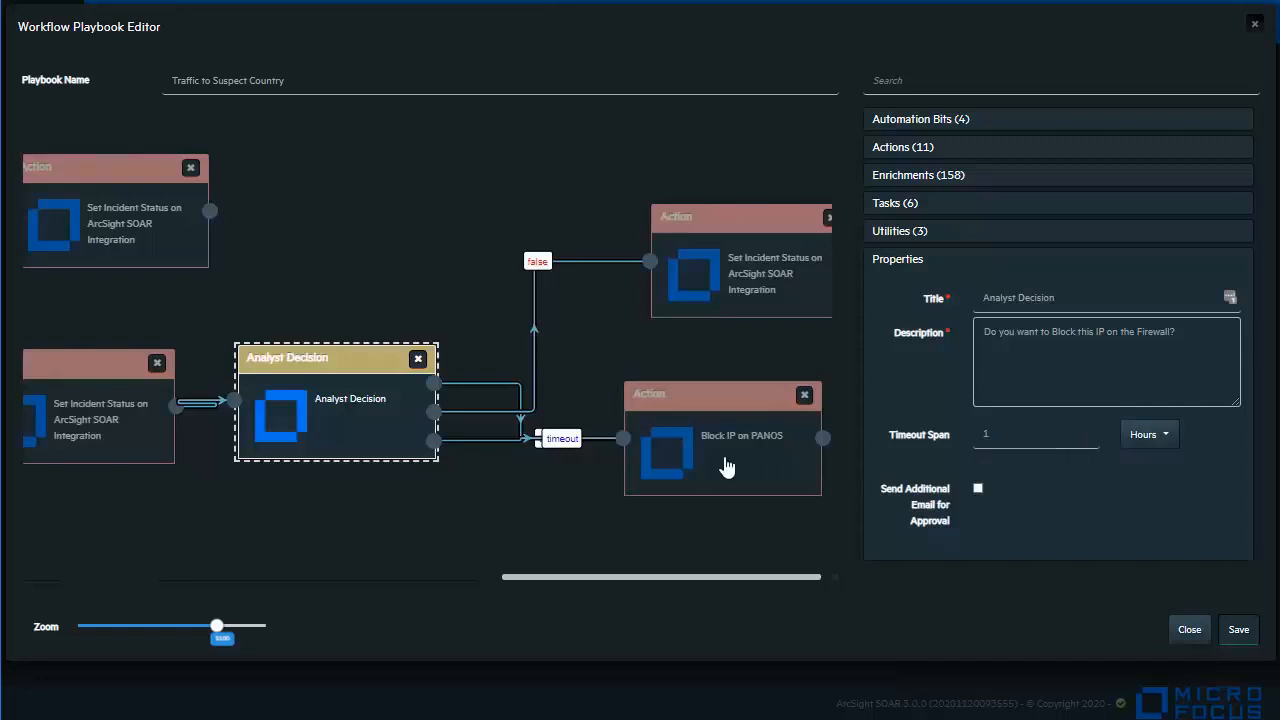
mouse_move(435, 445)
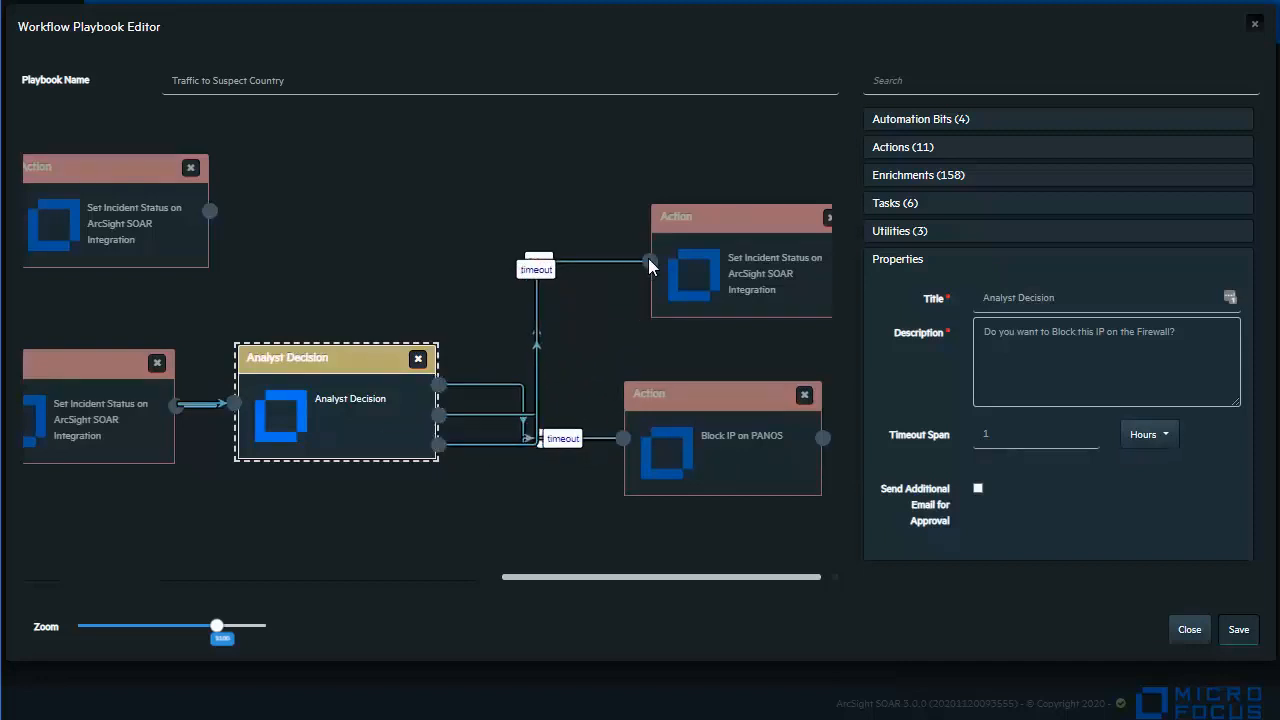
mouse_move(1189, 629)
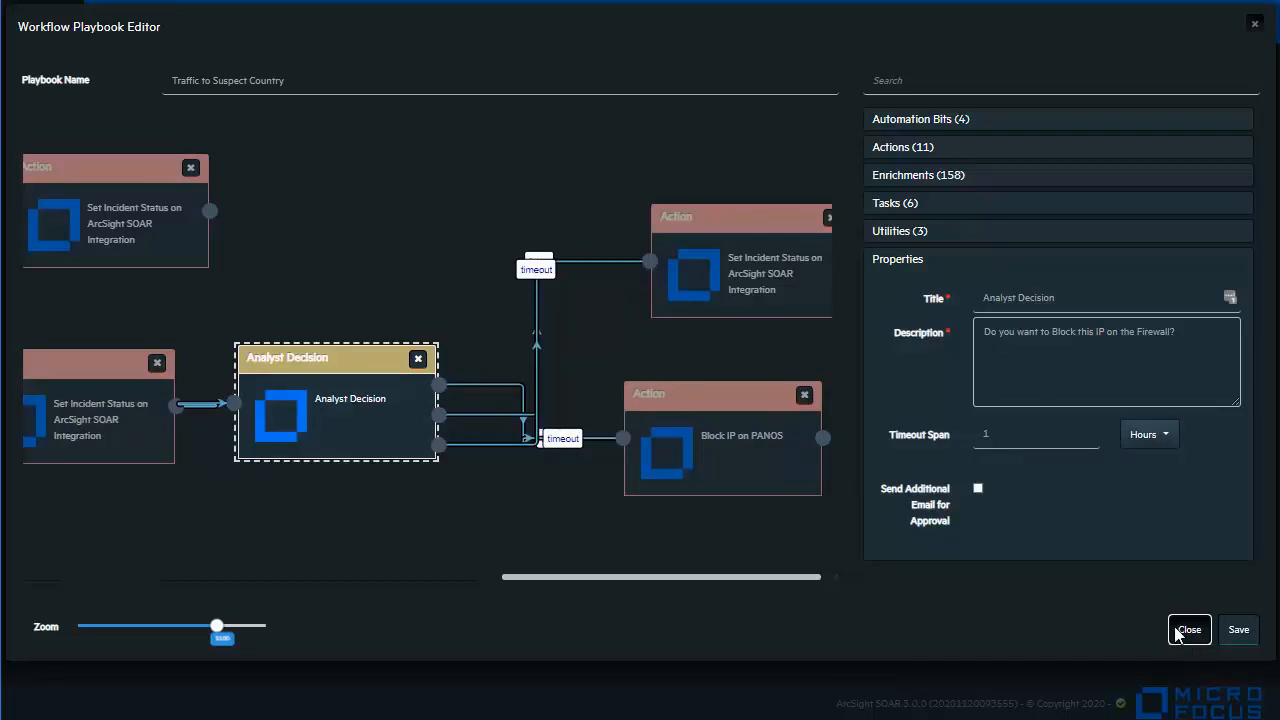
Close the playbook editor to return to the eight-playbook list.
click(1189, 629)
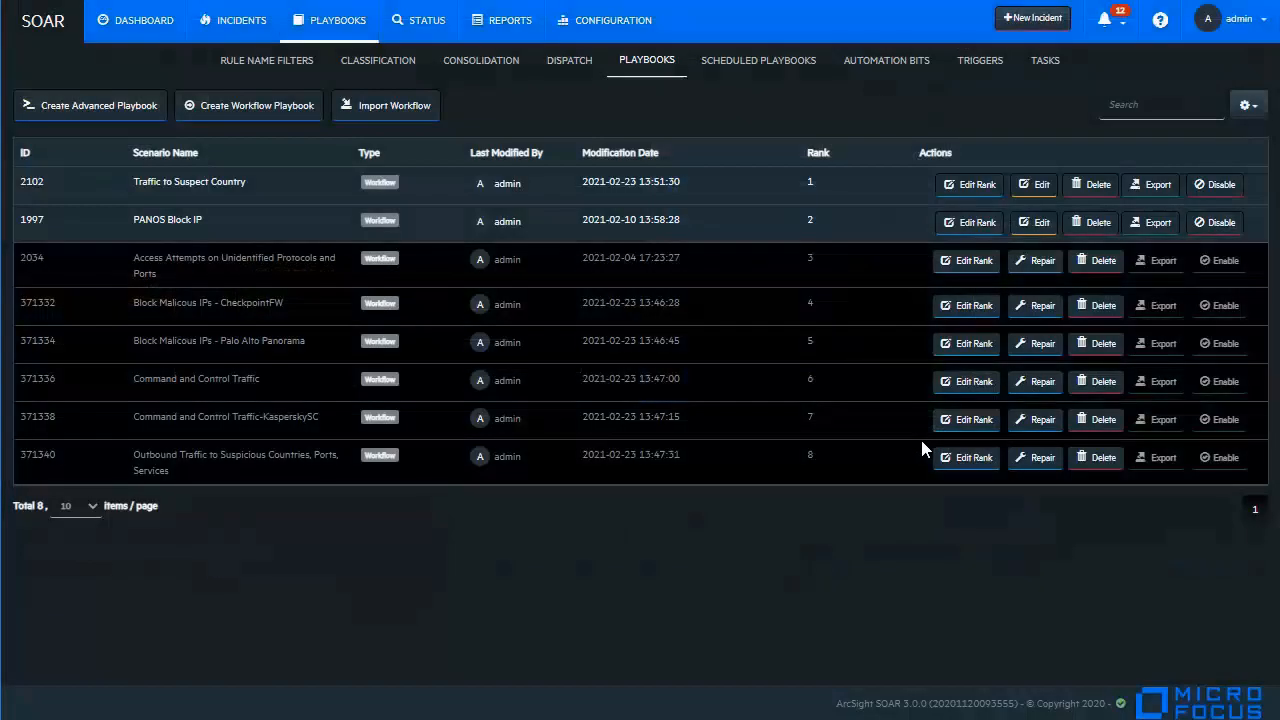
mouse_move(363, 220)
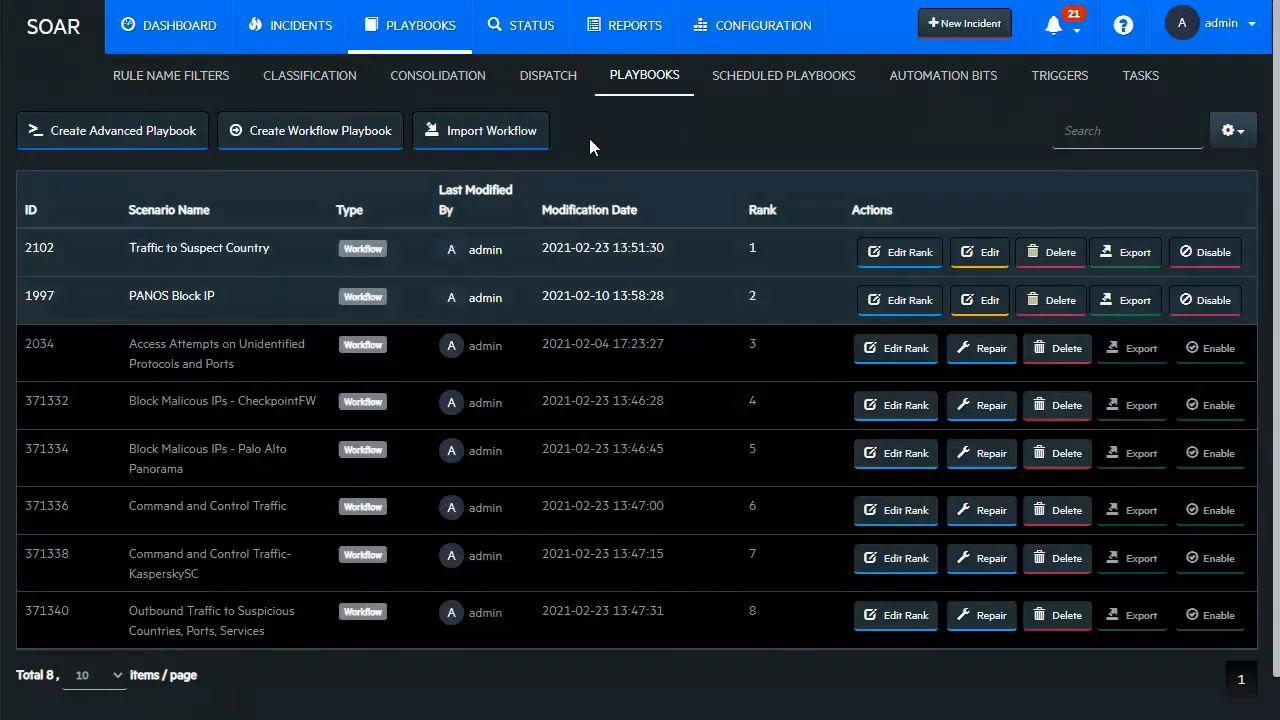
mouse_move(437, 75)
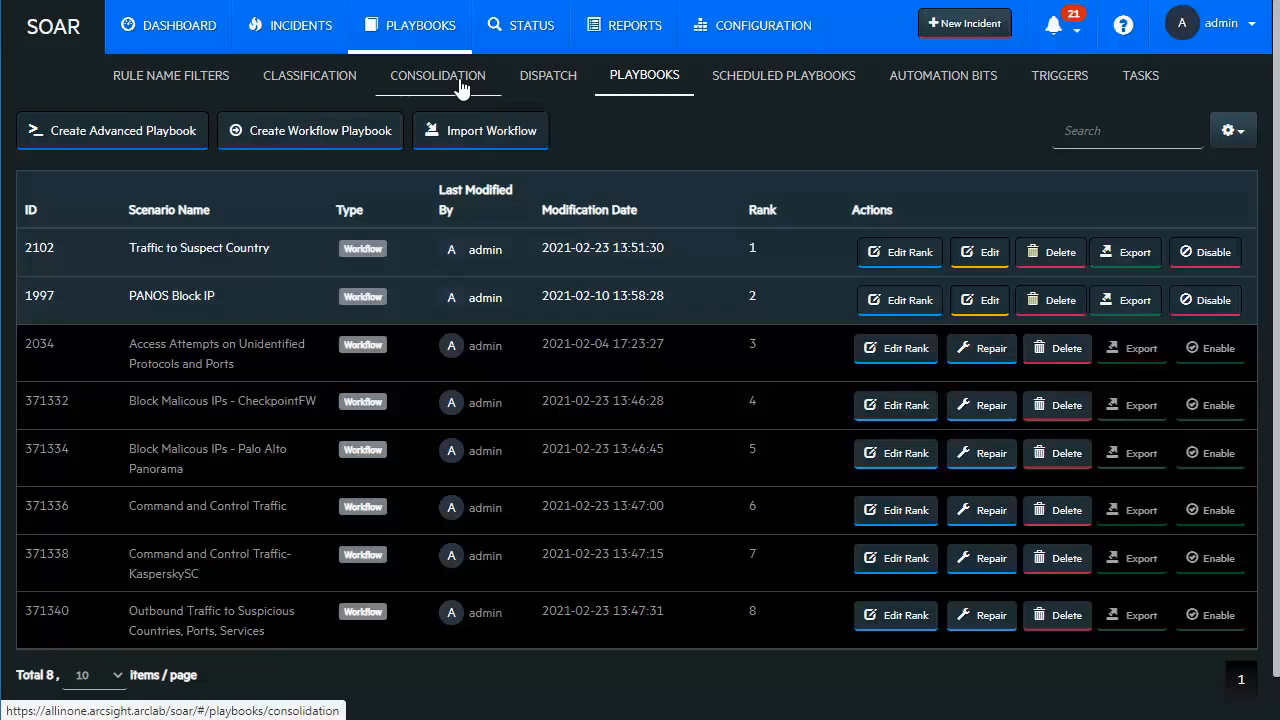
Edit consolidation filter 131901, showing its 1-day timespan and two conditions.
click(437, 75)
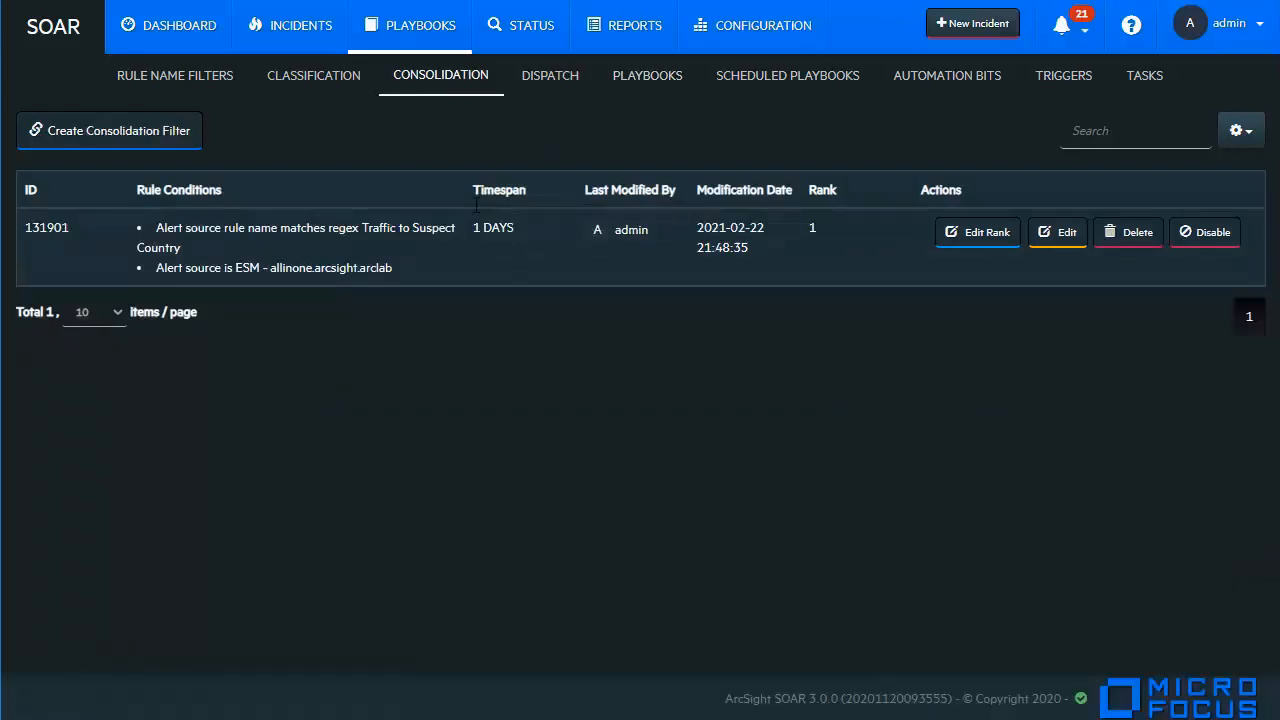
mouse_move(220, 253)
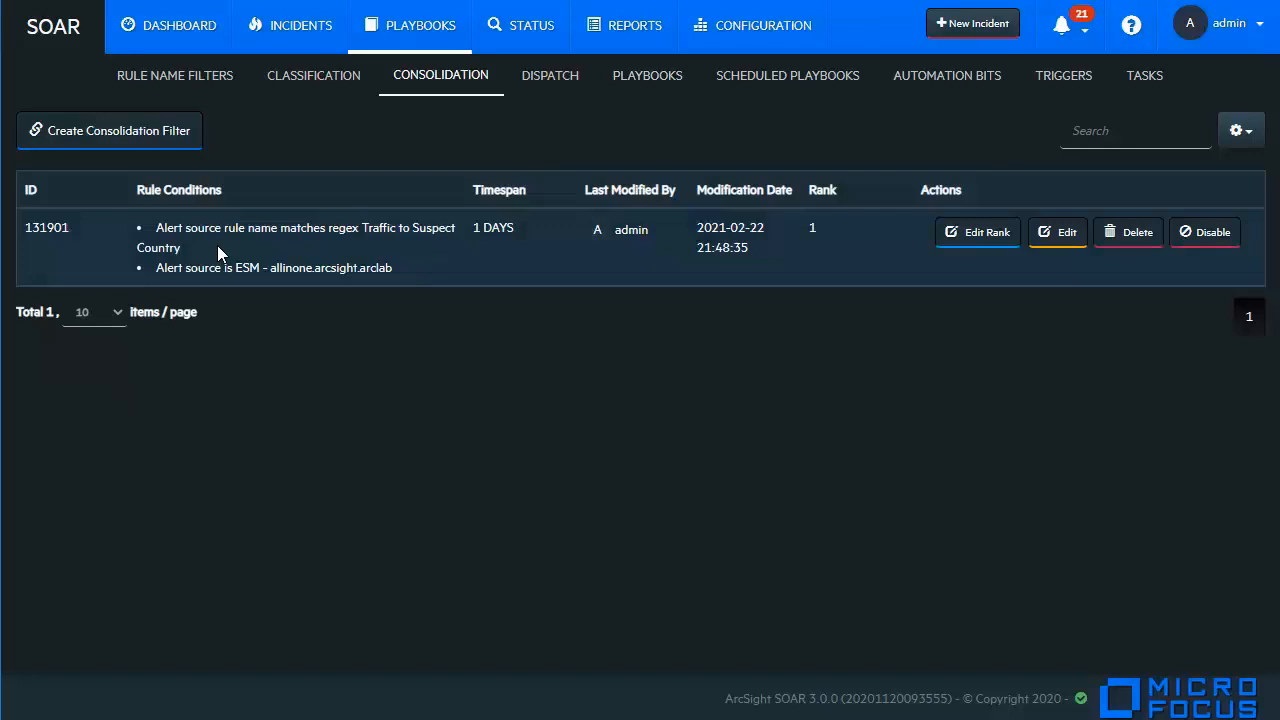
click(1057, 232)
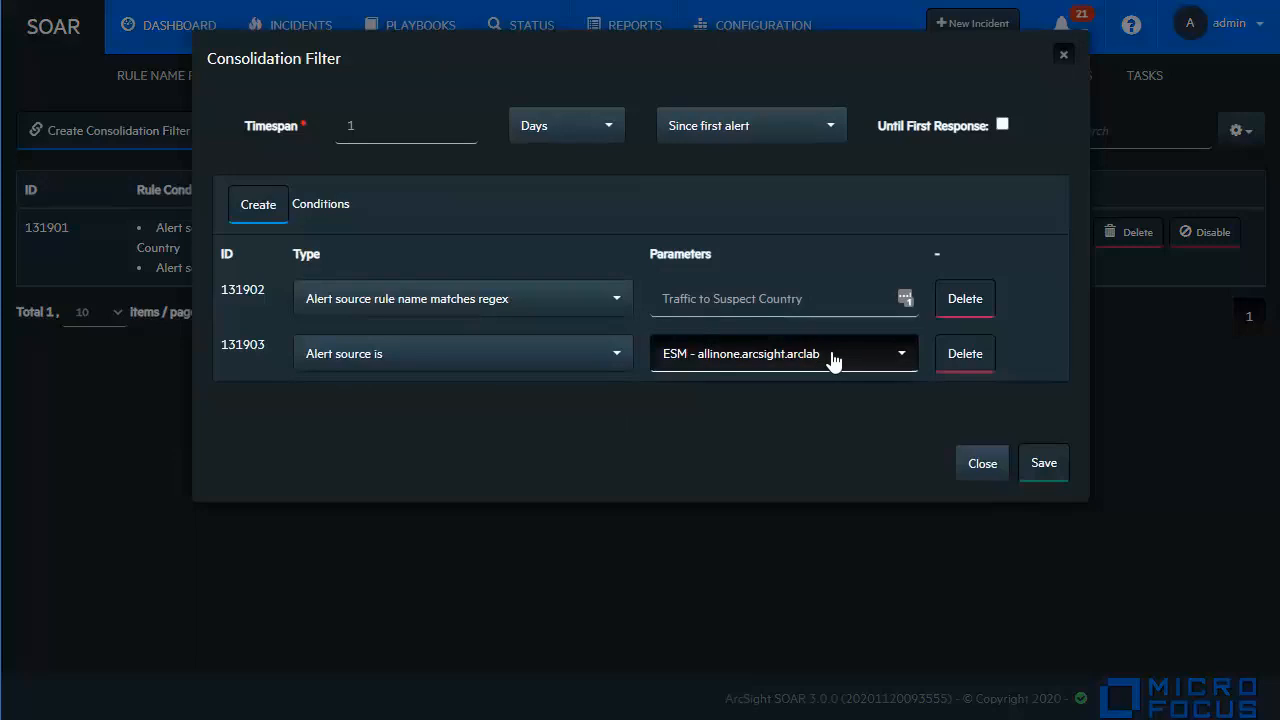
mouse_move(670, 445)
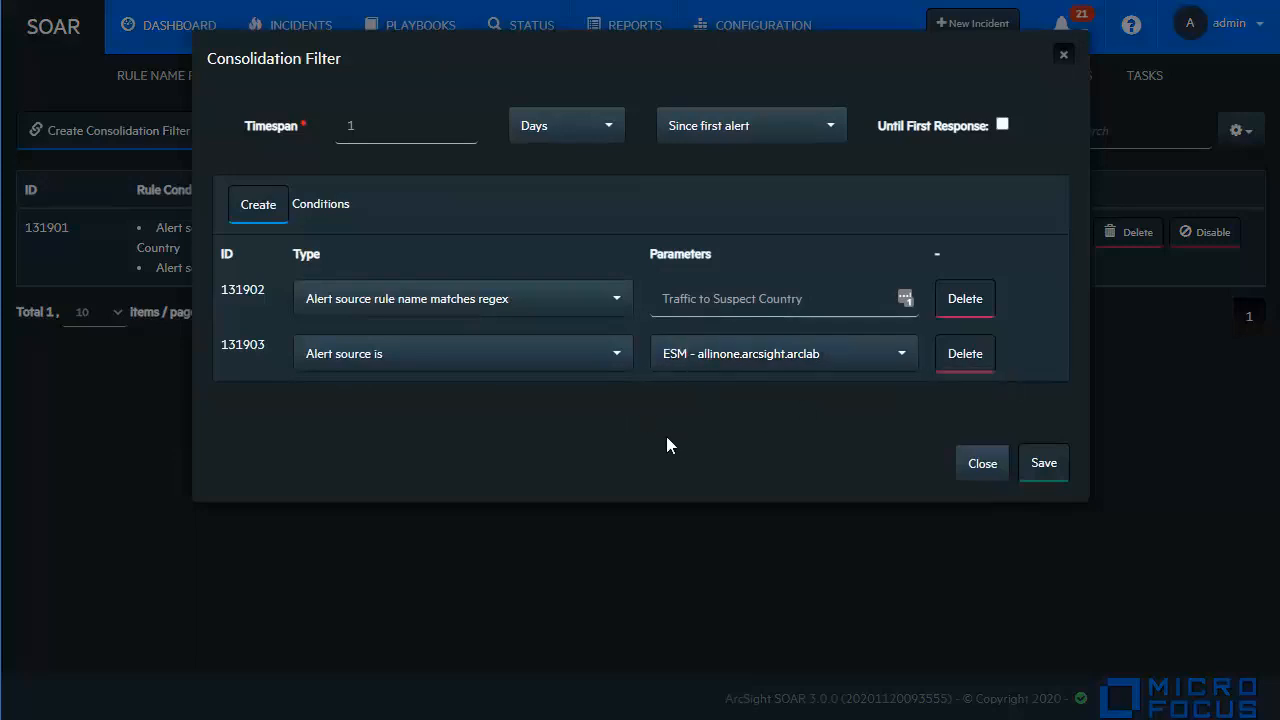
mouse_move(530, 158)
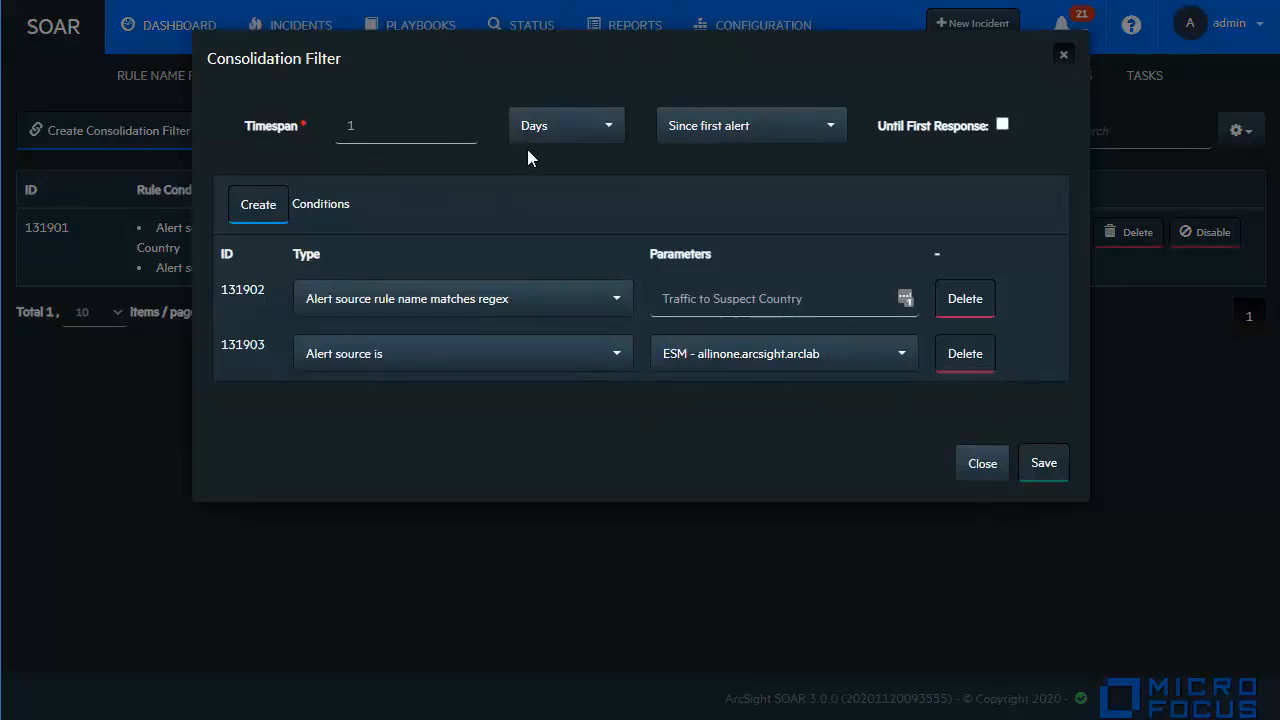
mouse_move(714, 193)
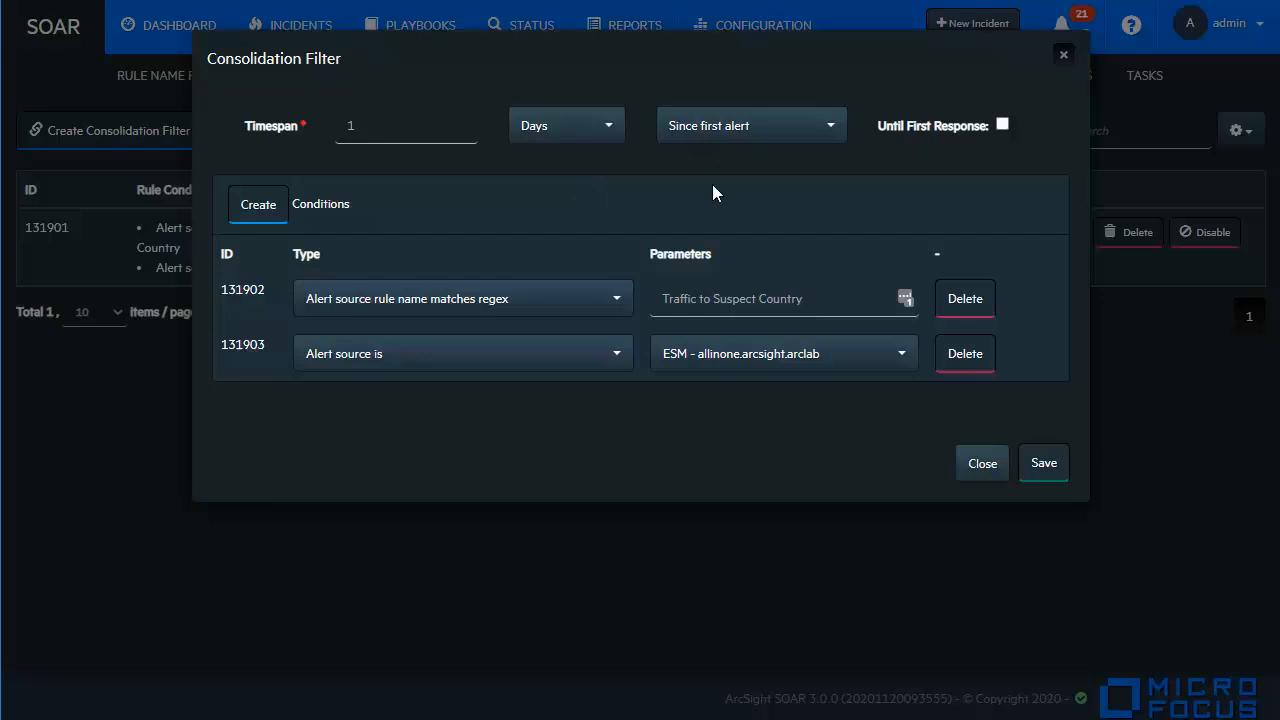
mouse_move(740, 198)
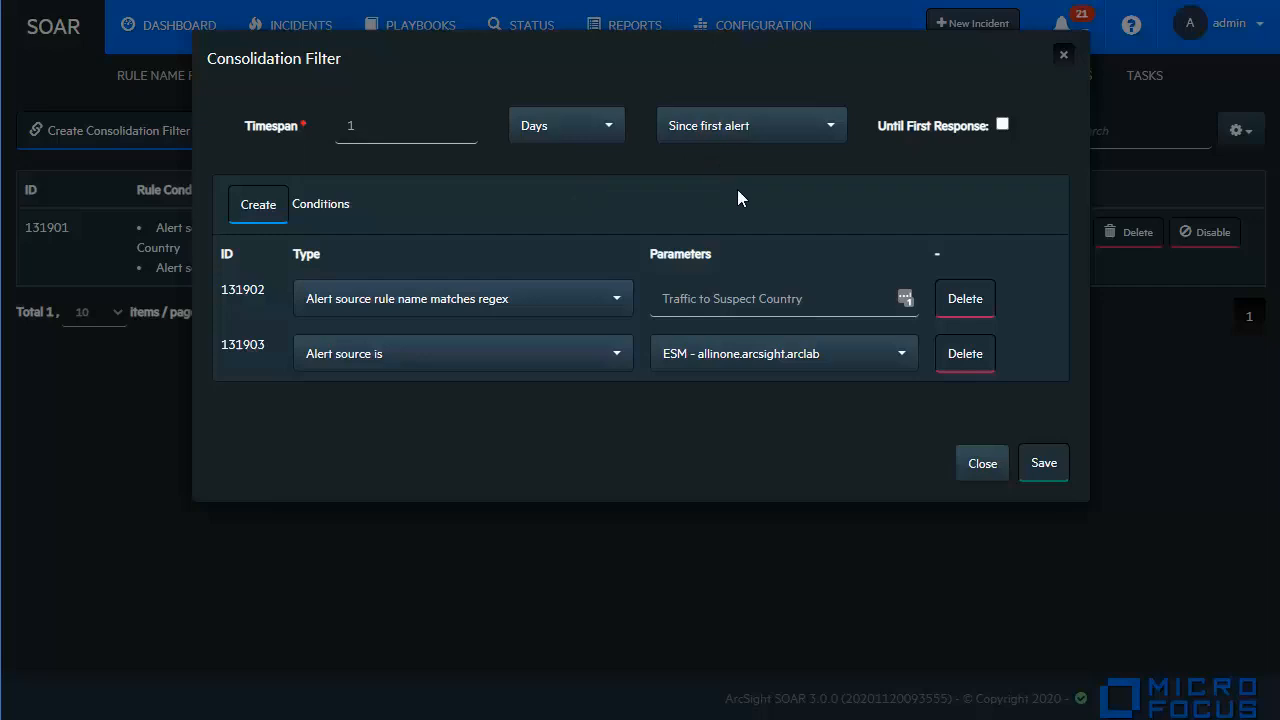
mouse_move(778, 232)
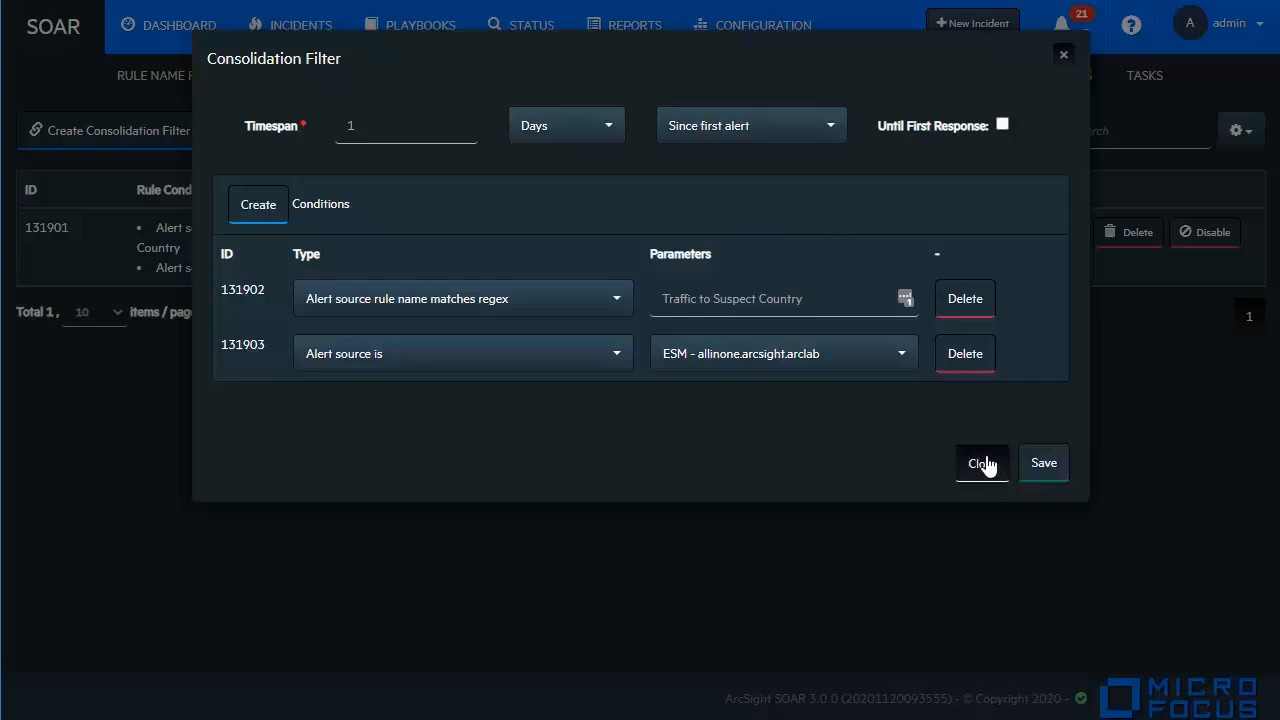
Close the filter without saving and switch to the Incidents tab.
click(981, 462)
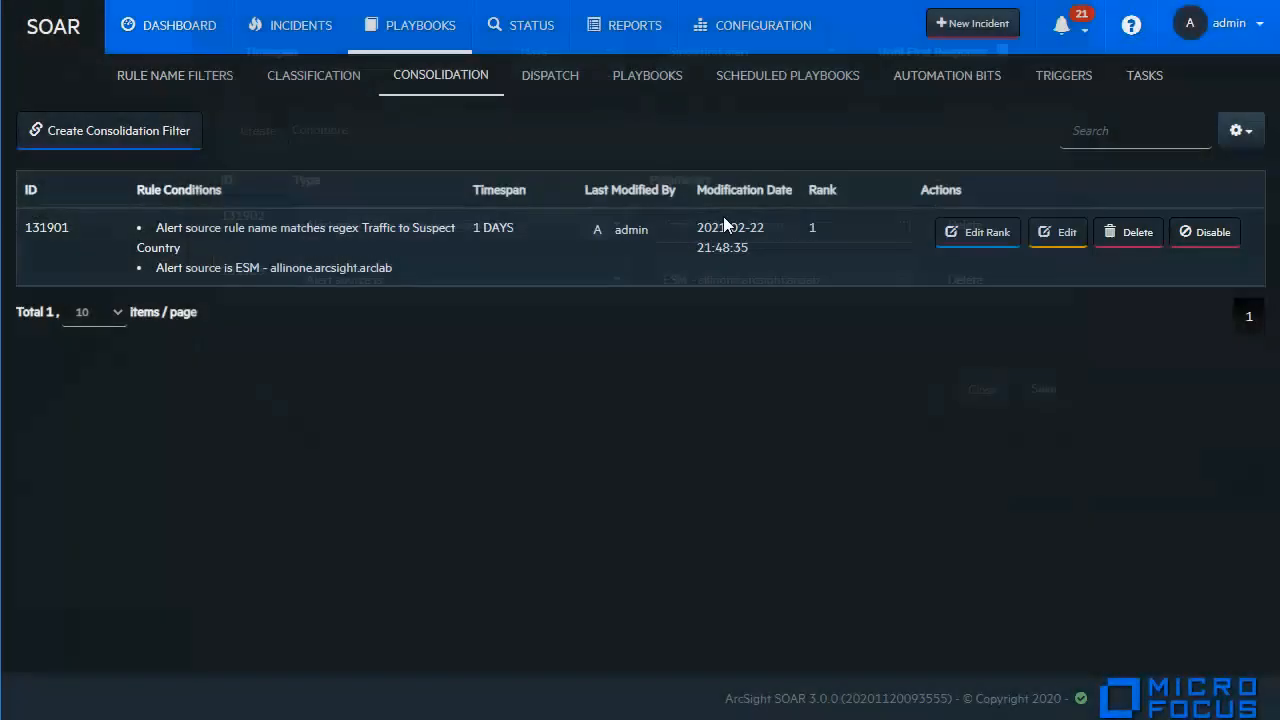
click(300, 25)
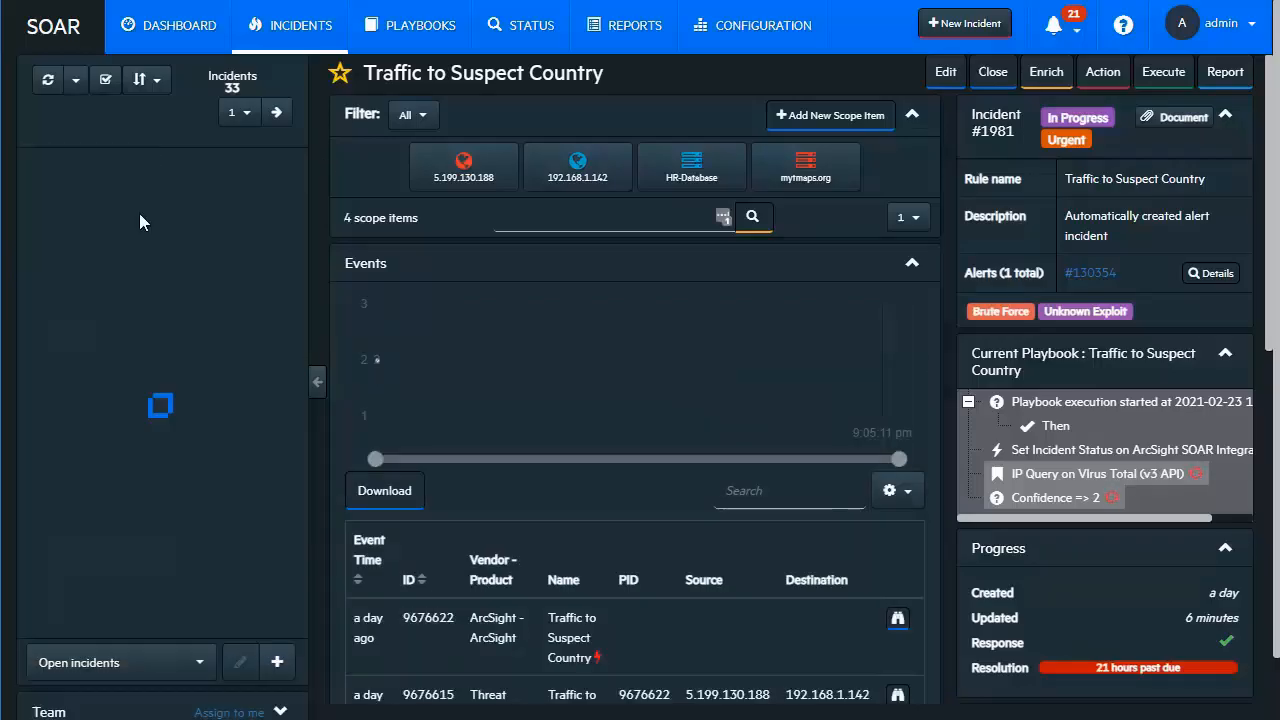
mouse_move(155, 313)
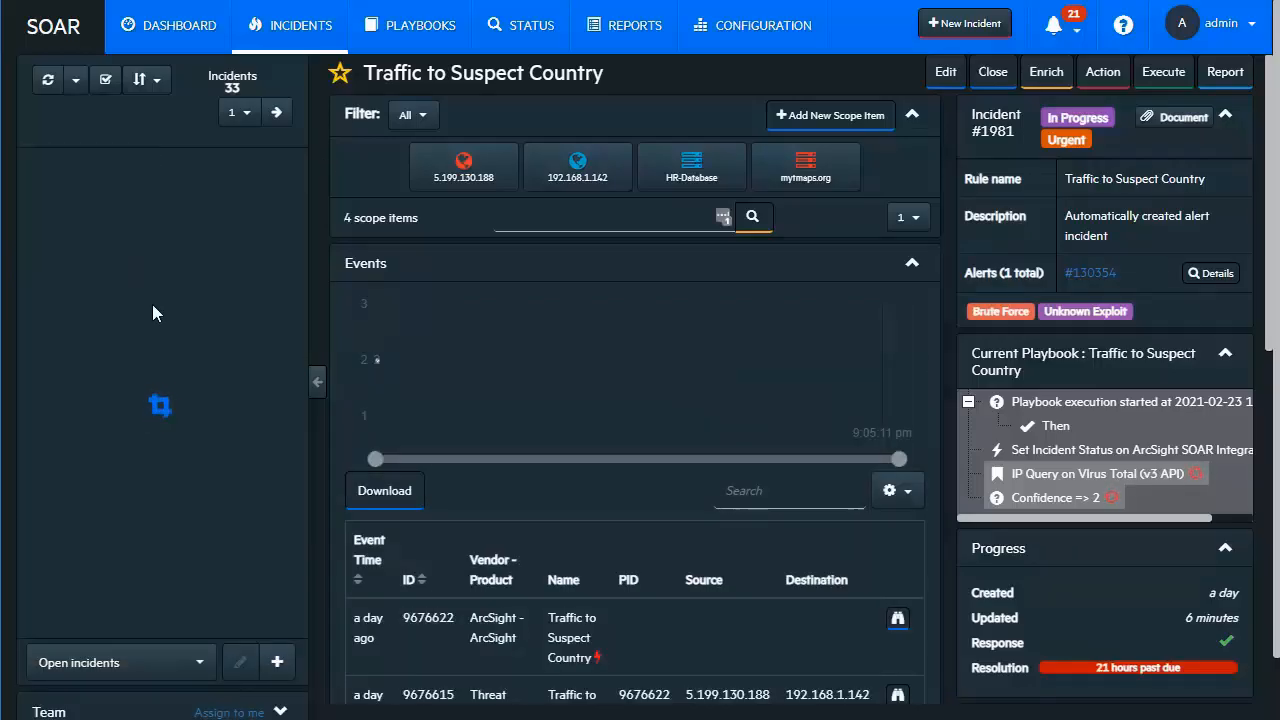
mouse_move(100, 302)
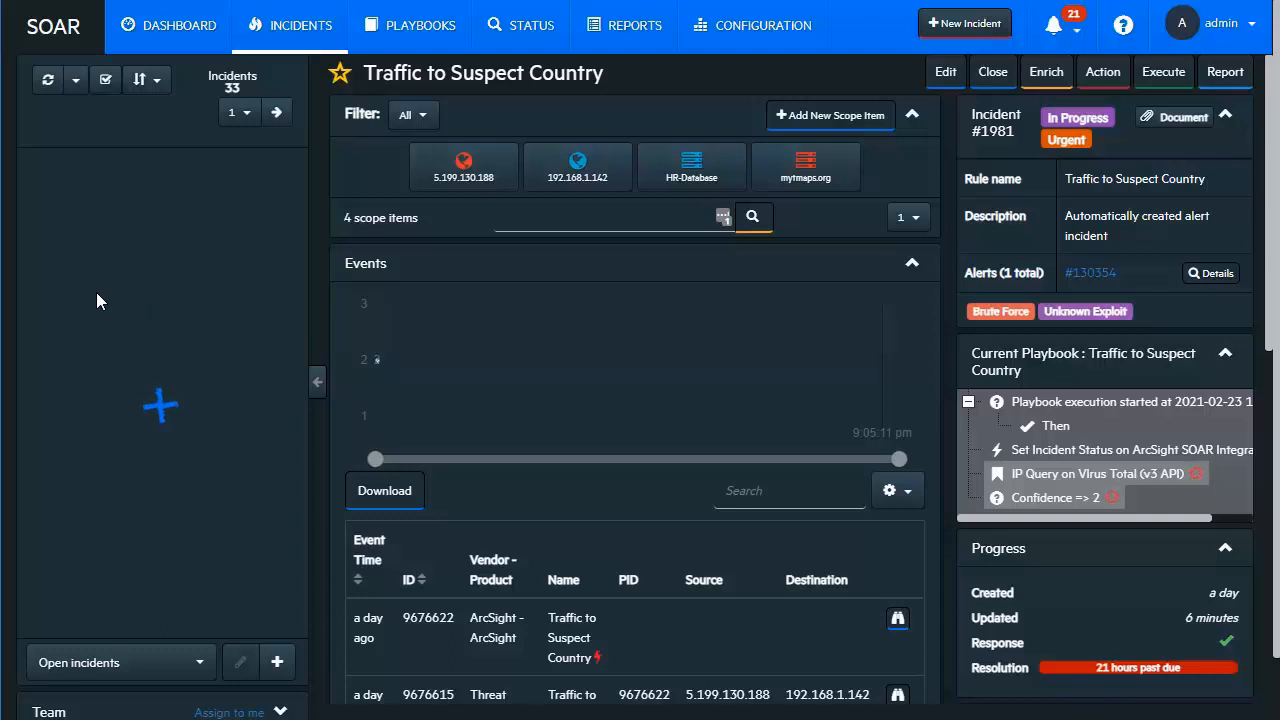
mouse_move(130, 197)
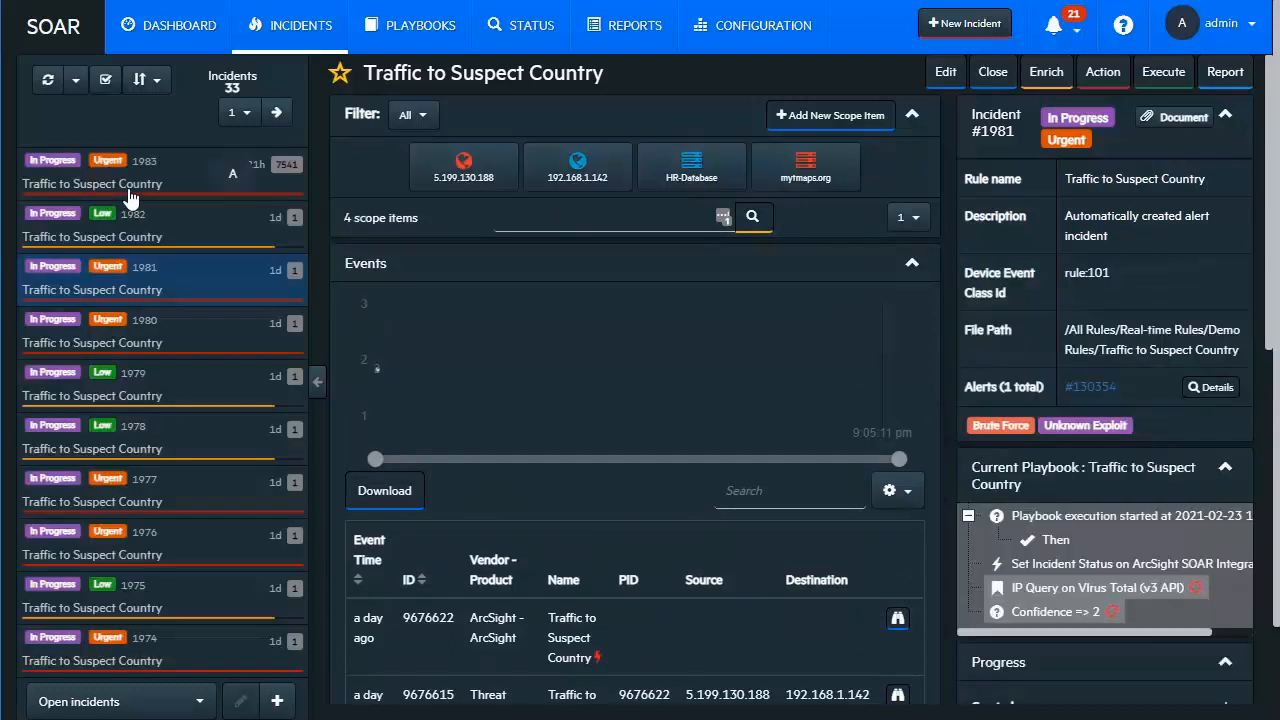
mouse_move(288, 186)
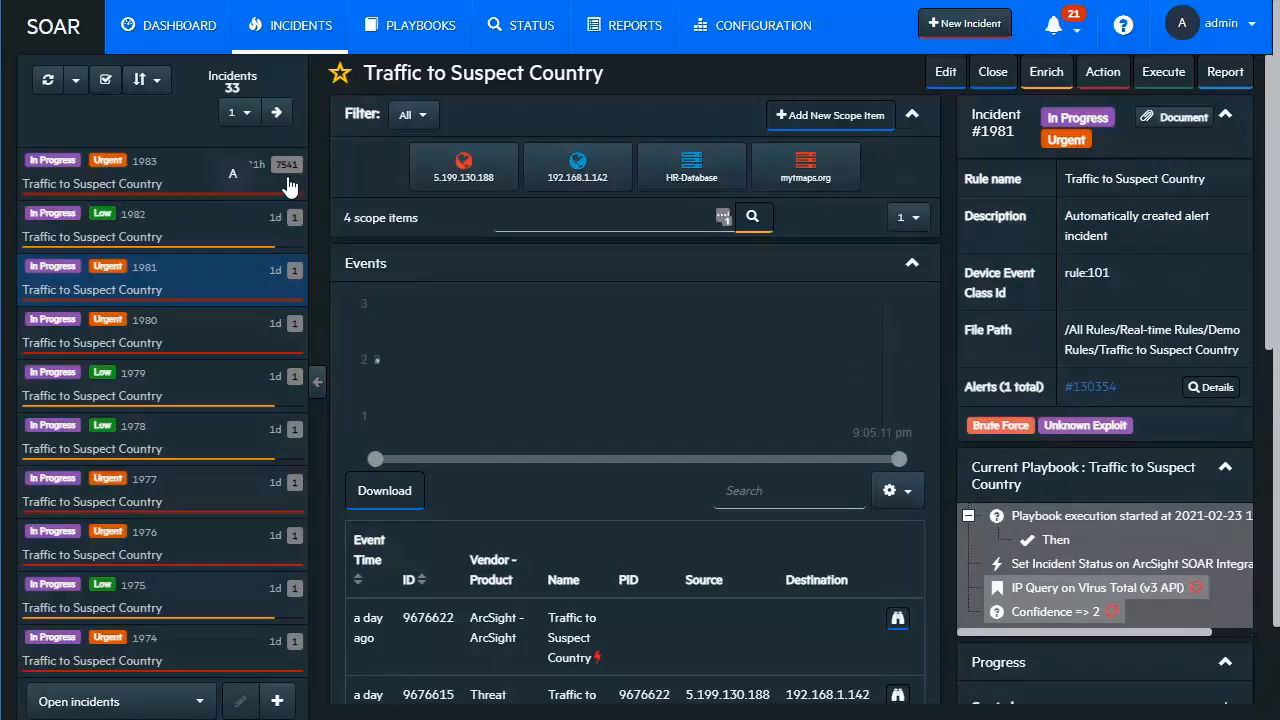
mouse_move(287, 164)
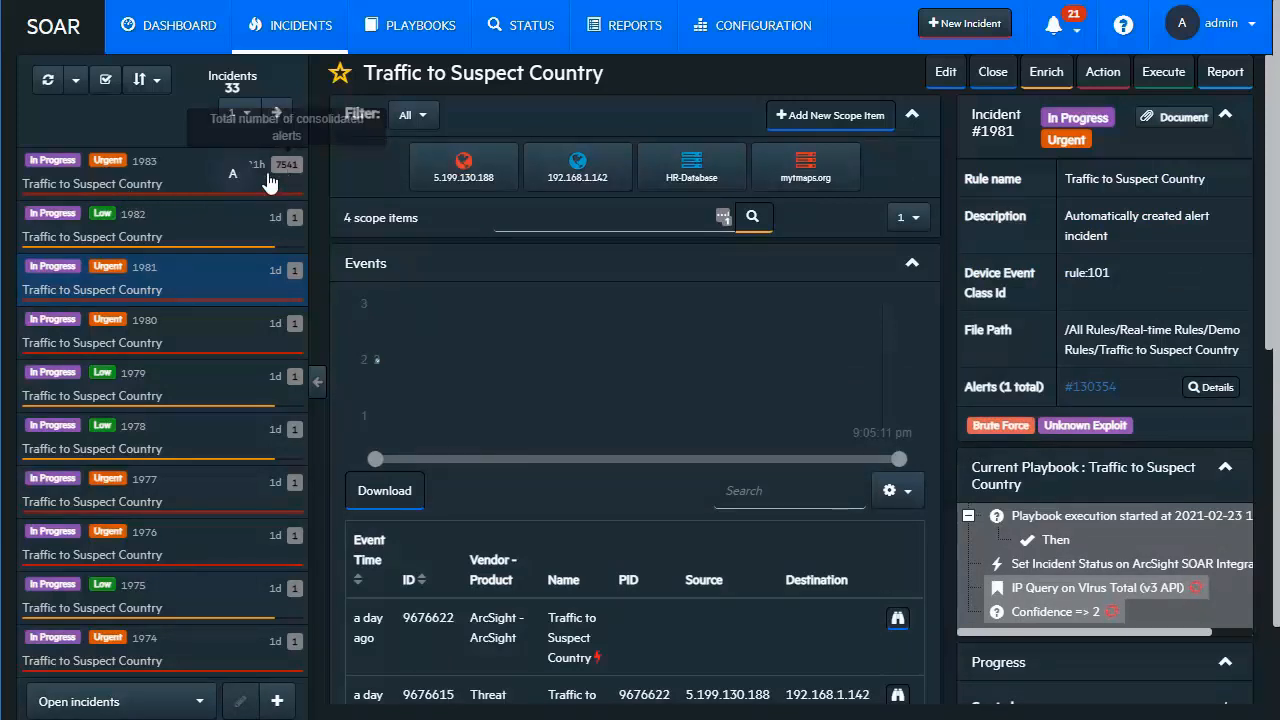
mouse_move(282, 191)
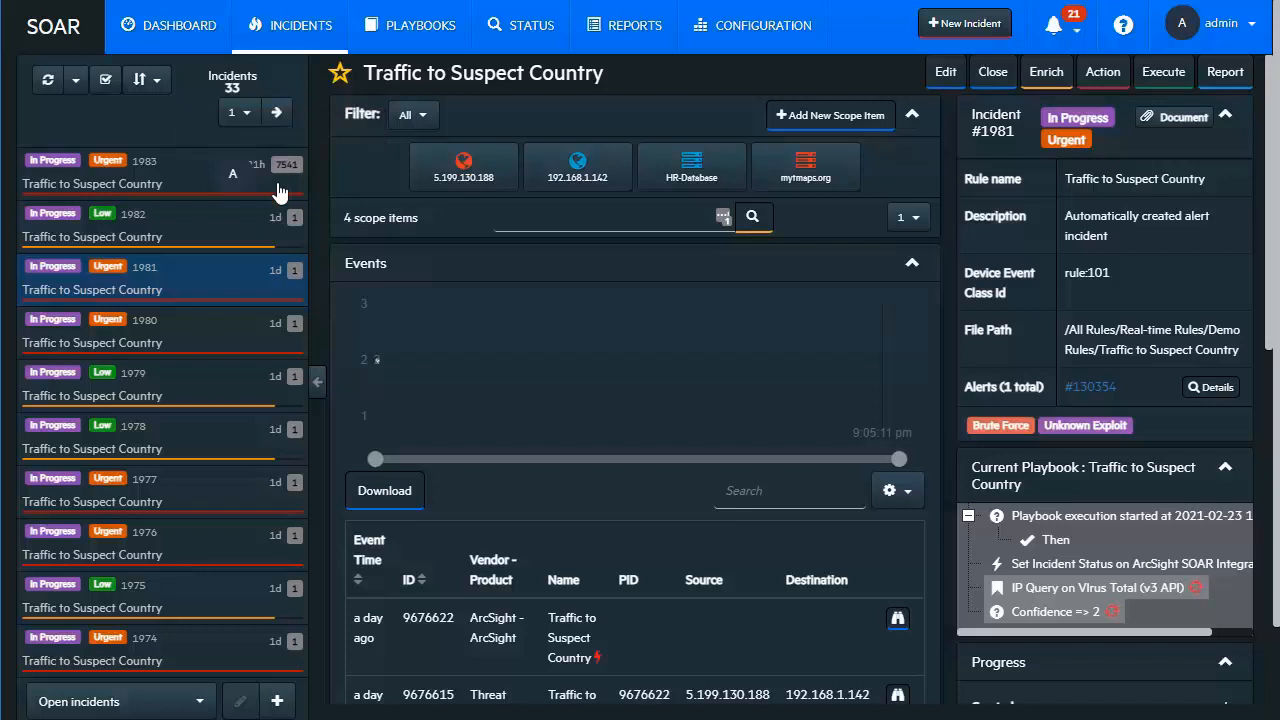
Open incident 1983 with 7,541 alerts and scroll through its 15,082 events.
click(145, 160)
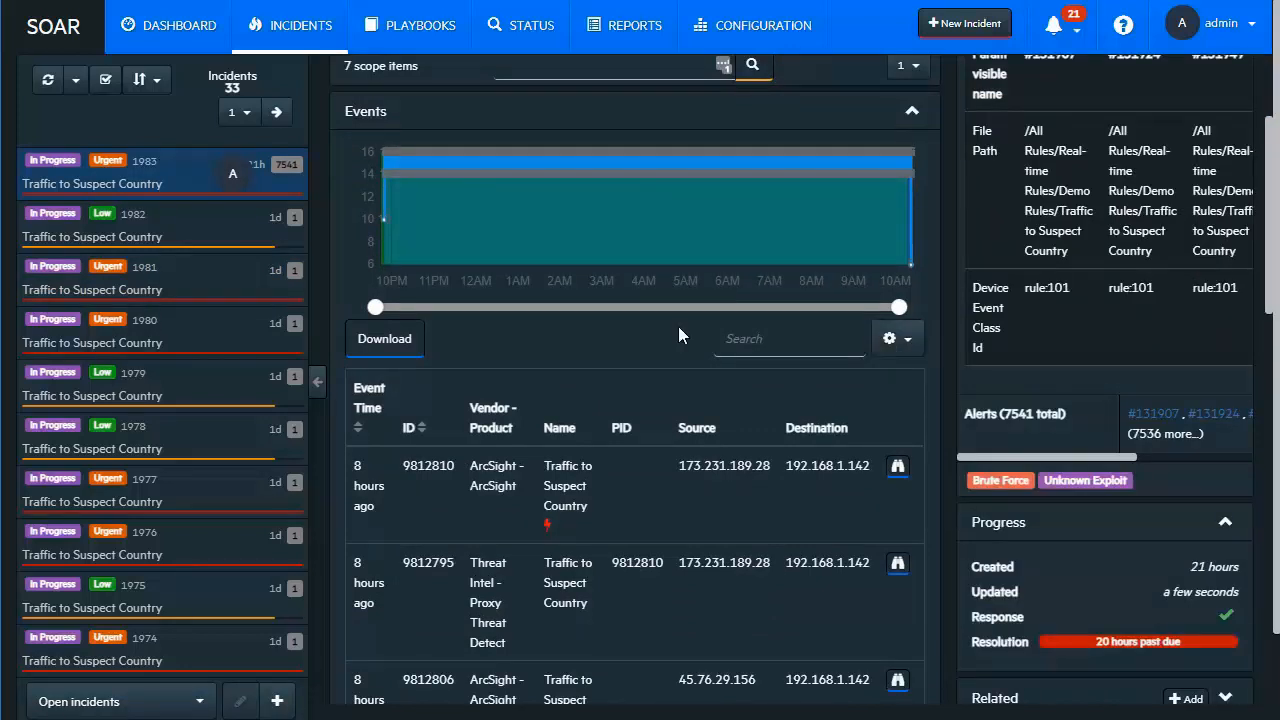
mouse_move(465, 312)
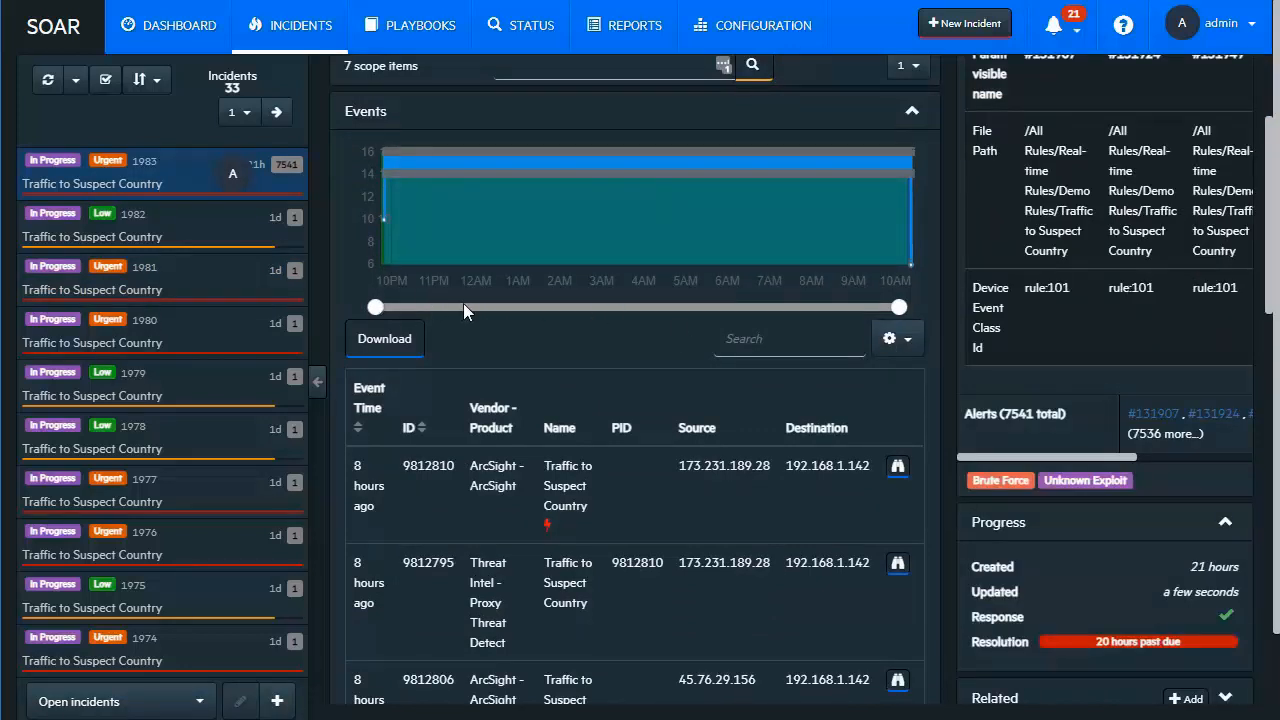
mouse_move(907, 287)
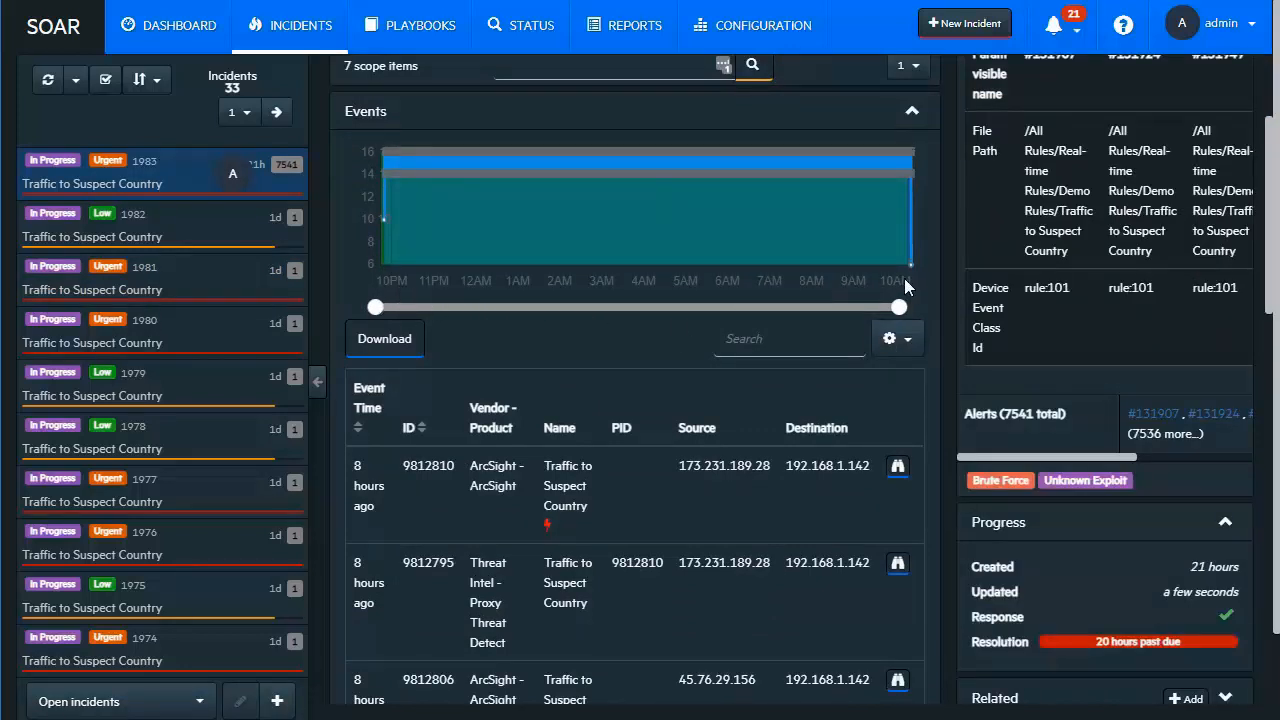
mouse_move(505, 183)
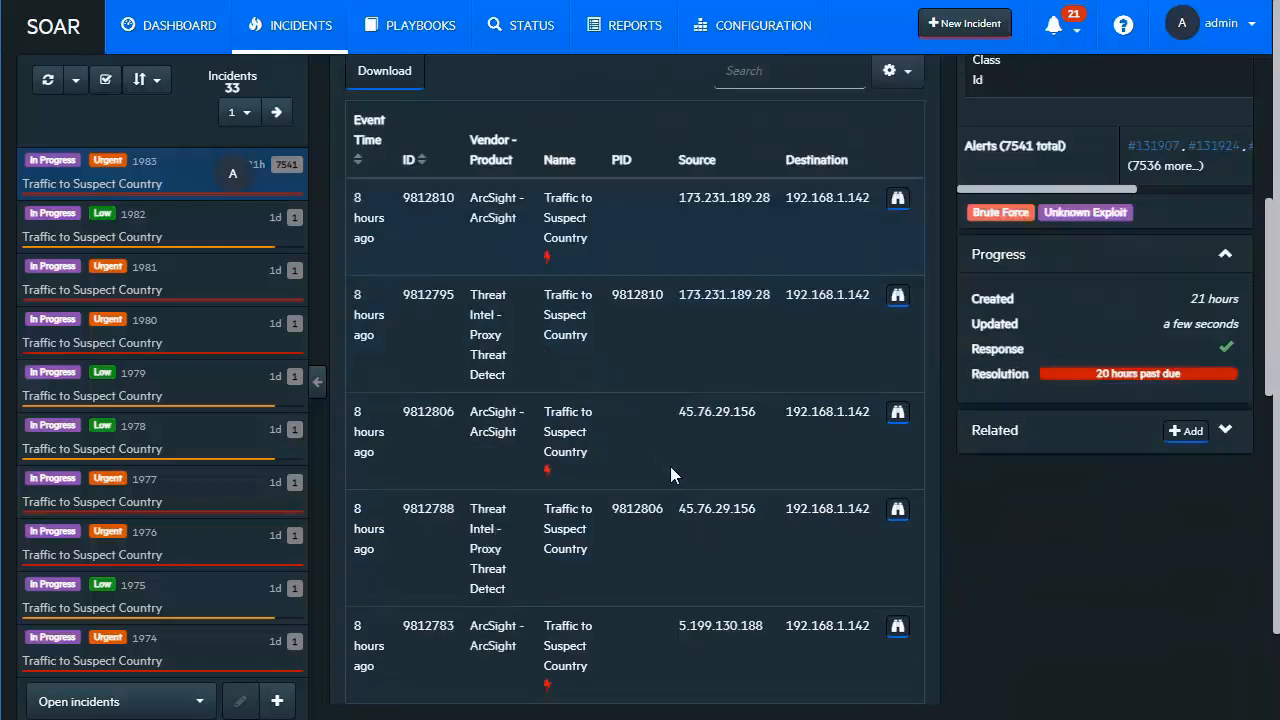
scroll(down, 3)
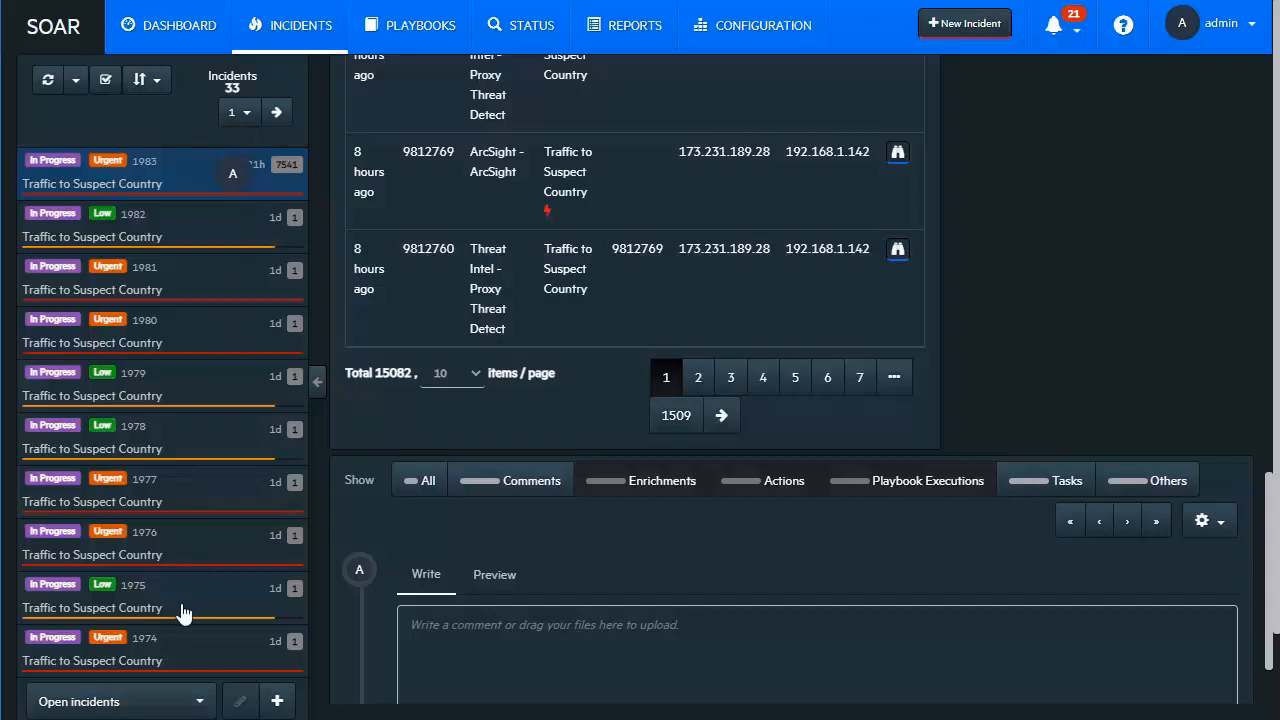
mouse_move(199, 243)
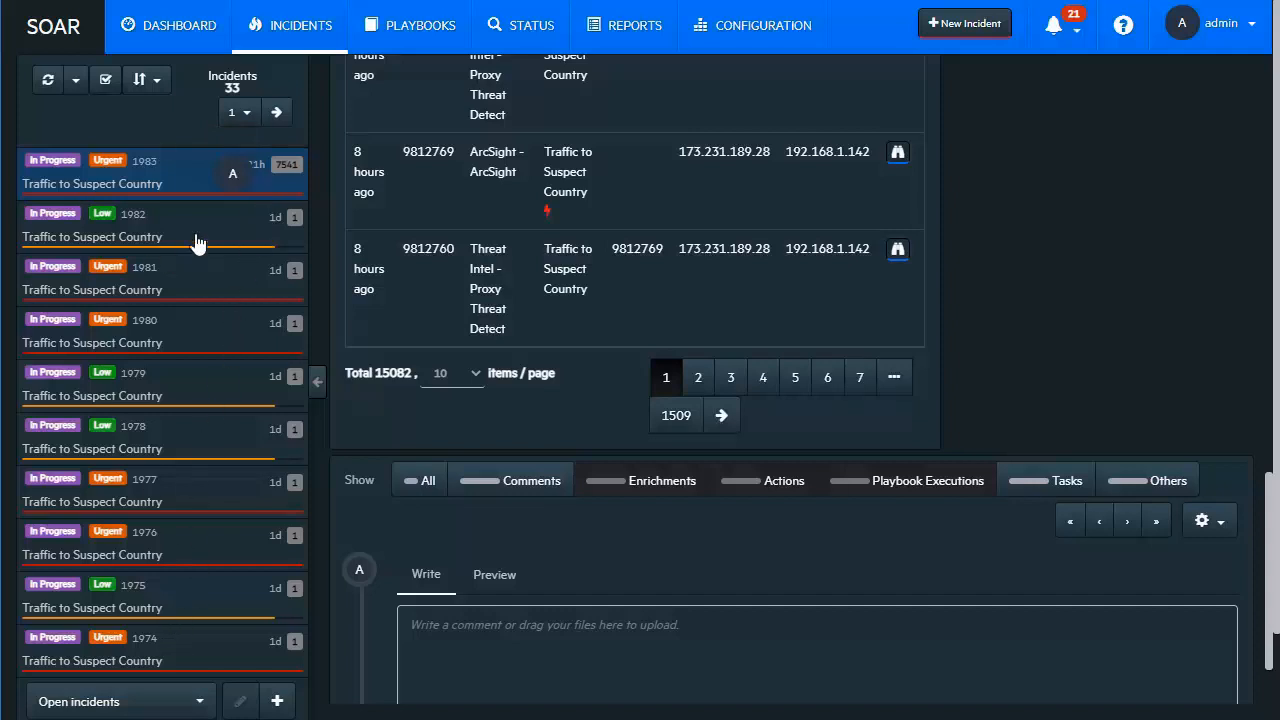
mouse_move(175, 237)
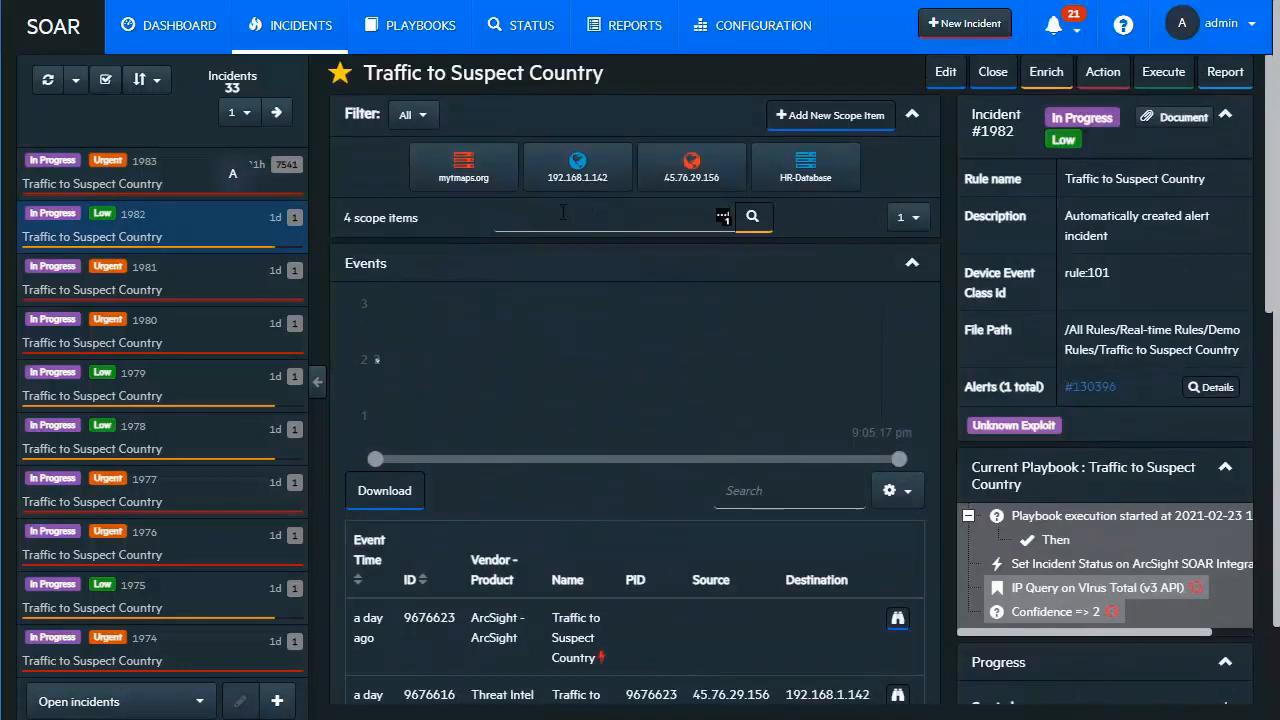
click(691, 166)
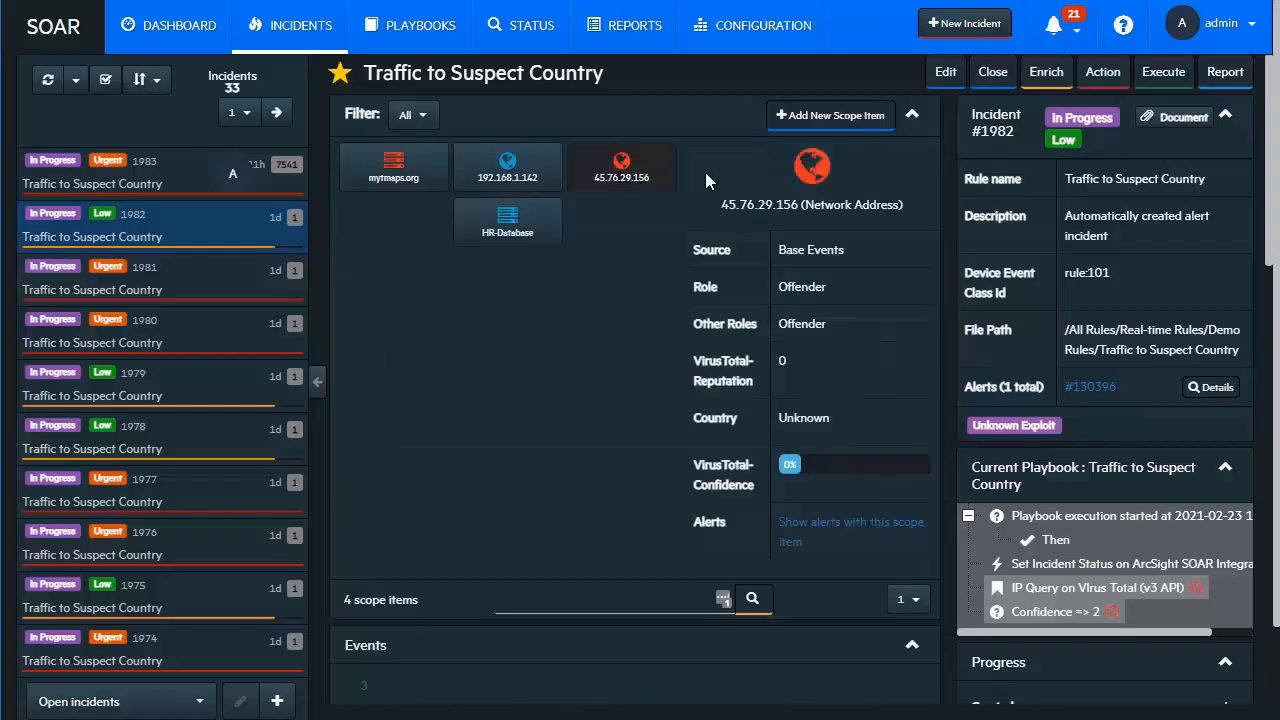
mouse_move(843, 481)
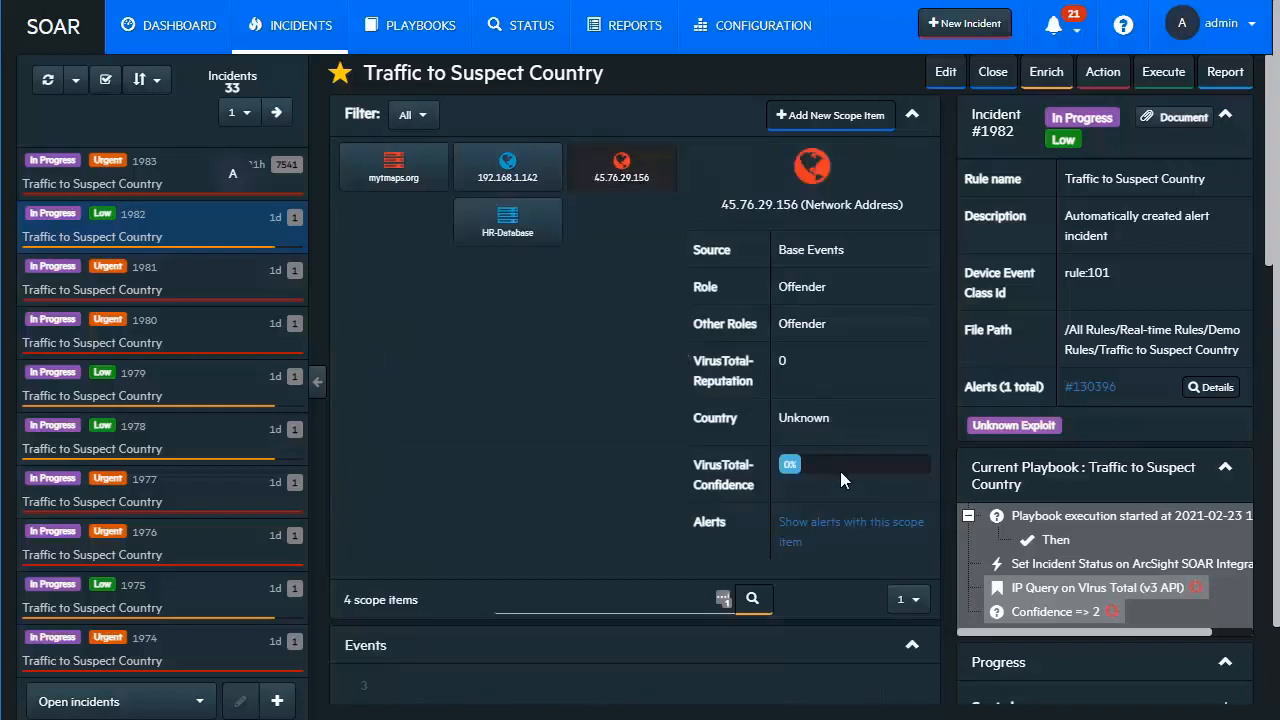
mouse_move(253, 297)
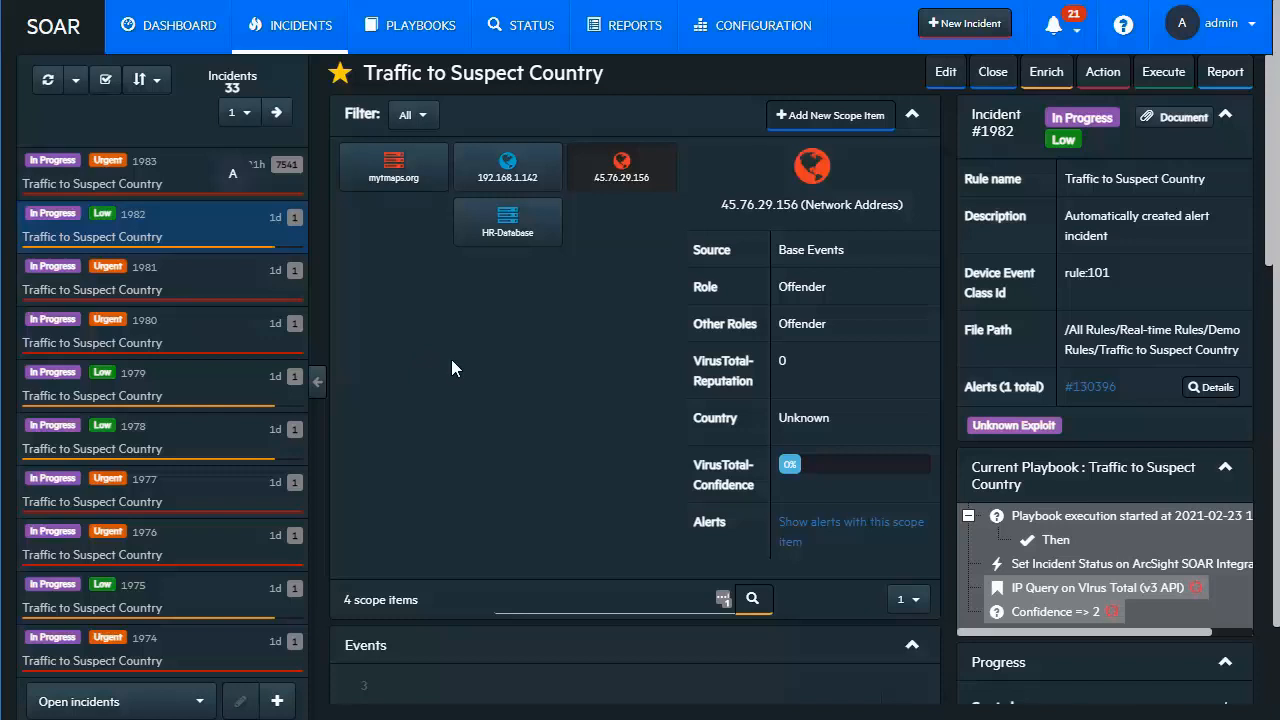
mouse_move(465, 377)
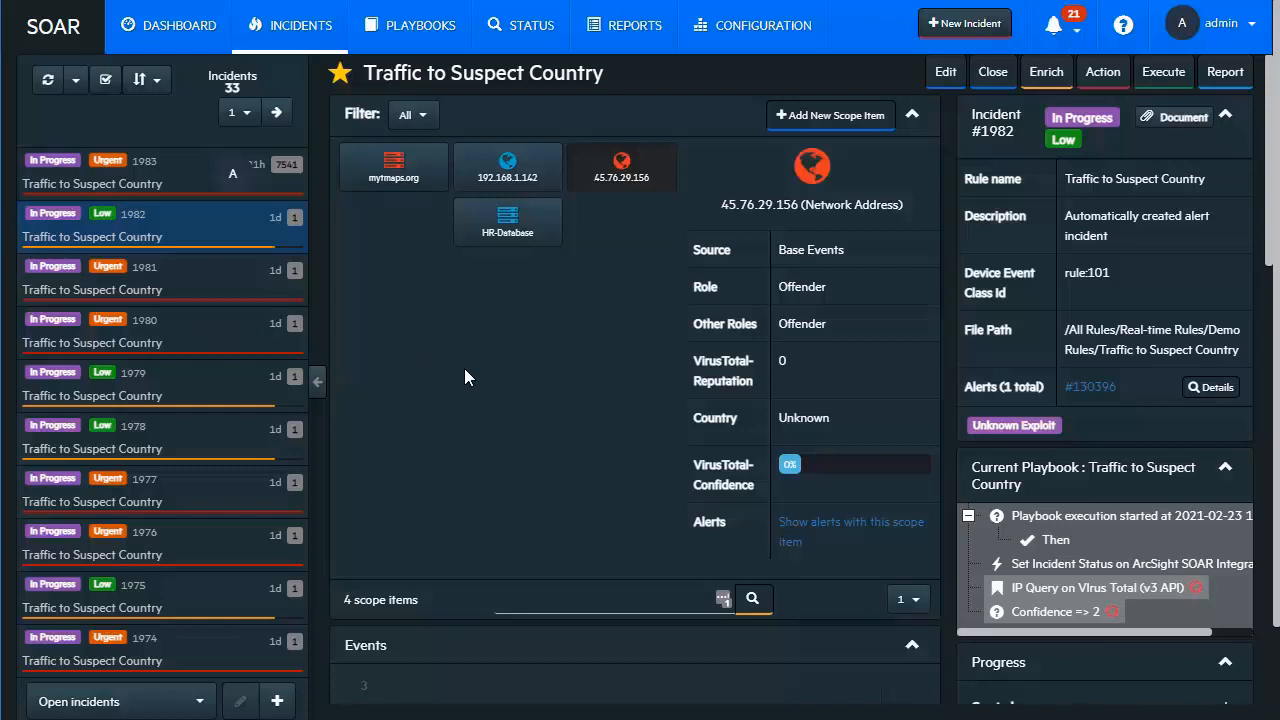
mouse_move(233, 256)
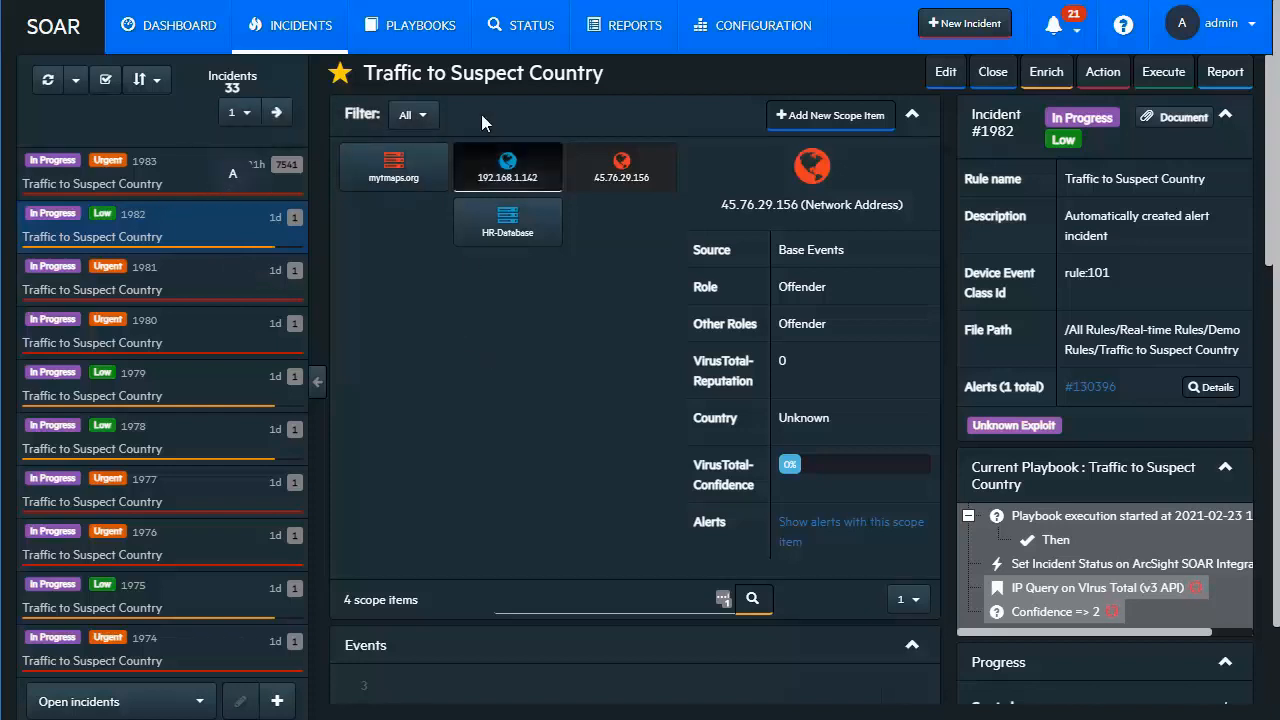
Return to the Playbooks list with Traffic to Suspect Country ranked first.
click(421, 25)
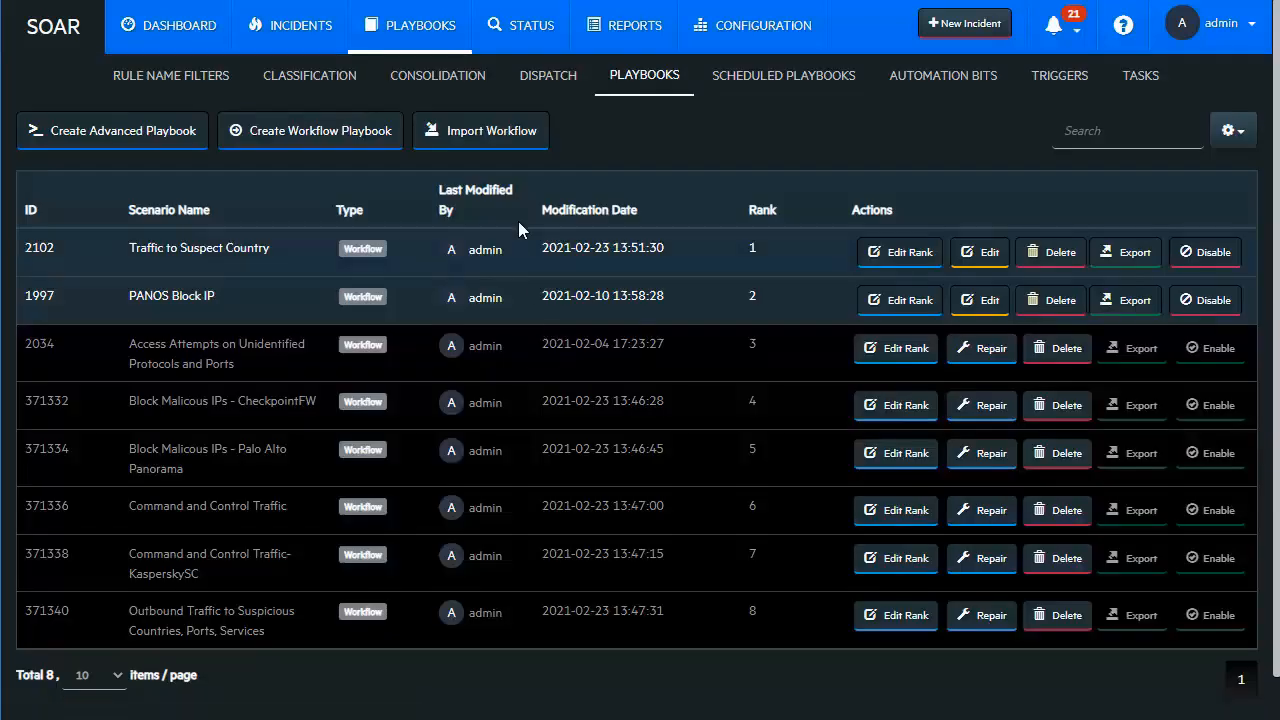
mouse_move(725, 165)
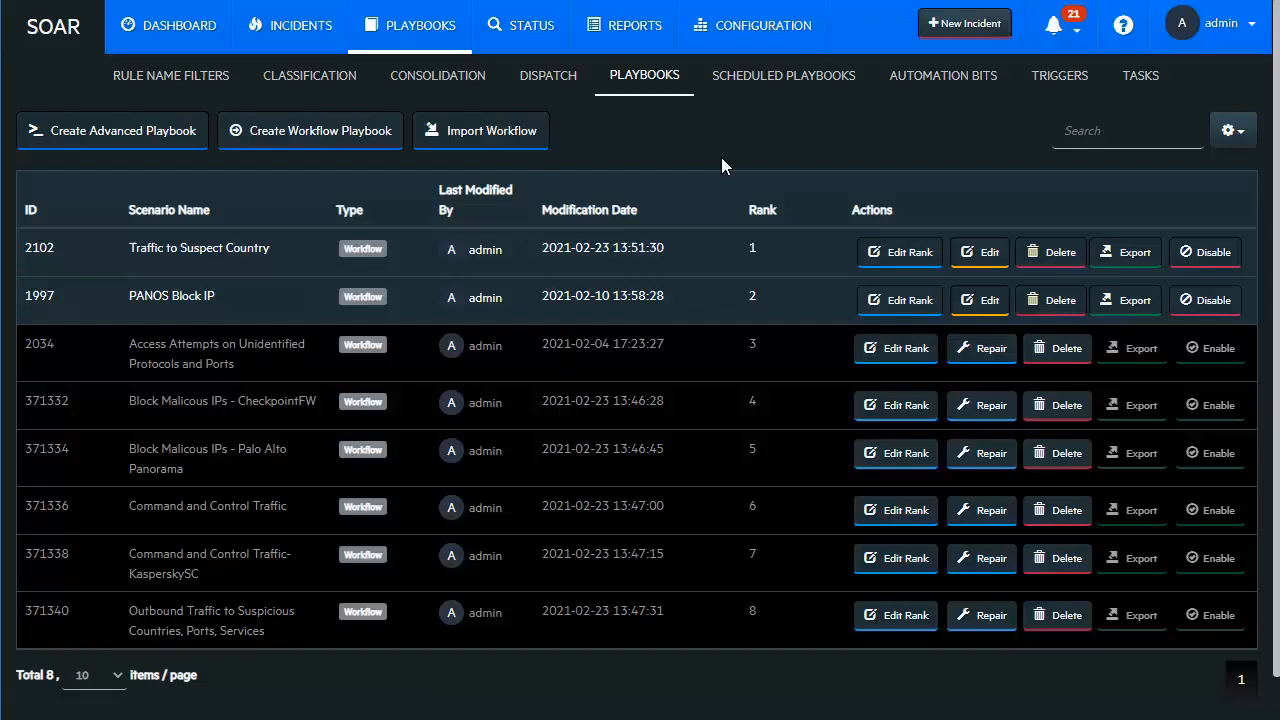
mouse_move(675, 147)
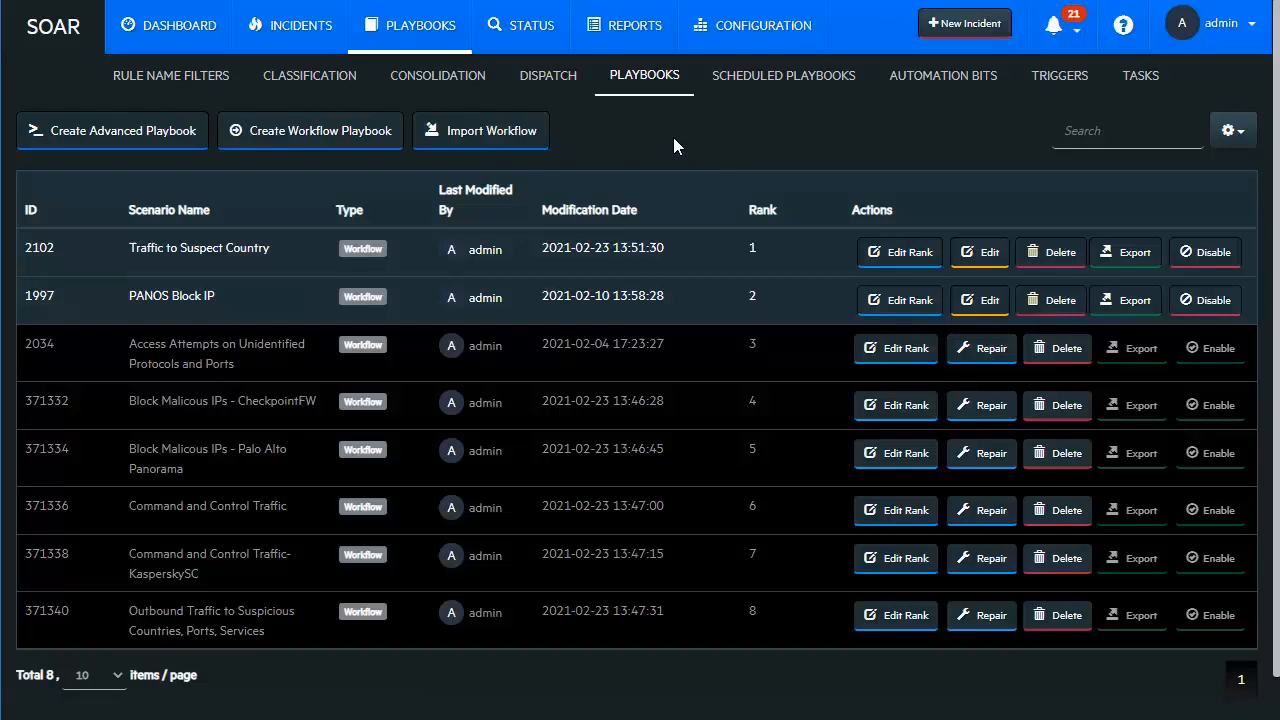
View the consolidation filters, then the Malicious Code, Data Leak and CIP classification rules.
click(437, 75)
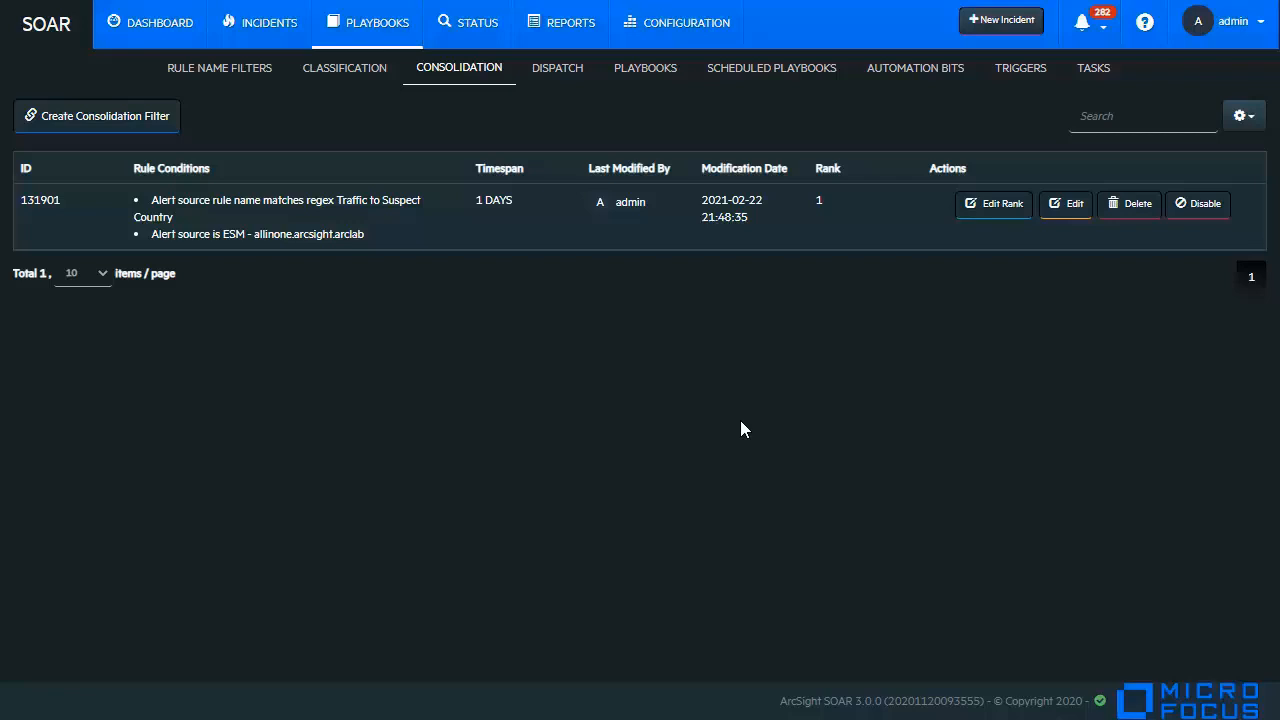
click(344, 67)
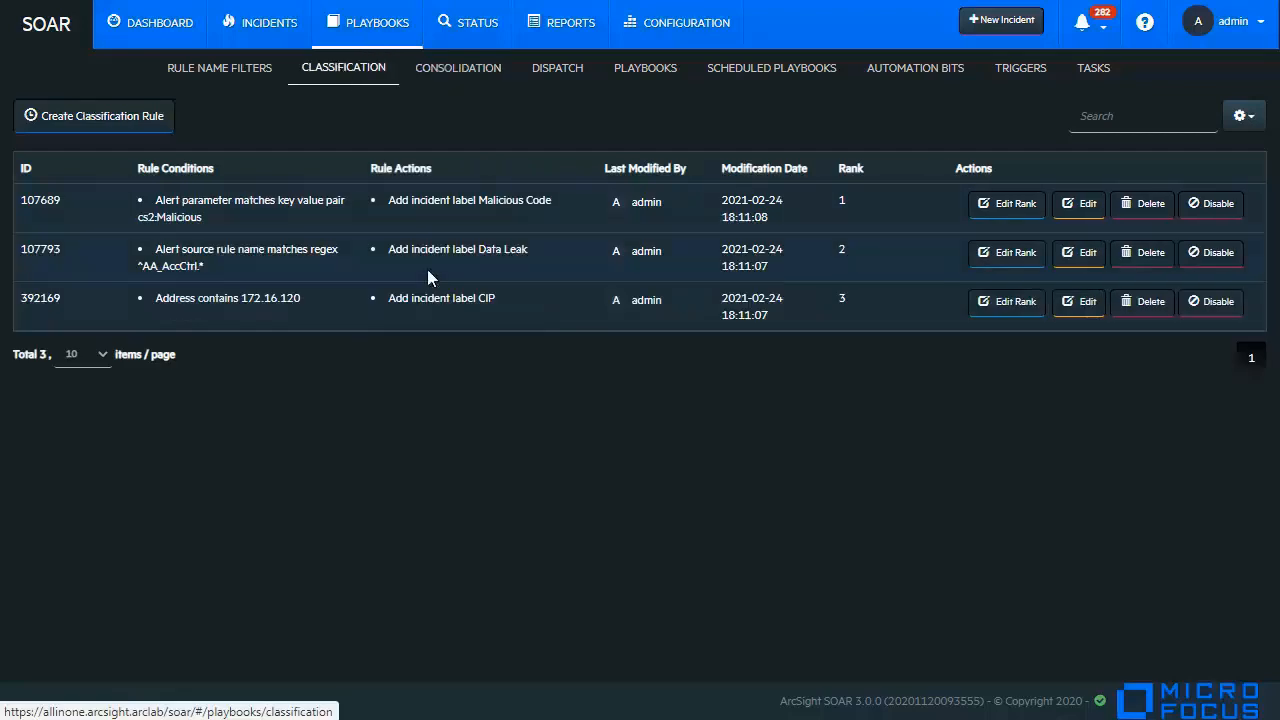
mouse_move(390, 360)
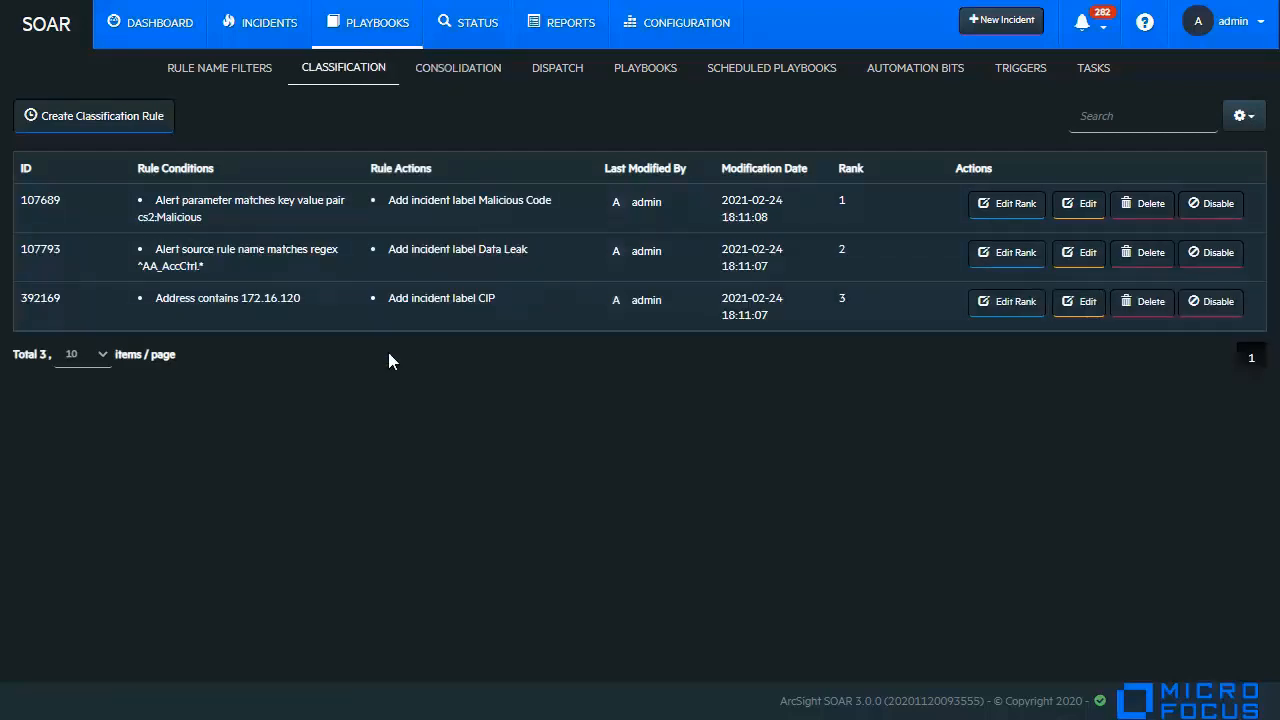
mouse_move(345, 262)
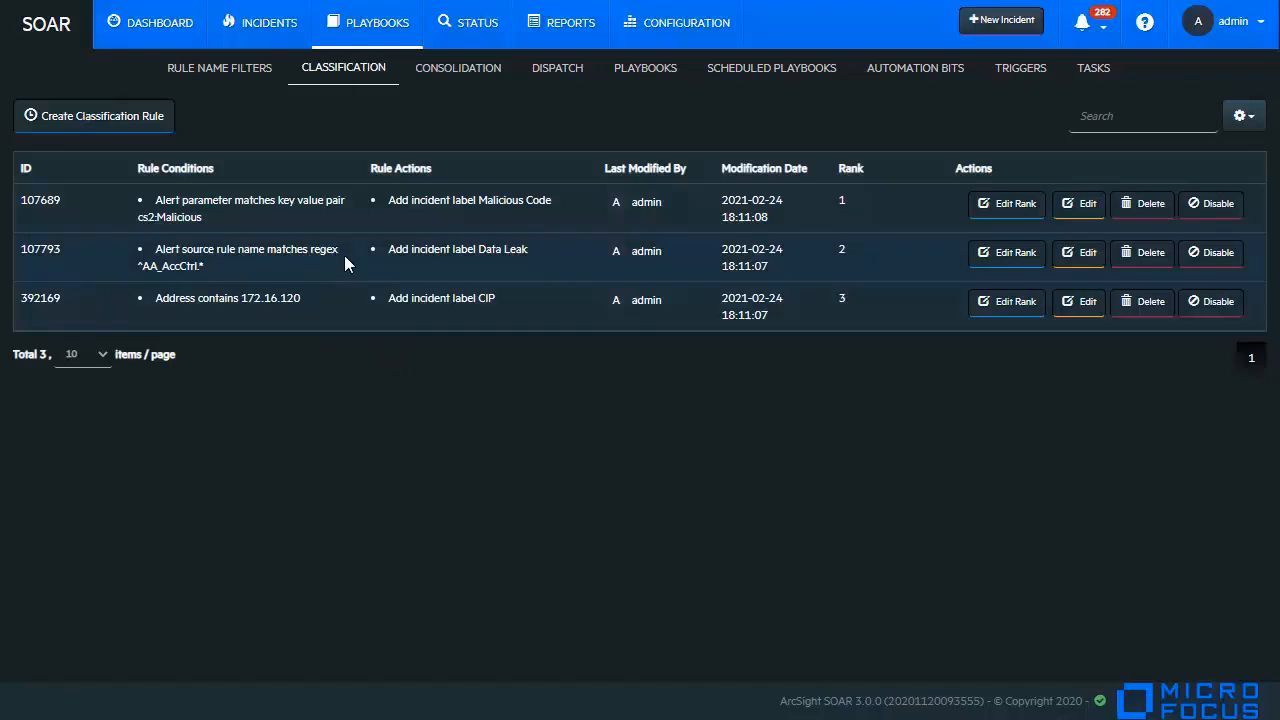
mouse_move(397, 388)
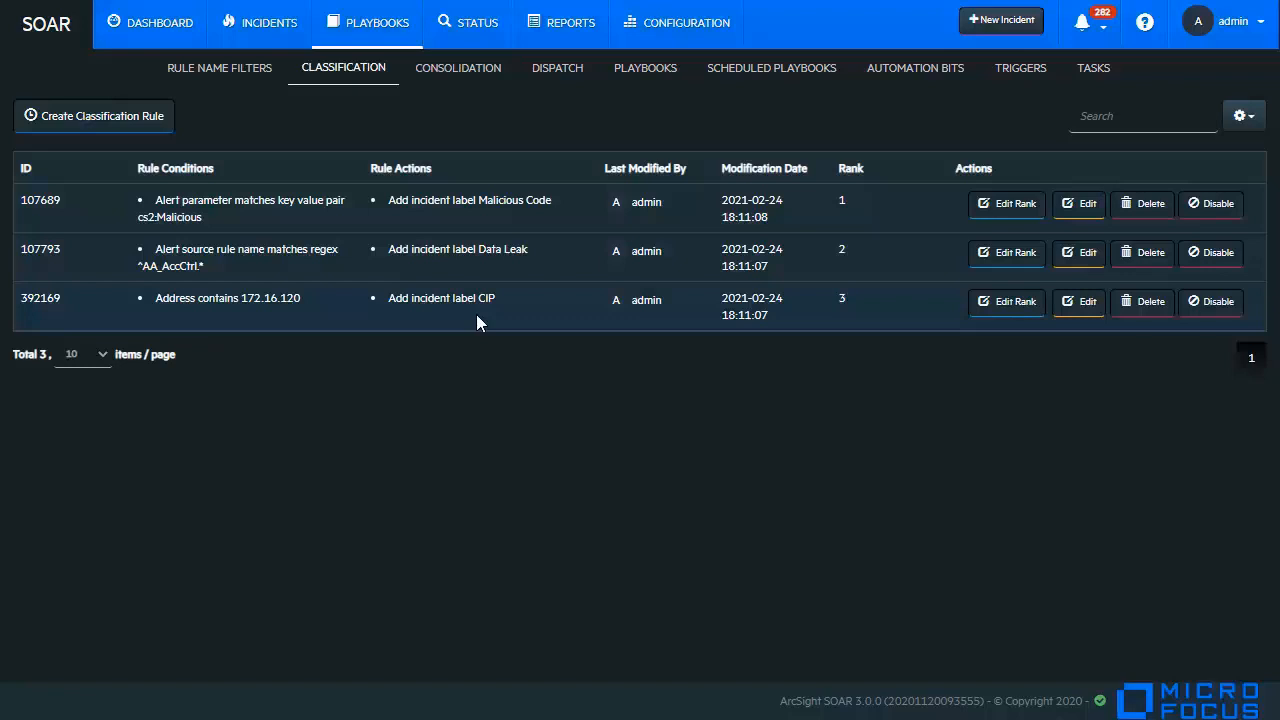
mouse_move(485, 289)
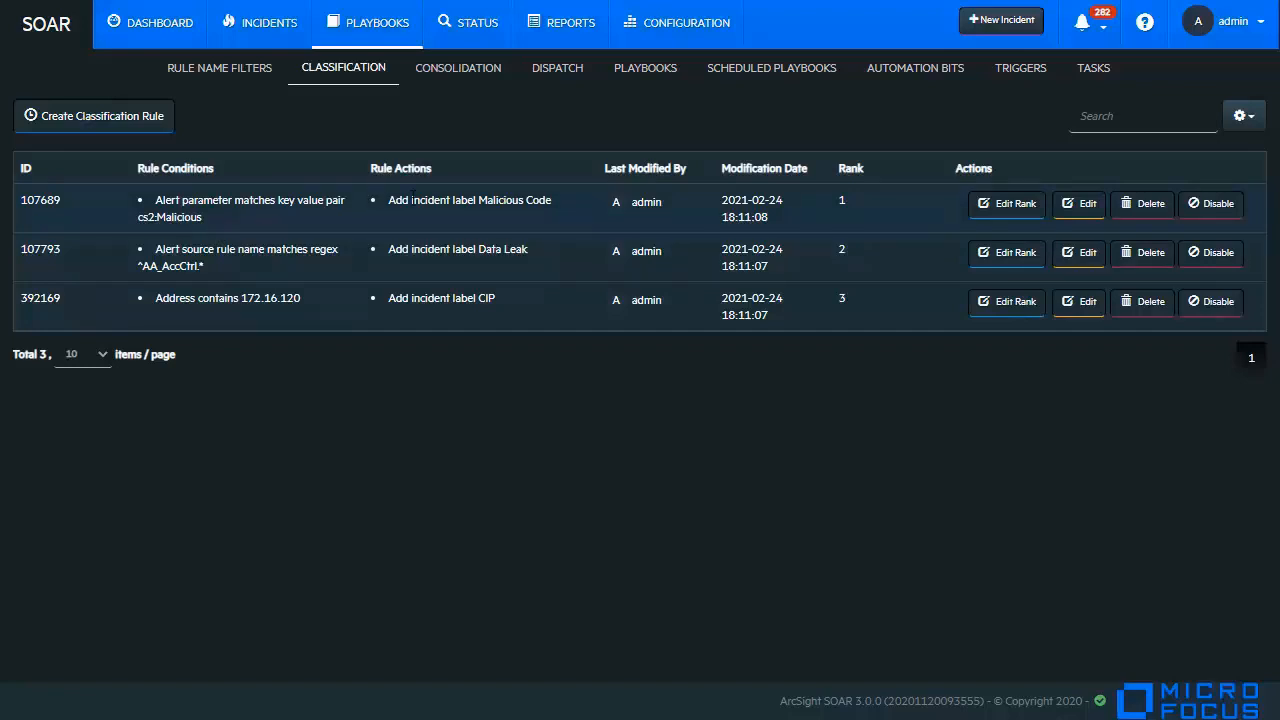
mouse_move(263, 315)
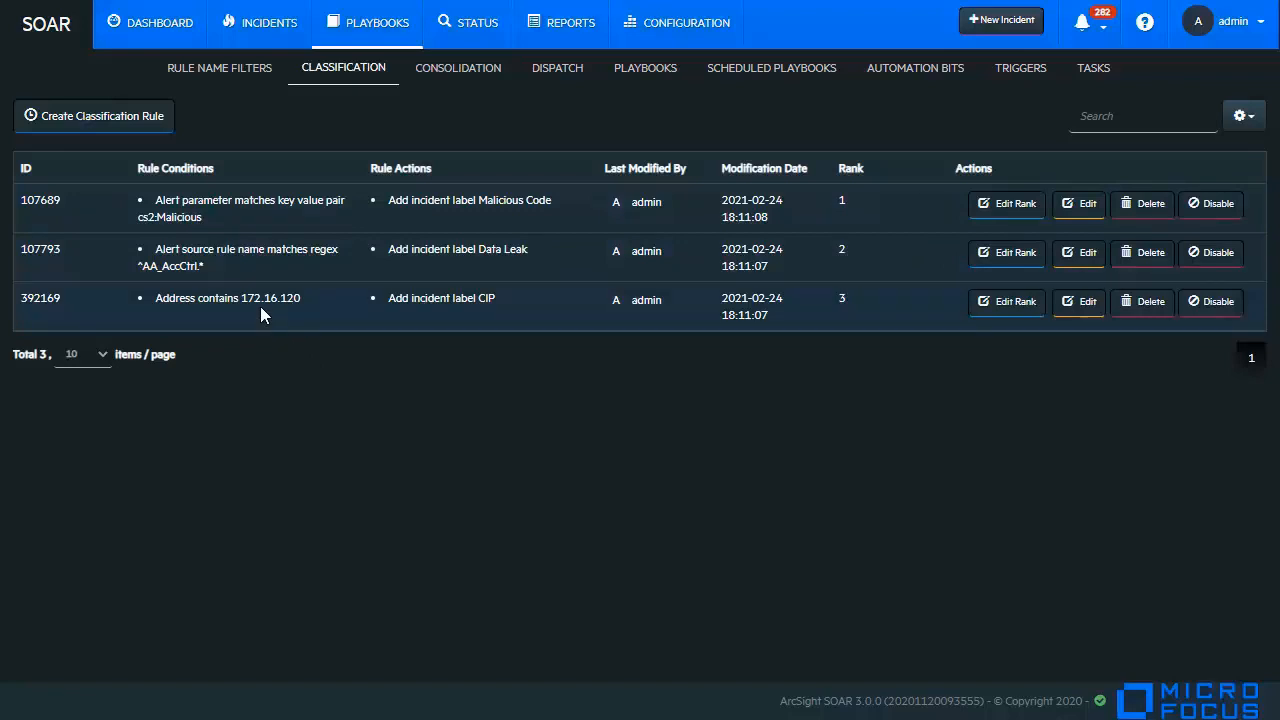
mouse_move(518, 321)
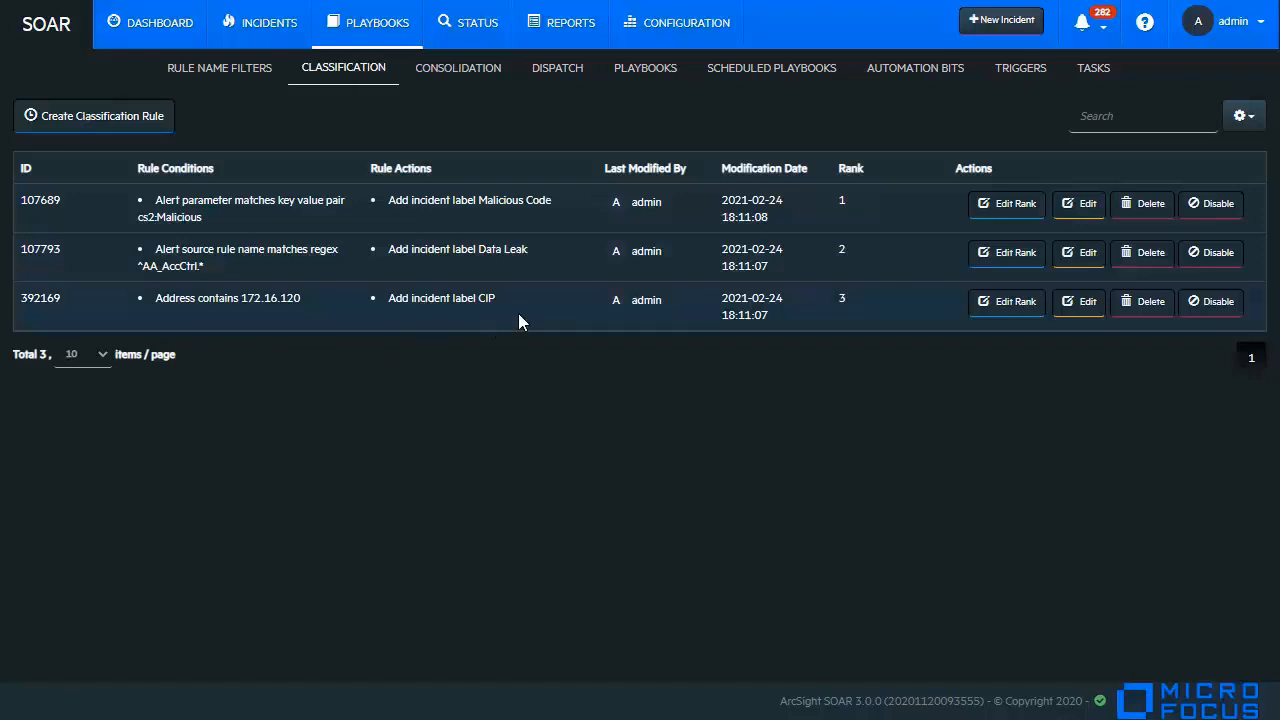
mouse_move(545, 312)
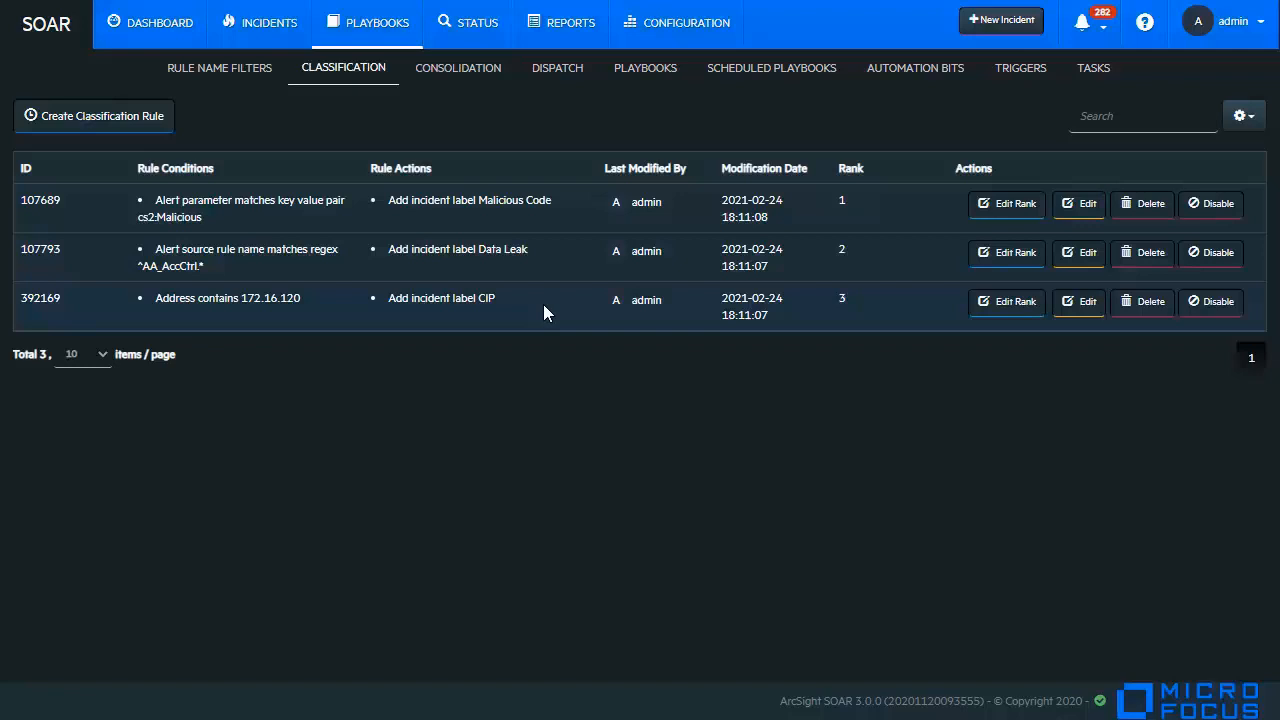
mouse_move(420, 276)
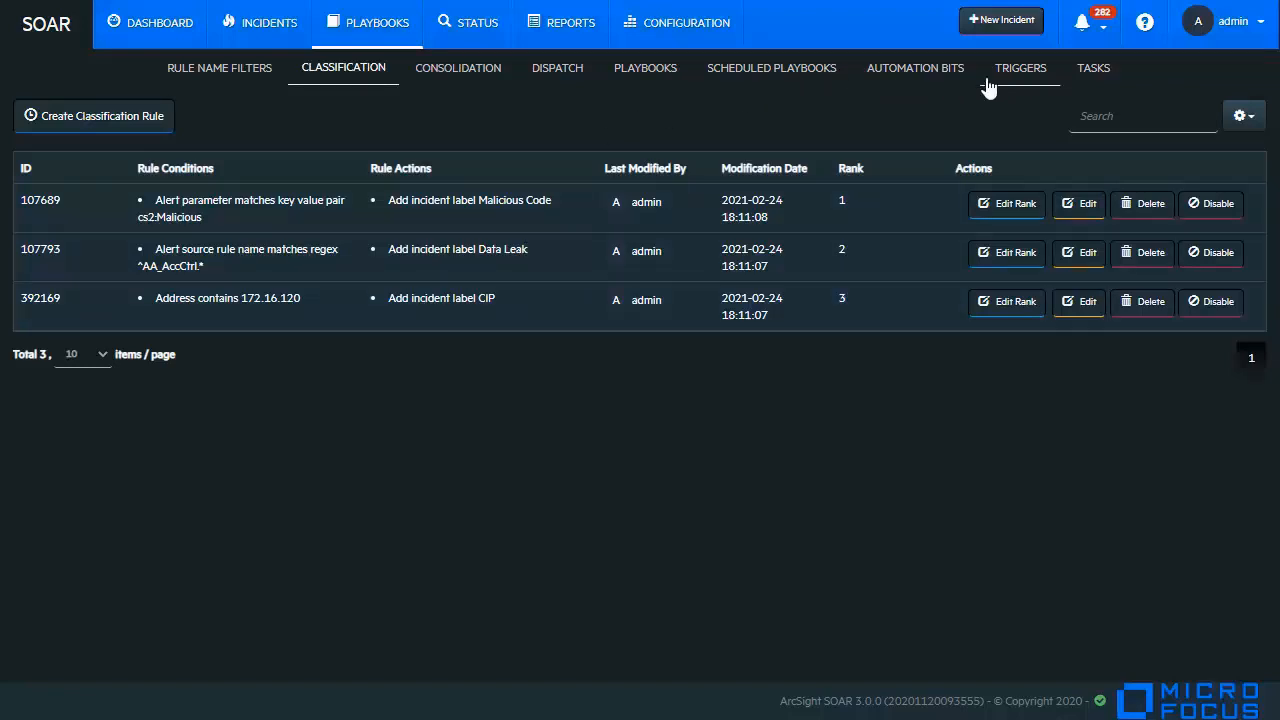
Show the three triggers, including Route CIP Incident to CIP team and Route to PCI DSS.
click(1020, 68)
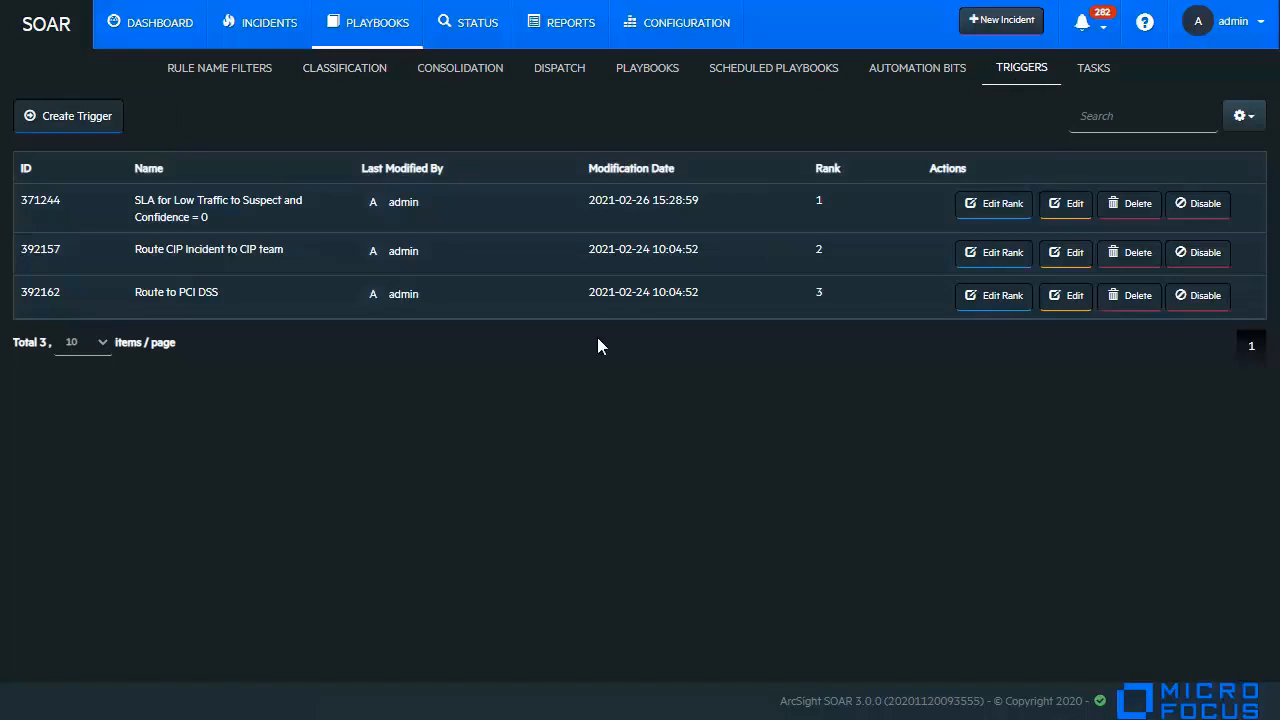
mouse_move(336, 353)
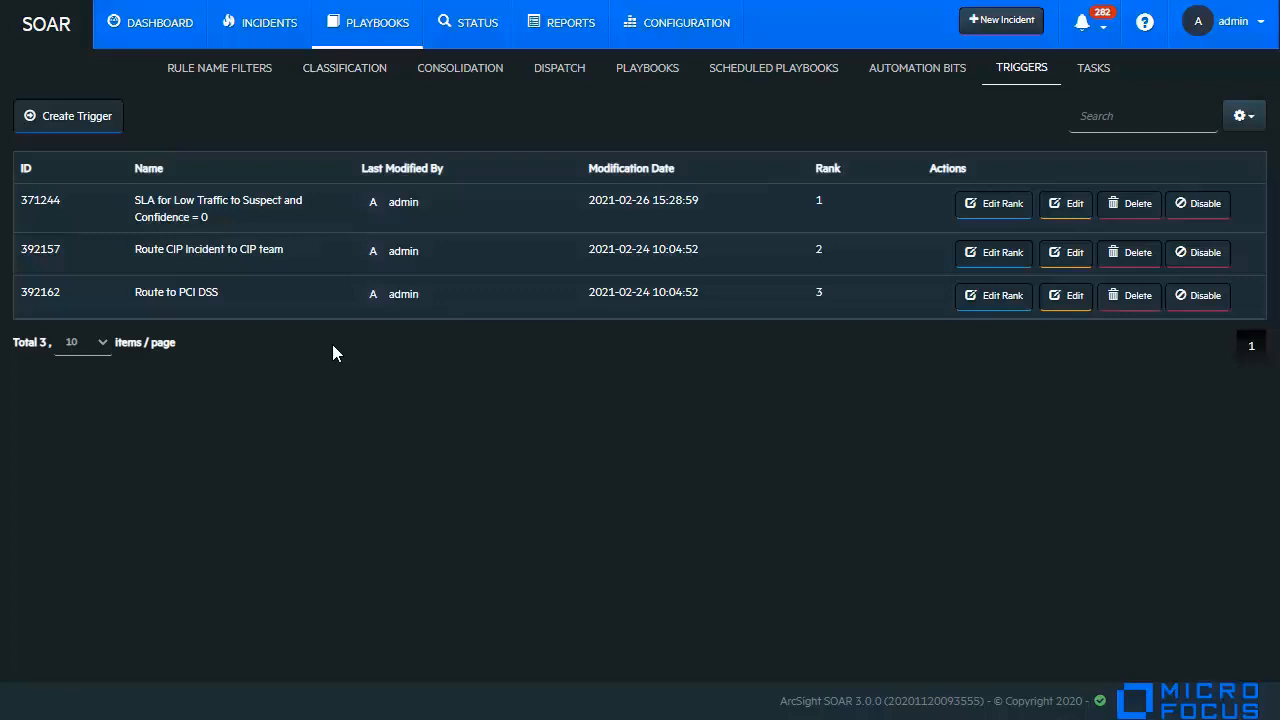
mouse_move(198, 270)
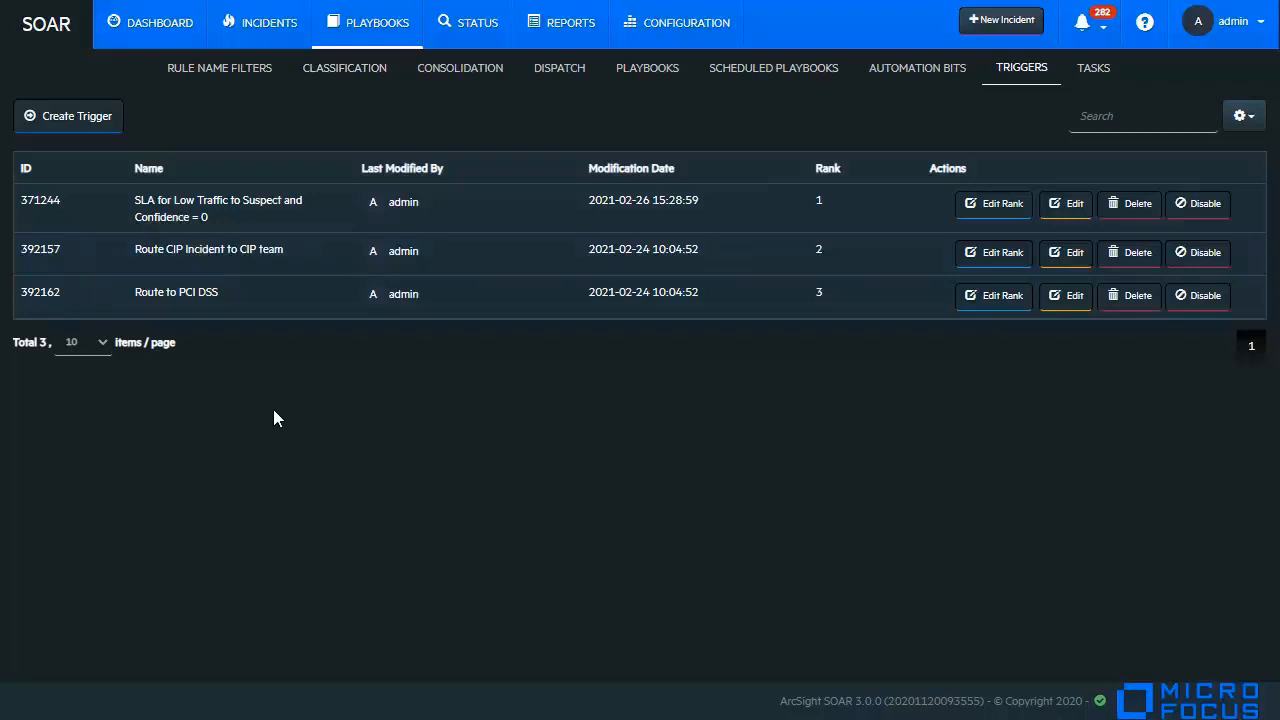
mouse_move(773, 68)
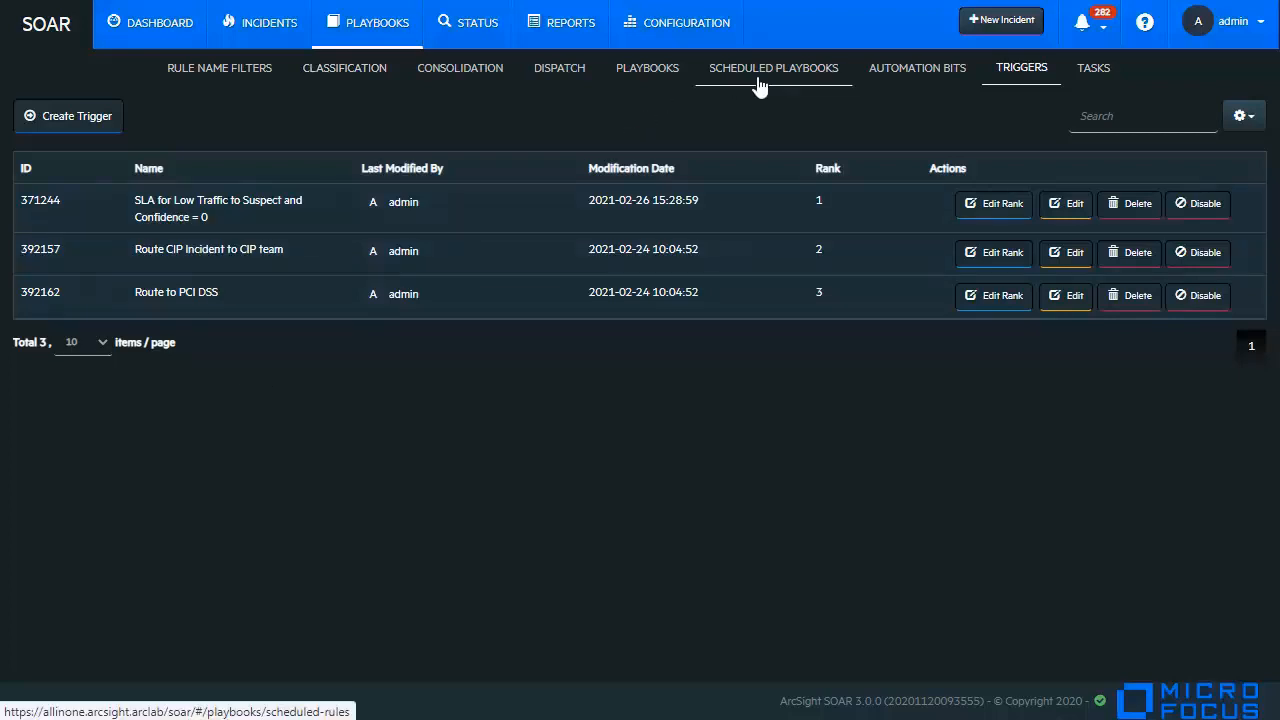
List the two scheduled playbooks, including Close Low severity Tickets past age.
click(773, 67)
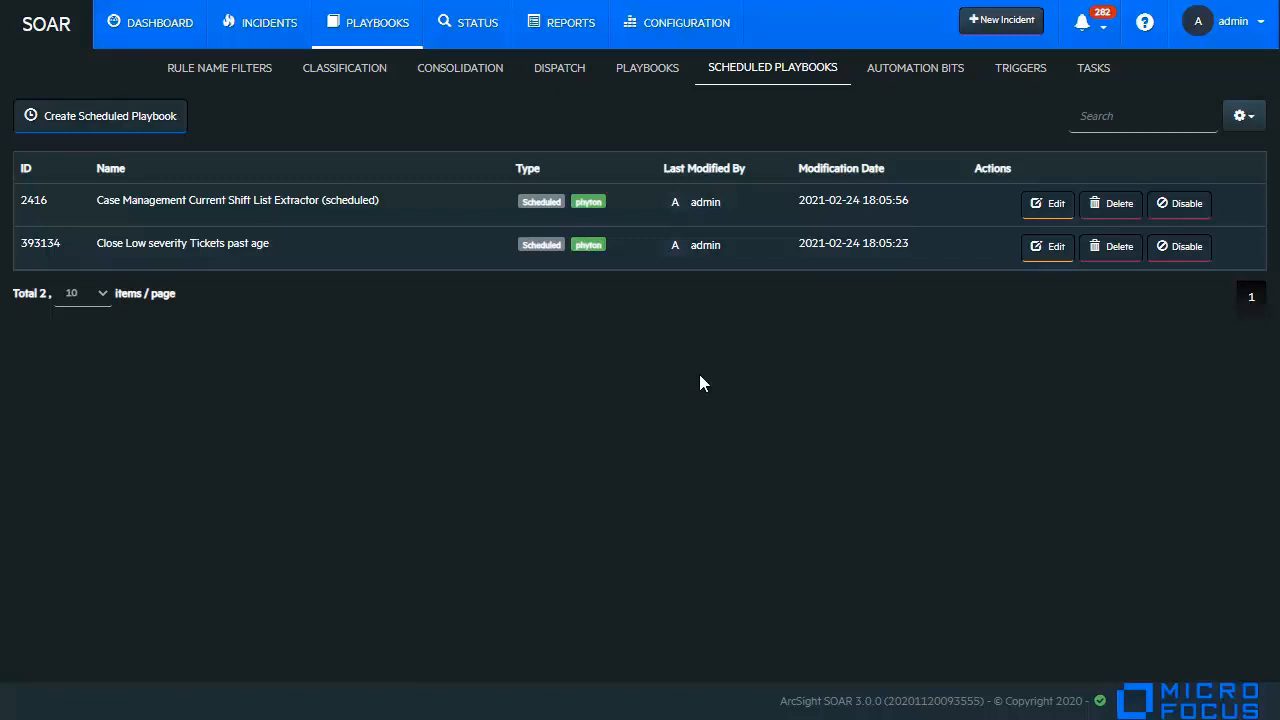
mouse_move(450, 218)
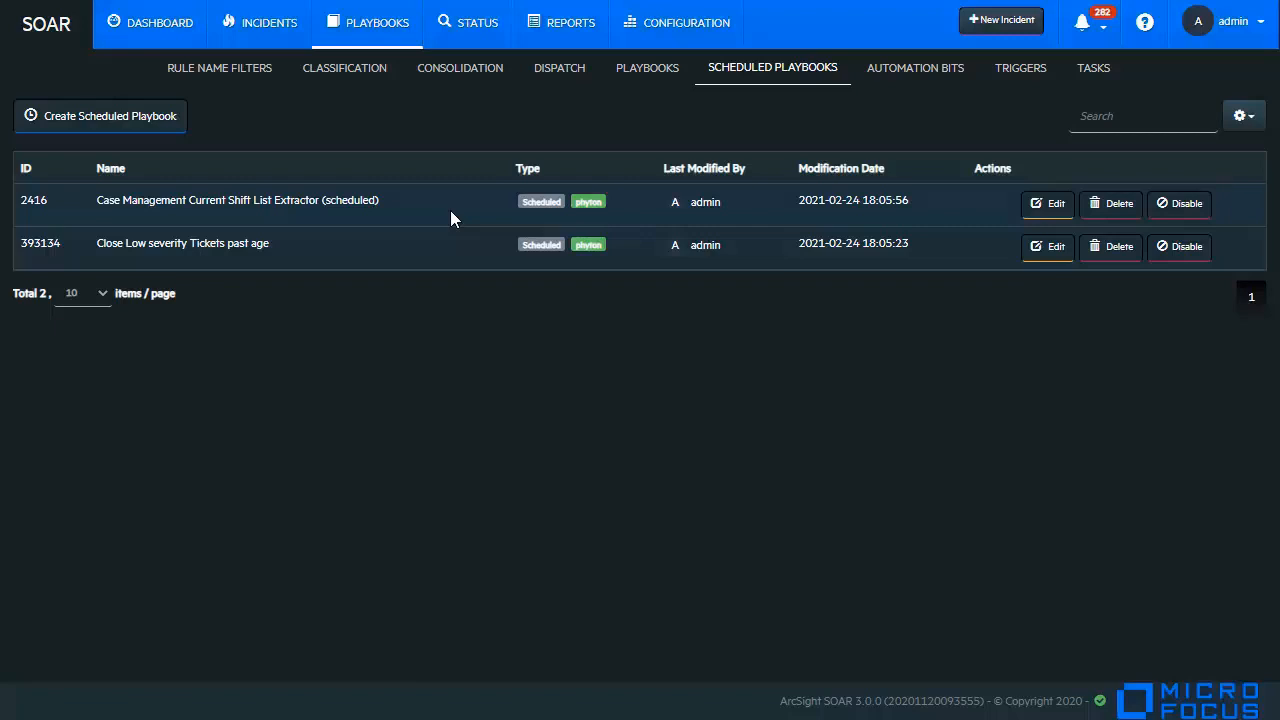
mouse_move(371, 255)
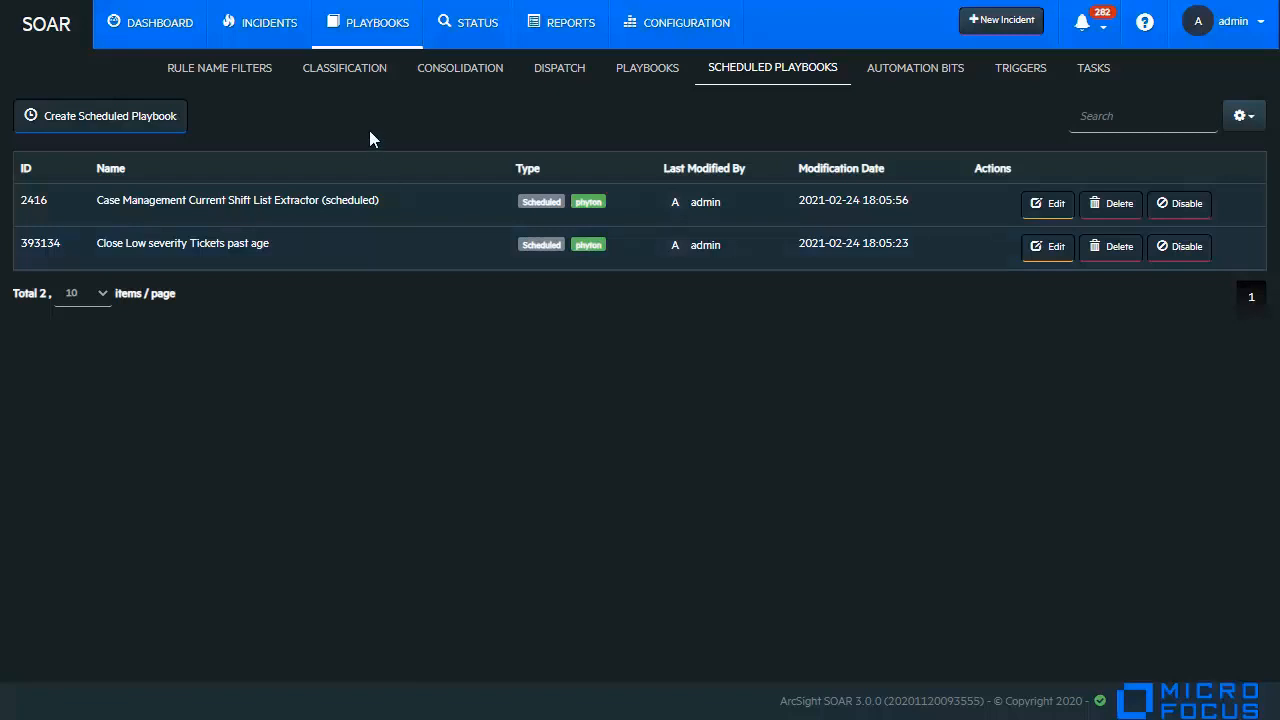
mouse_move(268, 22)
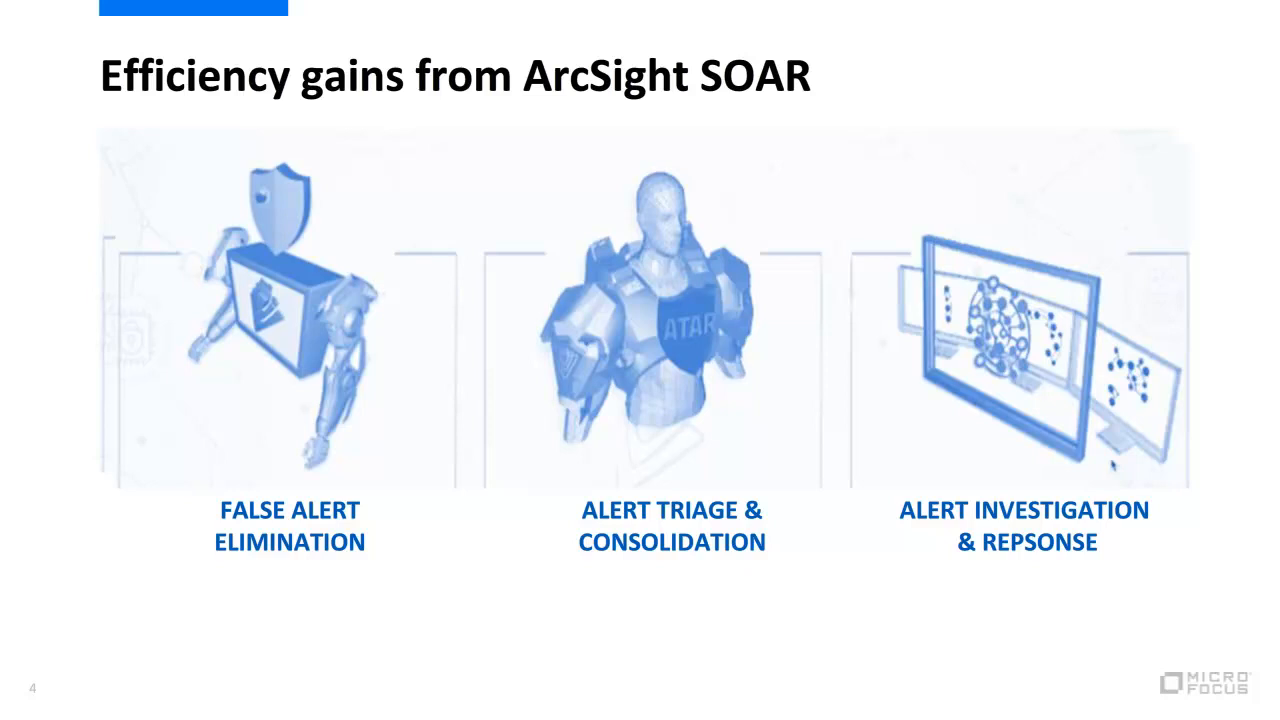
Advance from the Efficiency gains slide to the closing Thank You slide.
key(right)
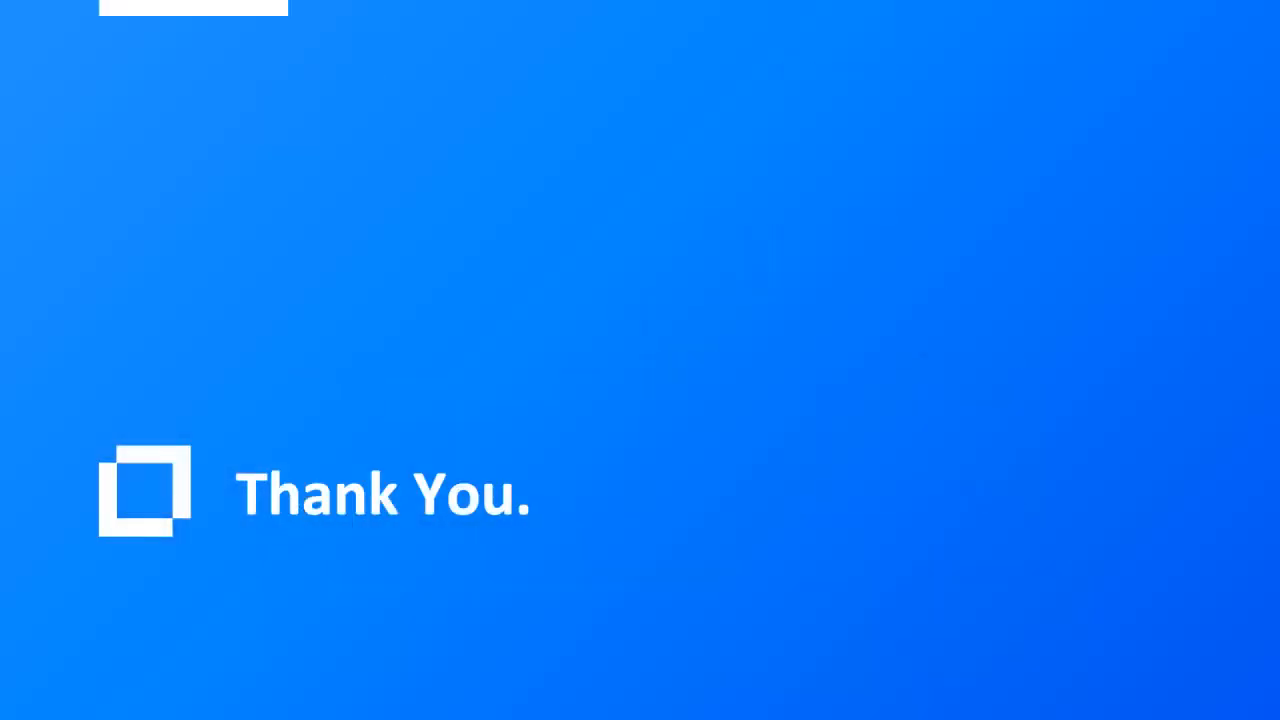